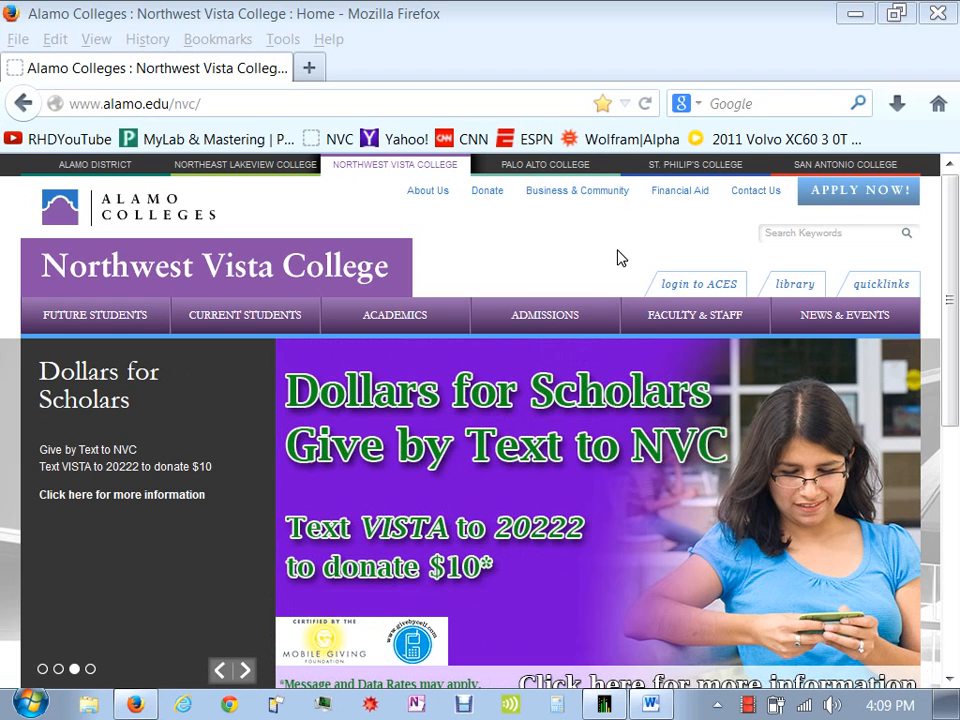
pyautogui.moveTo(699, 284)
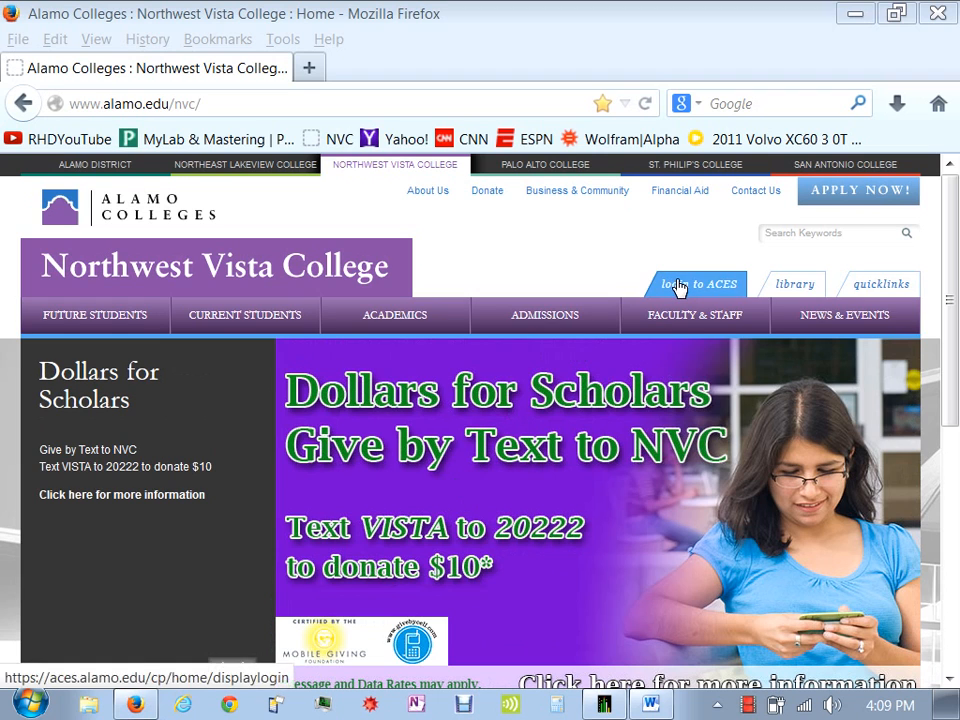
# - Sign in to ACES as rdigiov and open the Calculus III MATH-2415-003 course
pyautogui.click(698, 284)
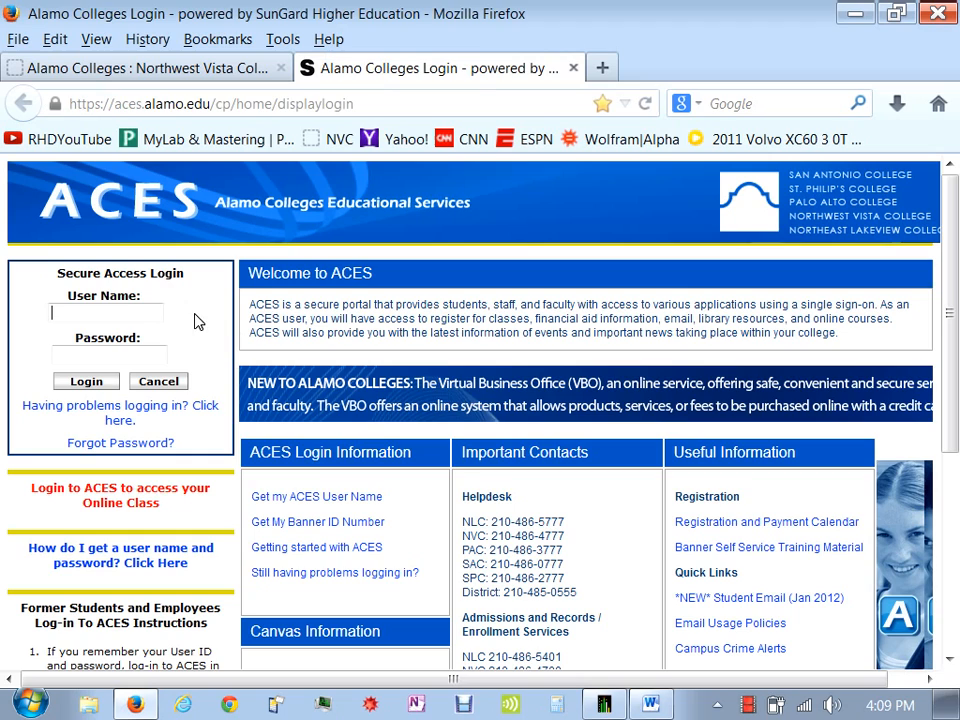
pyautogui.write('rdigiovanni')
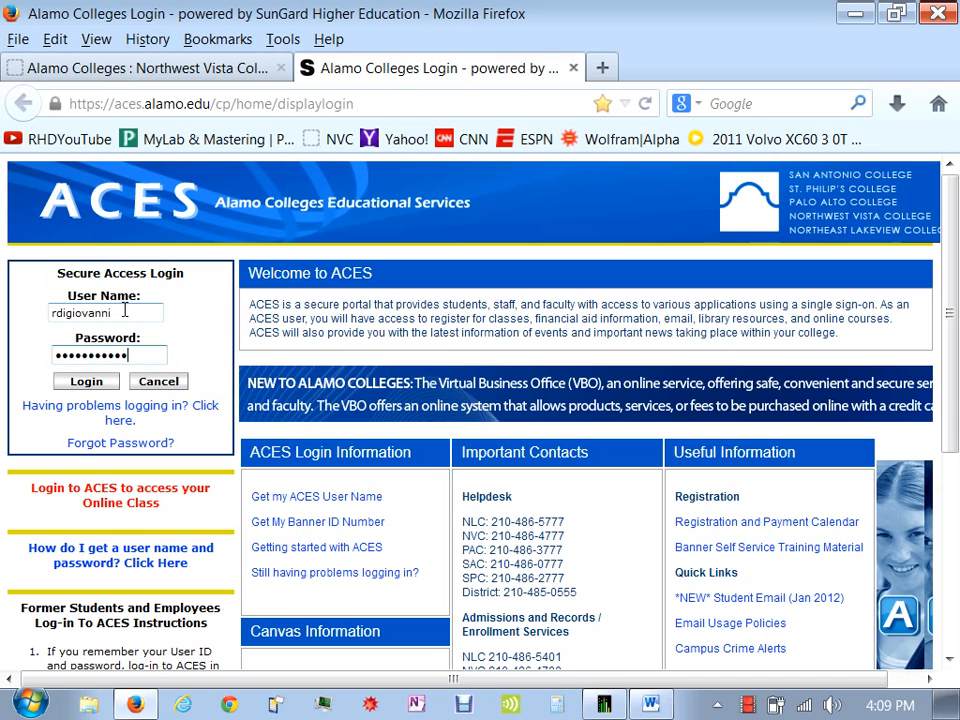
pyautogui.click(85, 381)
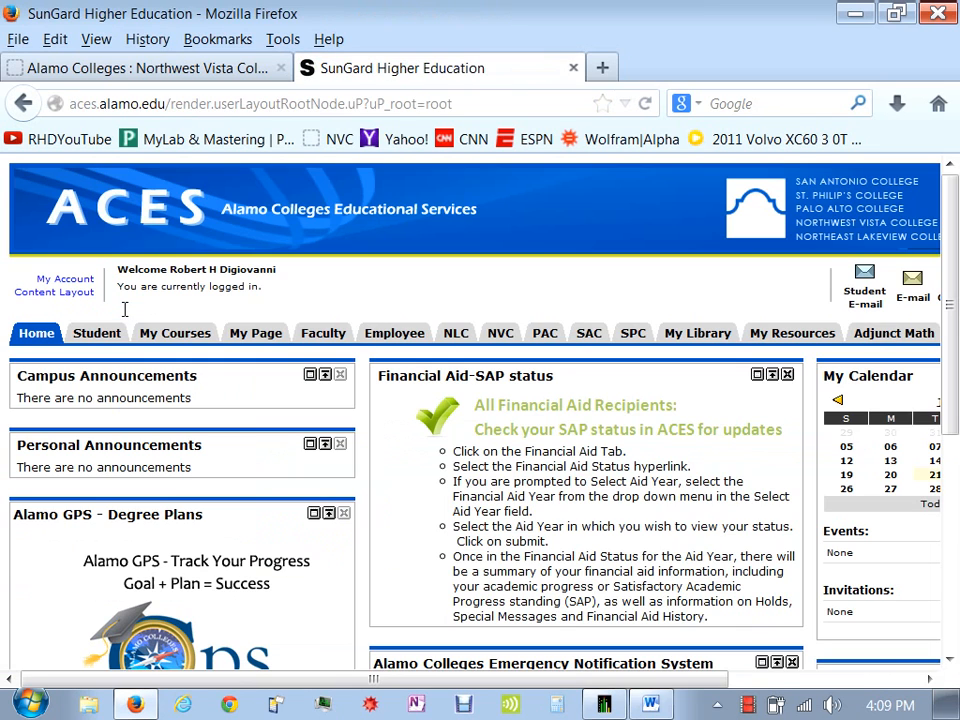
pyautogui.moveTo(175, 333)
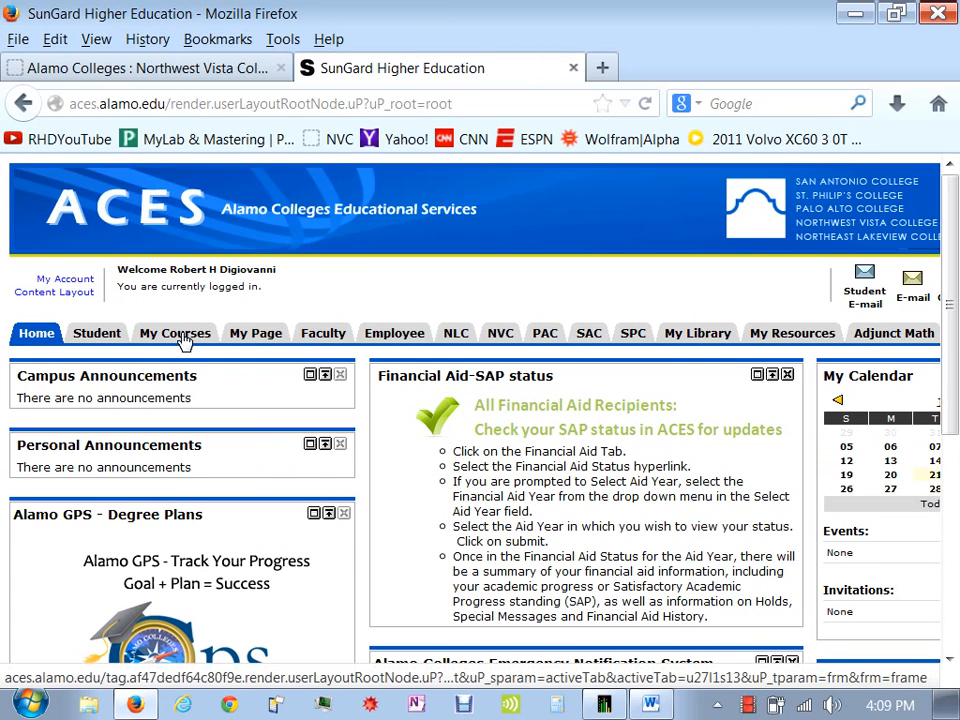
pyautogui.click(175, 333)
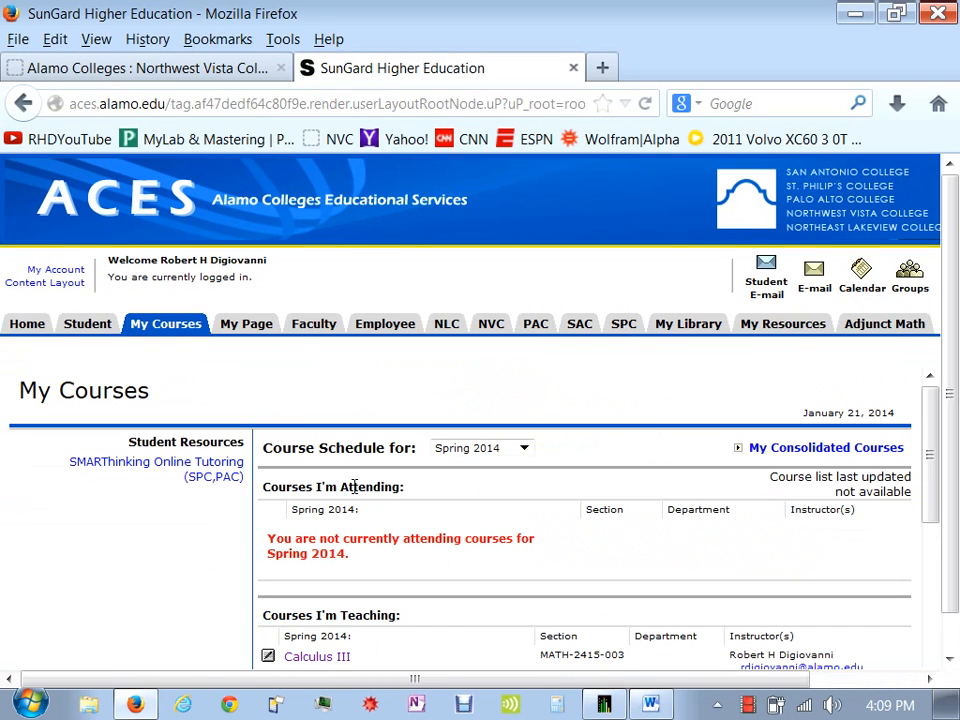
pyautogui.scroll(-3)
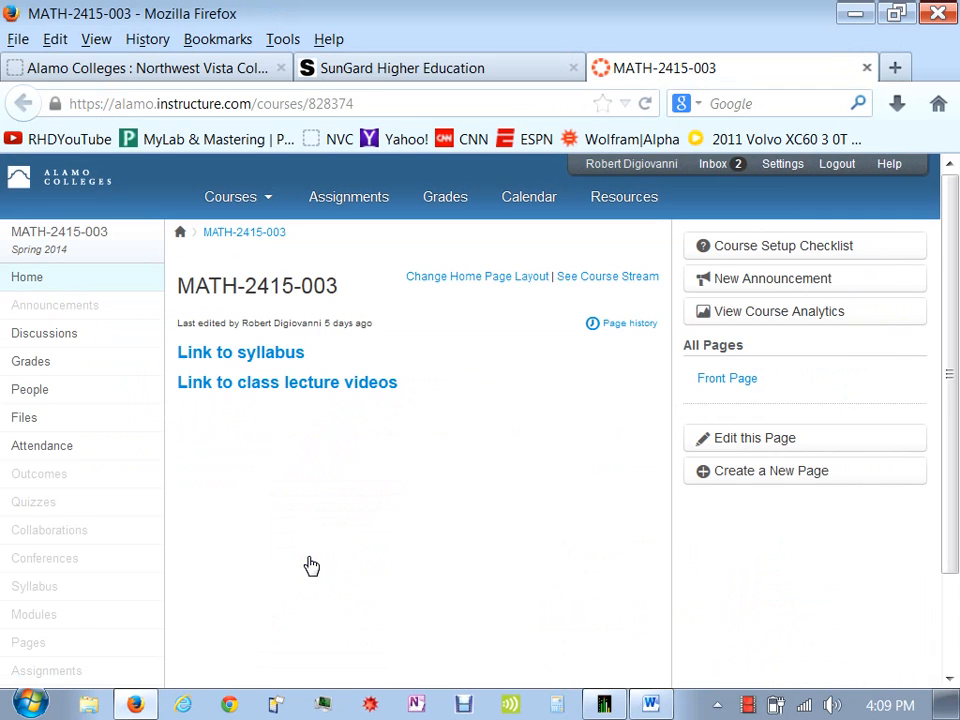
pyautogui.moveTo(413, 435)
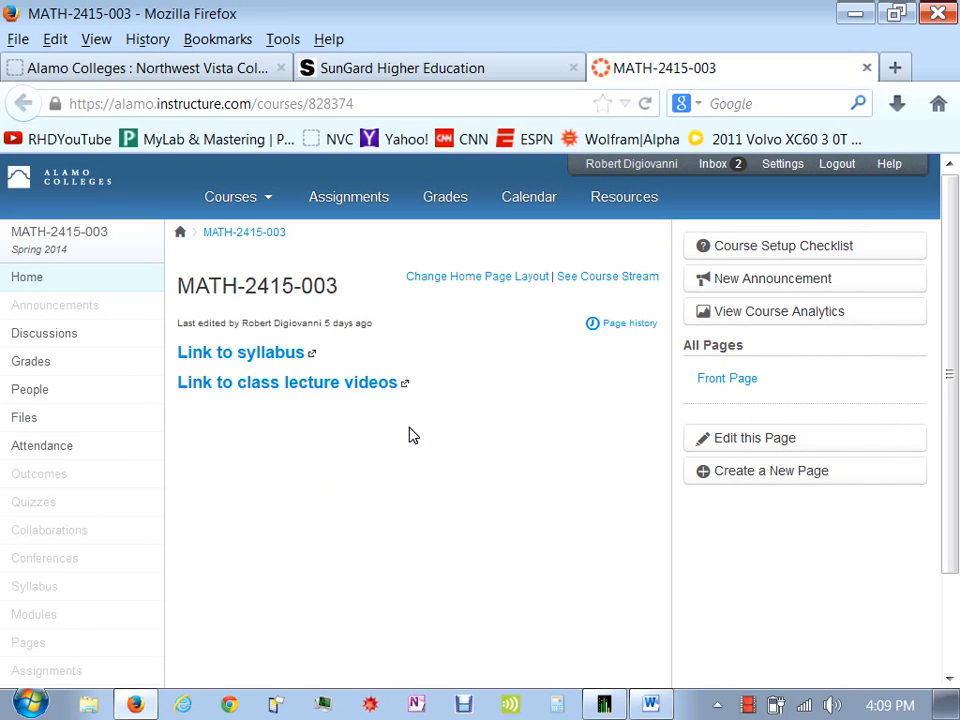
pyautogui.moveTo(710, 232)
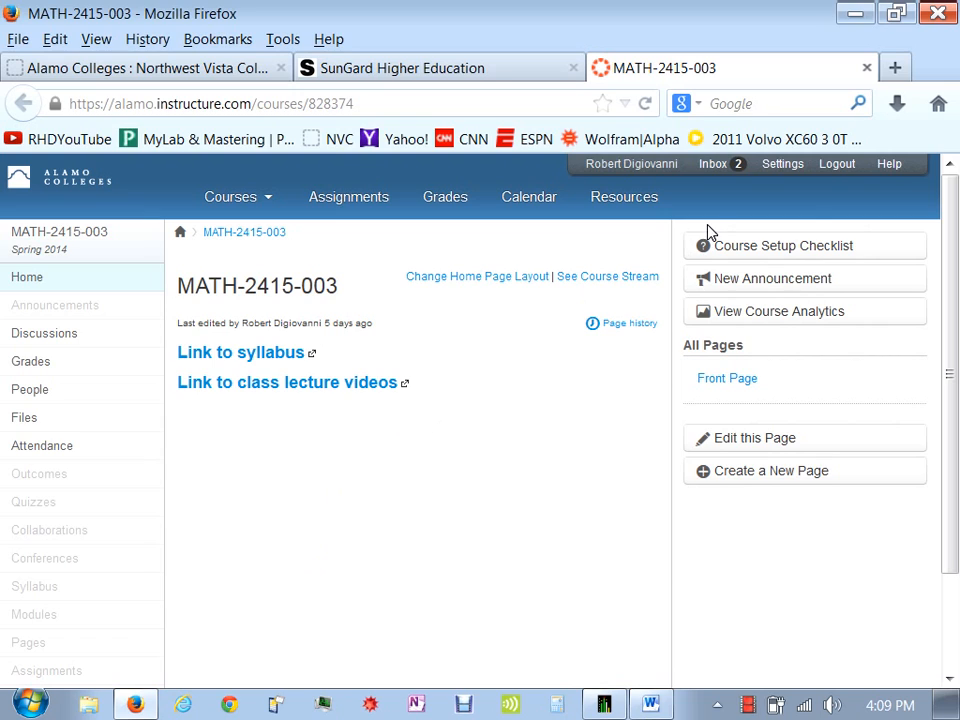
pyautogui.moveTo(713, 163)
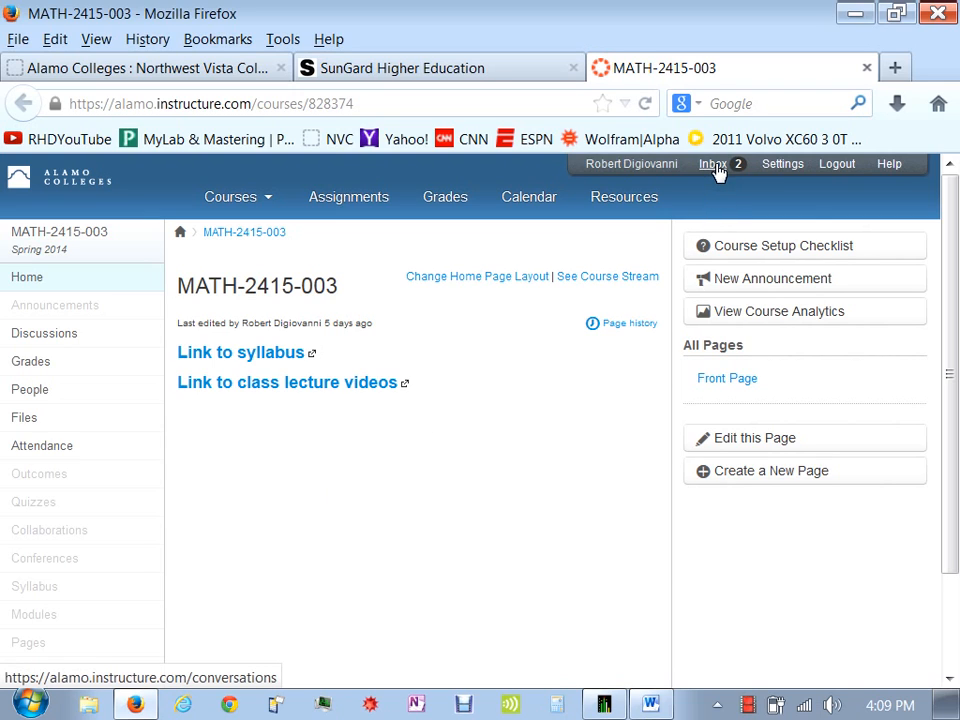
pyautogui.moveTo(423, 390)
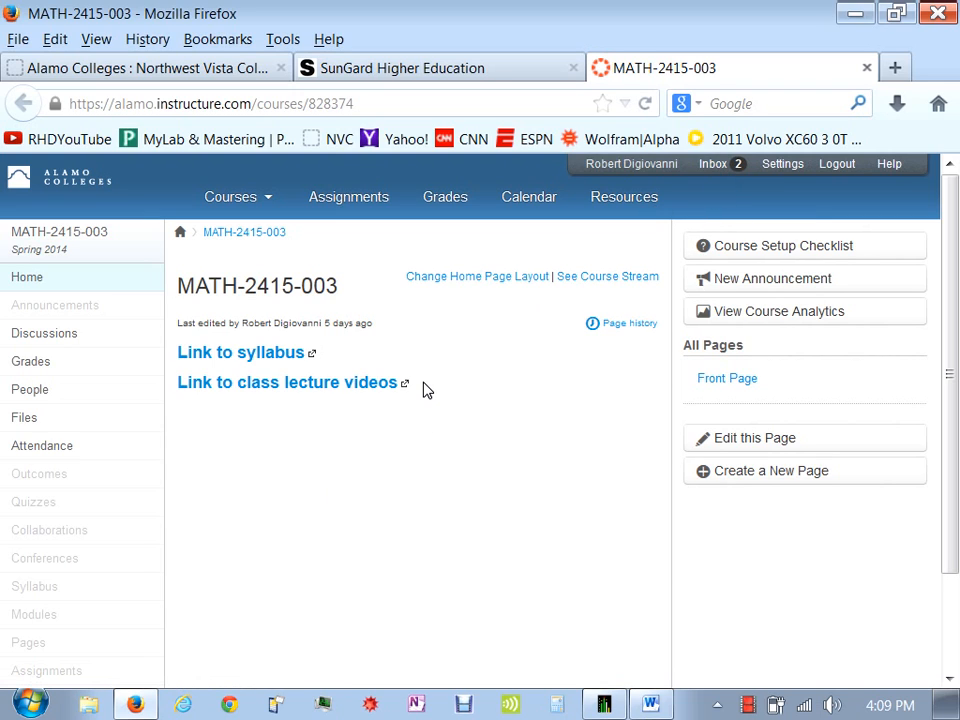
pyautogui.moveTo(223, 422)
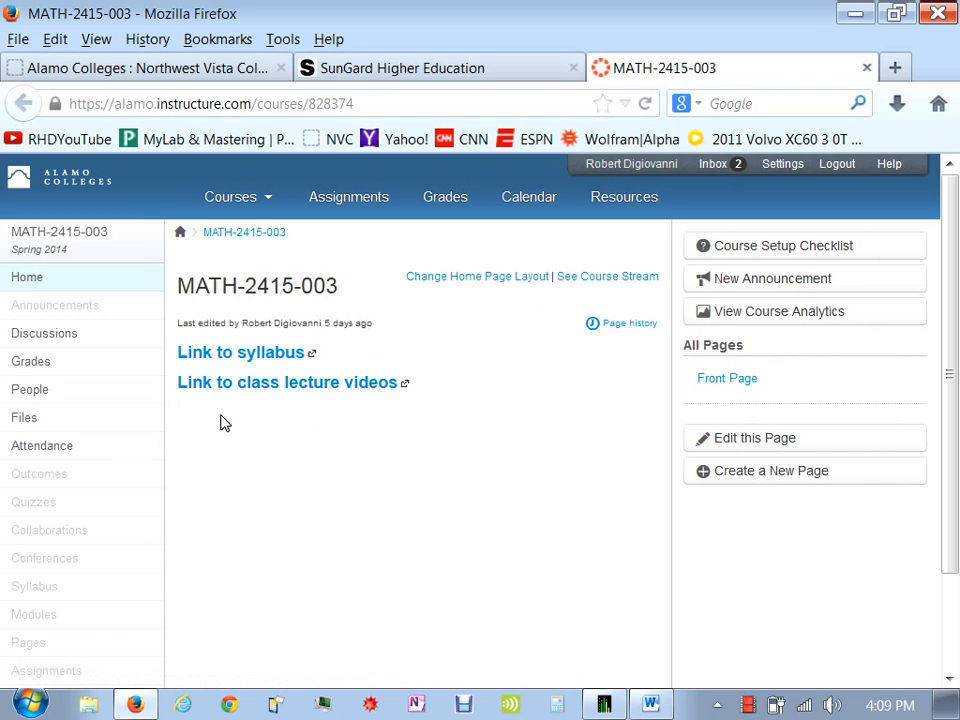
pyautogui.moveTo(223, 362)
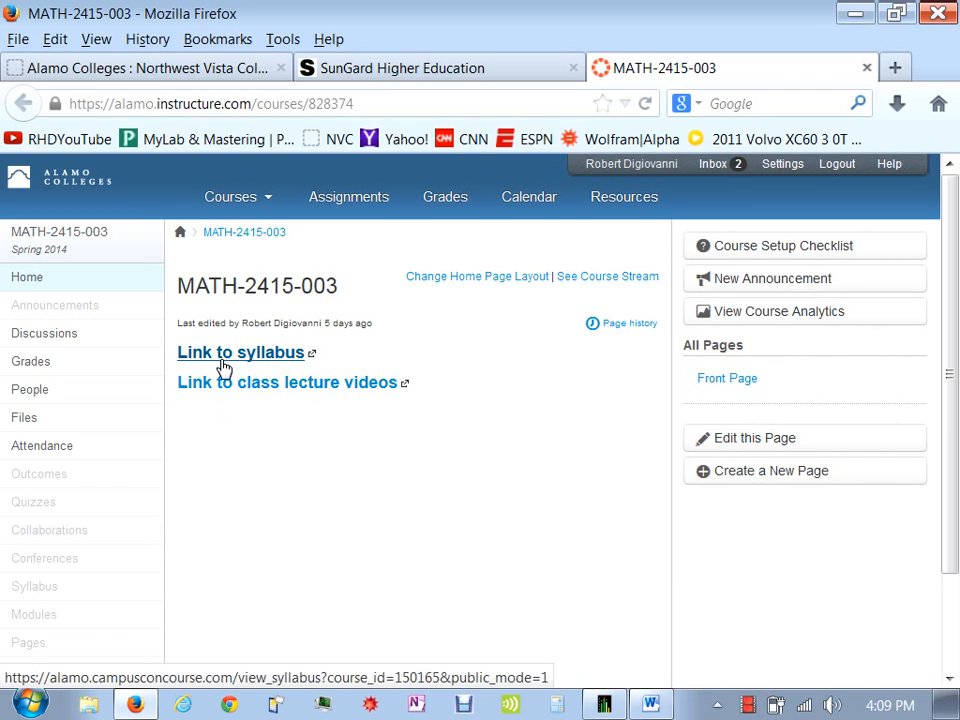
pyautogui.moveTo(240, 382)
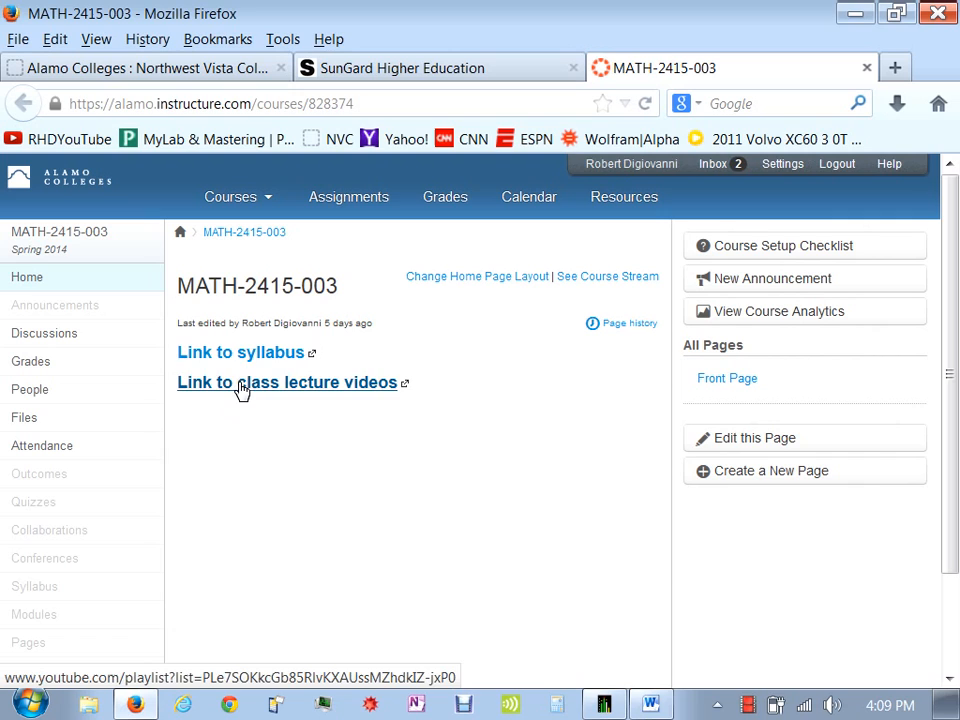
pyautogui.click(287, 382)
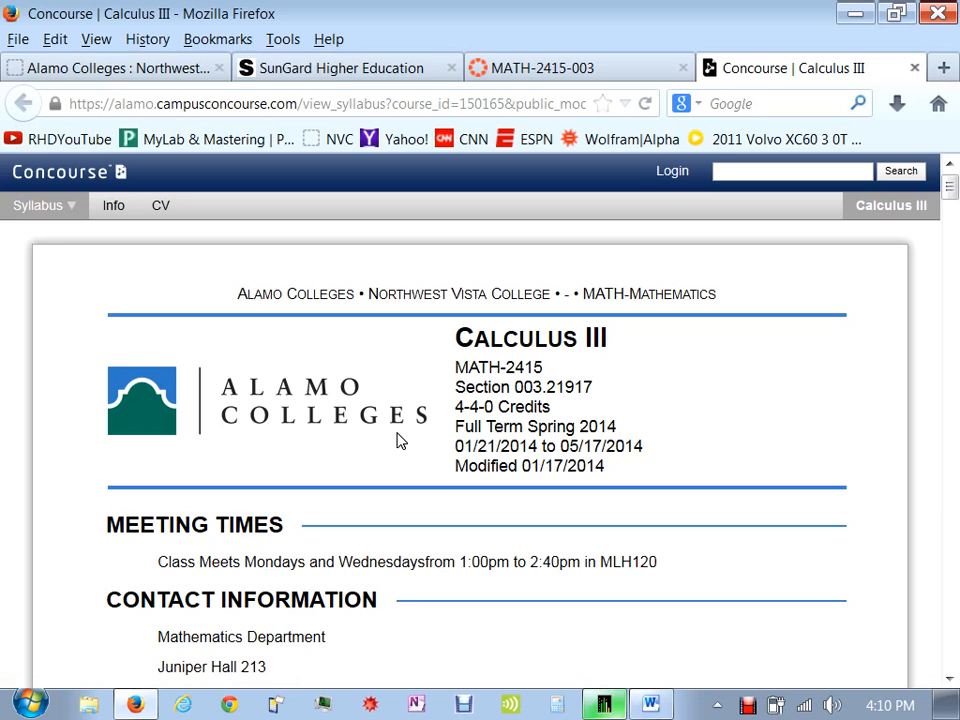
pyautogui.scroll(-3)
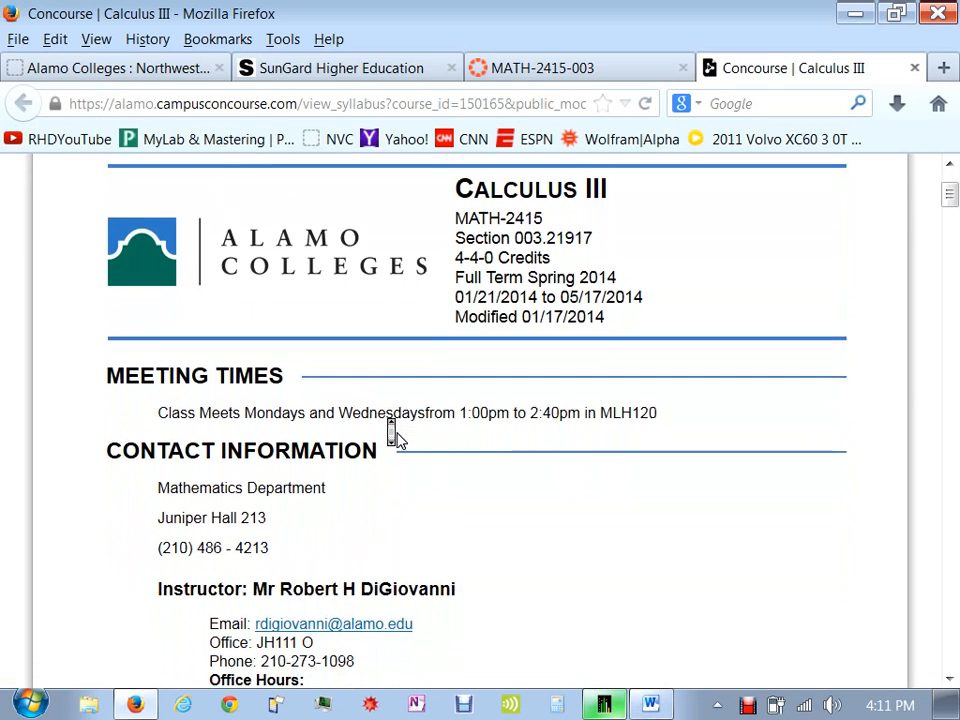
pyautogui.scroll(-3)
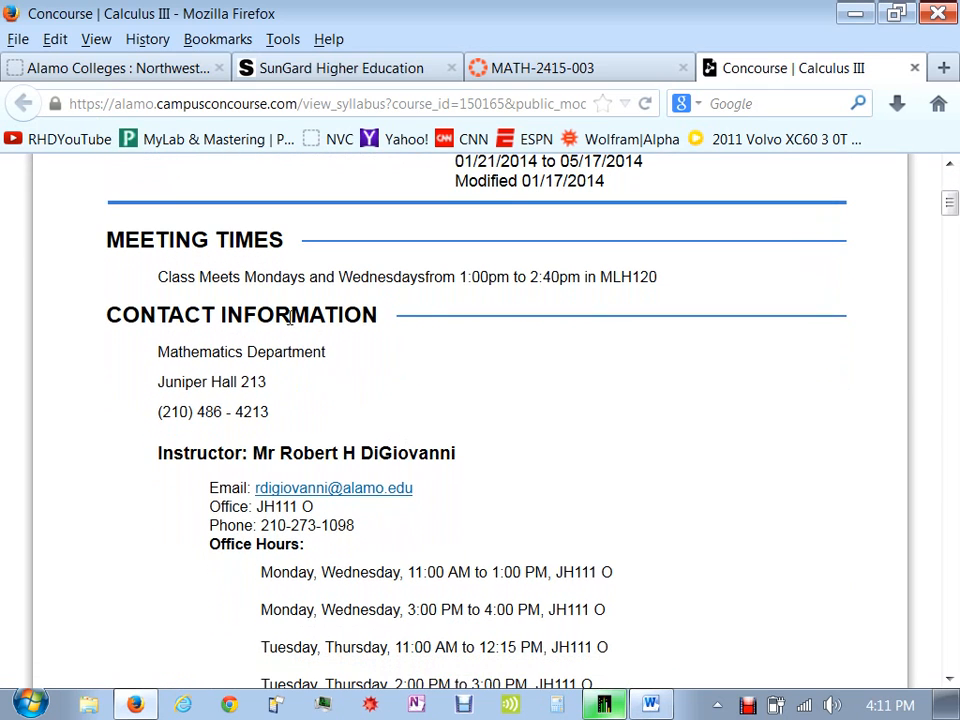
pyautogui.moveTo(427, 322)
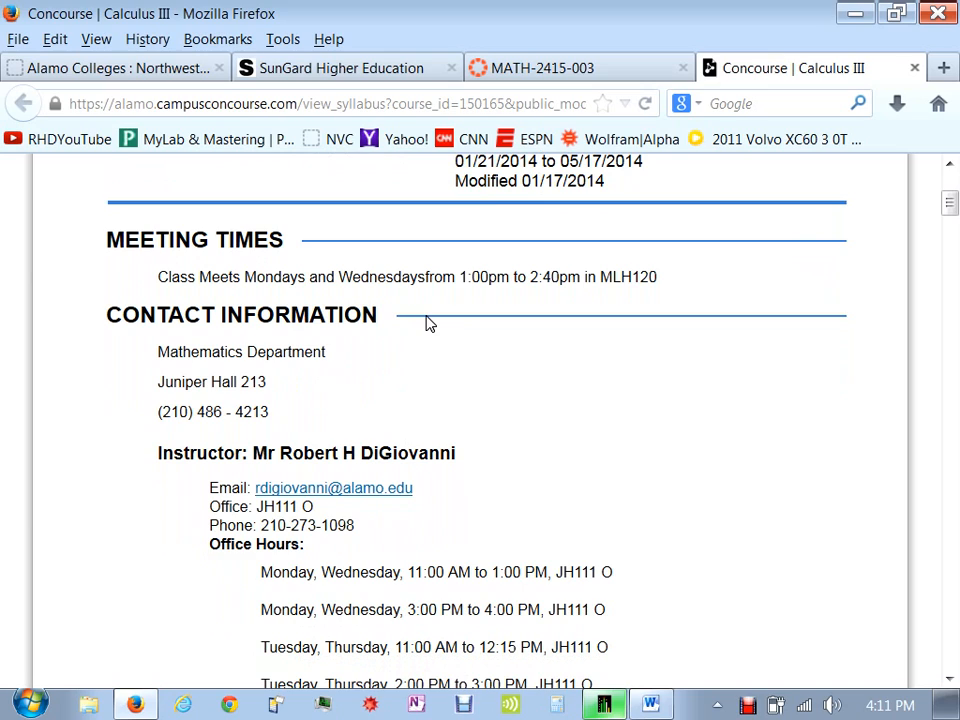
pyautogui.moveTo(647, 297)
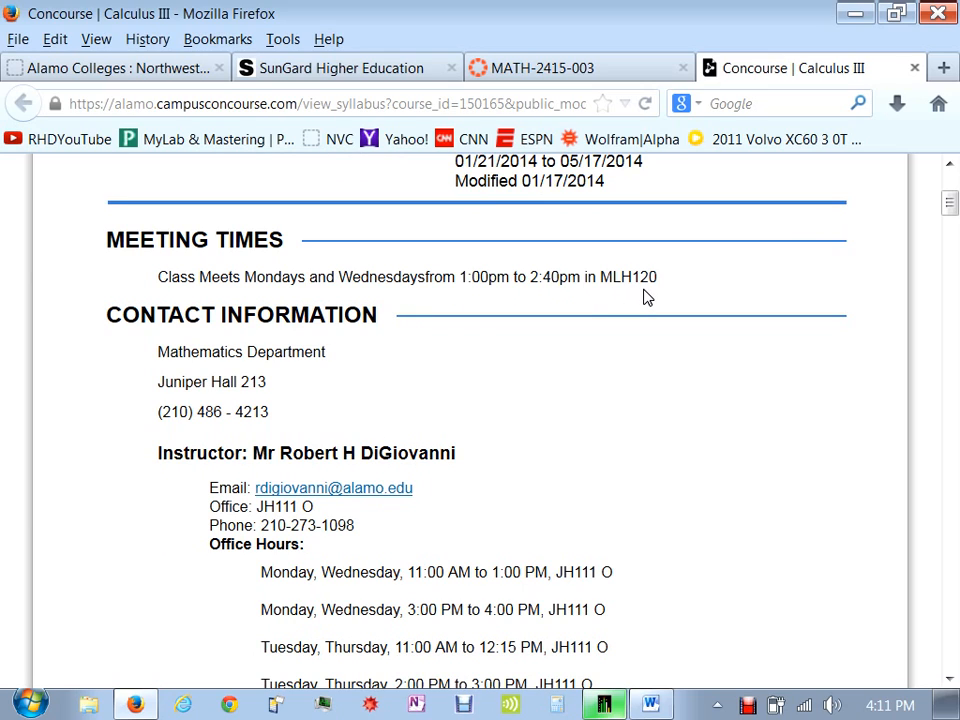
pyautogui.moveTo(625, 296)
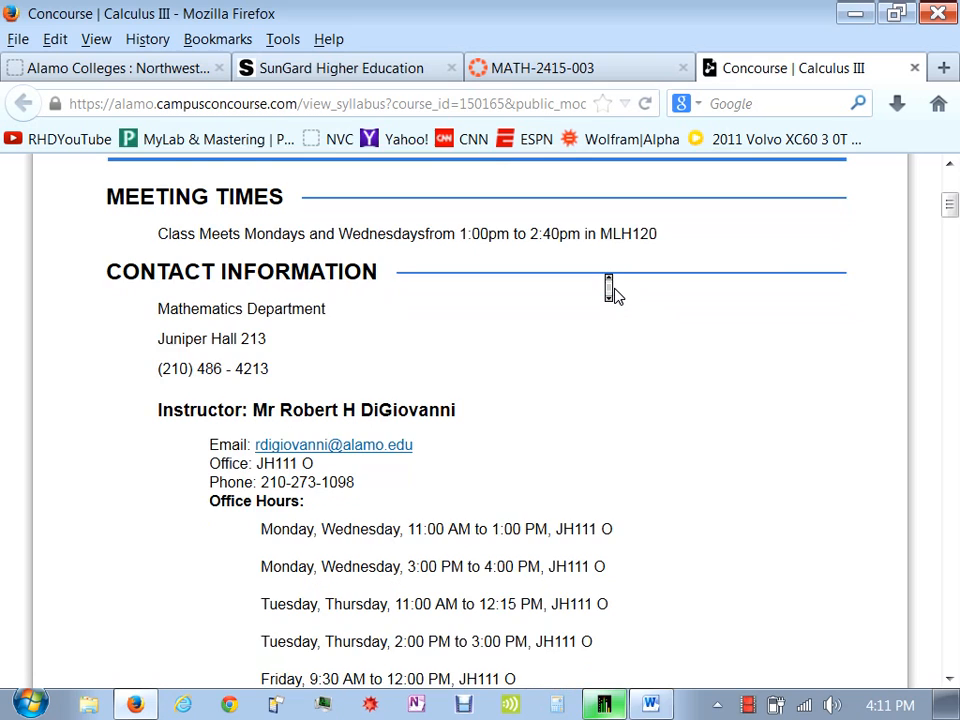
pyautogui.scroll(-3)
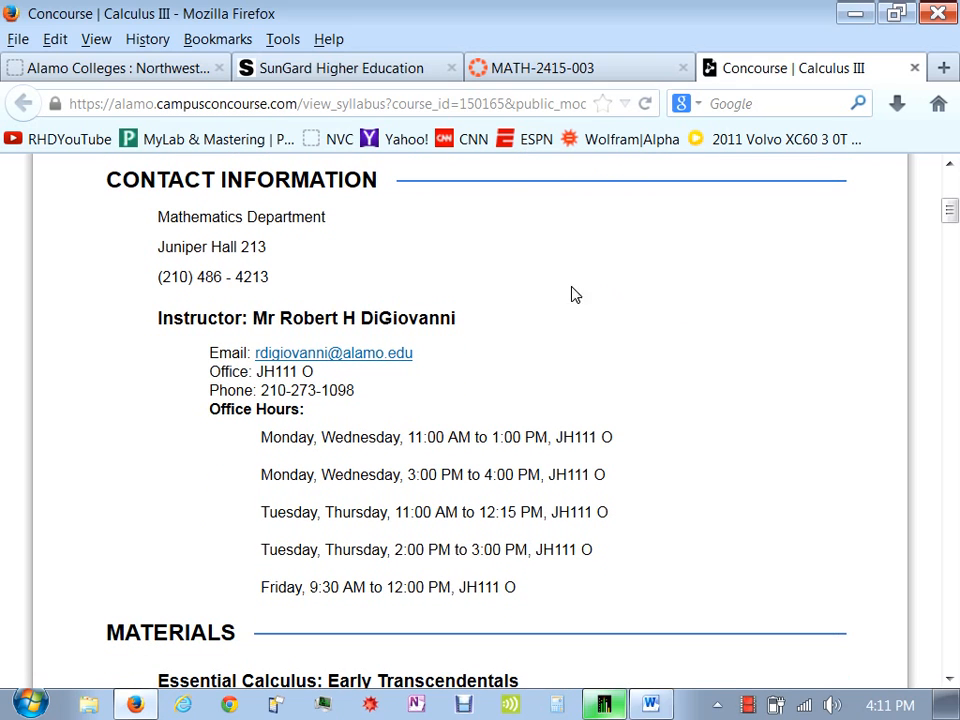
pyautogui.moveTo(315, 367)
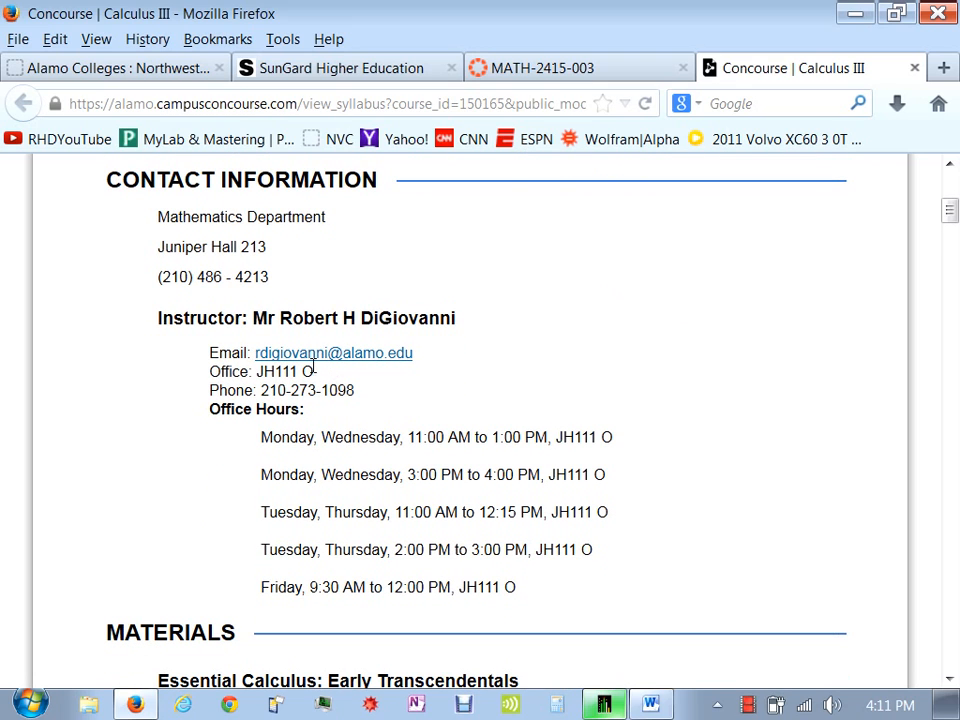
pyautogui.moveTo(285, 380)
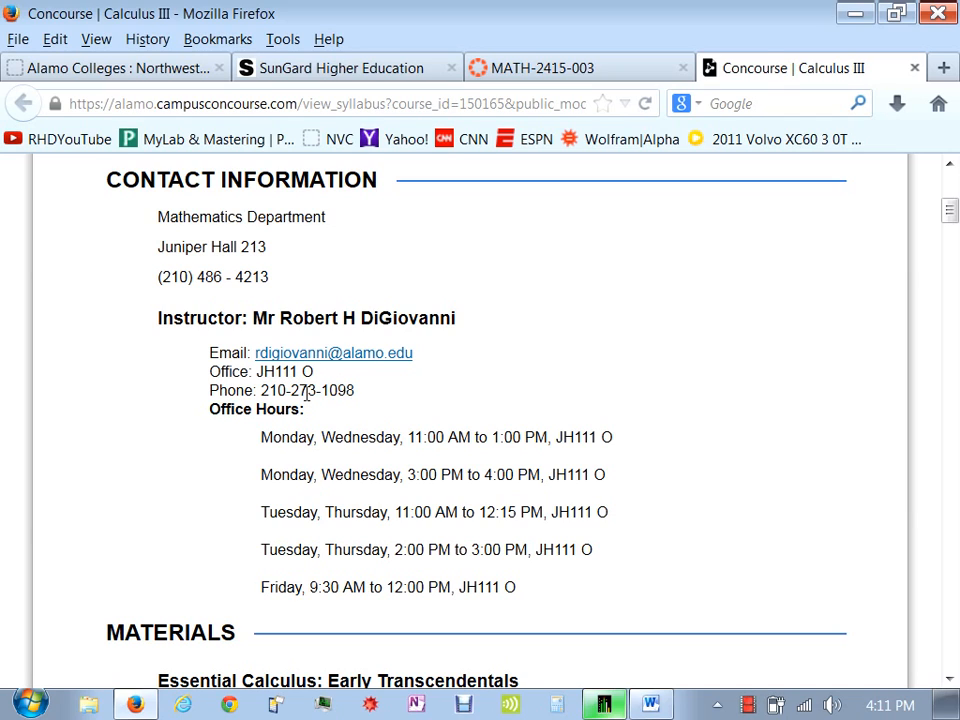
pyautogui.moveTo(357, 400)
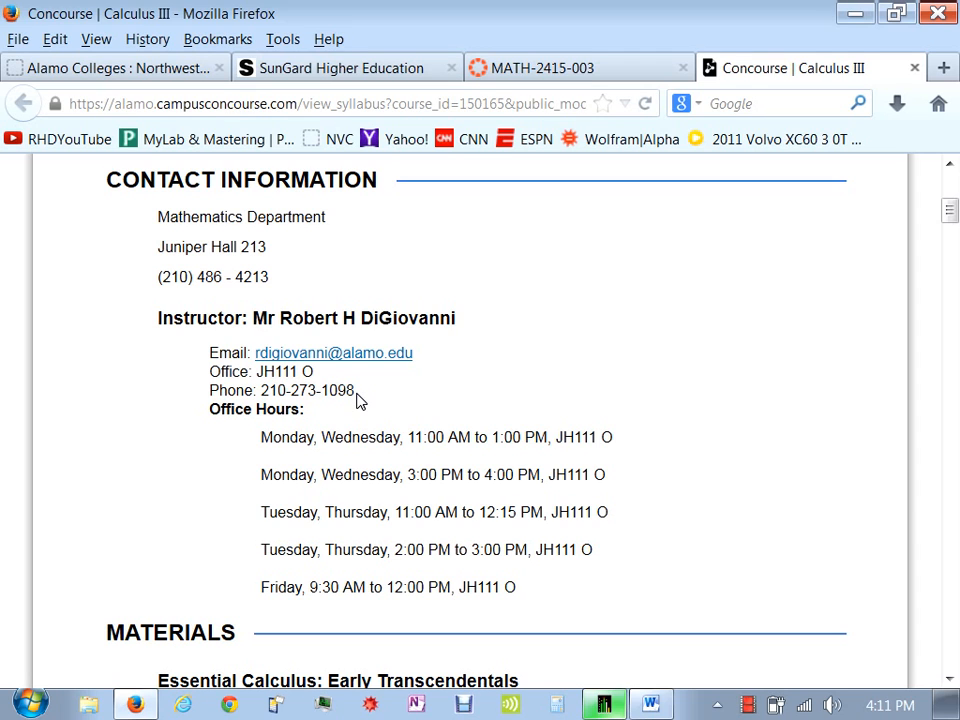
pyautogui.scroll(-3)
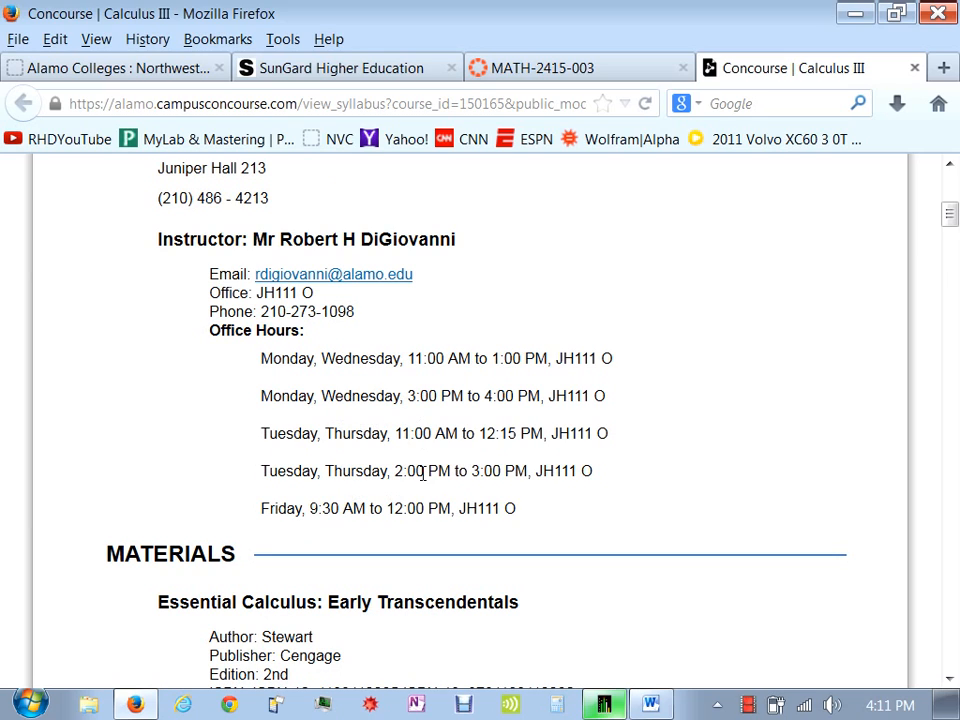
pyautogui.moveTo(434, 385)
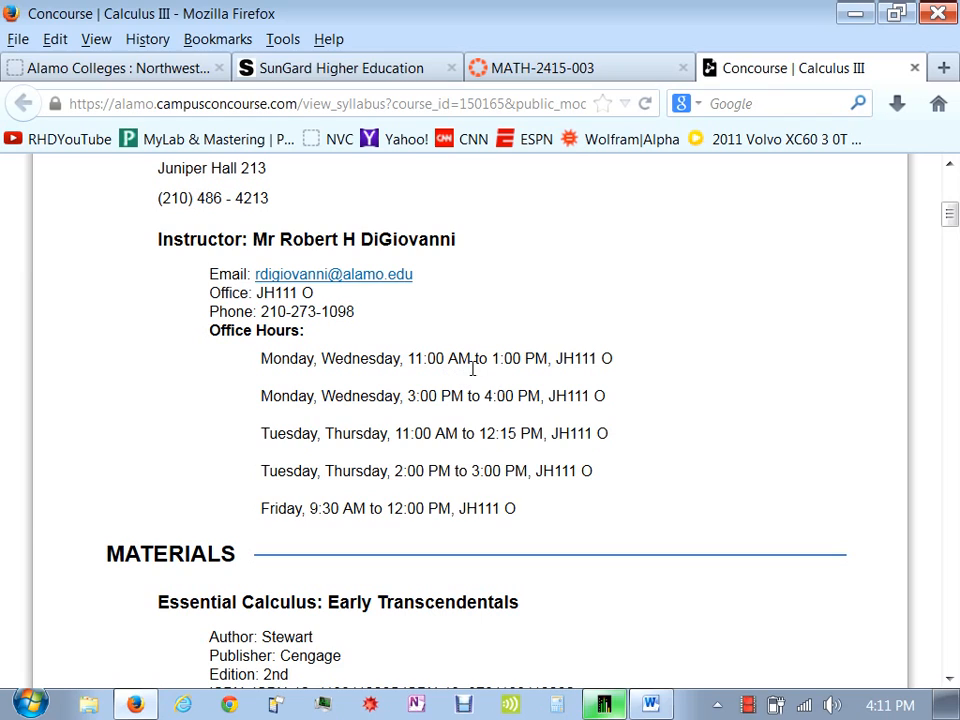
pyautogui.moveTo(419, 395)
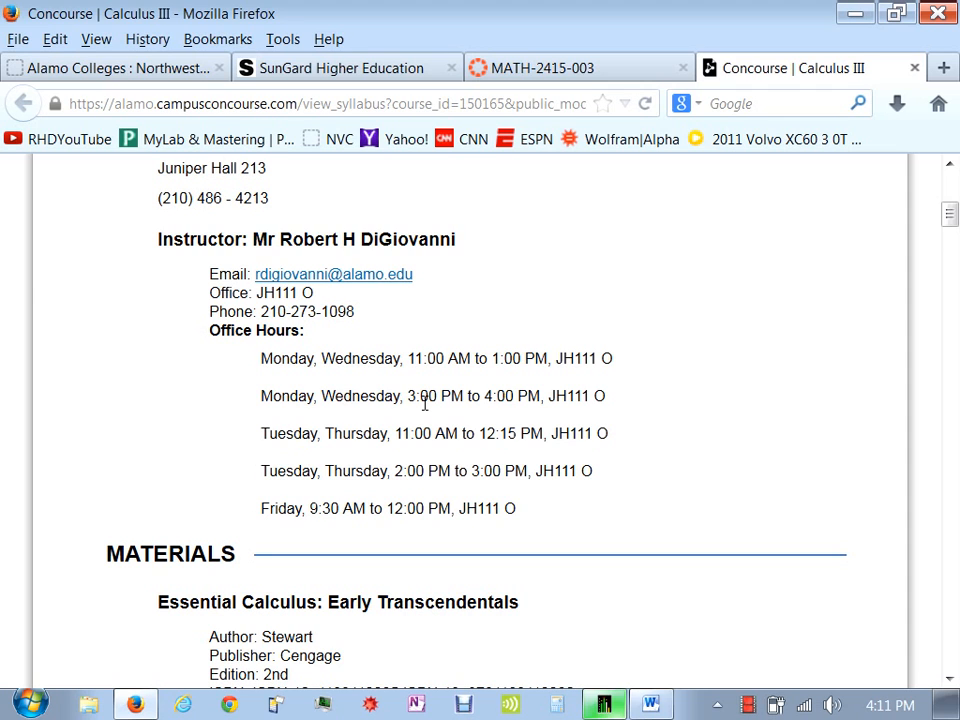
pyautogui.moveTo(416, 465)
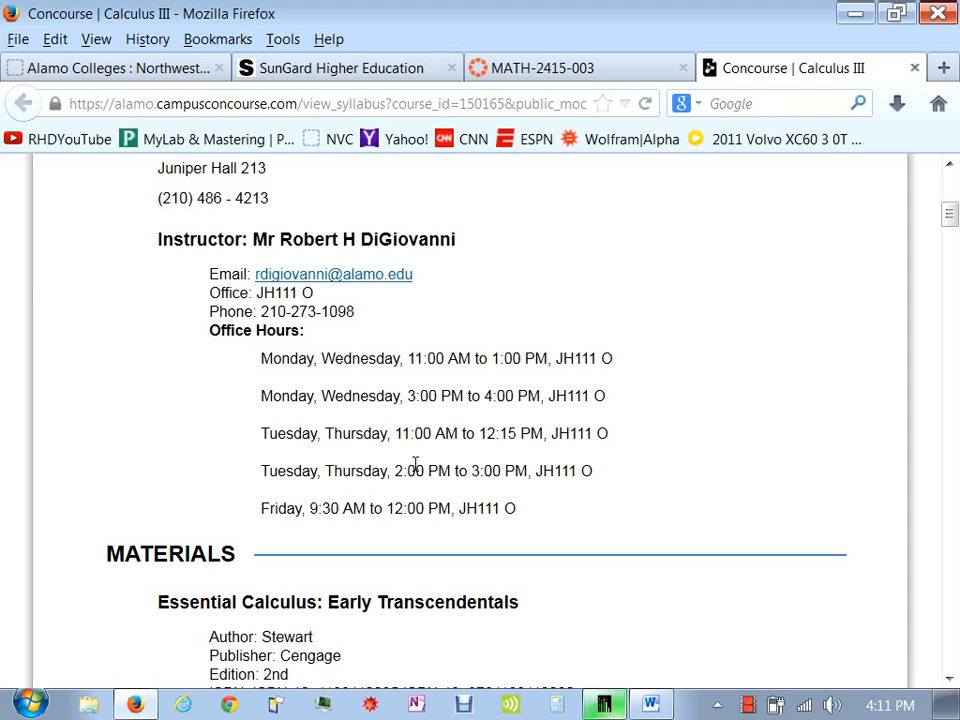
# - Scroll the syllabus to the Home Computer section with the wolfram.com/cdf-player link
pyautogui.scroll(-3)
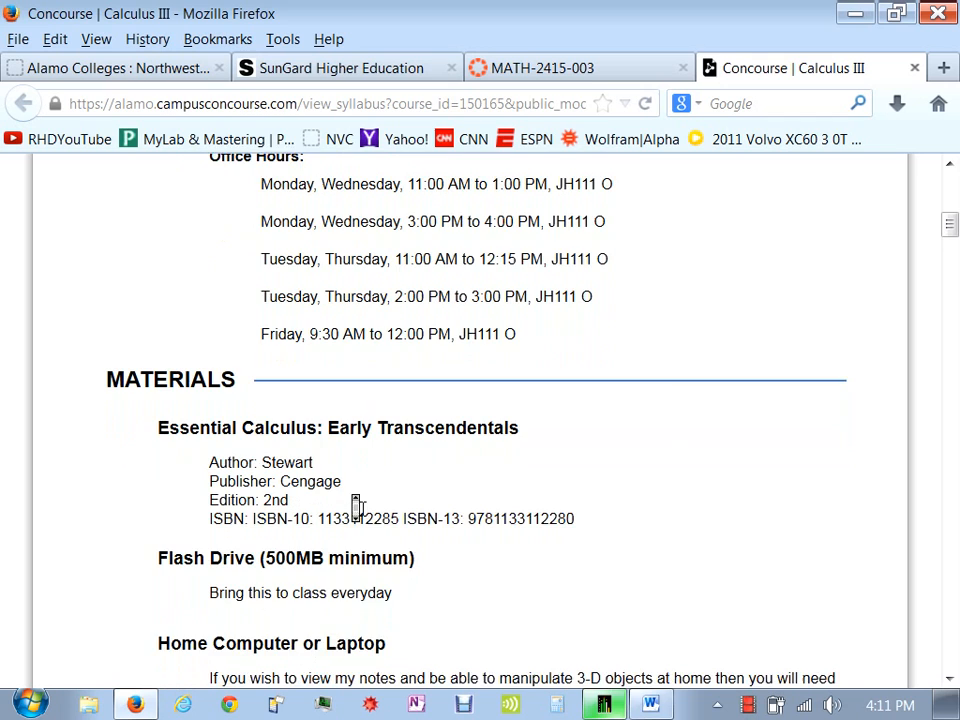
pyautogui.scroll(-3)
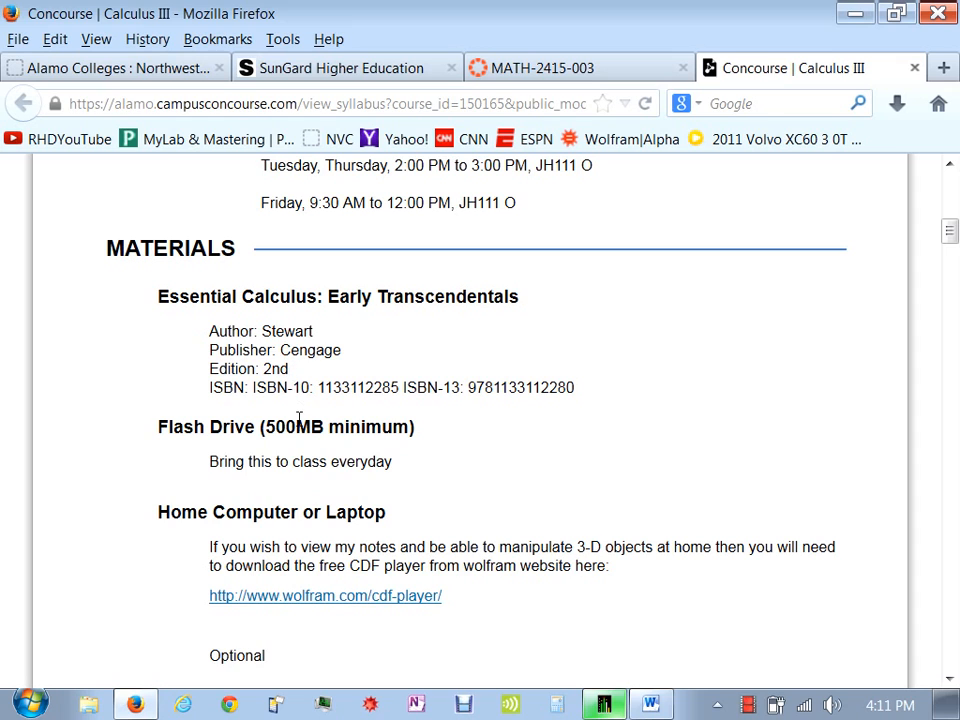
pyautogui.scroll(-3)
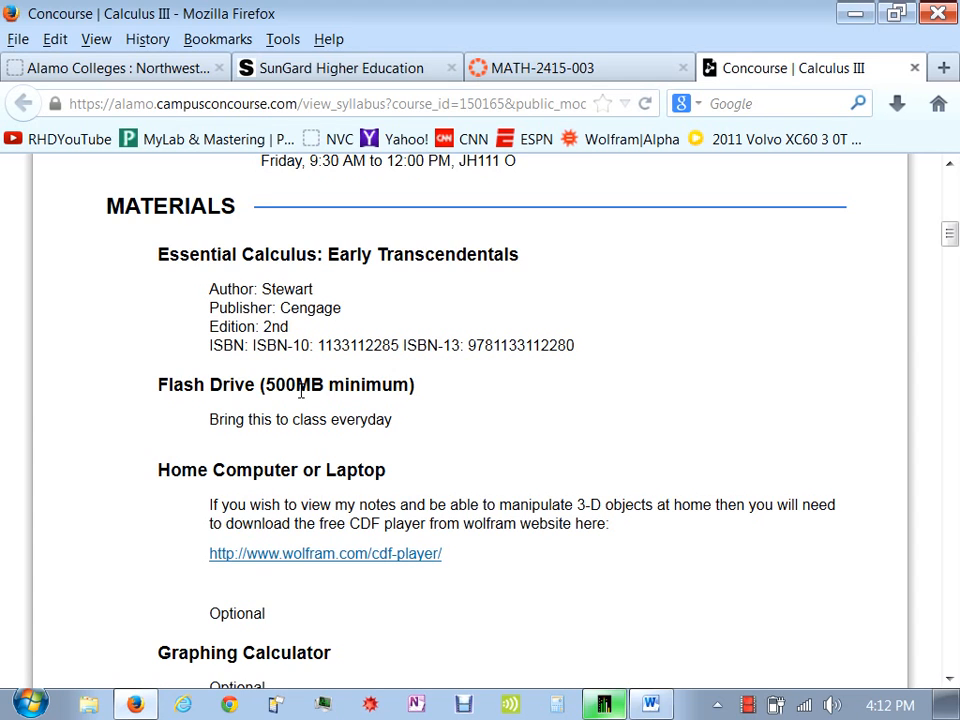
pyautogui.scroll(-3)
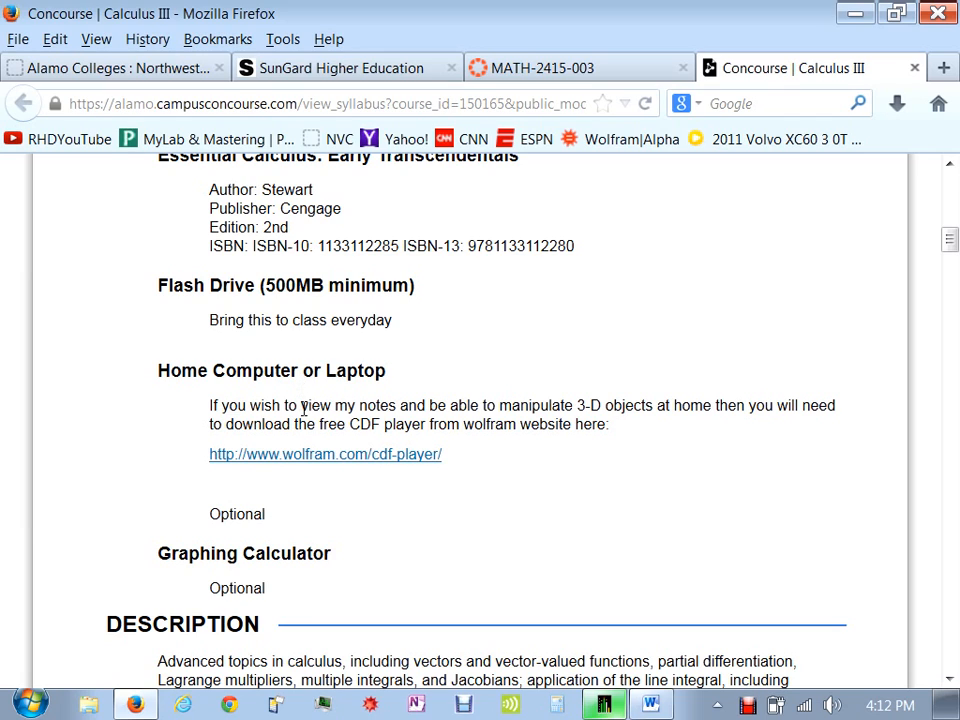
pyautogui.moveTo(325, 454)
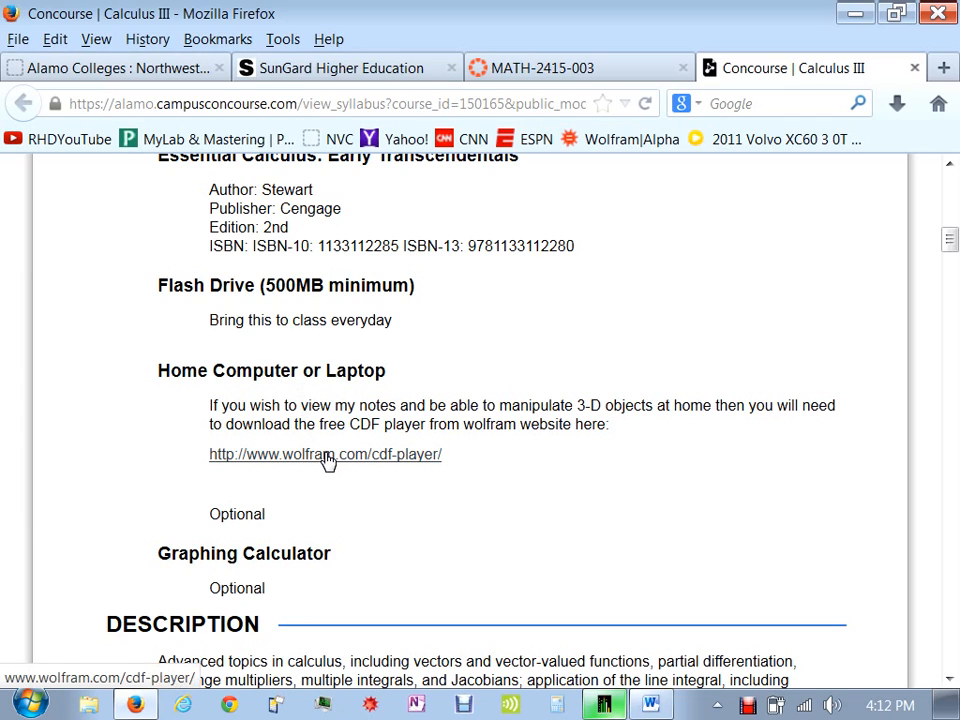
# - Open the CDF Player download page and choose Student as the user type
pyautogui.click(325, 454)
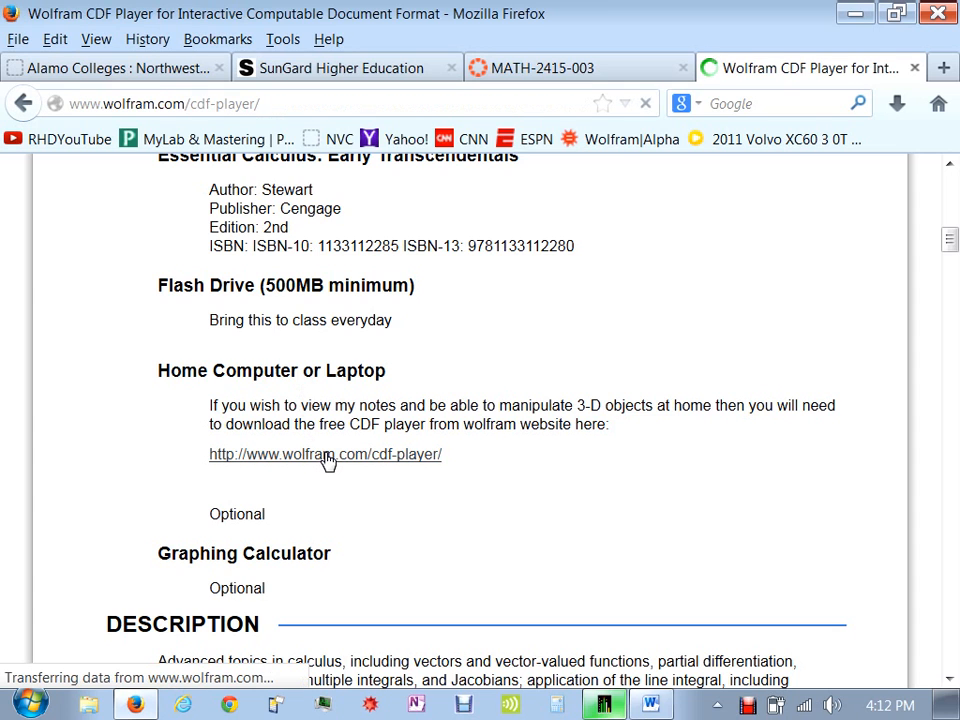
pyautogui.click(325, 454)
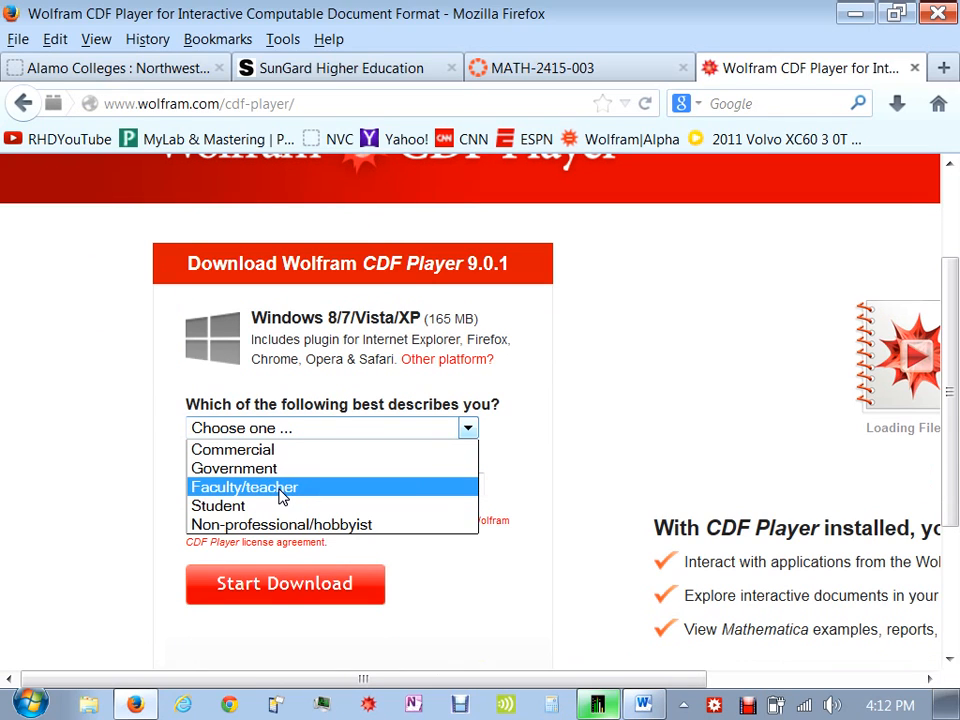
pyautogui.click(218, 505)
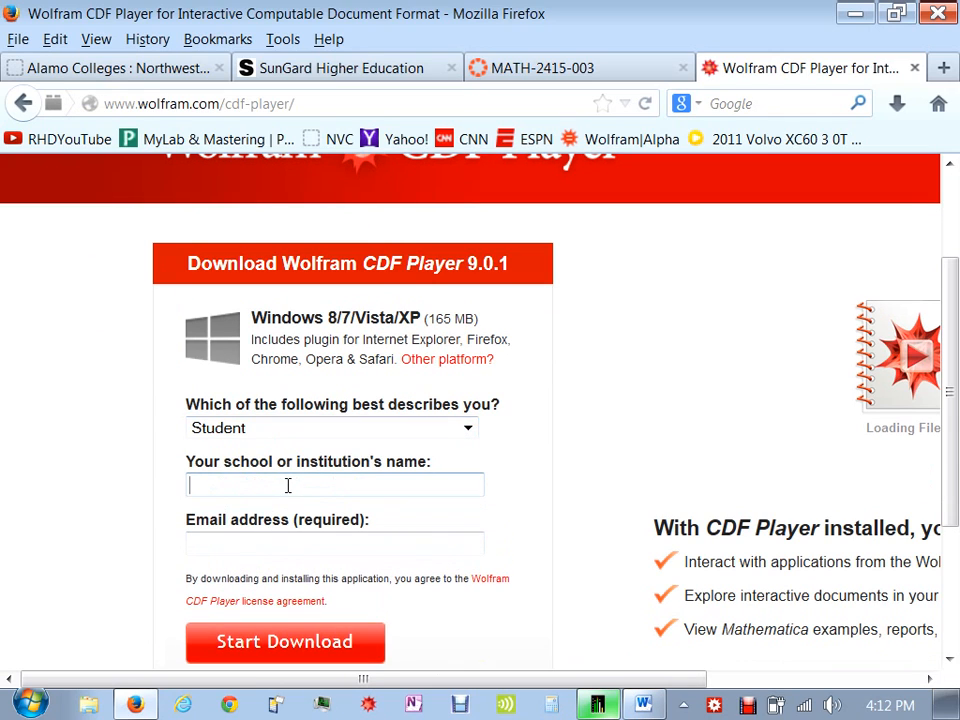
pyautogui.click(334, 543)
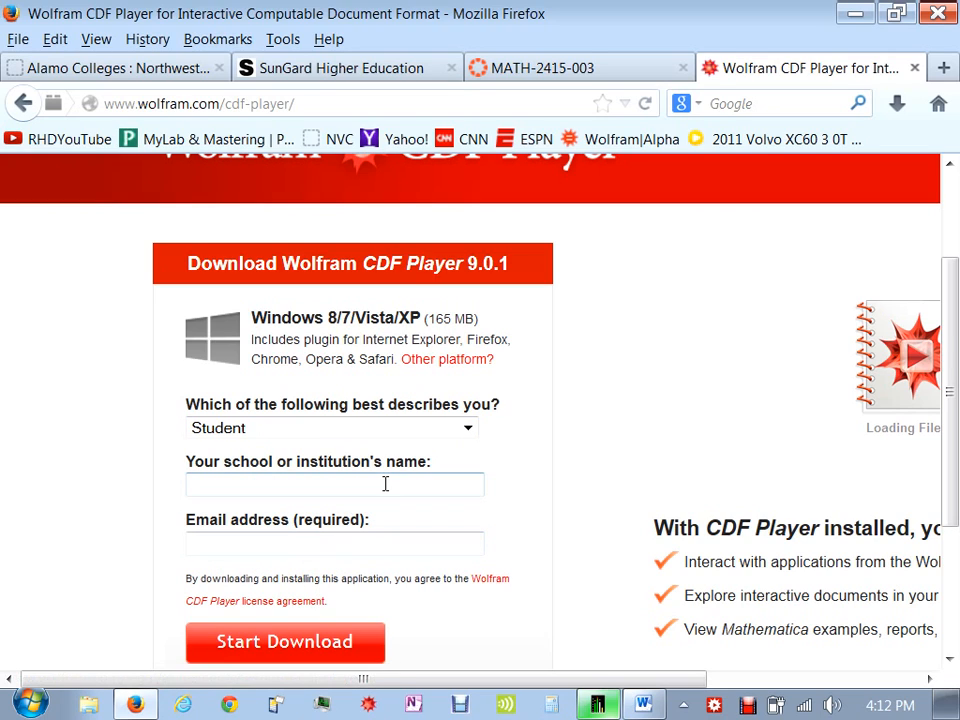
pyautogui.moveTo(475, 366)
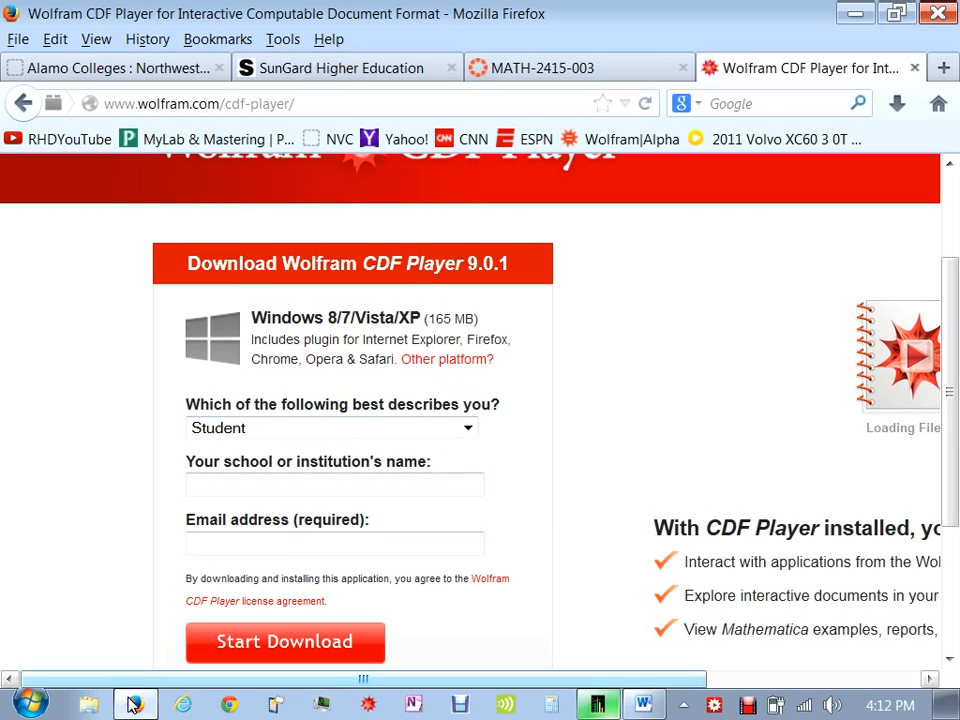
# - Browse to Documents > Mathematica > 2415Master in Windows Explorer and select CH10-1
pyautogui.click(87, 704)
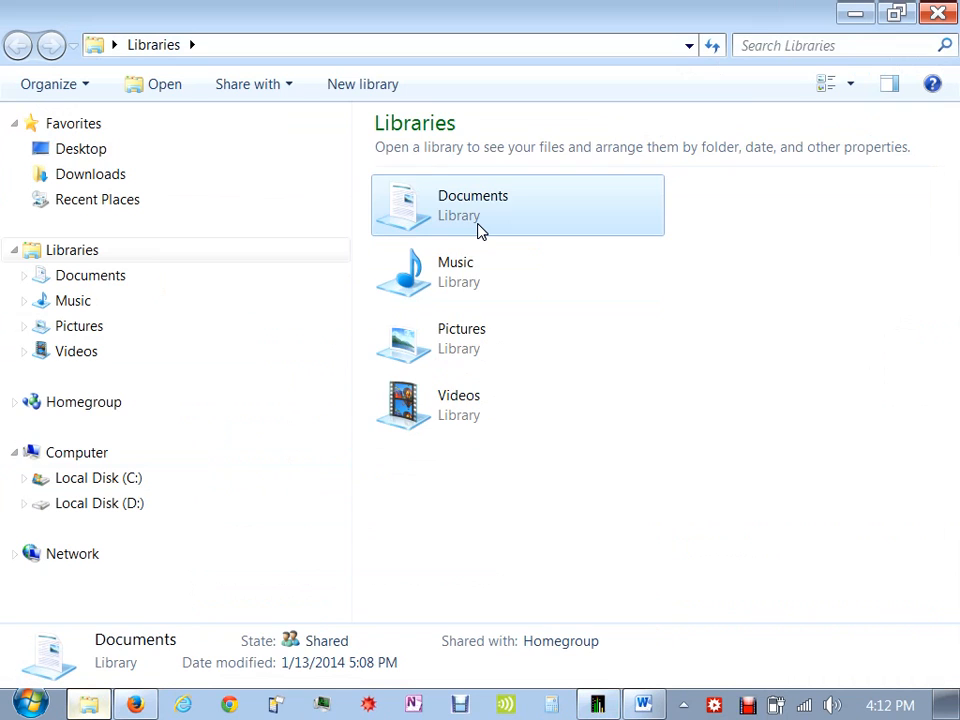
pyautogui.doubleClick(473, 205)
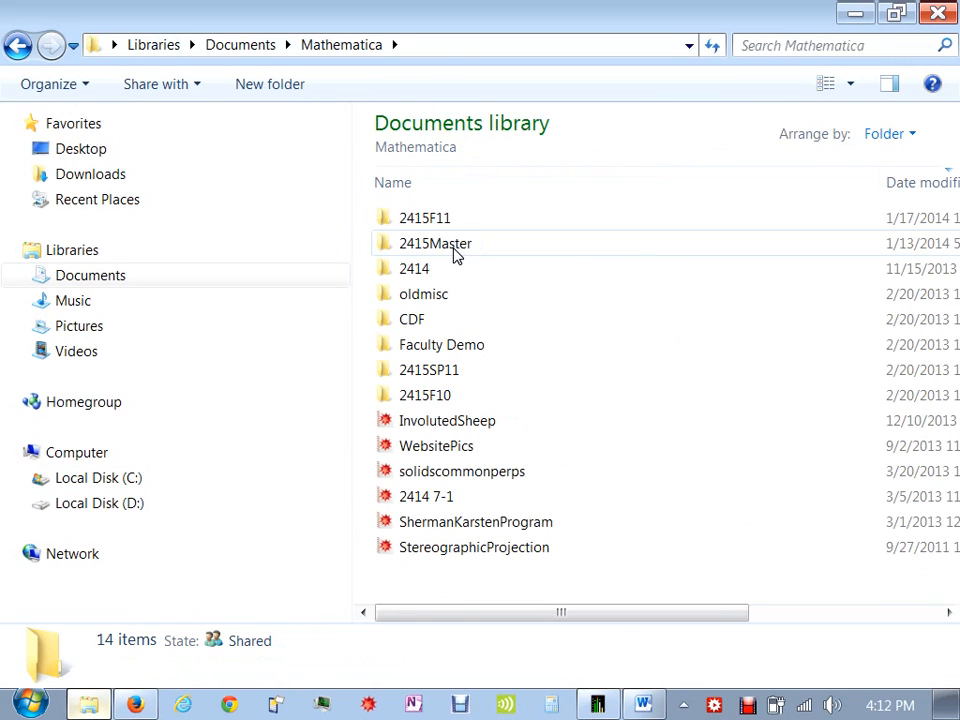
pyautogui.doubleClick(435, 243)
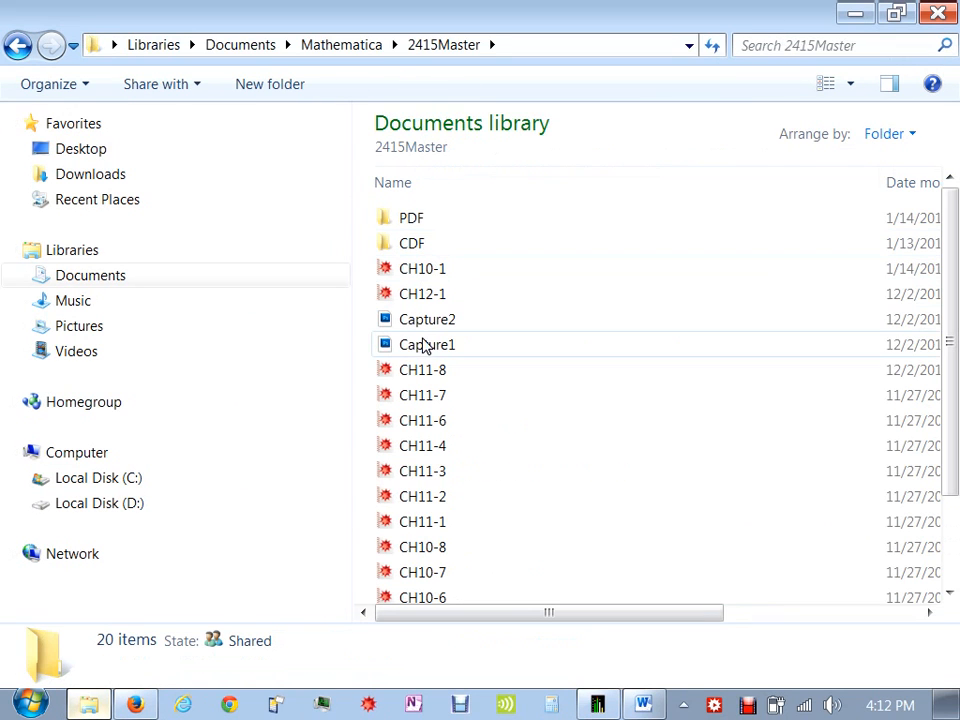
pyautogui.click(421, 268)
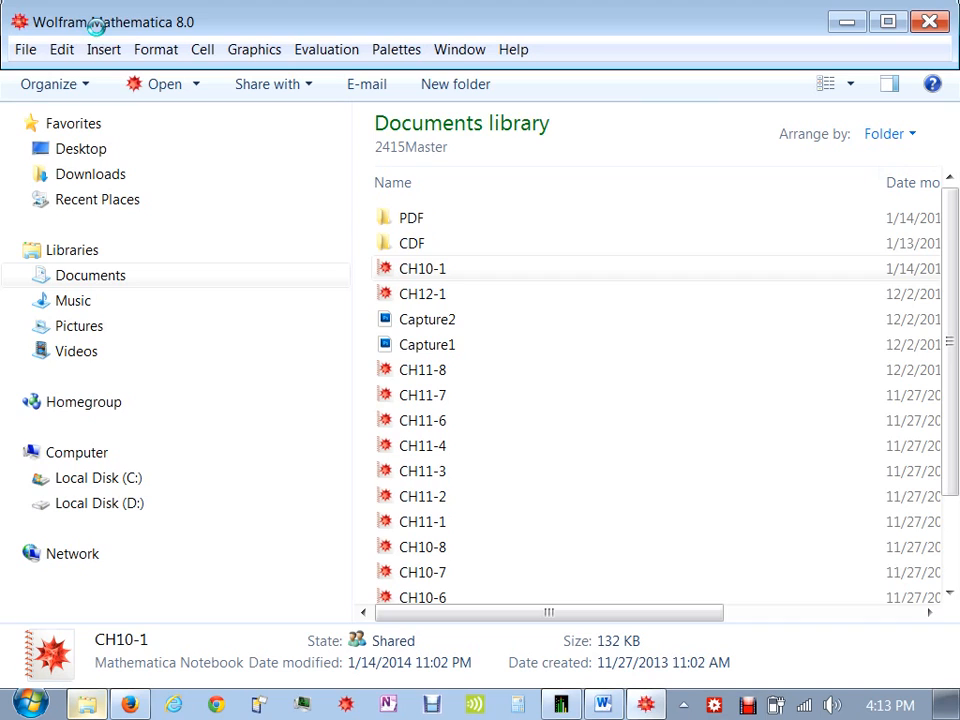
# - Launch the CH10-1 notebook and slide the Points in R^1 point to a negative x value
pyautogui.doubleClick(422, 268)
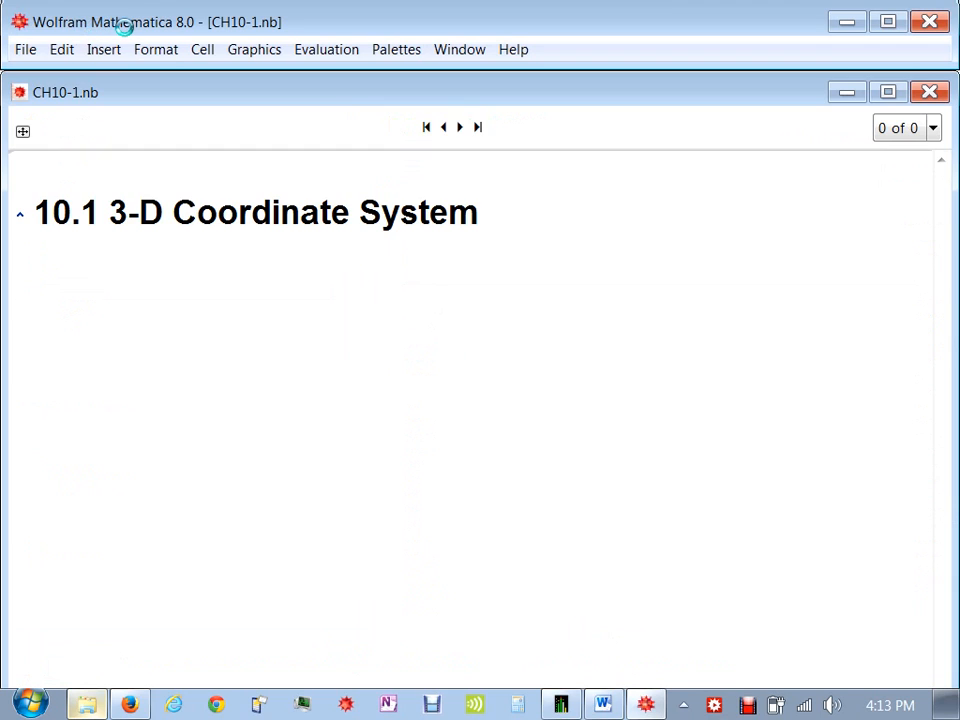
pyautogui.moveTo(155, 49)
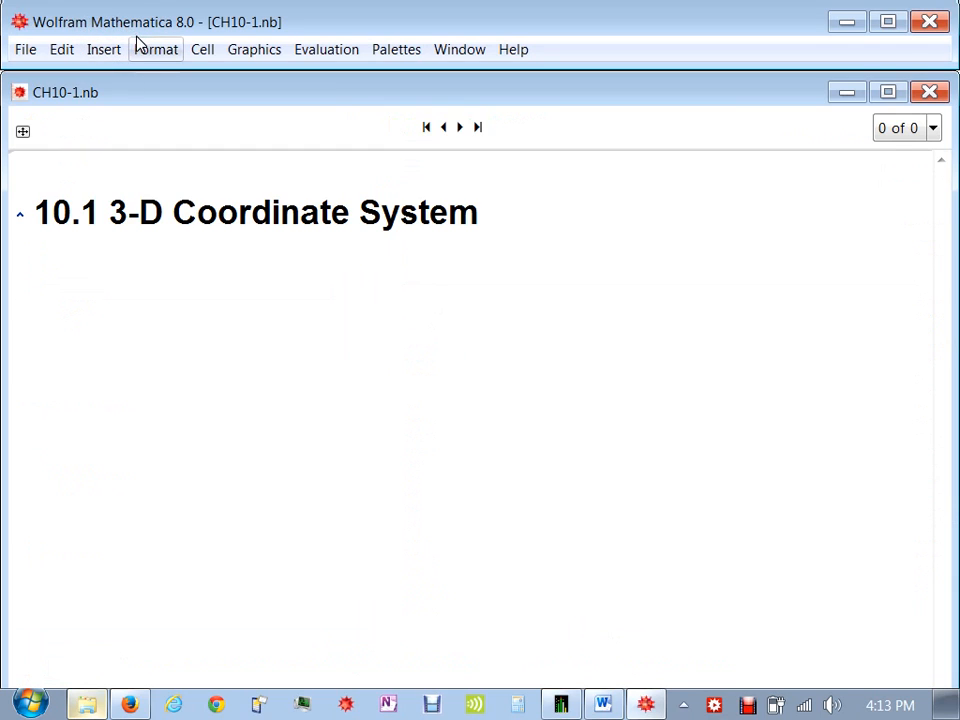
pyautogui.moveTo(146, 120)
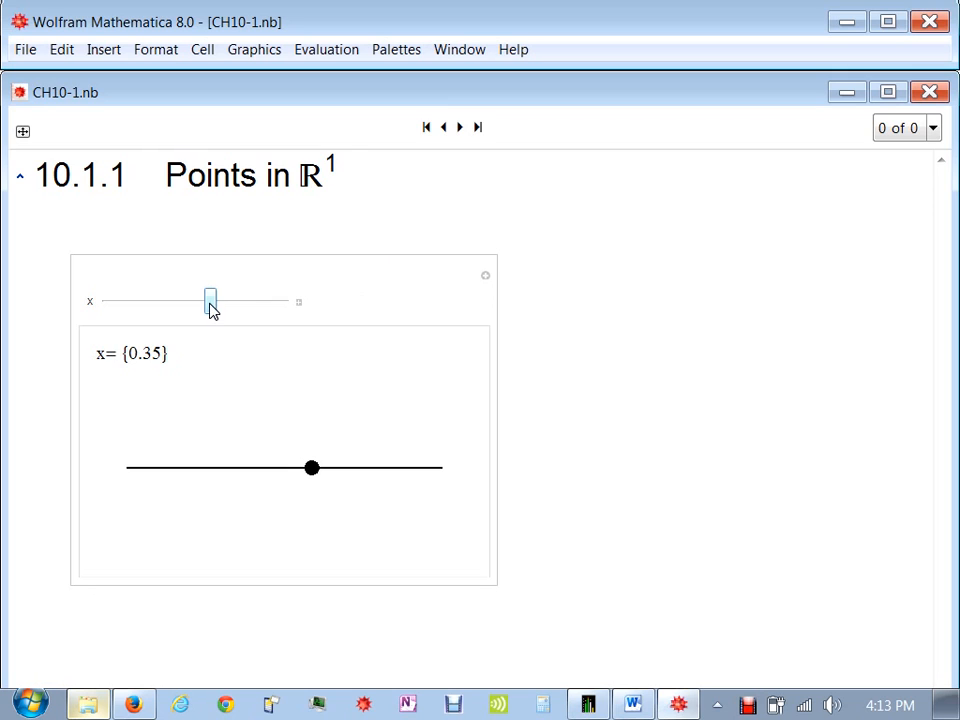
pyautogui.moveTo(210, 302); pyautogui.dragTo(188, 302)
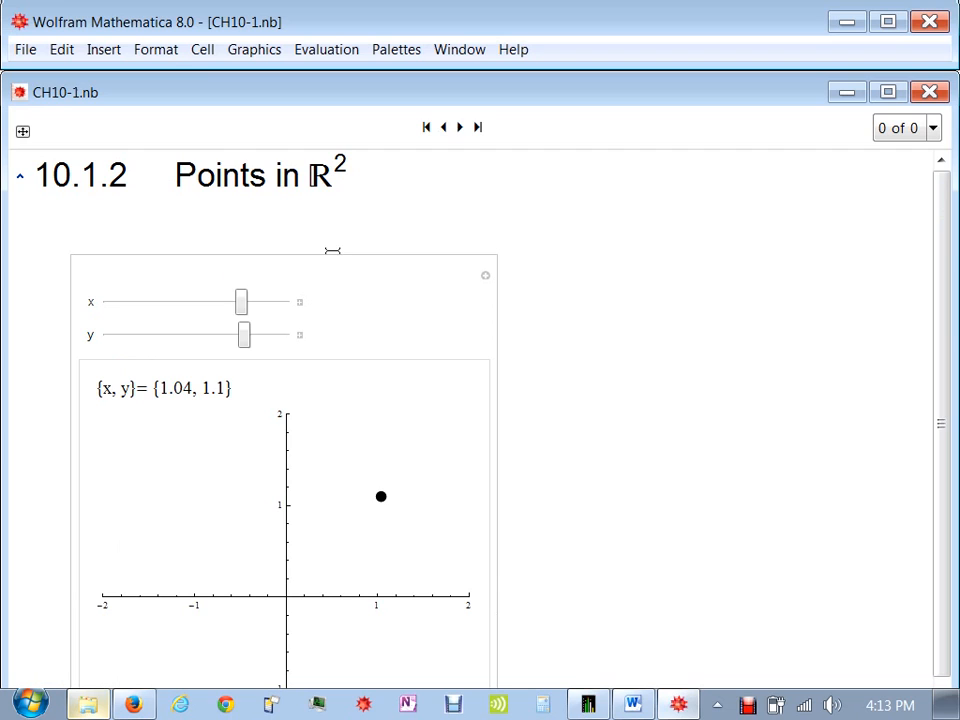
pyautogui.moveTo(242, 301); pyautogui.dragTo(160, 301)
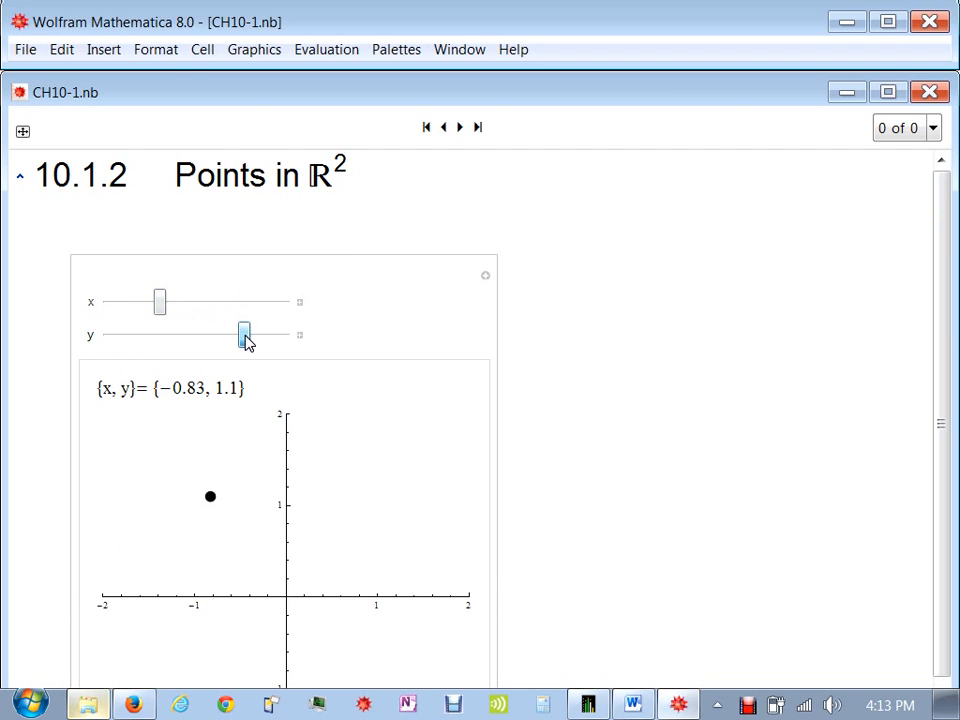
# - Demo the horizontal and vertical lines slide, toggling line x = 0.25, and advance to R^3
pyautogui.click(460, 127)
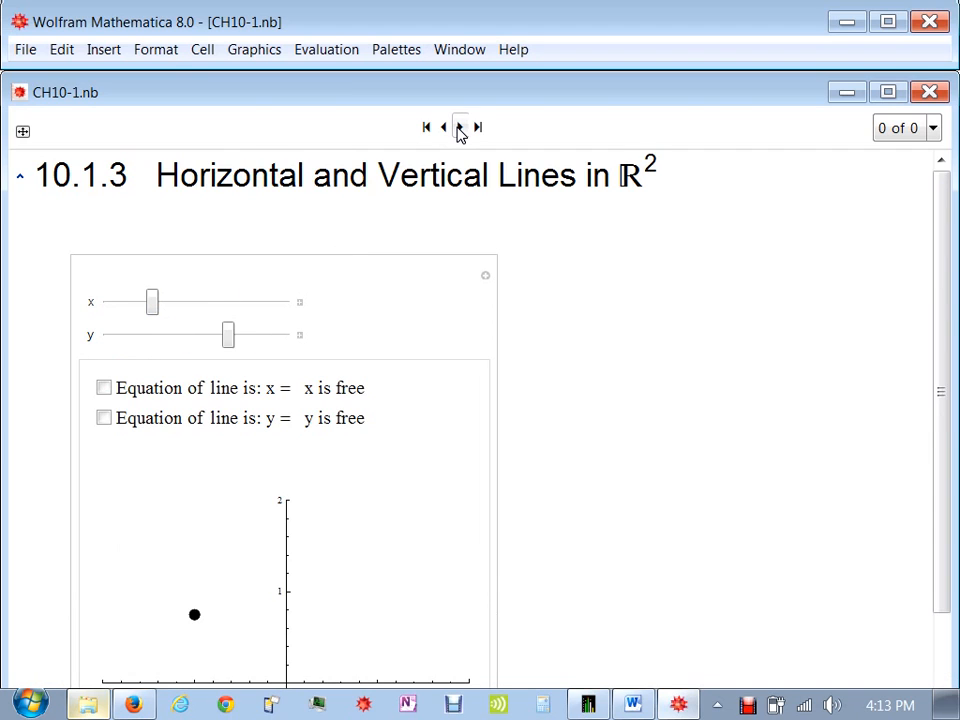
pyautogui.moveTo(152, 302); pyautogui.dragTo(207, 302)
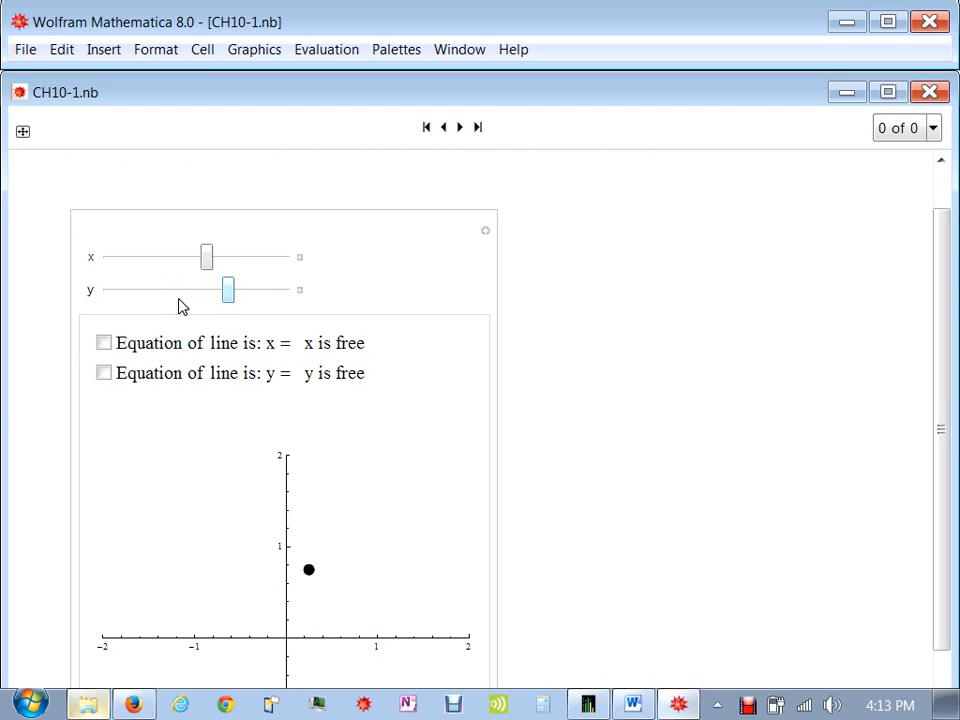
pyautogui.click(104, 343)
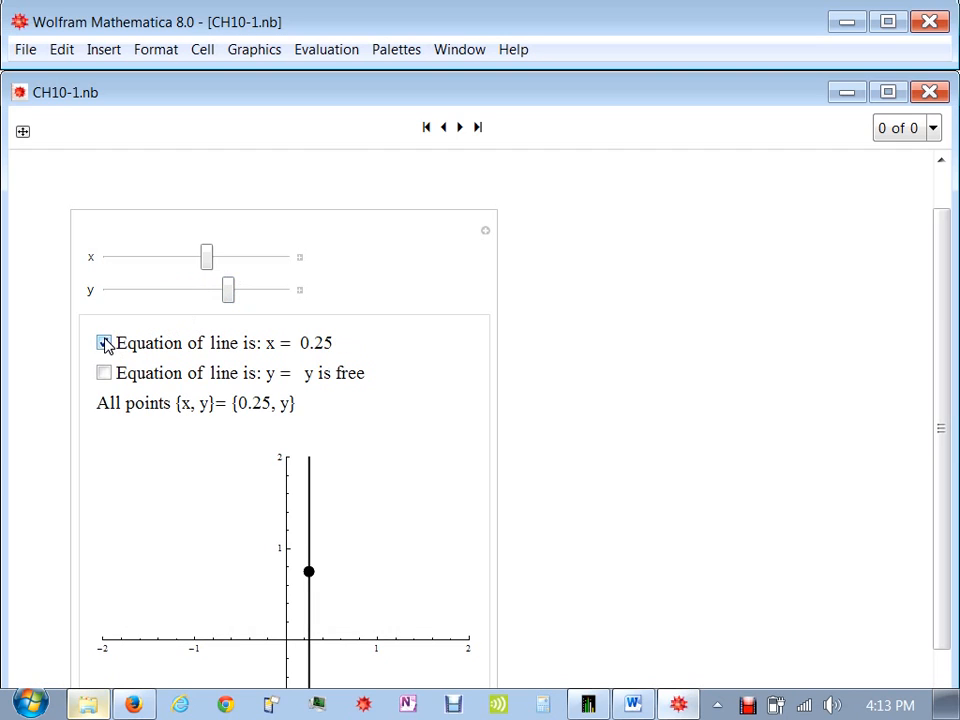
pyautogui.click(104, 342)
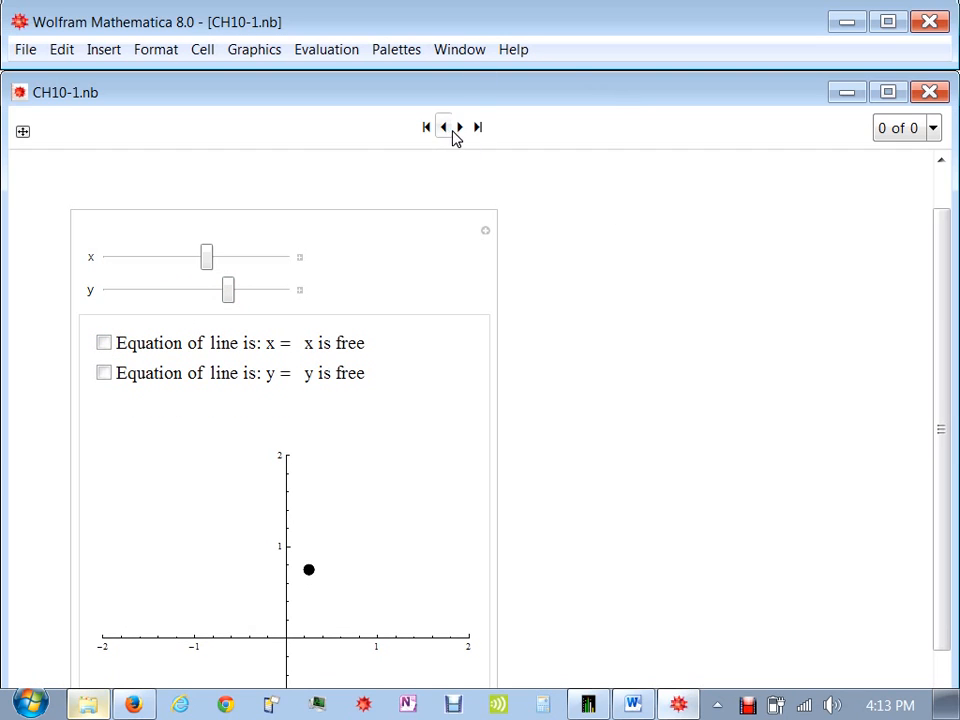
pyautogui.click(460, 127)
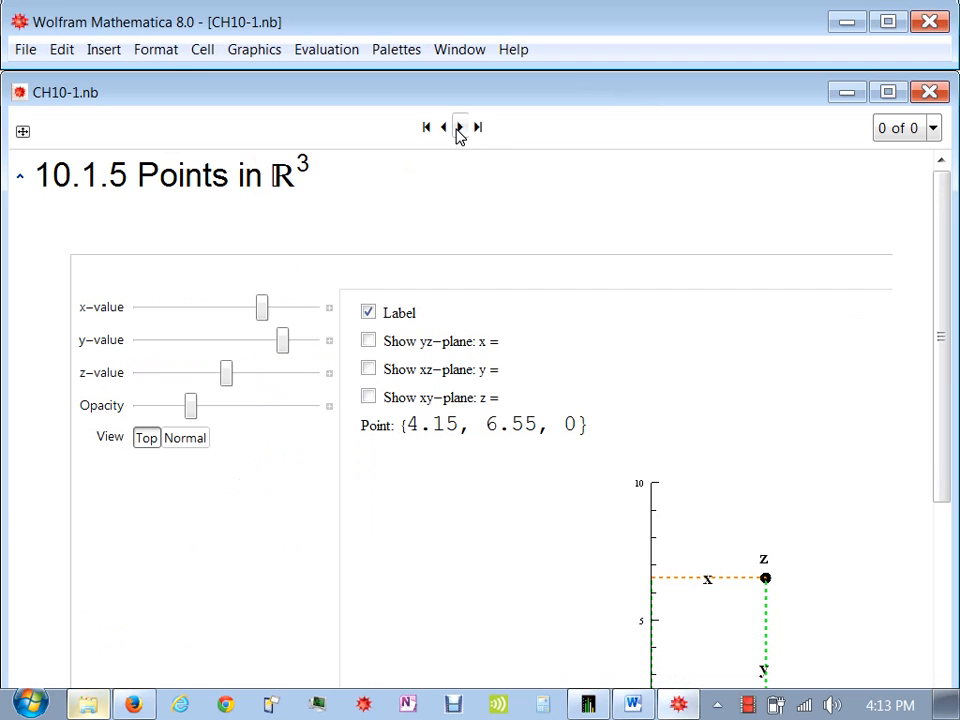
# - Plot (4.15, 6.55, 6.45) in Normal perspective view, then rotate and enlarge the 3-D plot
pyautogui.scroll(3)
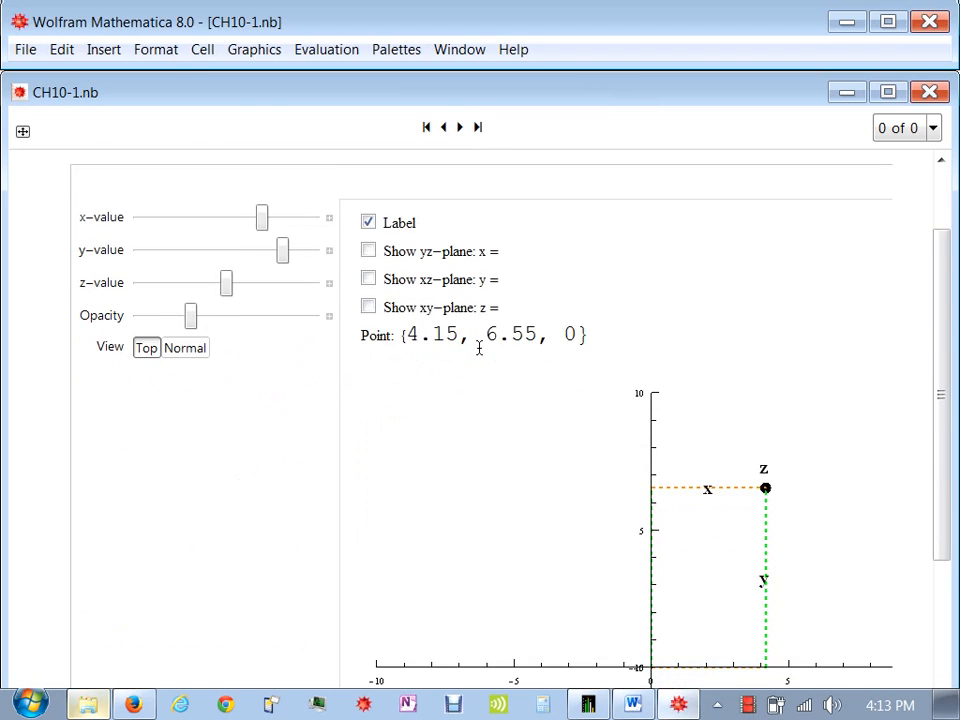
pyautogui.click(185, 325)
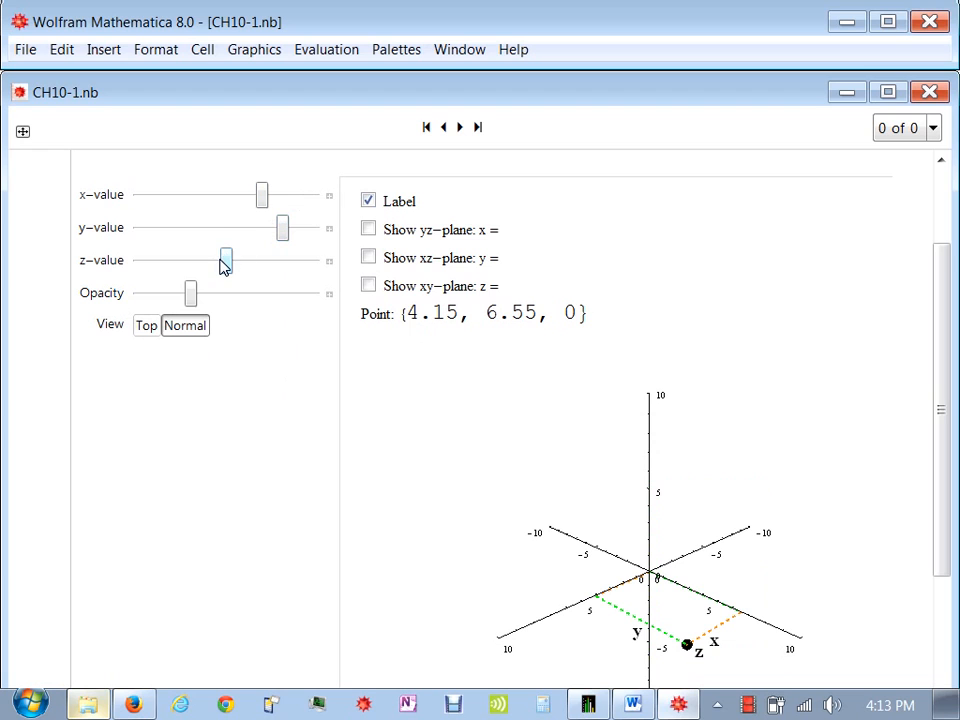
pyautogui.moveTo(225, 260); pyautogui.dragTo(278, 260)
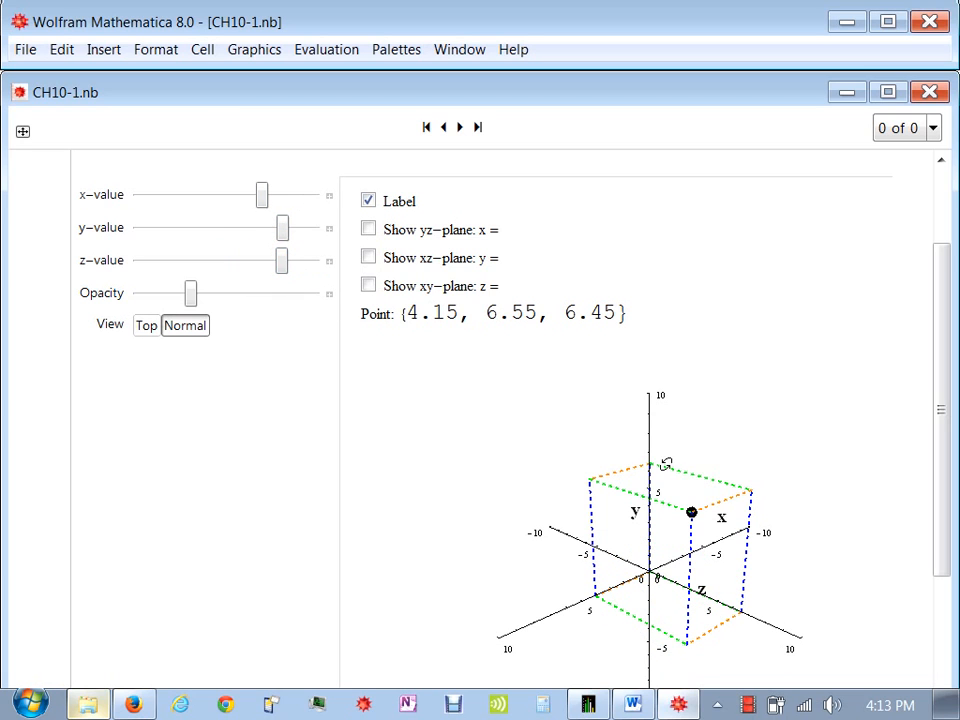
pyautogui.scroll(-3)
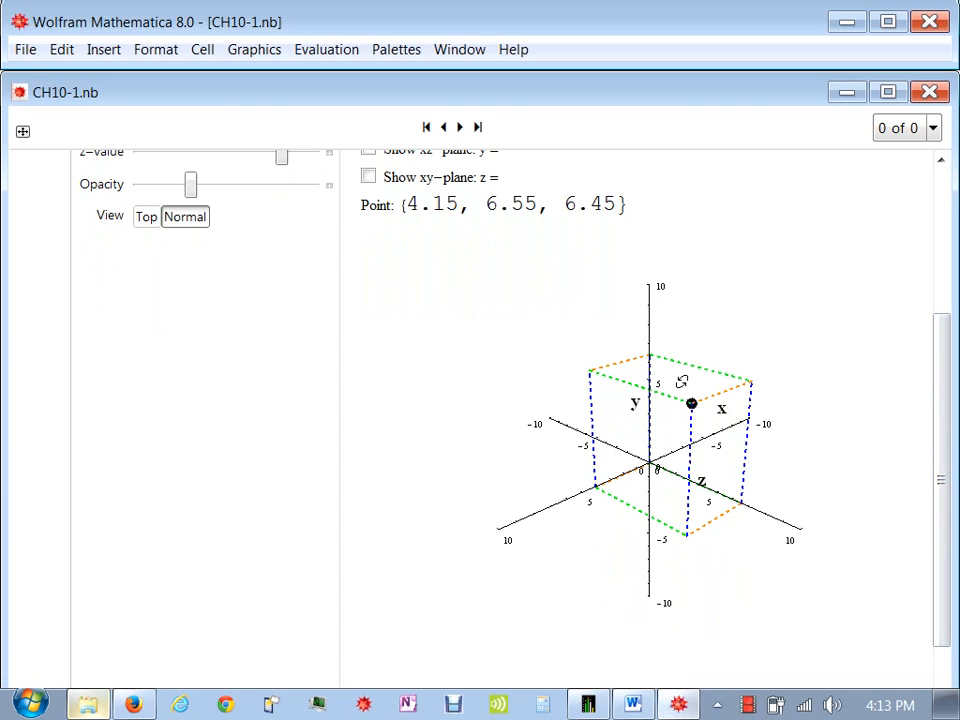
pyautogui.moveTo(700, 337)
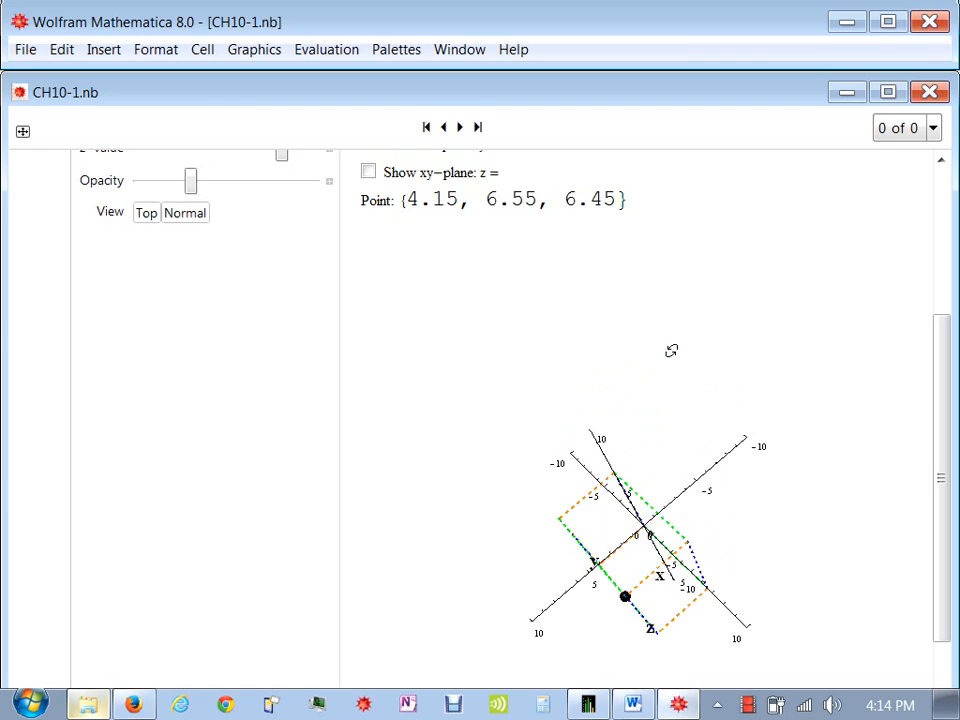
pyautogui.moveTo(625, 597); pyautogui.dragTo(670, 520)
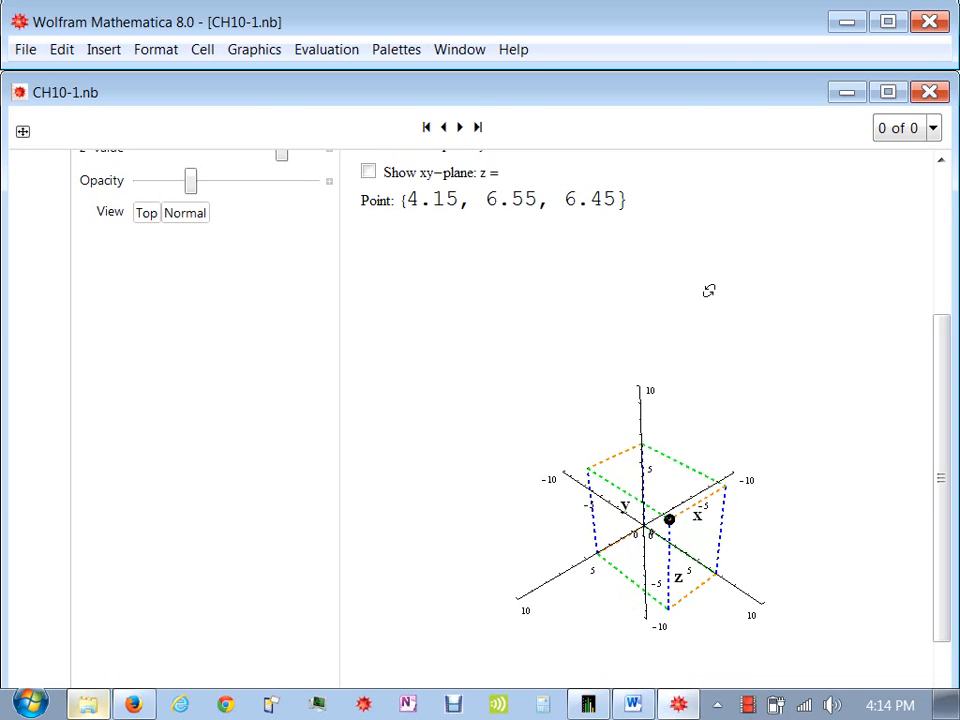
pyautogui.scroll(3)
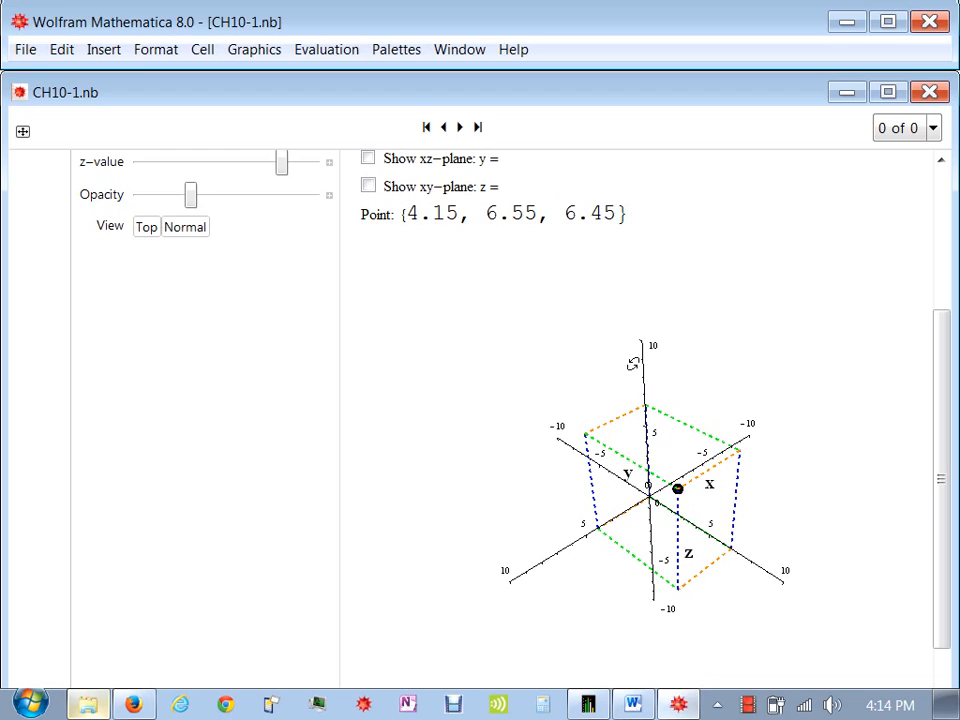
pyautogui.moveTo(596, 404)
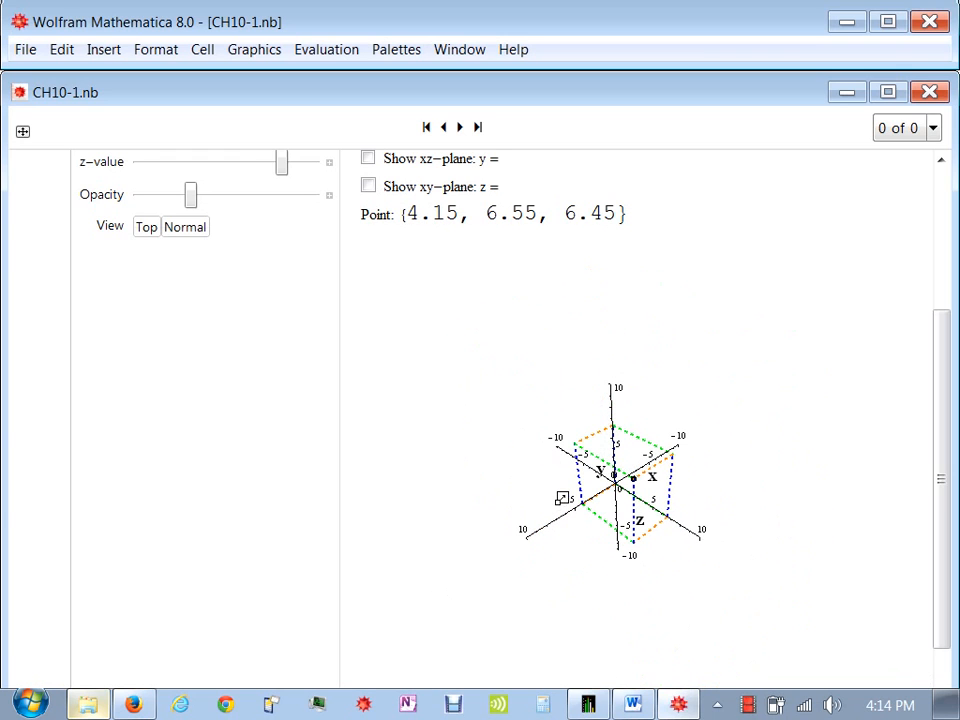
pyautogui.moveTo(615, 465); pyautogui.dragTo(590, 500)
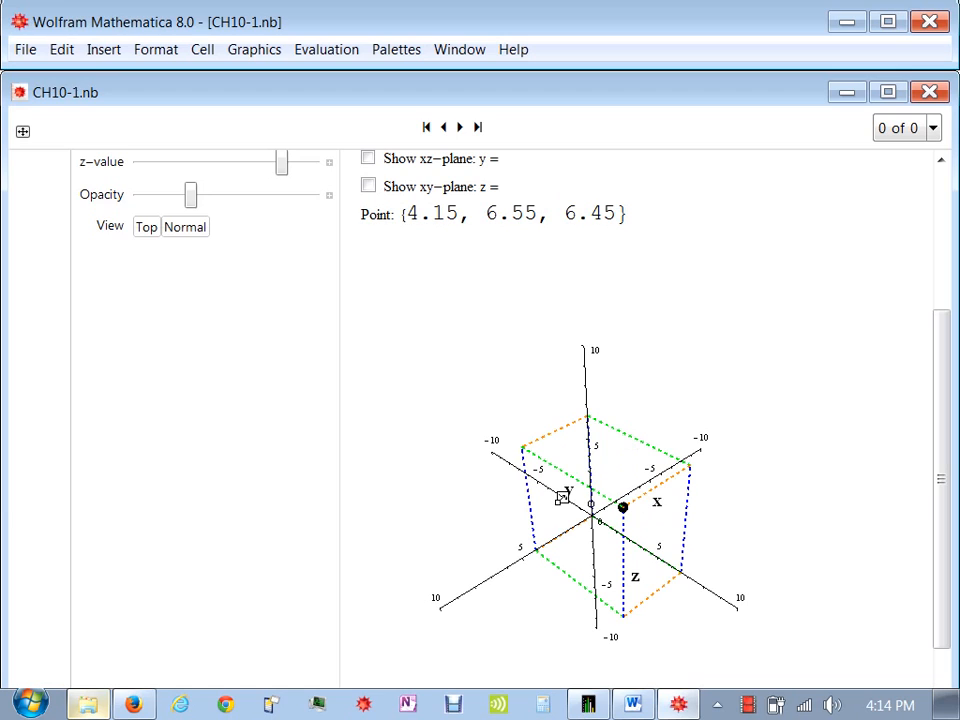
pyautogui.moveTo(610, 117)
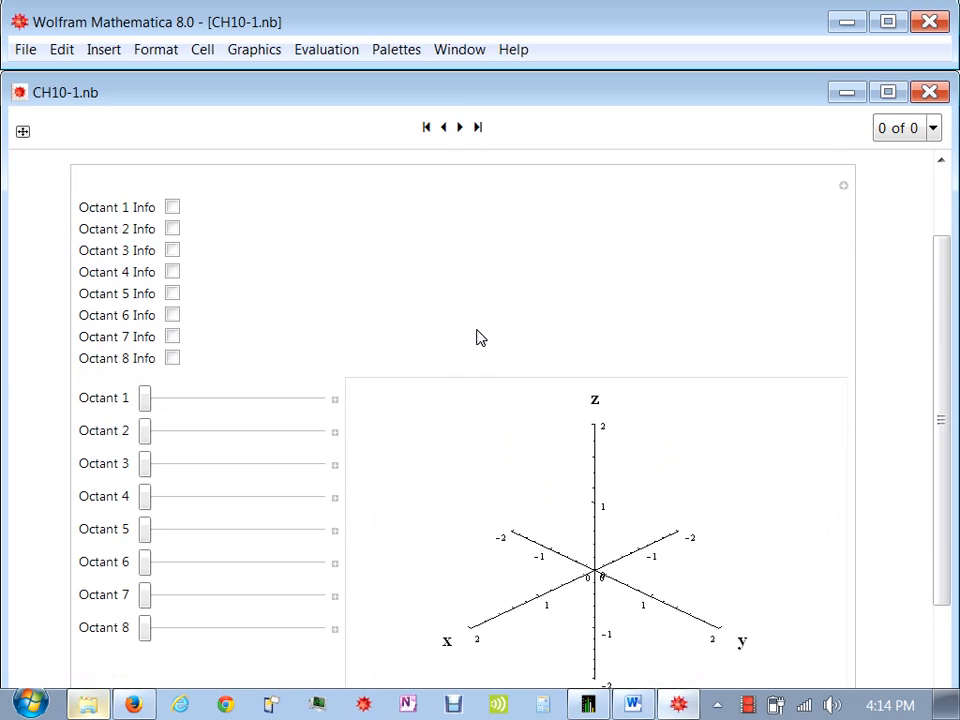
pyautogui.moveTo(145, 398); pyautogui.dragTo(205, 398)
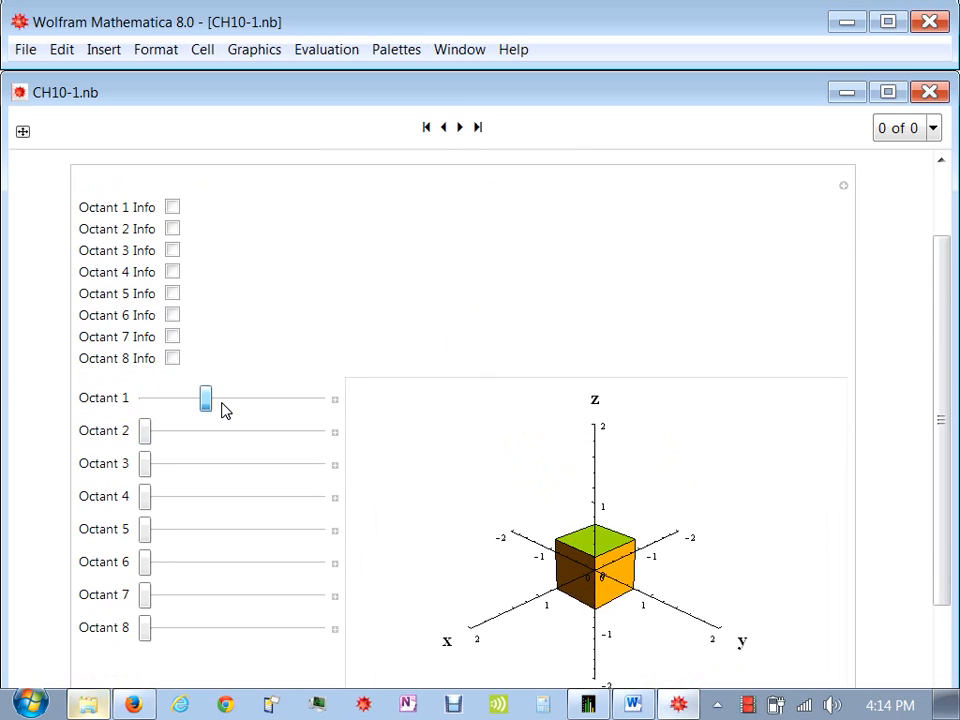
pyautogui.moveTo(205, 399); pyautogui.dragTo(277, 381)
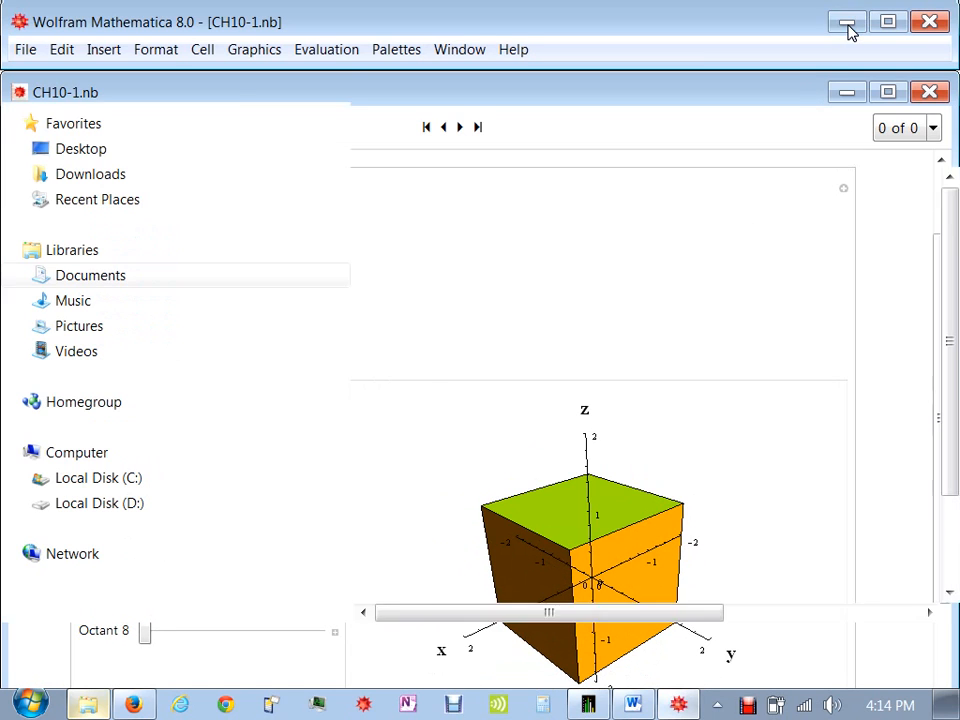
# - Minimize Mathematica and open the syllabus link from the MATH-2415-003 Canvas tab
pyautogui.click(847, 22)
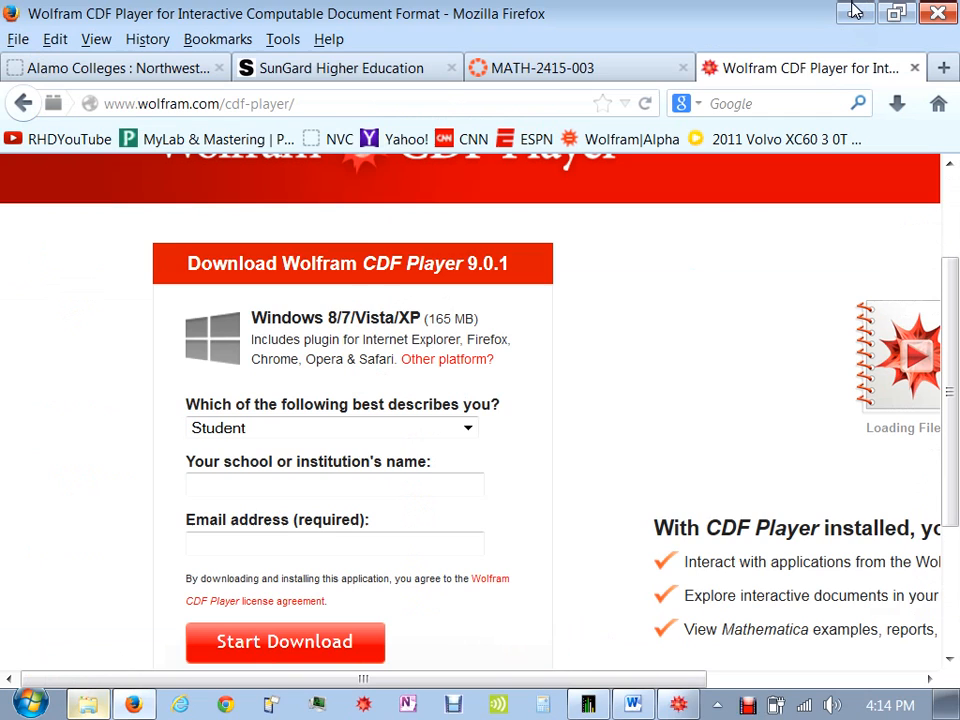
pyautogui.click(542, 68)
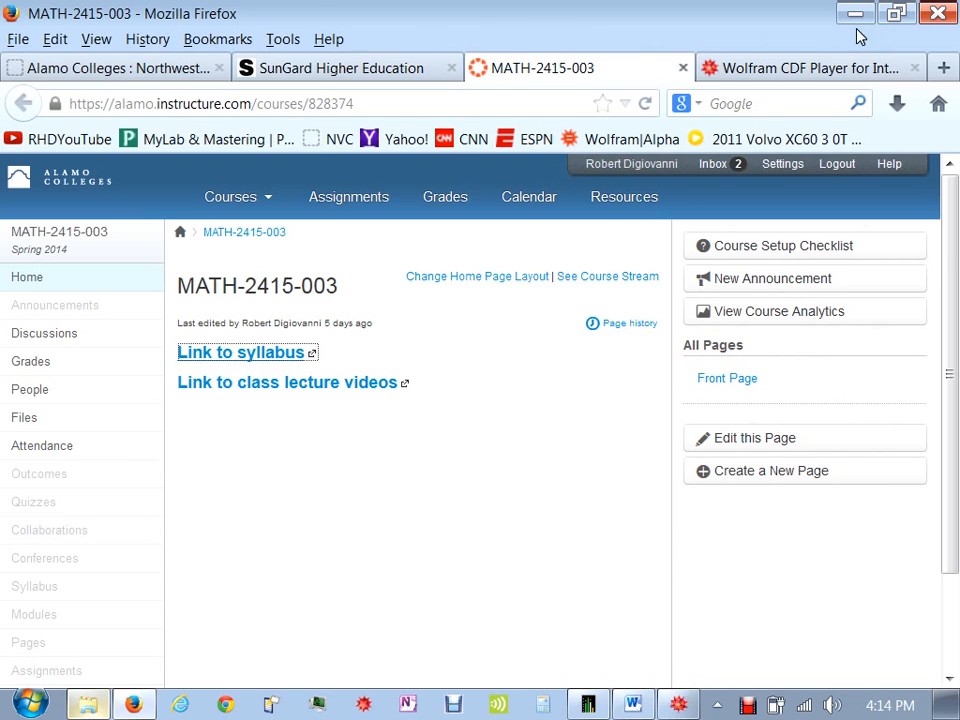
pyautogui.click(810, 68)
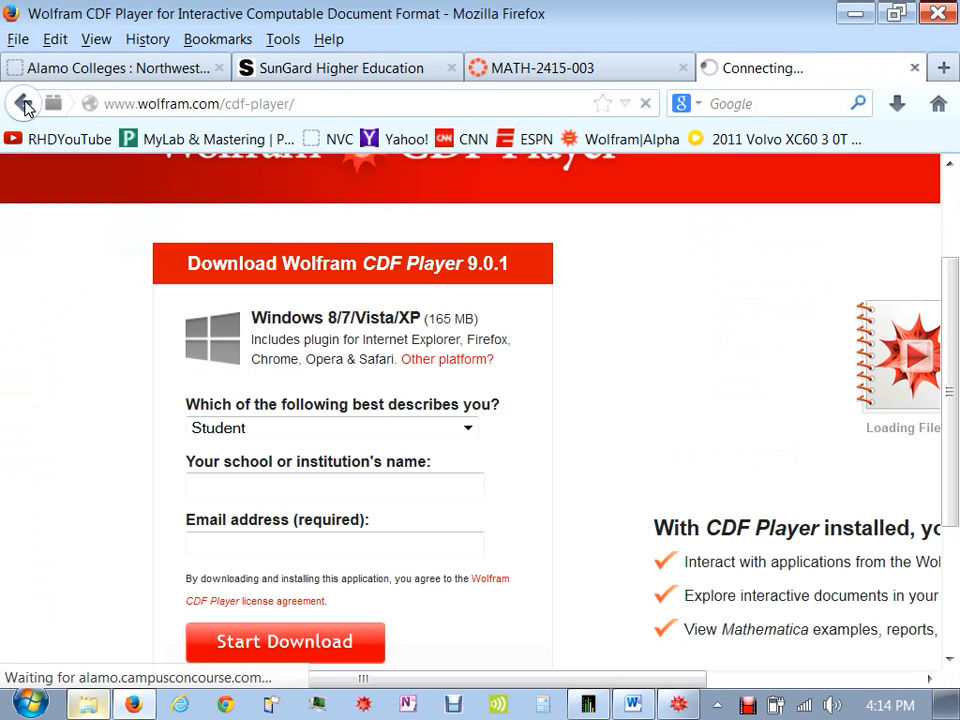
pyautogui.click(334, 543)
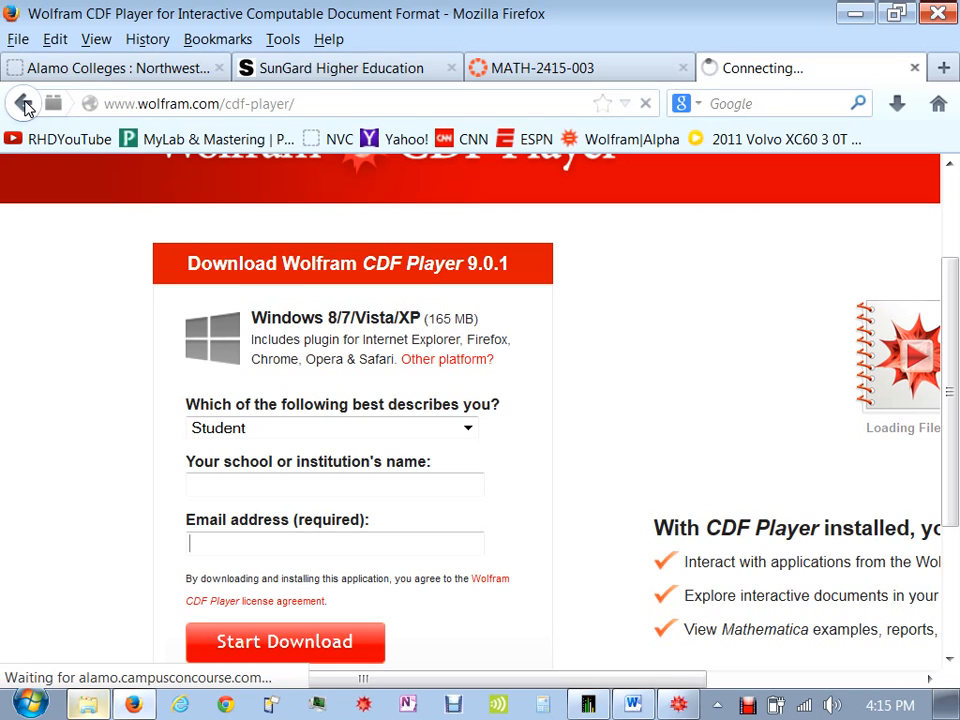
pyautogui.moveTo(374, 247)
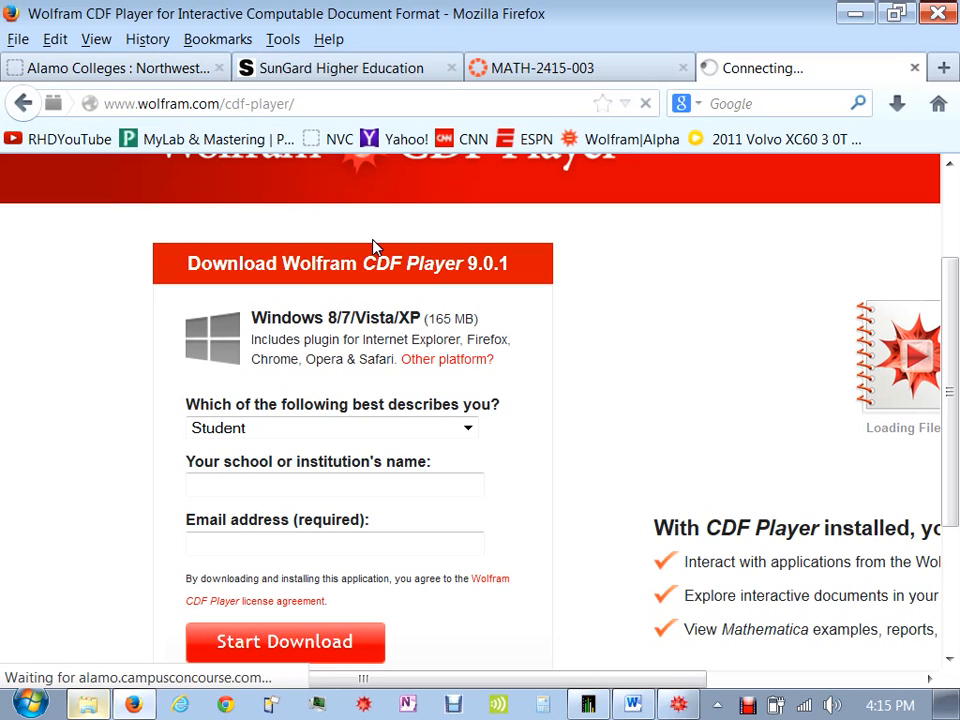
pyautogui.click(453, 704)
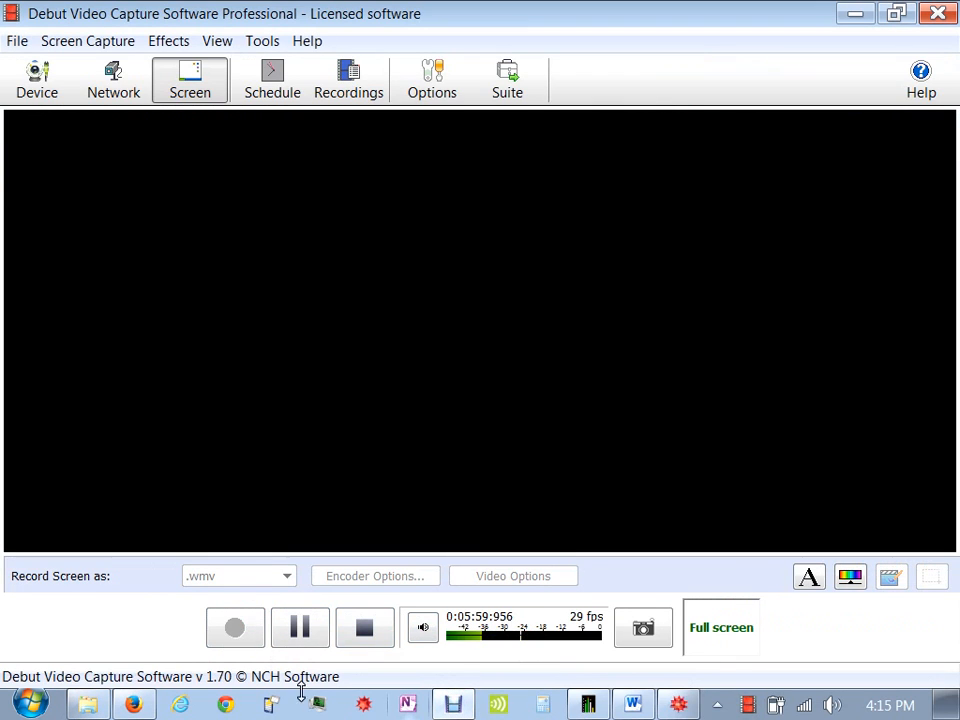
# - Return to the browser and scroll the syllabus to the Objectives, Outcomes and grading scale
pyautogui.click(133, 704)
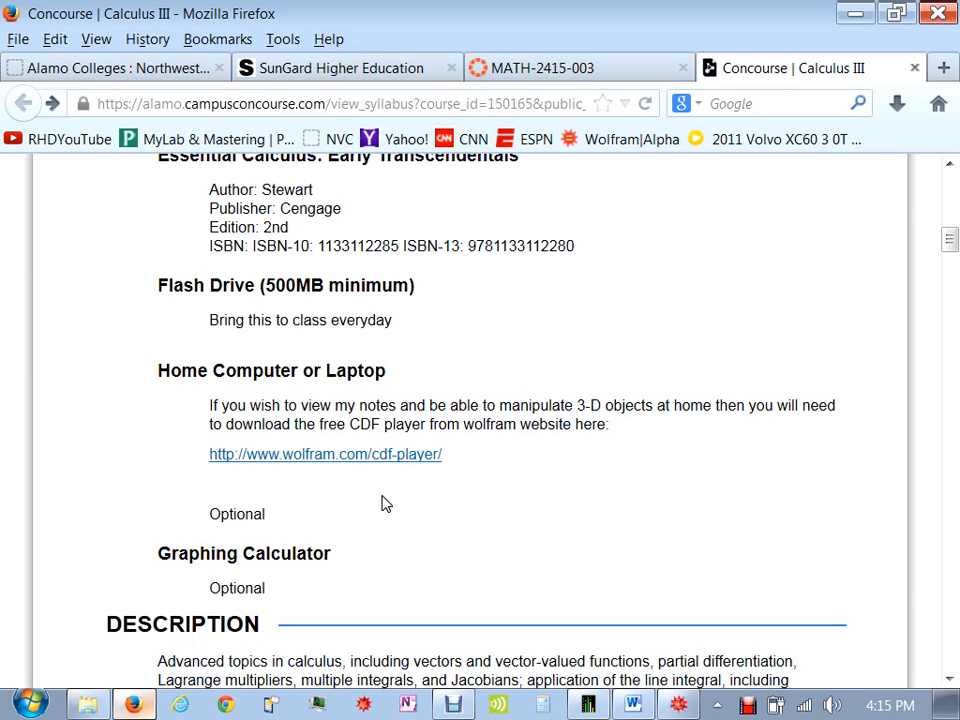
pyautogui.moveTo(226, 399)
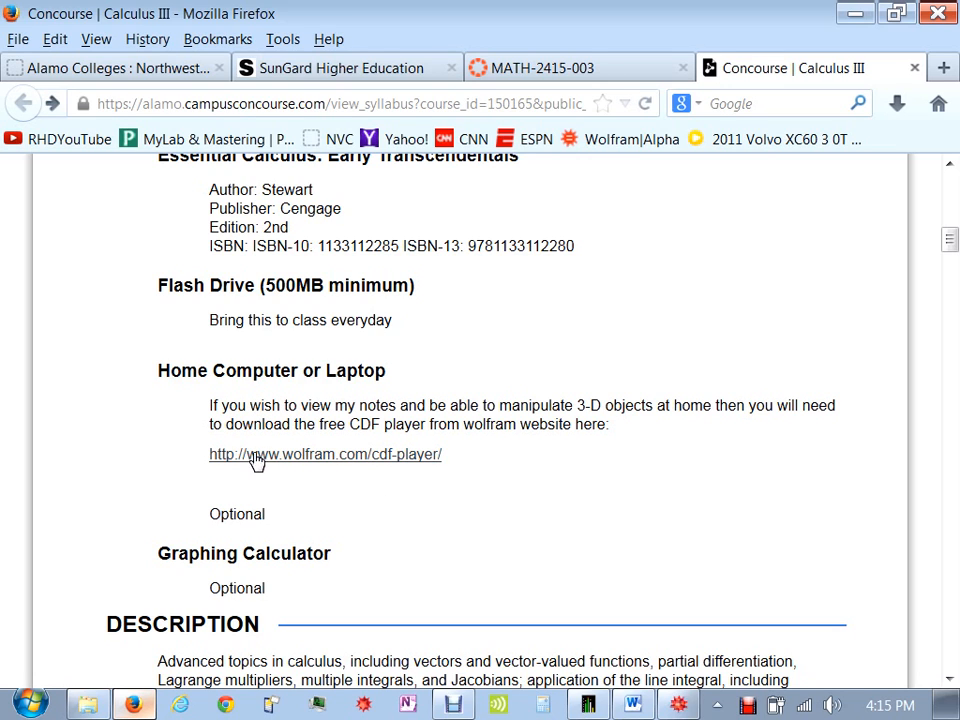
pyautogui.scroll(-3)
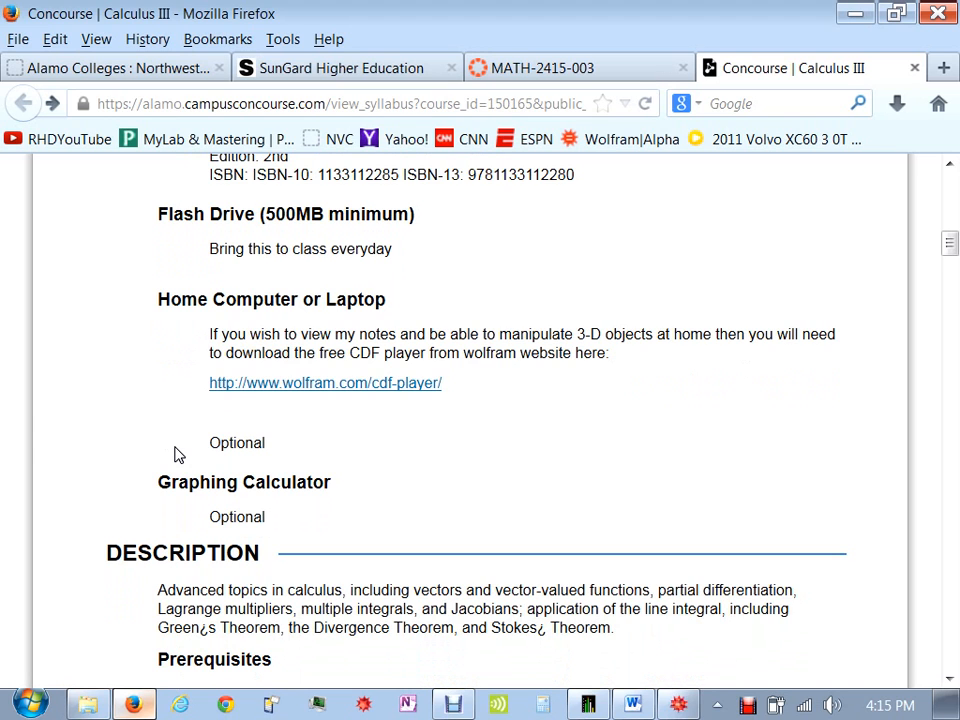
pyautogui.scroll(-3)
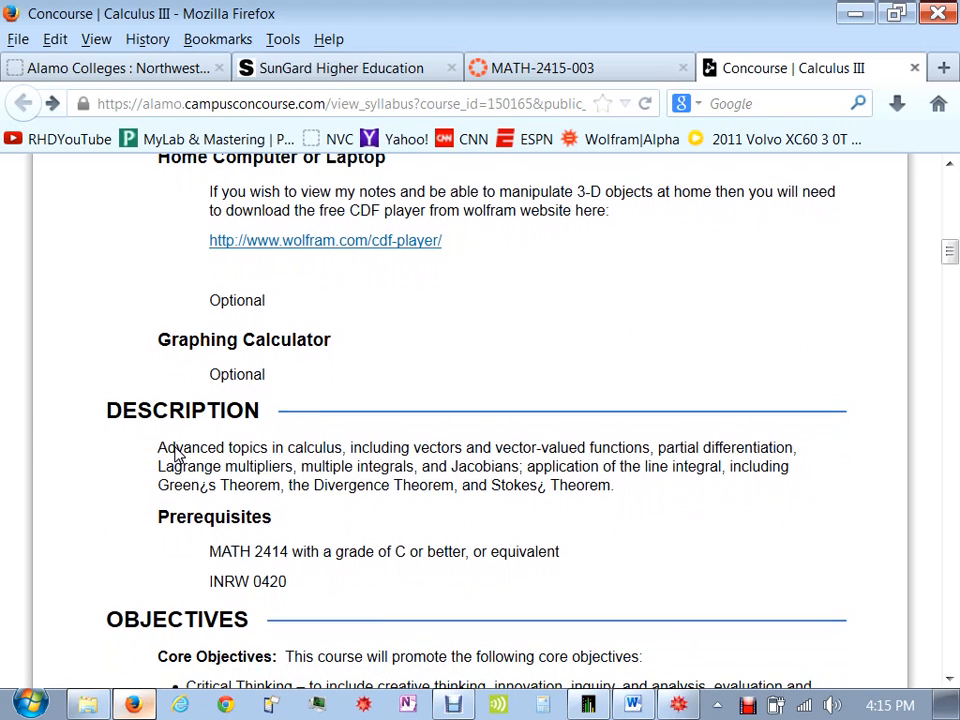
pyautogui.moveTo(262, 372)
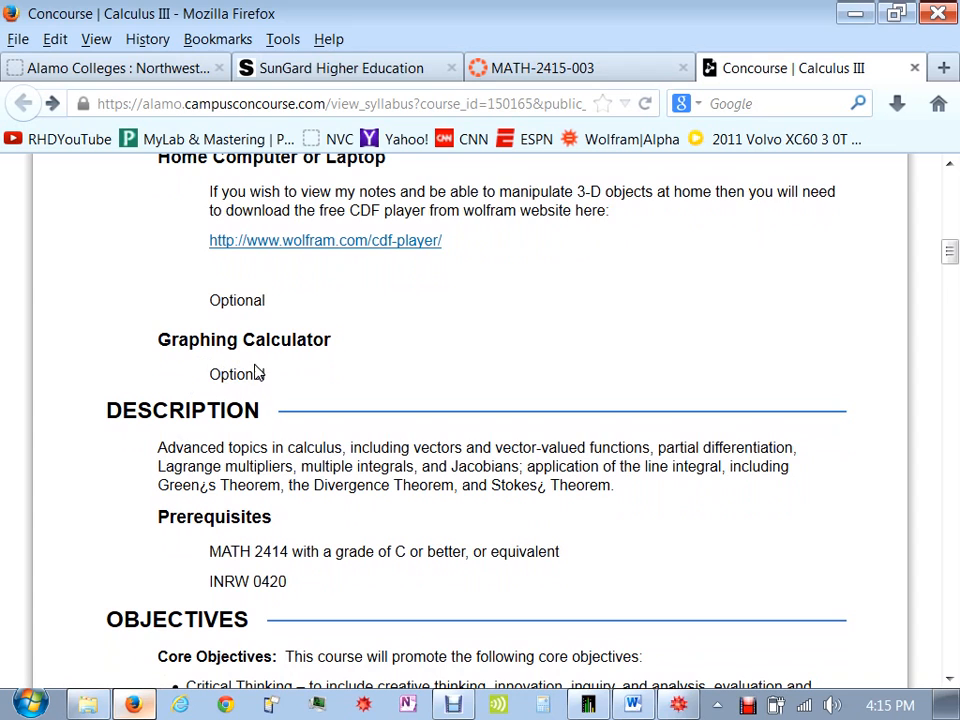
pyautogui.moveTo(293, 367)
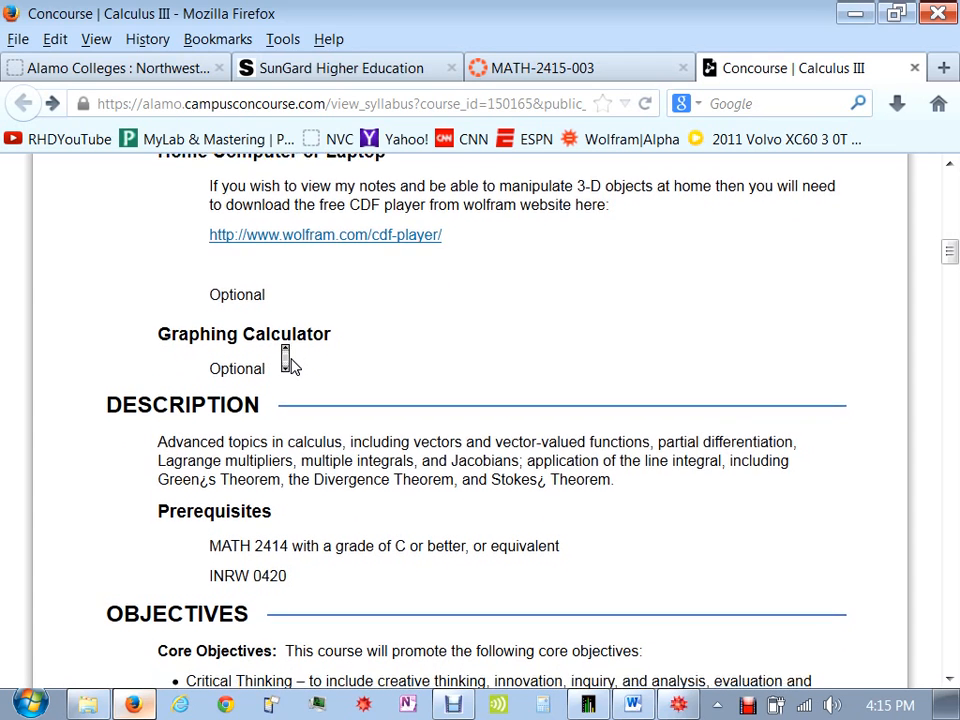
pyautogui.scroll(-3)
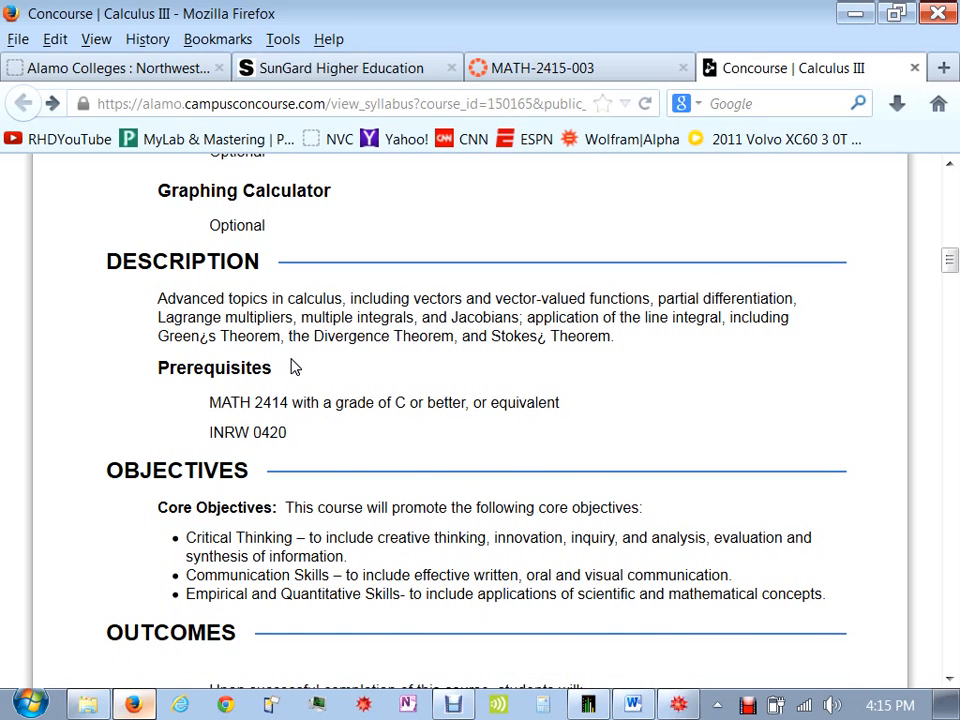
pyautogui.scroll(-3)
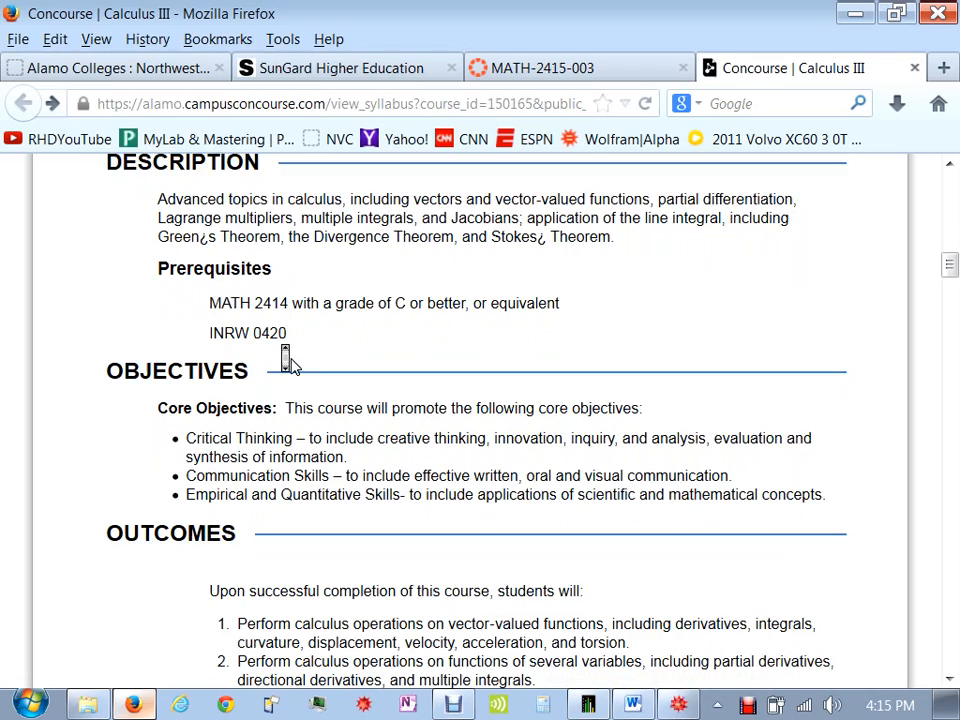
pyautogui.scroll(-3)
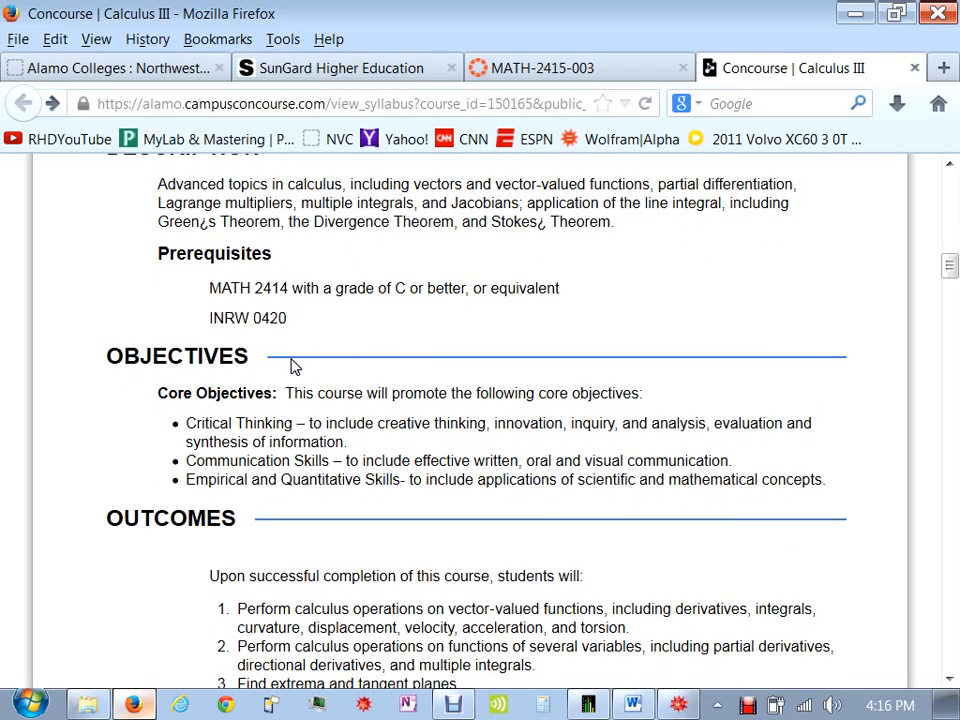
pyautogui.scroll(-3)
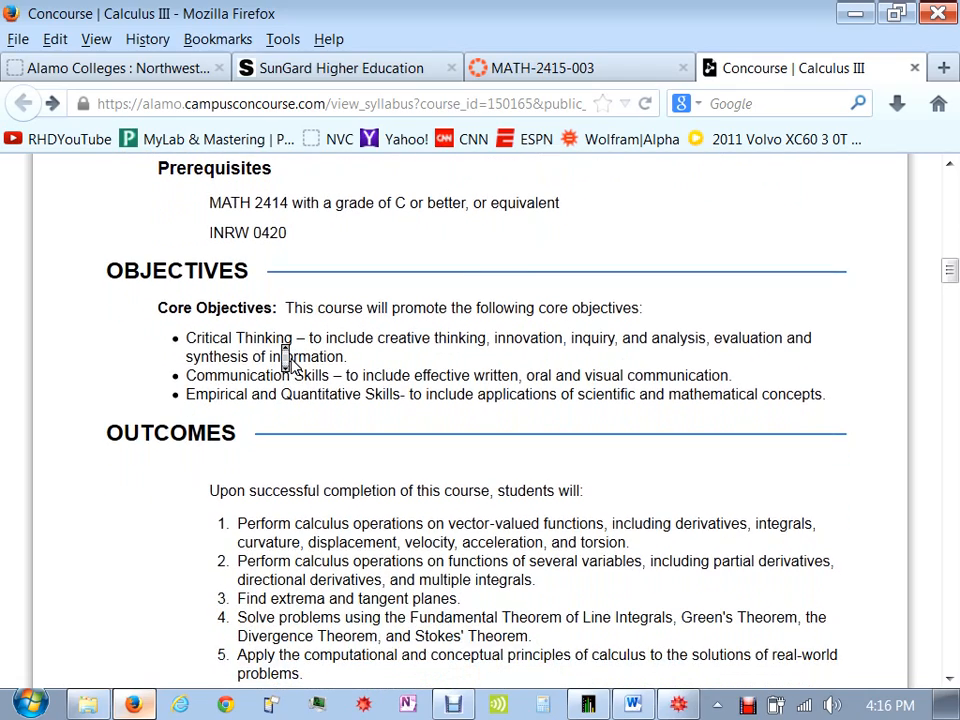
pyautogui.scroll(-3)
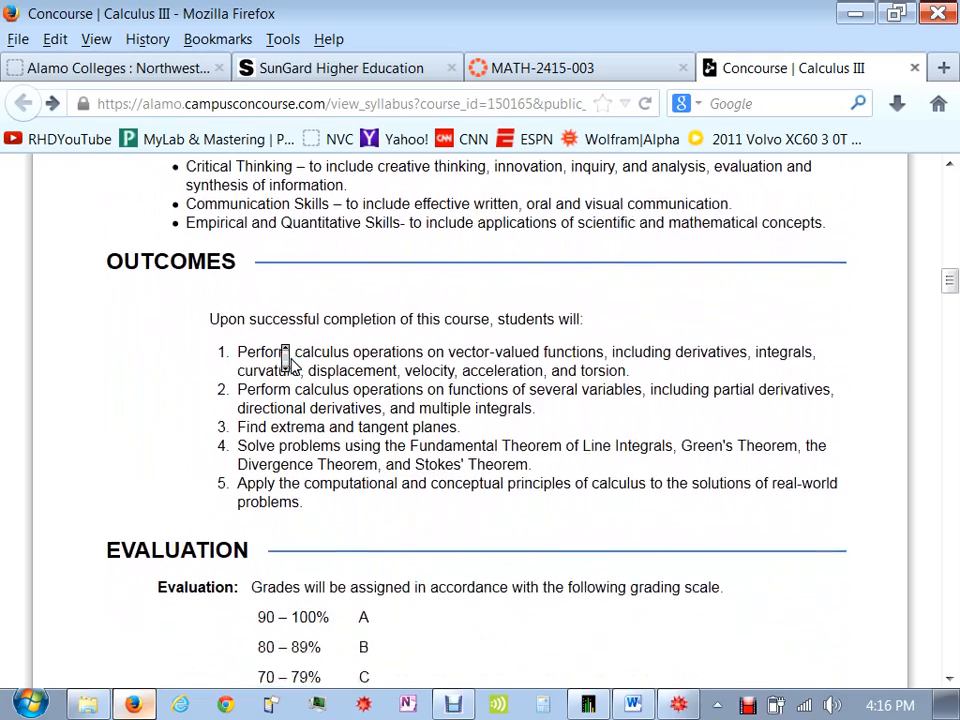
# - Scroll to the Evaluation Breakdown of mini-exam, midterm and final weights
pyautogui.scroll(-3)
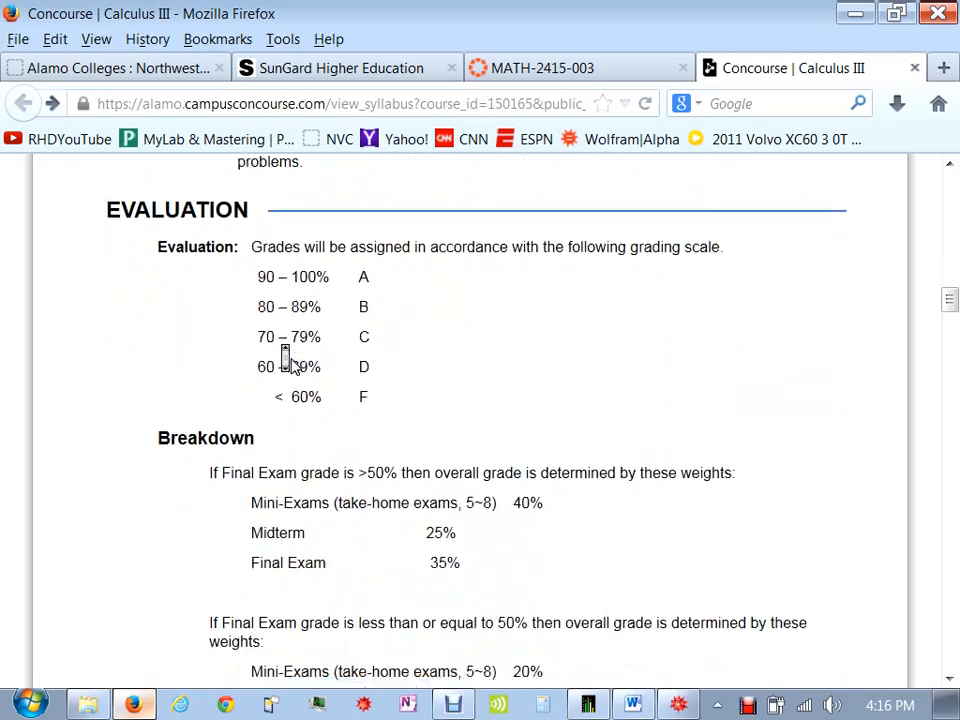
pyautogui.scroll(-3)
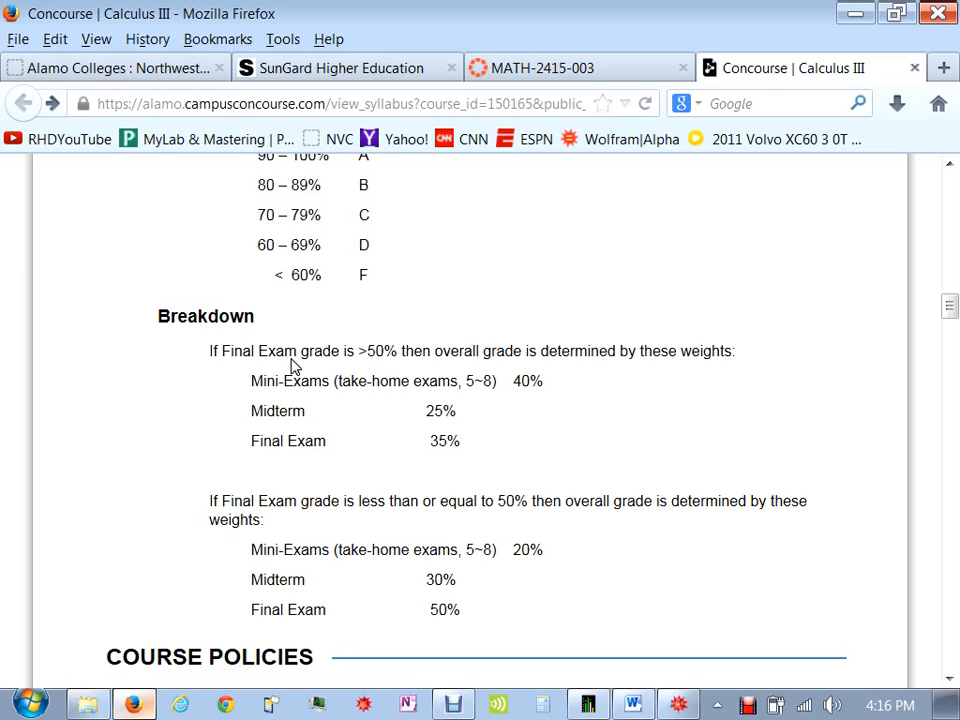
pyautogui.moveTo(305, 358)
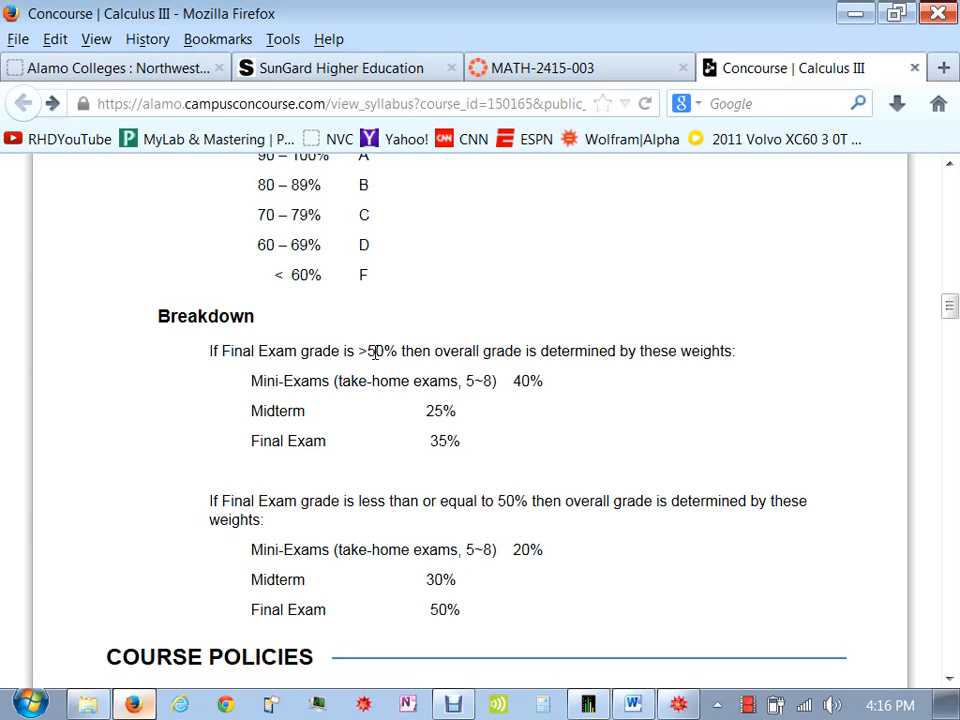
pyautogui.moveTo(449, 376)
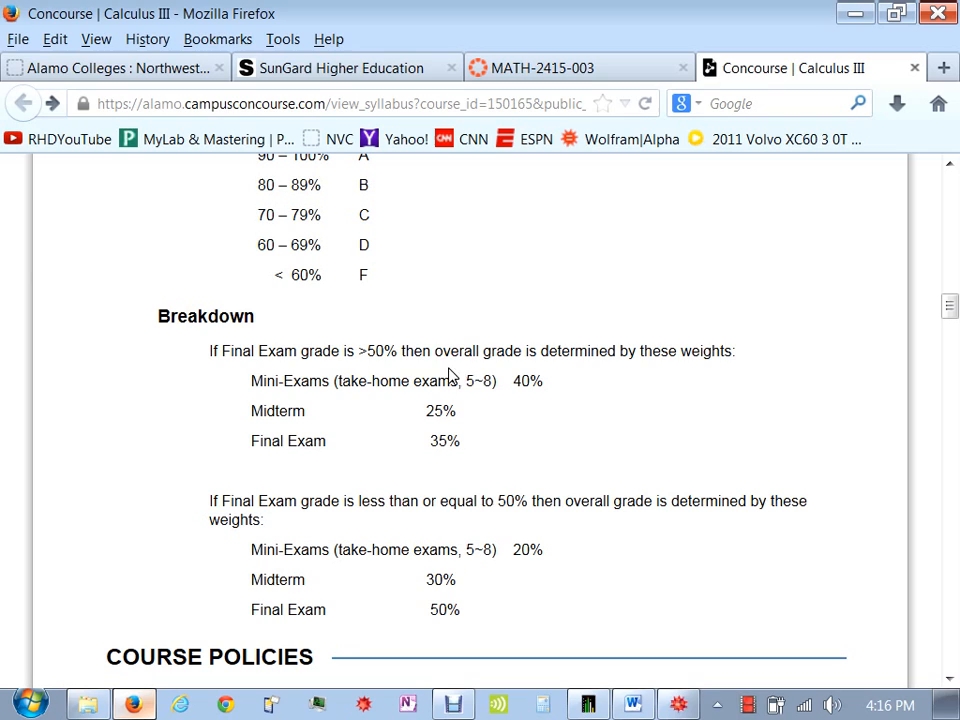
pyautogui.moveTo(513, 380)
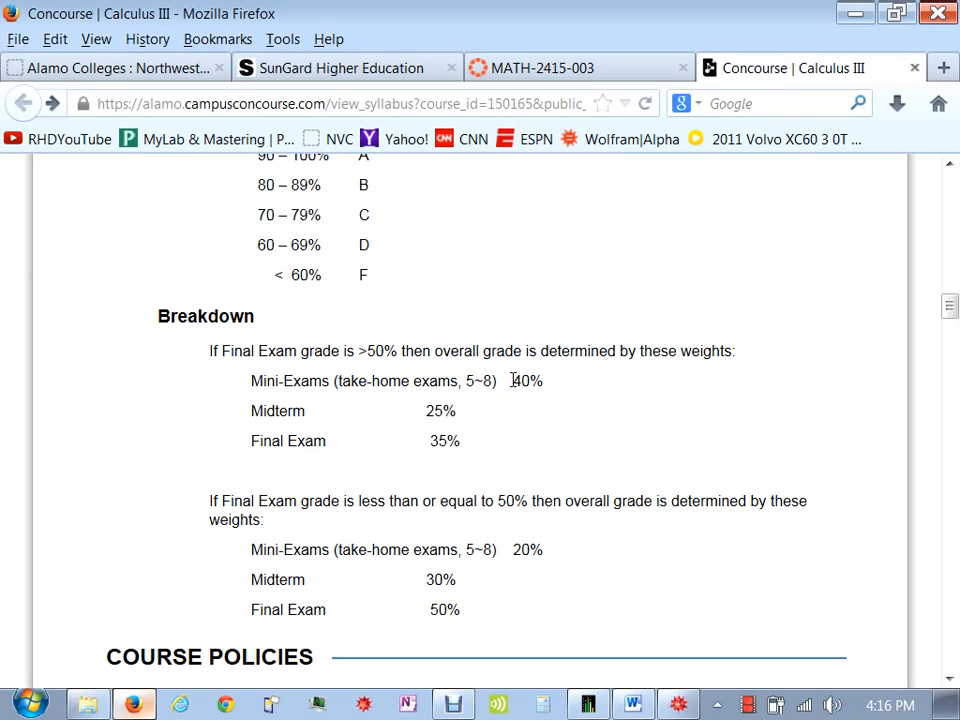
pyautogui.moveTo(466, 381)
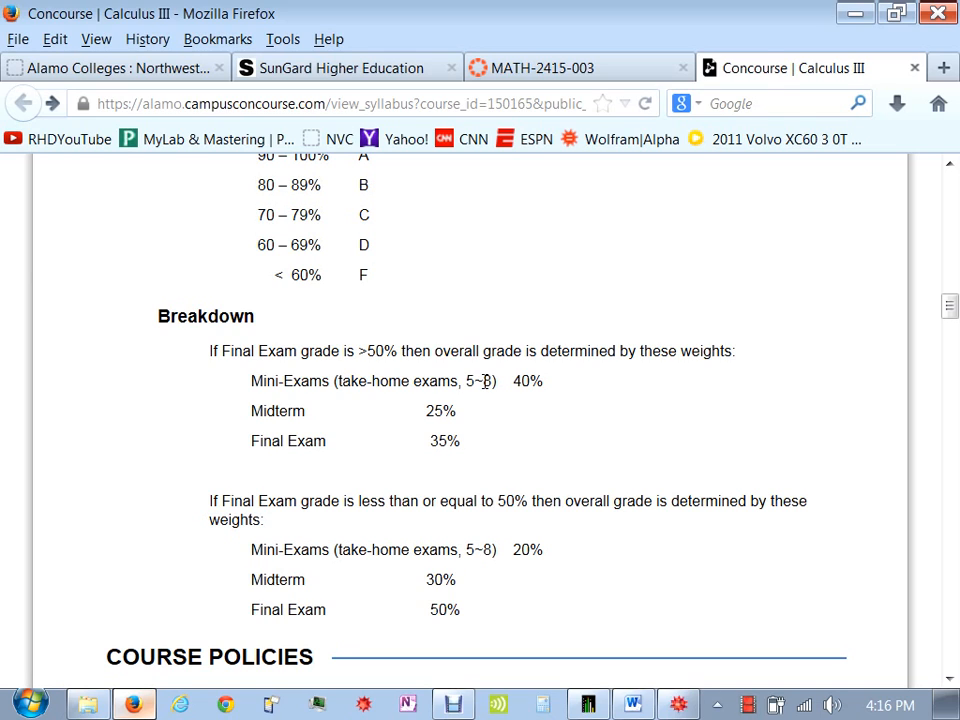
pyautogui.moveTo(293, 389)
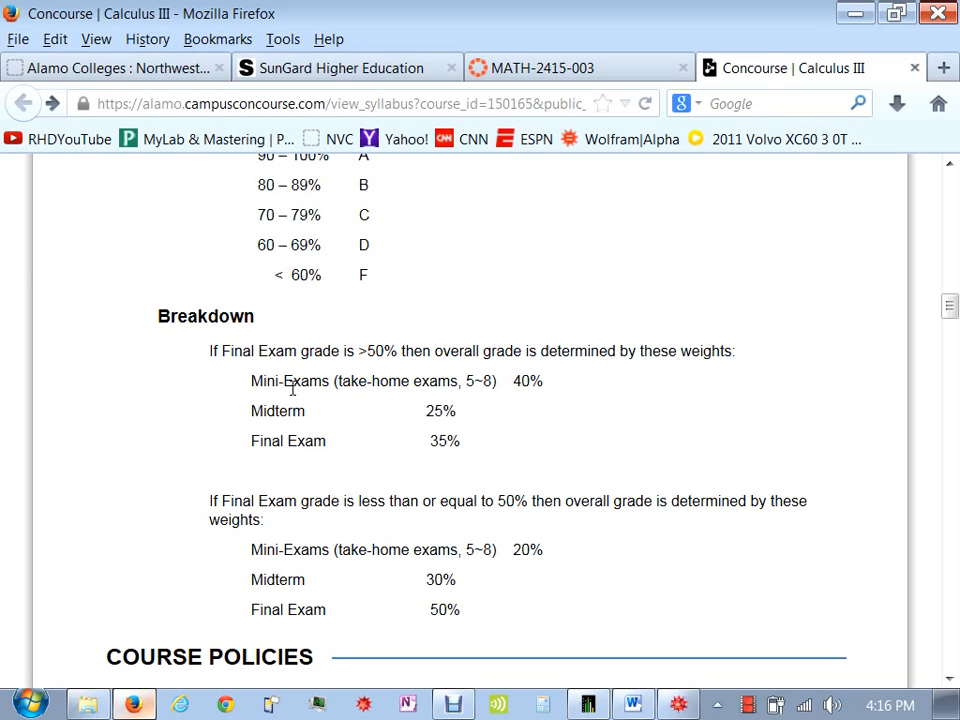
pyautogui.moveTo(428, 436)
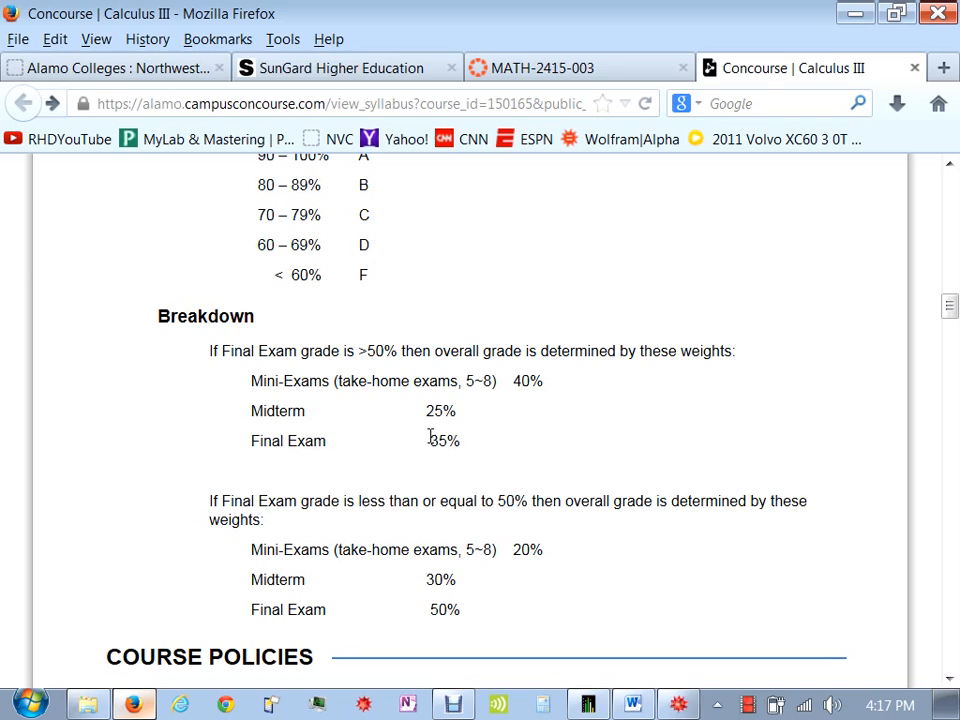
pyautogui.moveTo(424, 434)
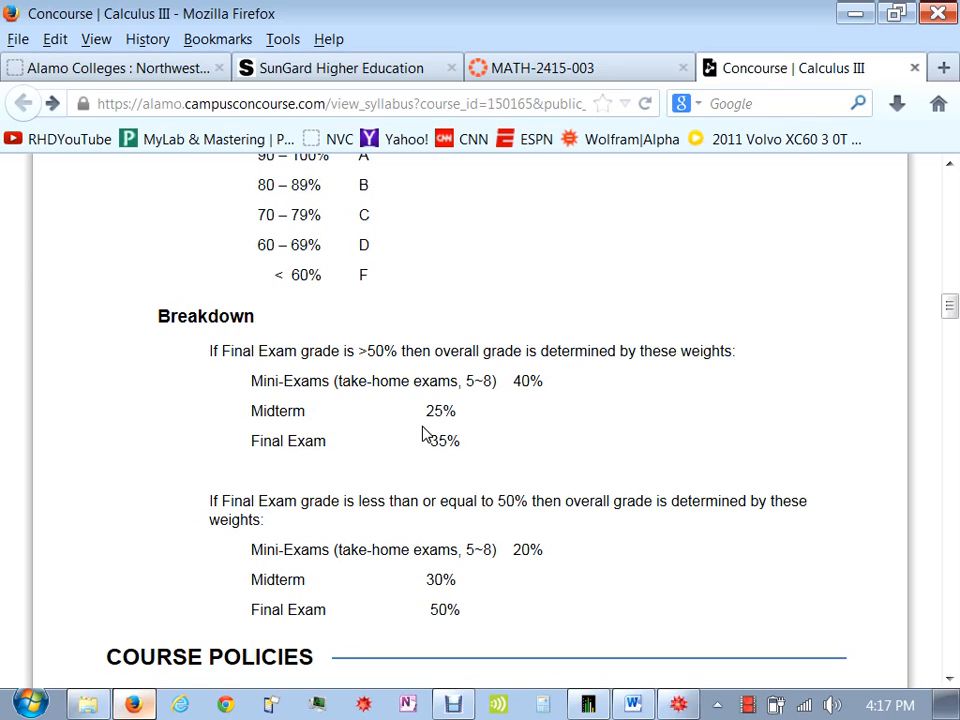
pyautogui.moveTo(388, 404)
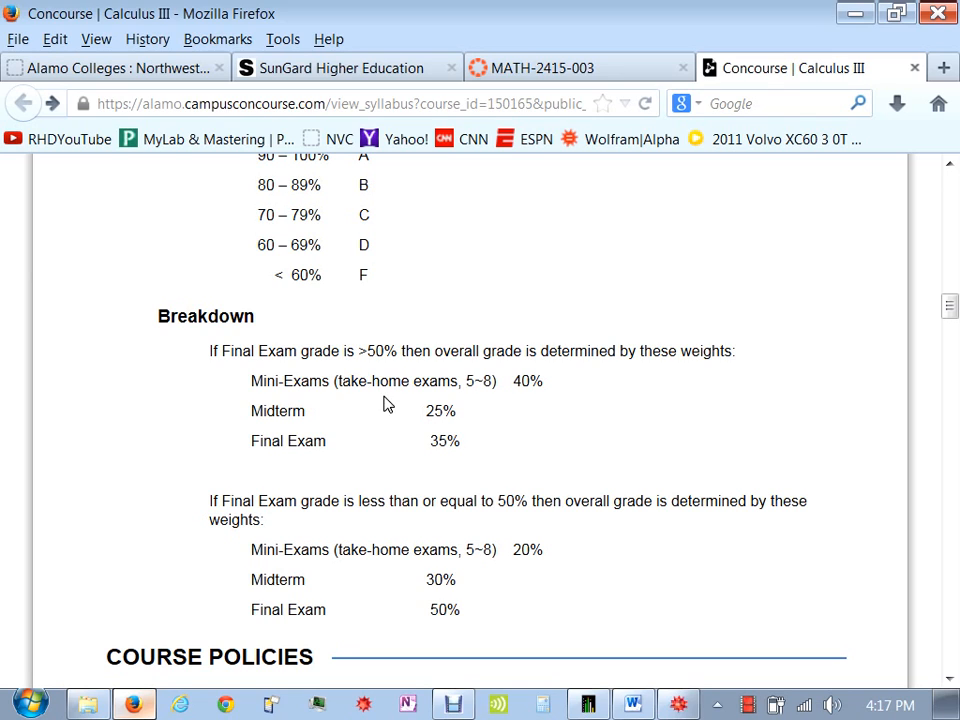
pyautogui.moveTo(365, 350)
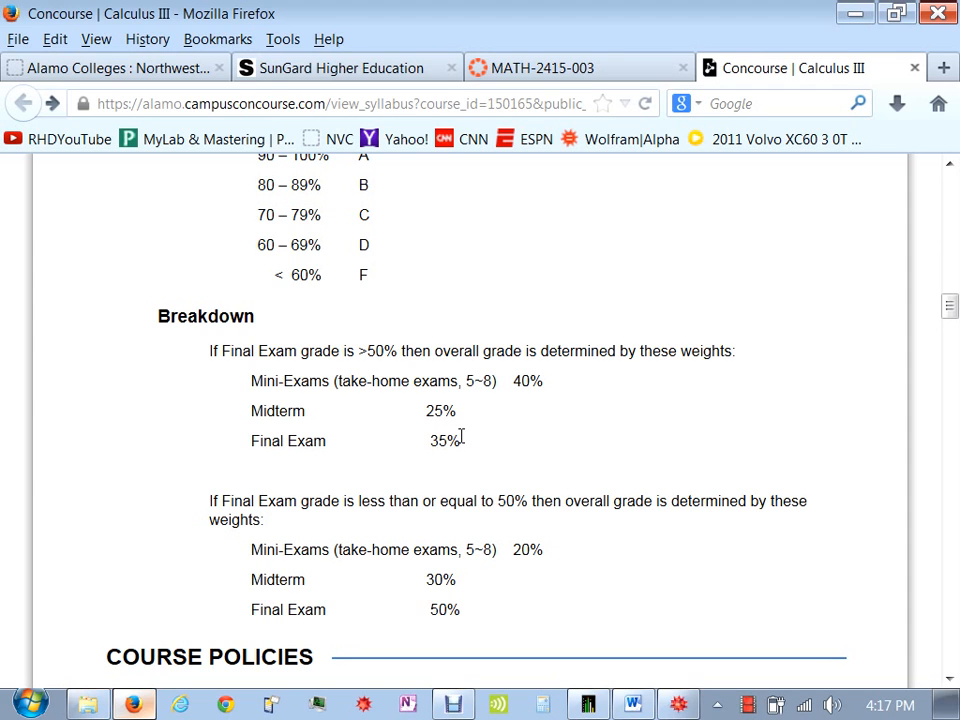
pyautogui.scroll(-3)
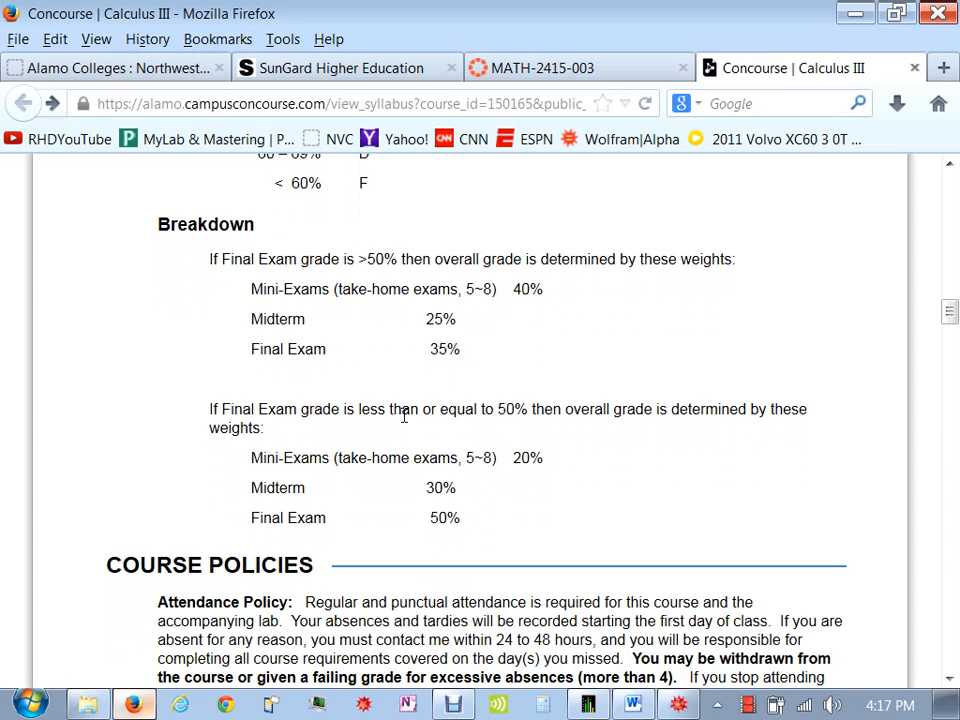
pyautogui.moveTo(463, 427)
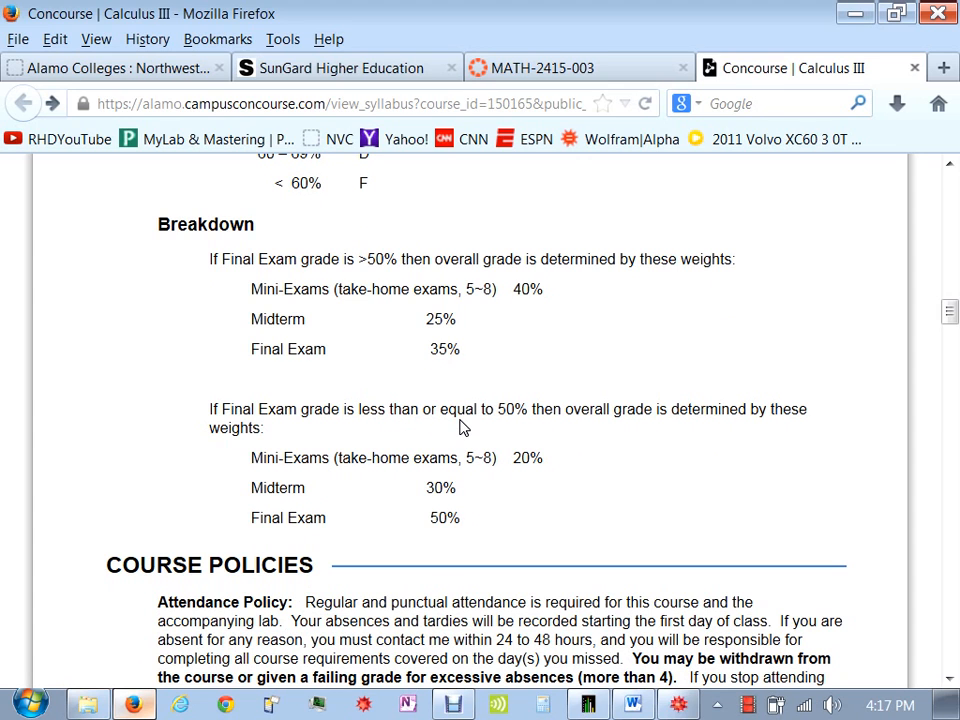
pyautogui.moveTo(505, 417)
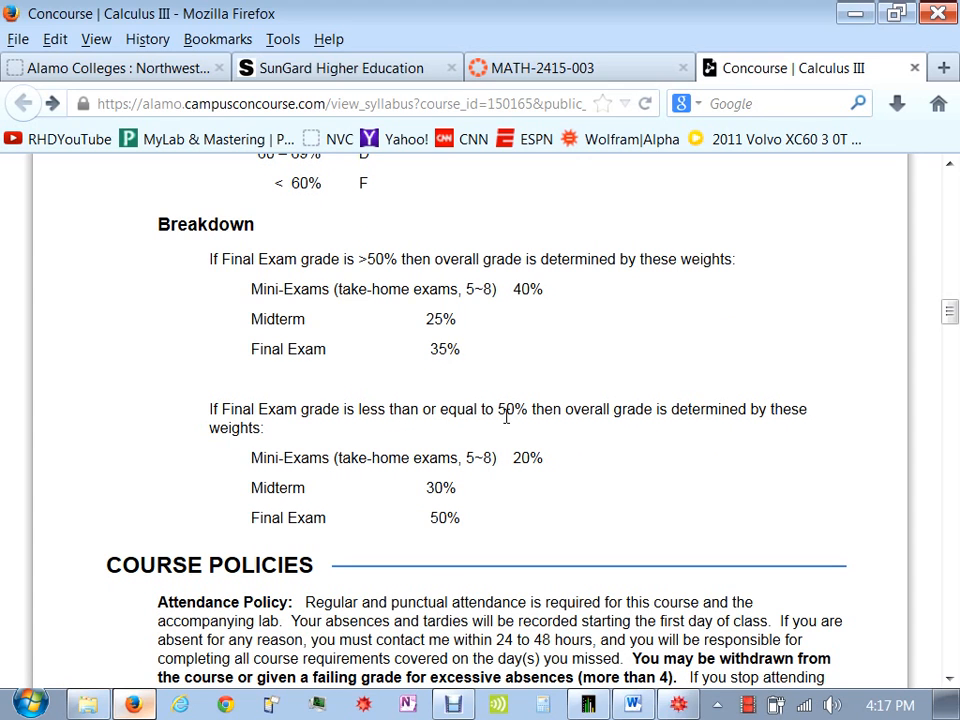
pyautogui.scroll(-3)
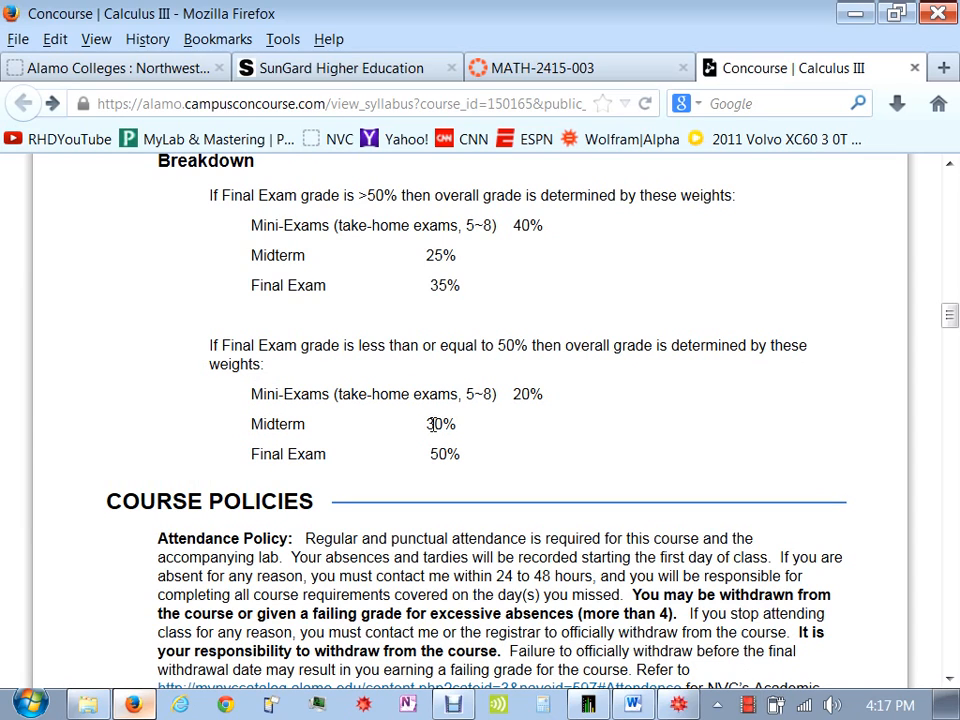
pyautogui.moveTo(390, 453)
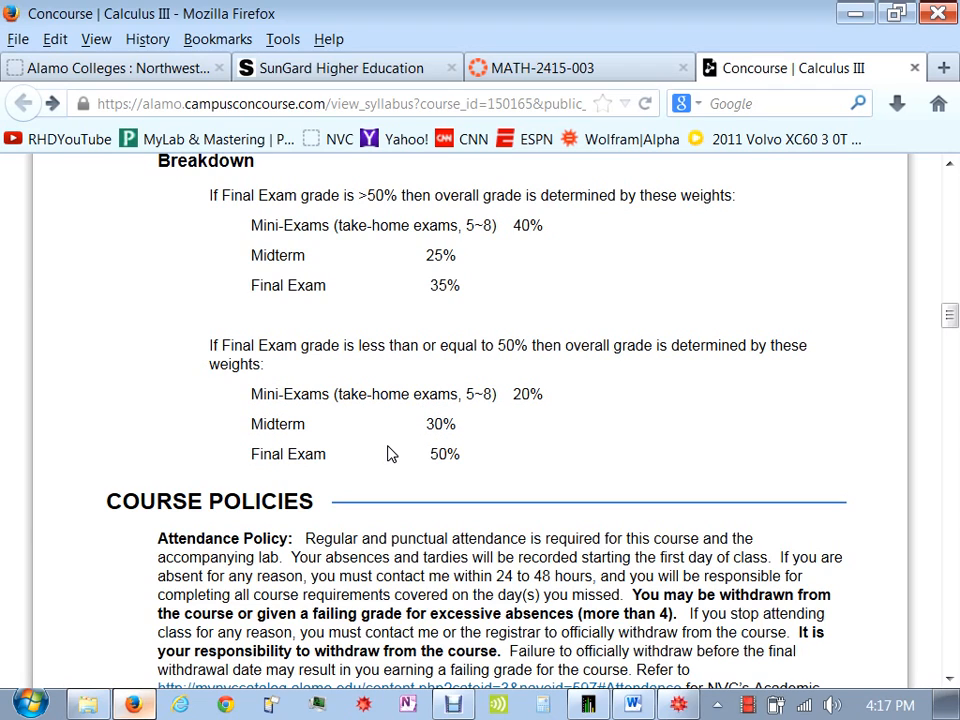
pyautogui.moveTo(336, 388)
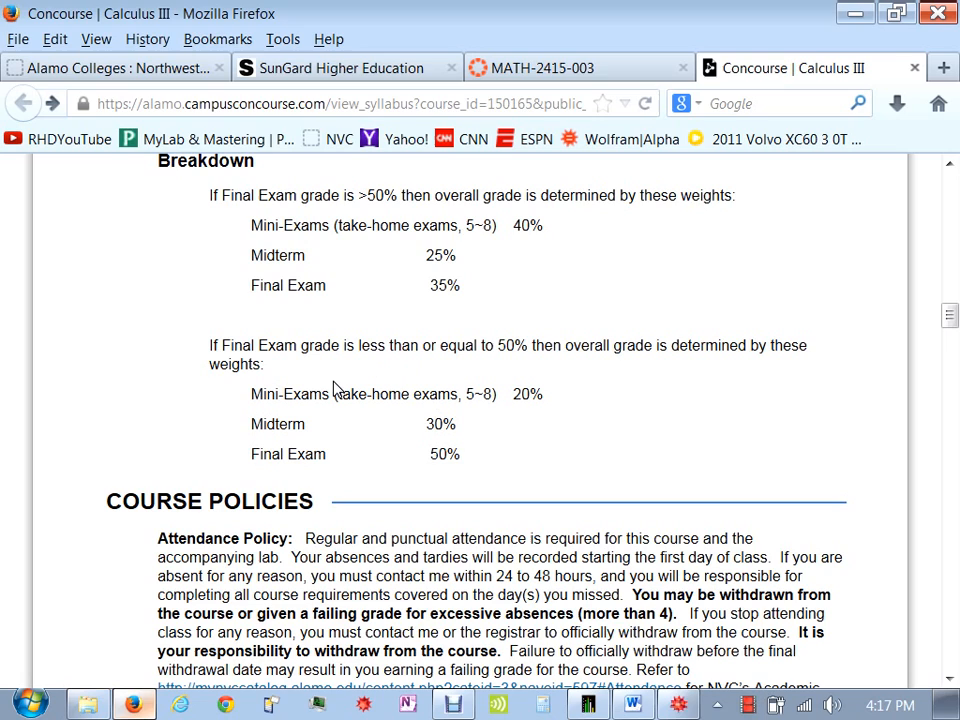
pyautogui.moveTo(363, 315)
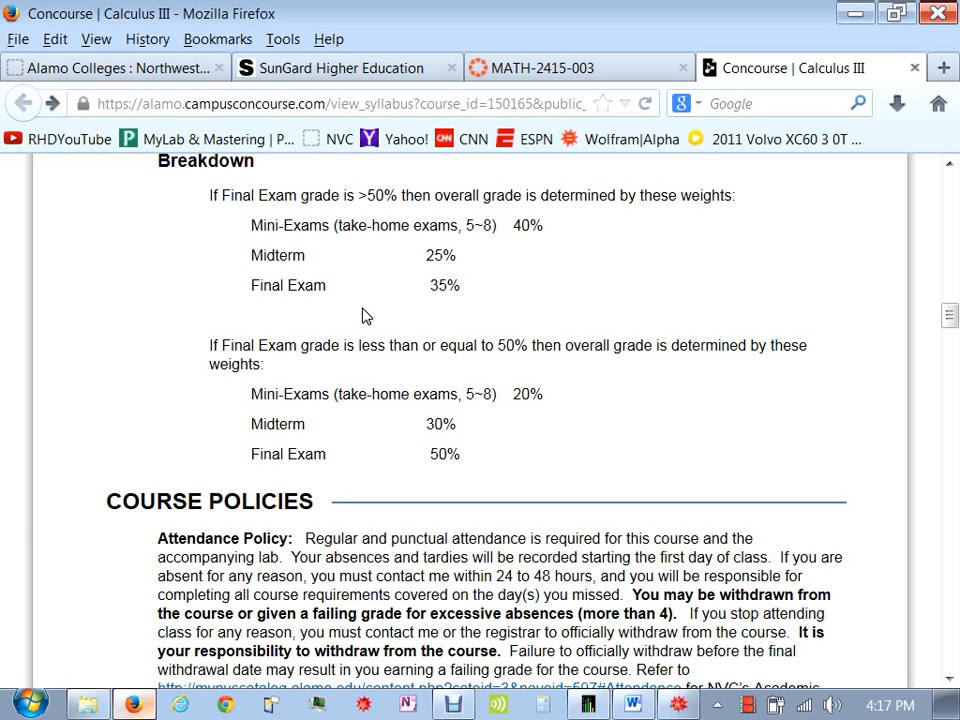
pyautogui.moveTo(370, 223)
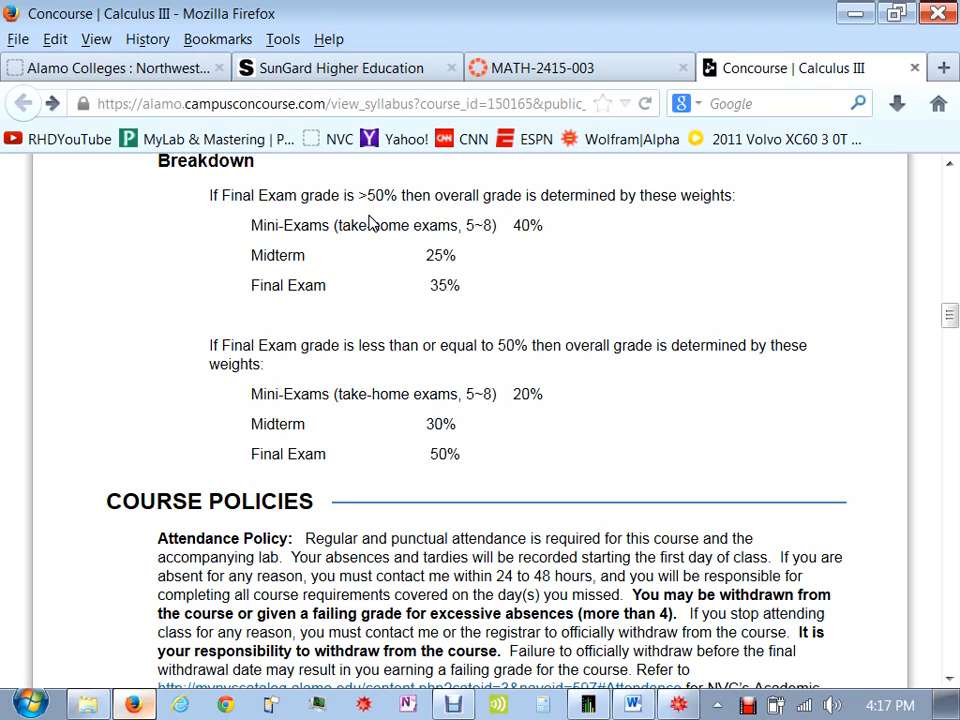
pyautogui.moveTo(410, 355)
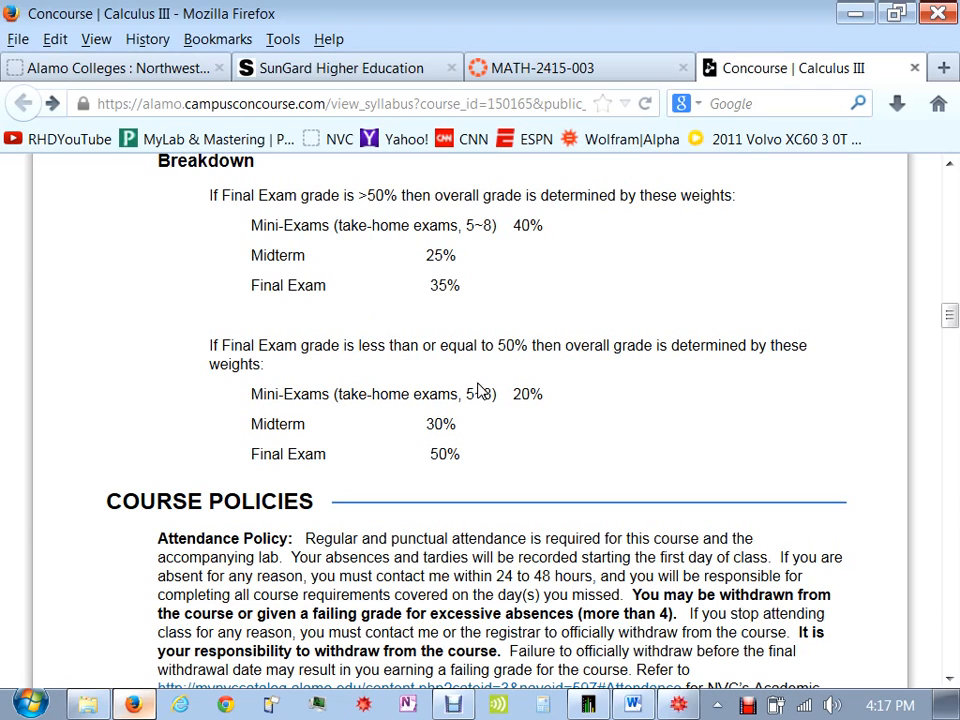
pyautogui.moveTo(522, 400)
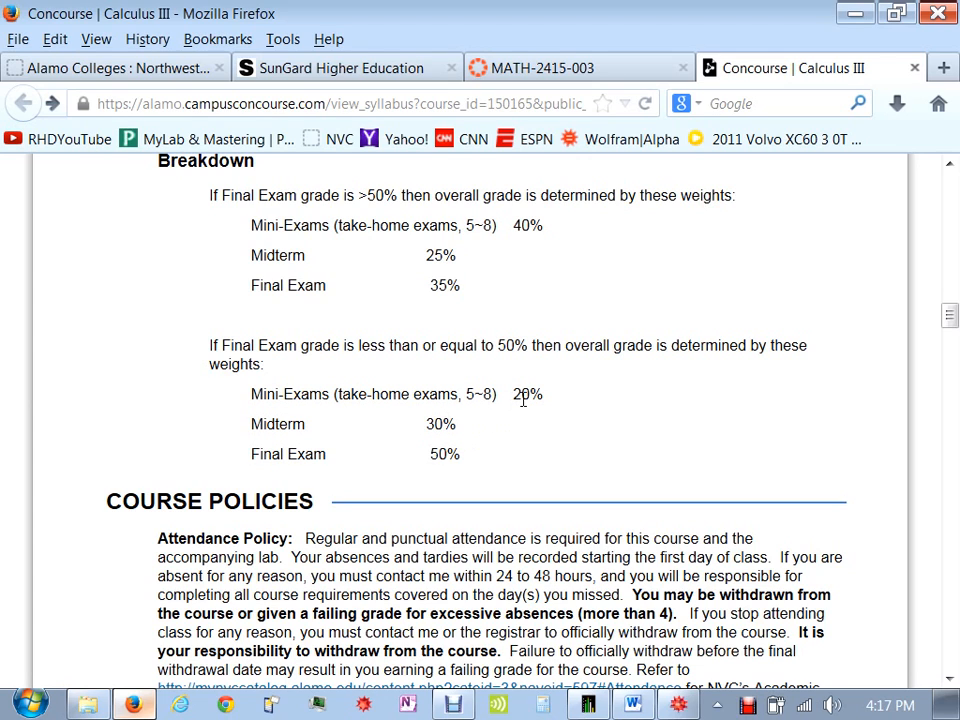
pyautogui.moveTo(476, 452)
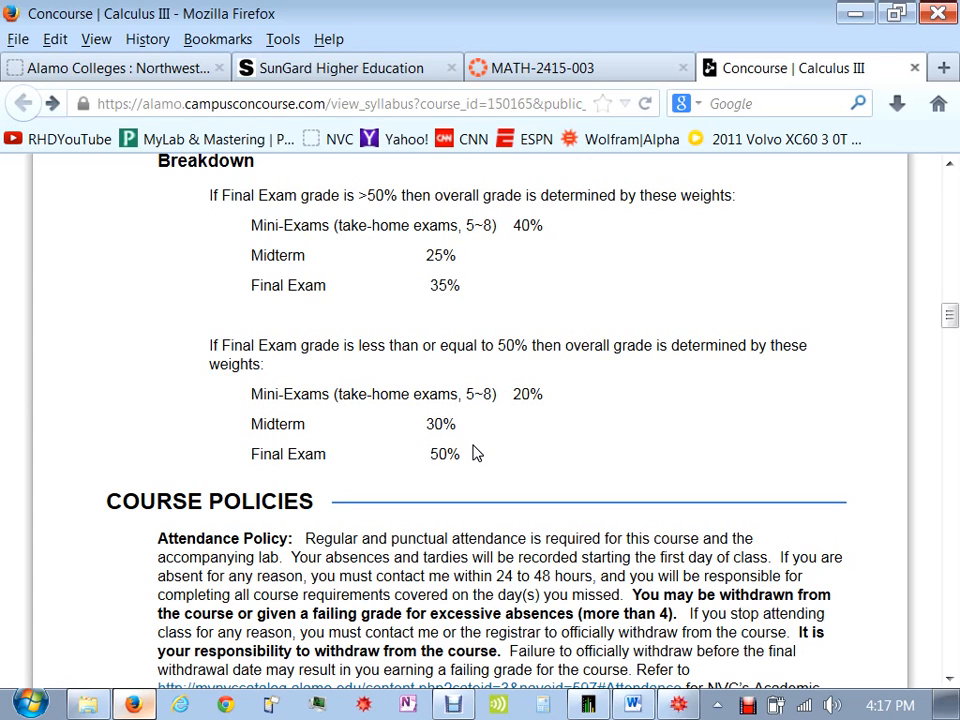
# - Scroll past Course Policies to the What to expect list with the recorded-lecture link
pyautogui.scroll(-3)
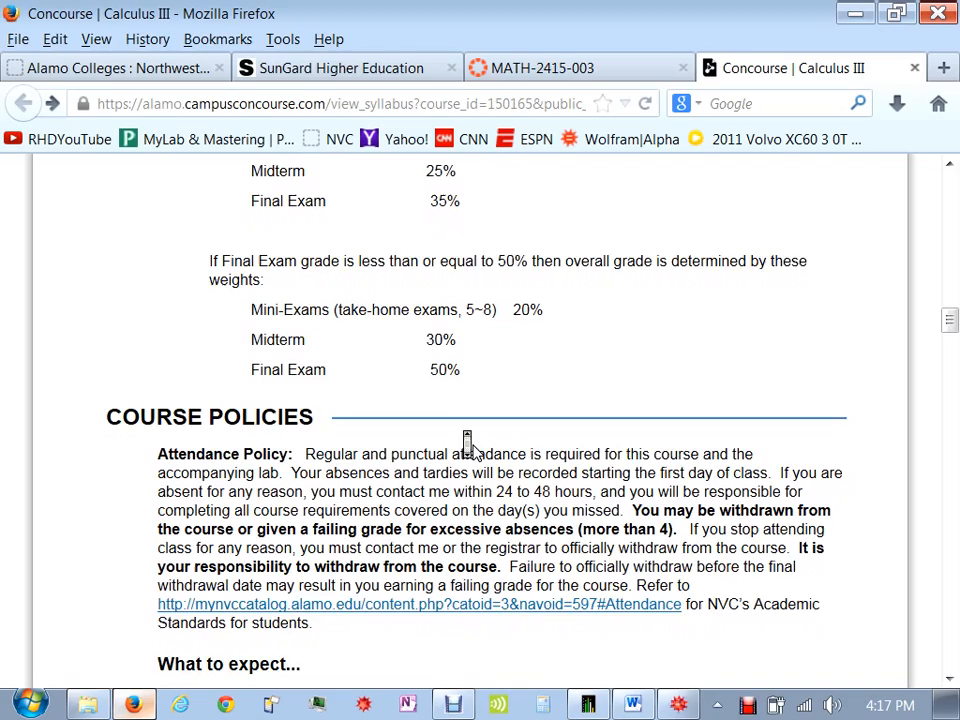
pyautogui.scroll(-3)
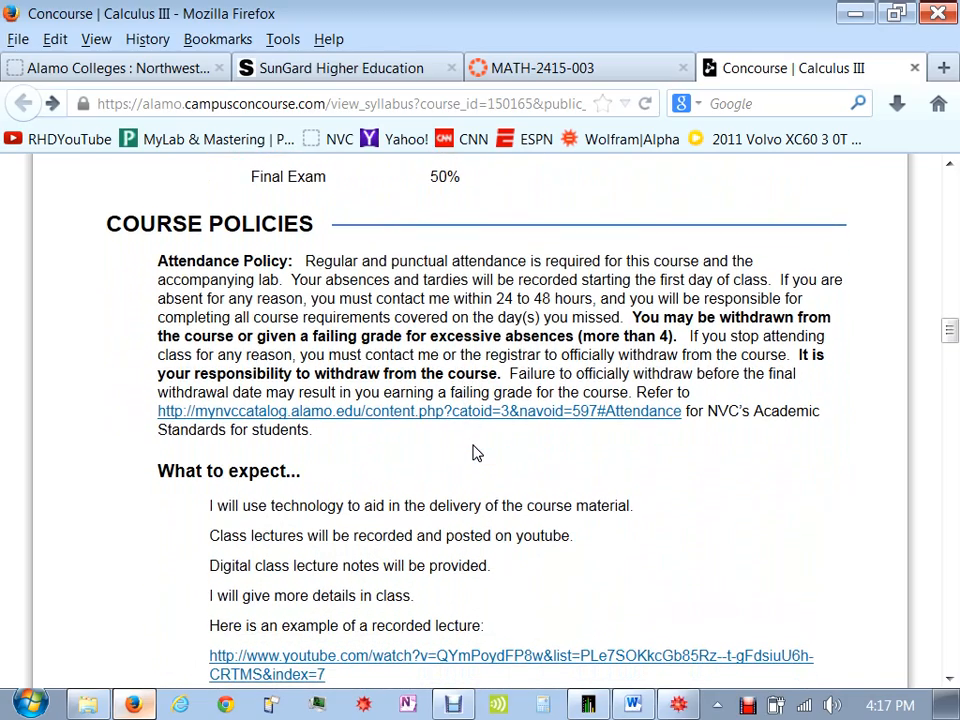
pyautogui.scroll(3)
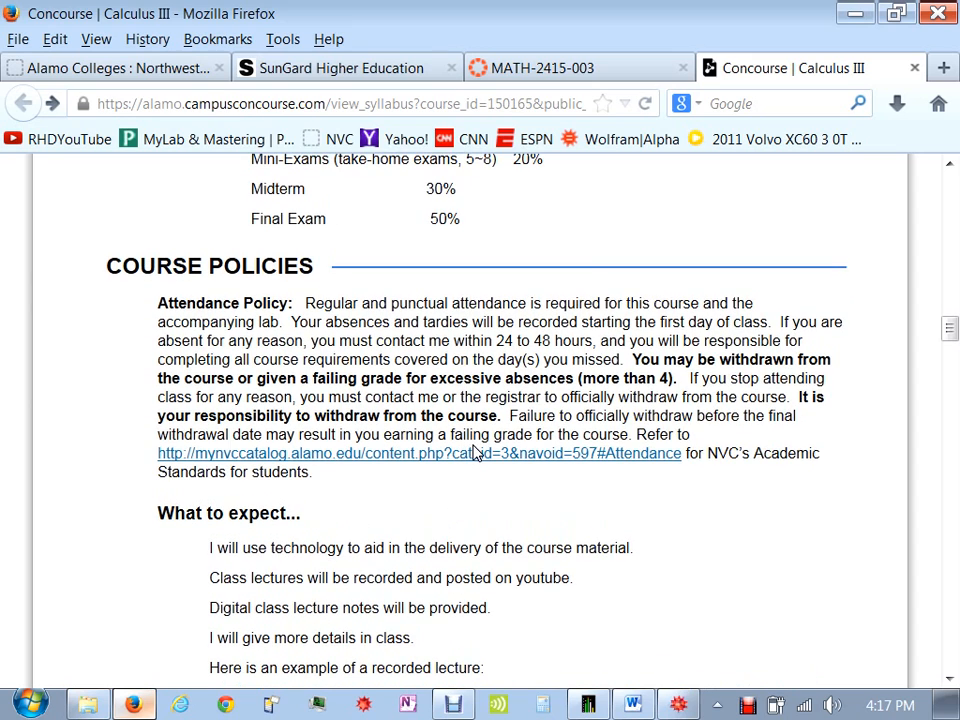
pyautogui.scroll(3)
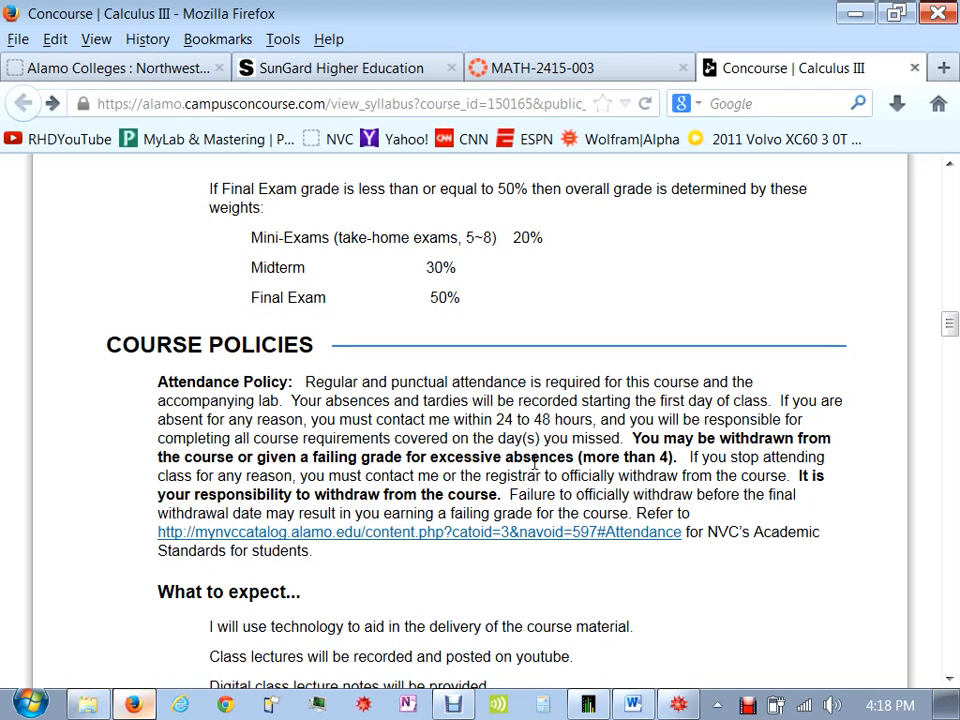
pyautogui.scroll(-3)
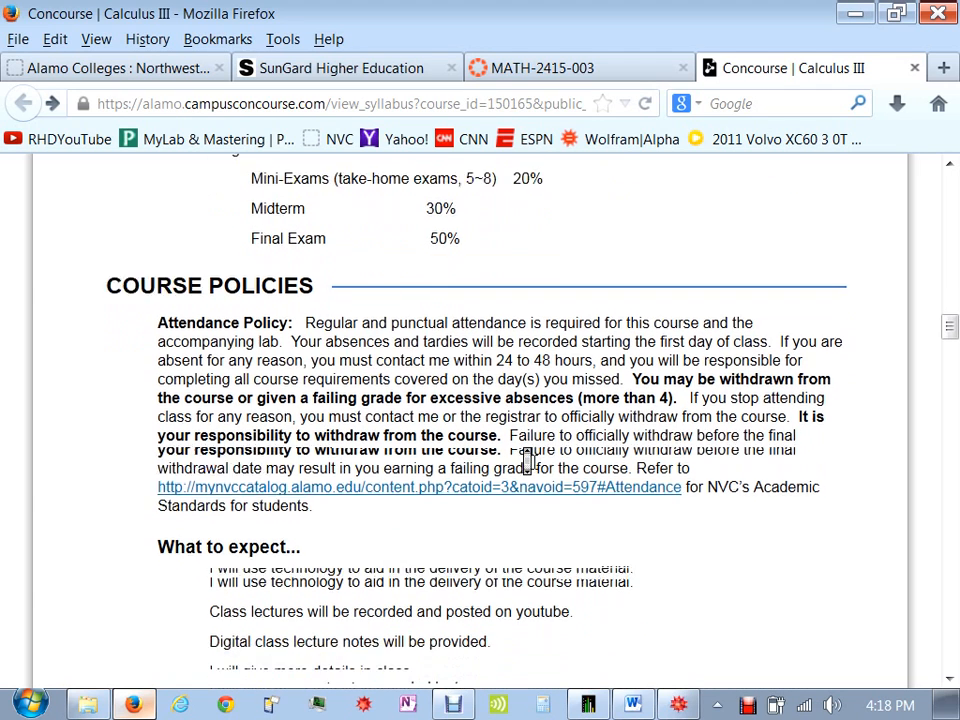
pyautogui.scroll(-3)
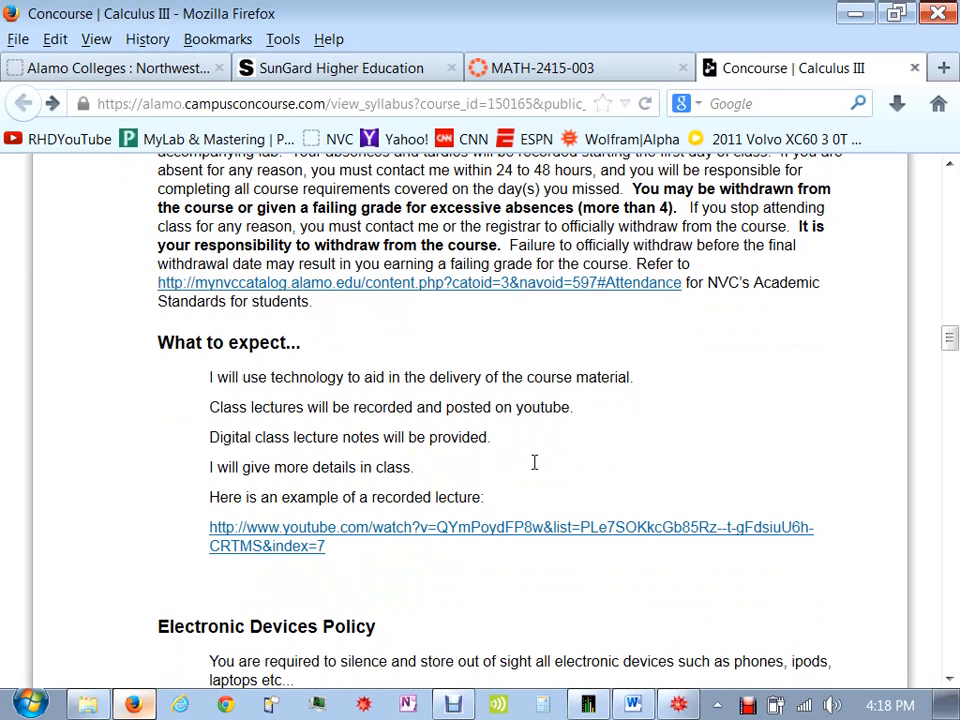
pyautogui.moveTo(204, 390)
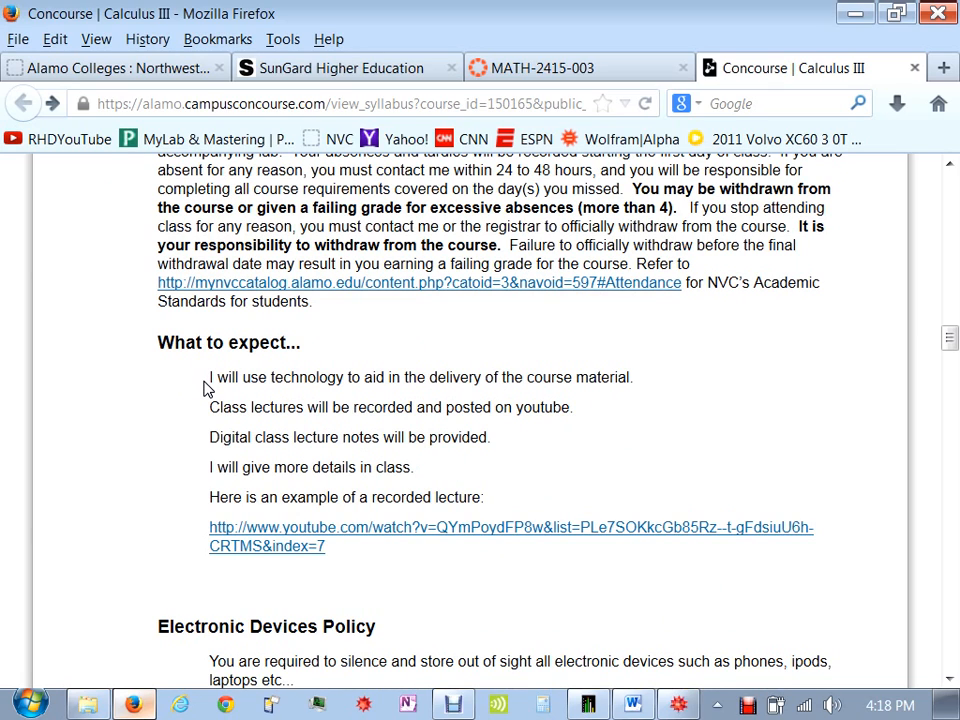
pyautogui.moveTo(215, 407)
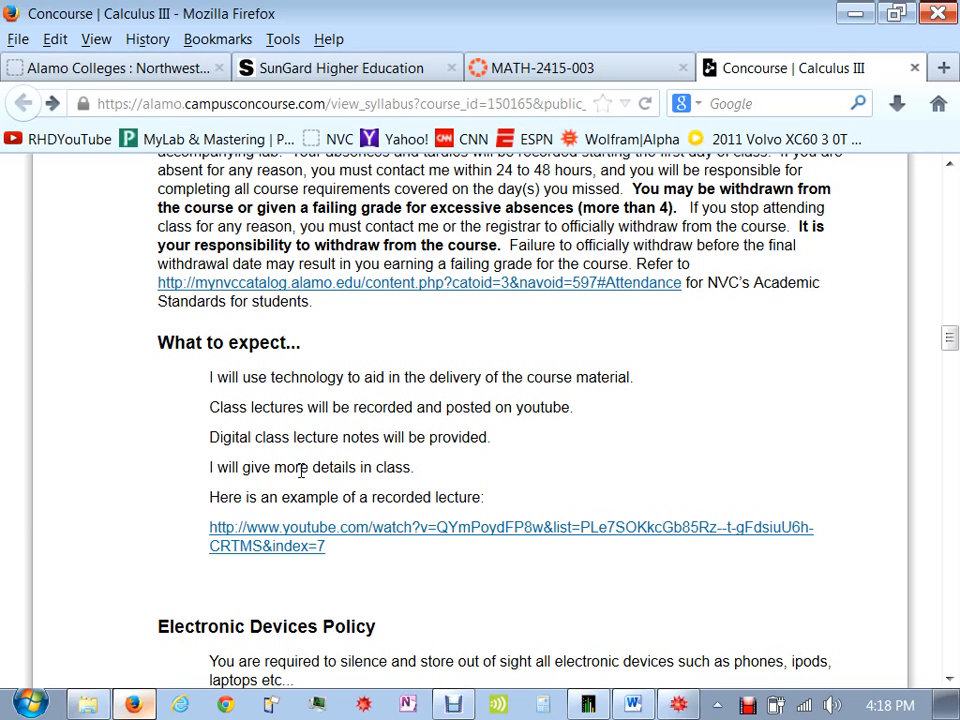
pyautogui.moveTo(315, 527)
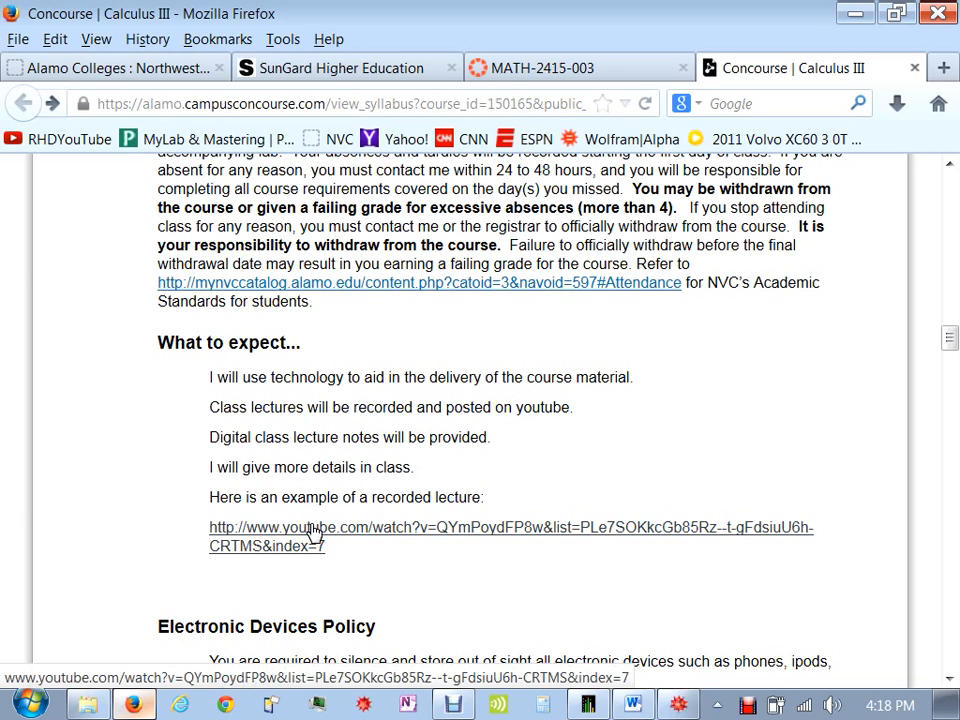
# - Open the Integration by Parts lecture video on YouTube and pause it
pyautogui.click(310, 527)
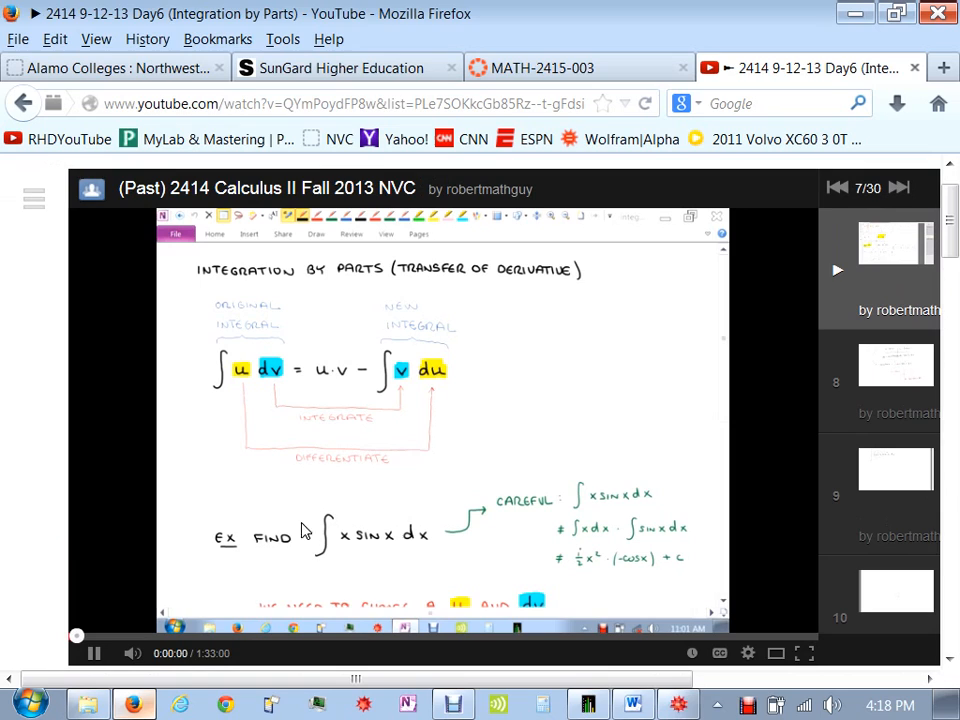
pyautogui.click(94, 653)
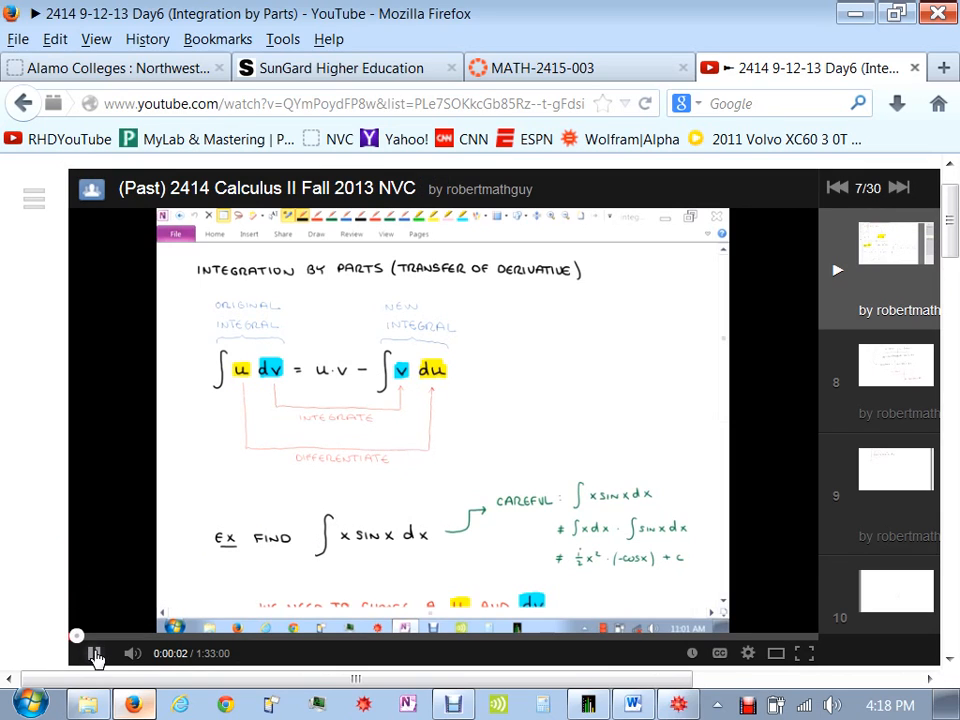
pyautogui.click(96, 653)
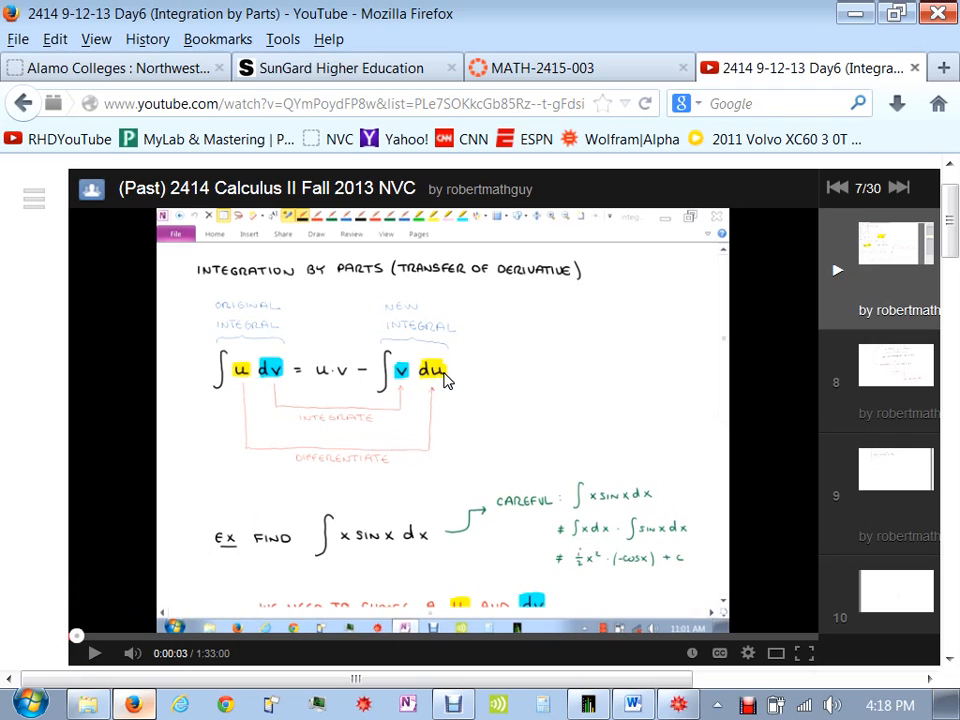
pyautogui.moveTo(495, 463)
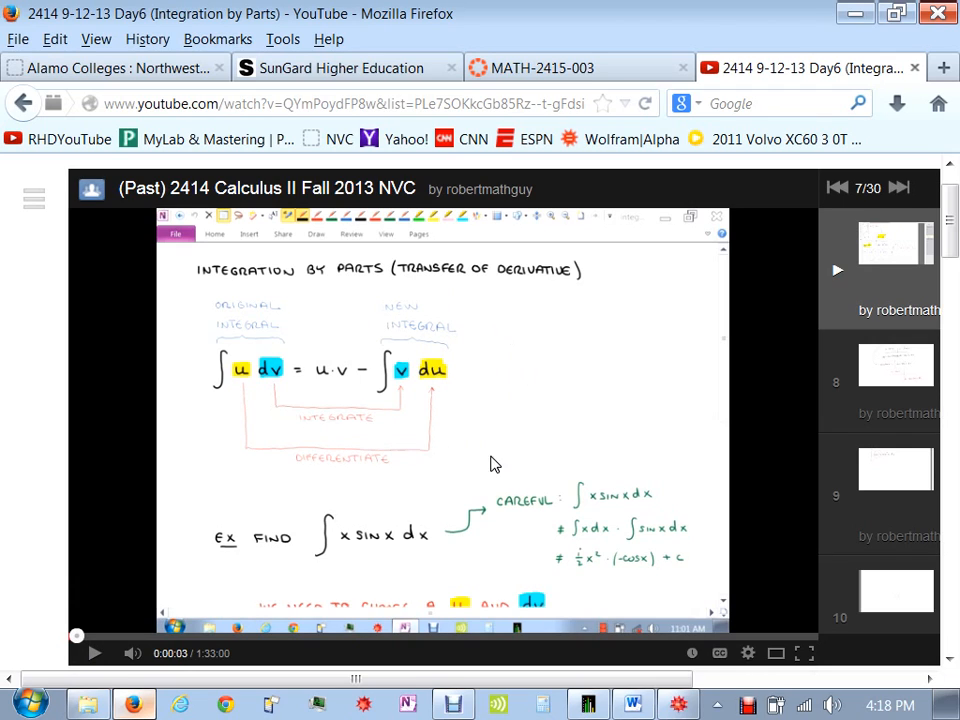
pyautogui.moveTo(390, 464)
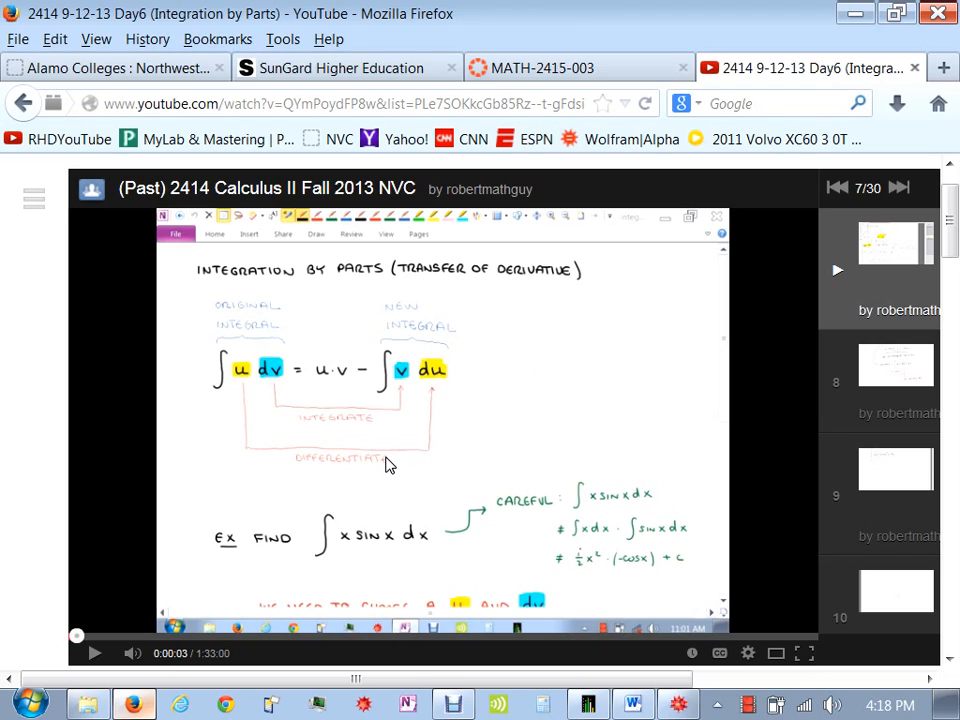
pyautogui.moveTo(415, 343)
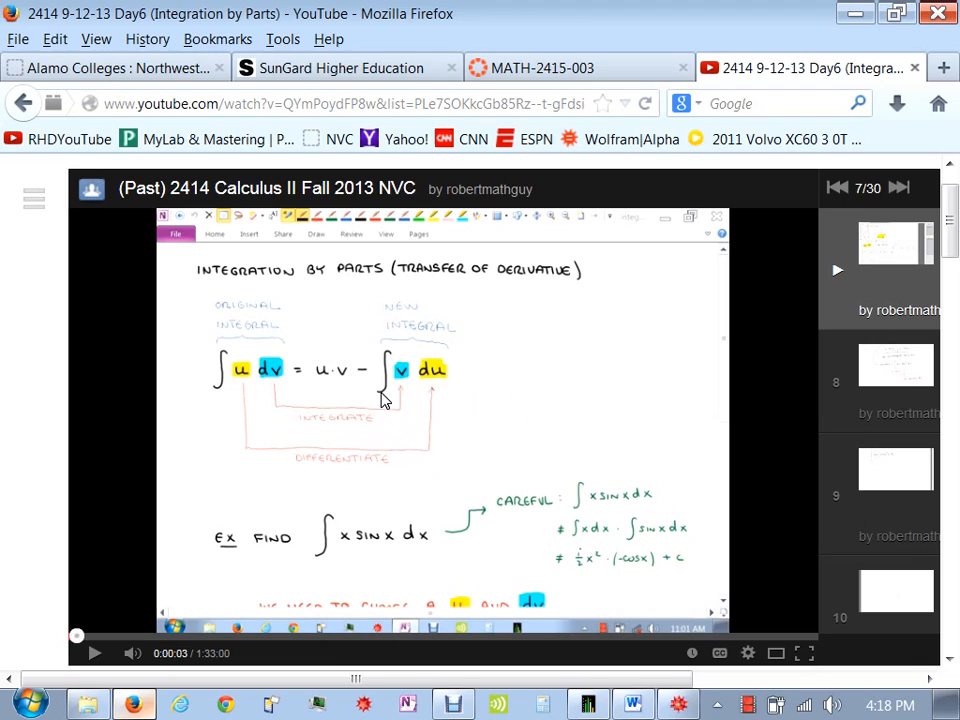
pyautogui.moveTo(427, 391)
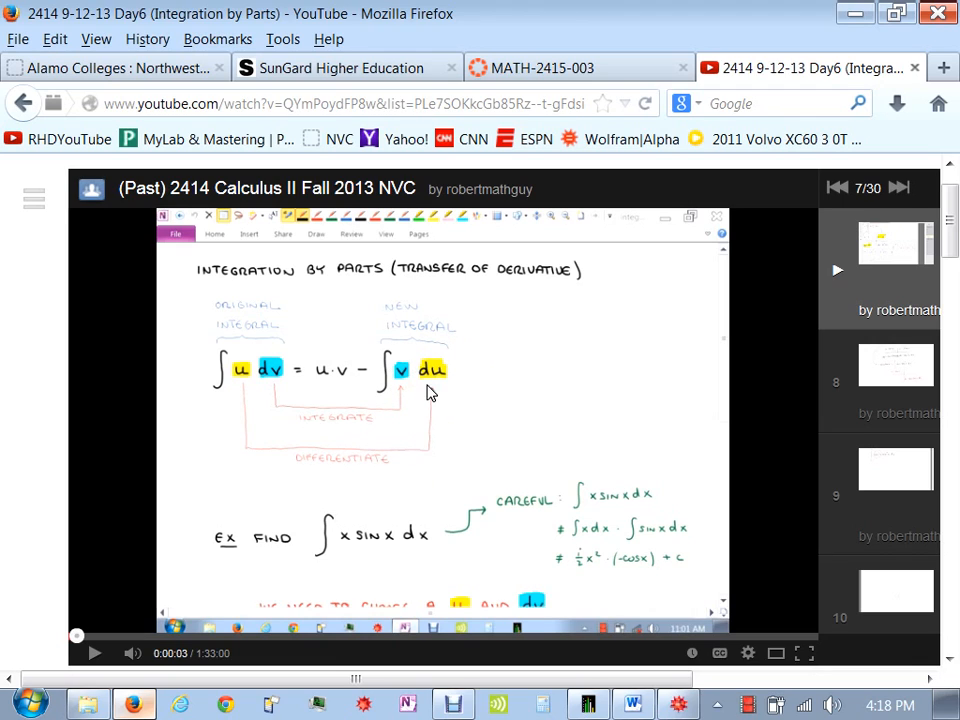
pyautogui.moveTo(473, 461)
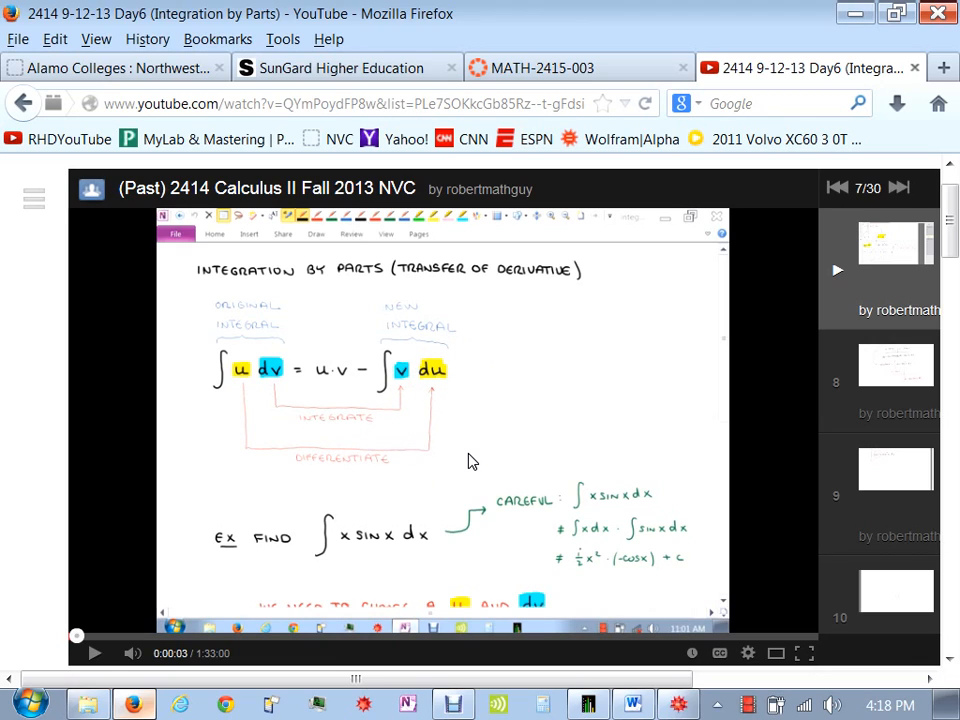
pyautogui.moveTo(444, 407)
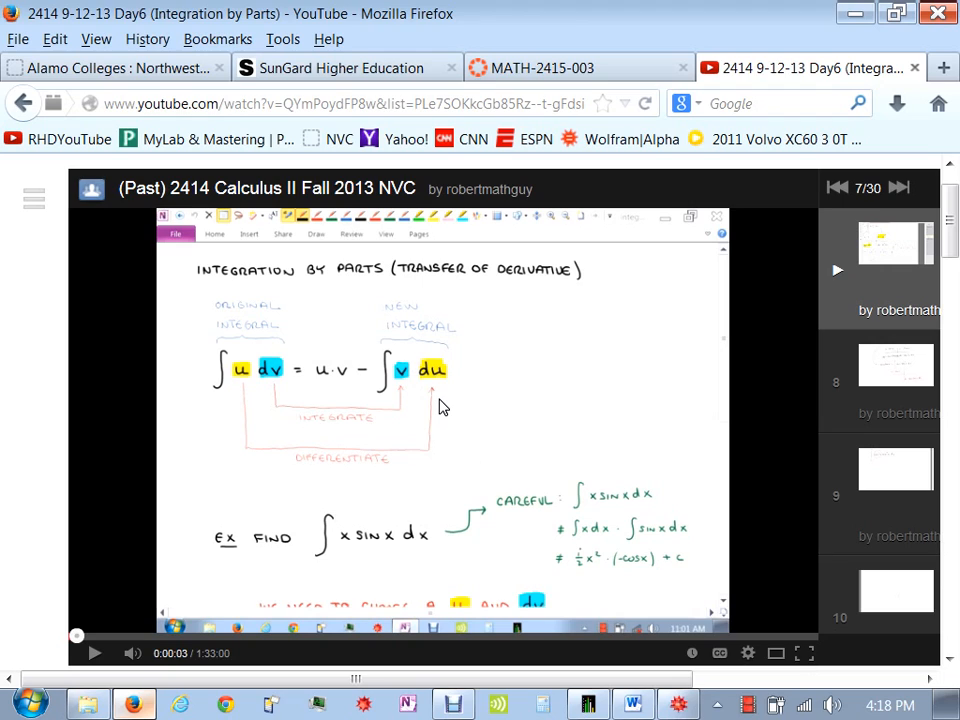
pyautogui.moveTo(476, 331)
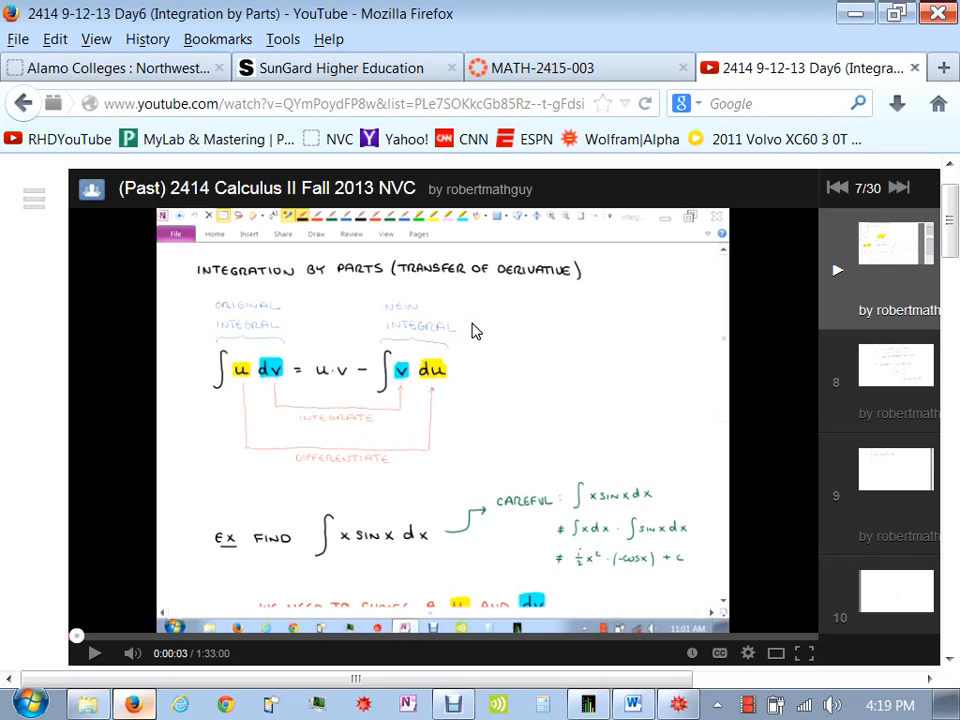
pyautogui.moveTo(571, 263)
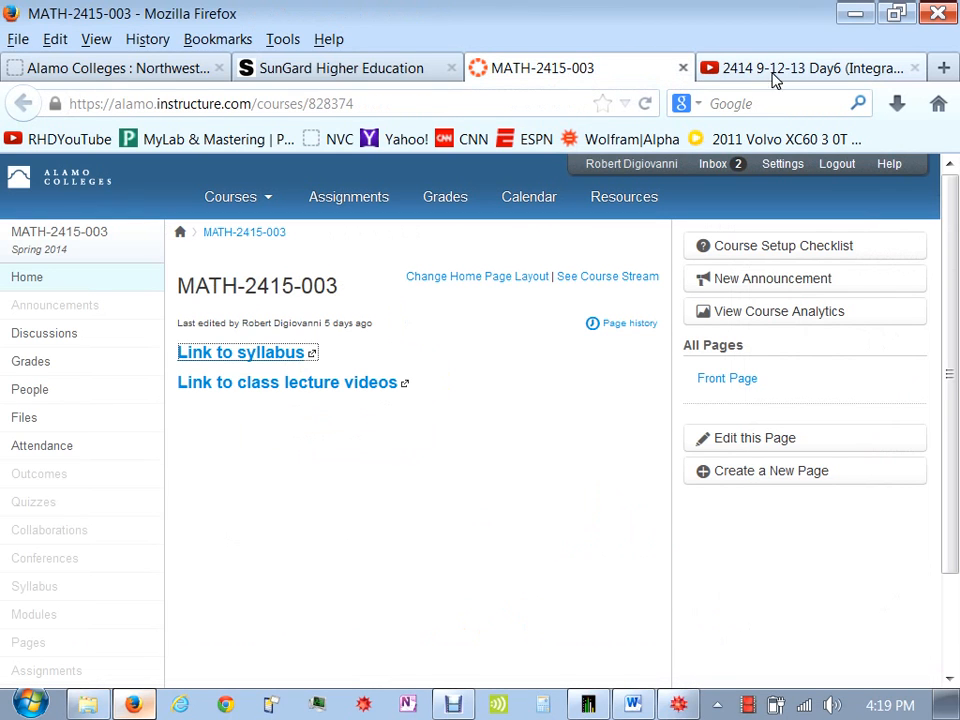
# - Close the YouTube lecture tab and return to the Calculus III syllabus's What to expect section
pyautogui.click(805, 68)
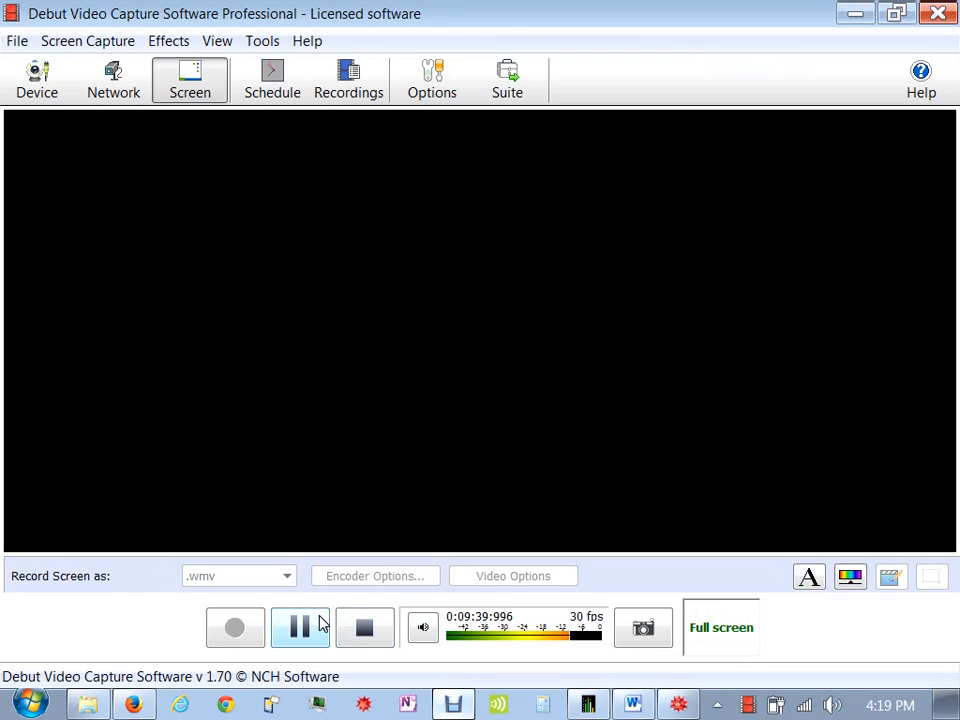
pyautogui.click(133, 703)
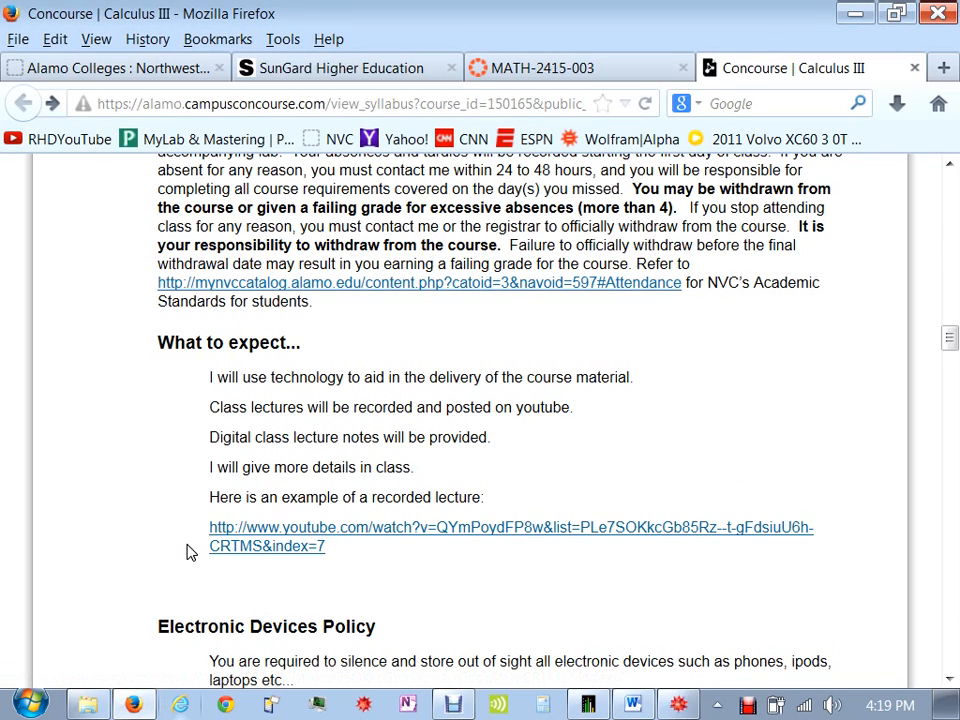
# - Scroll past Tutoring, Six Drop Rule and SOBI to the Schedule listing topics 10.1–11.5
pyautogui.scroll(-3)
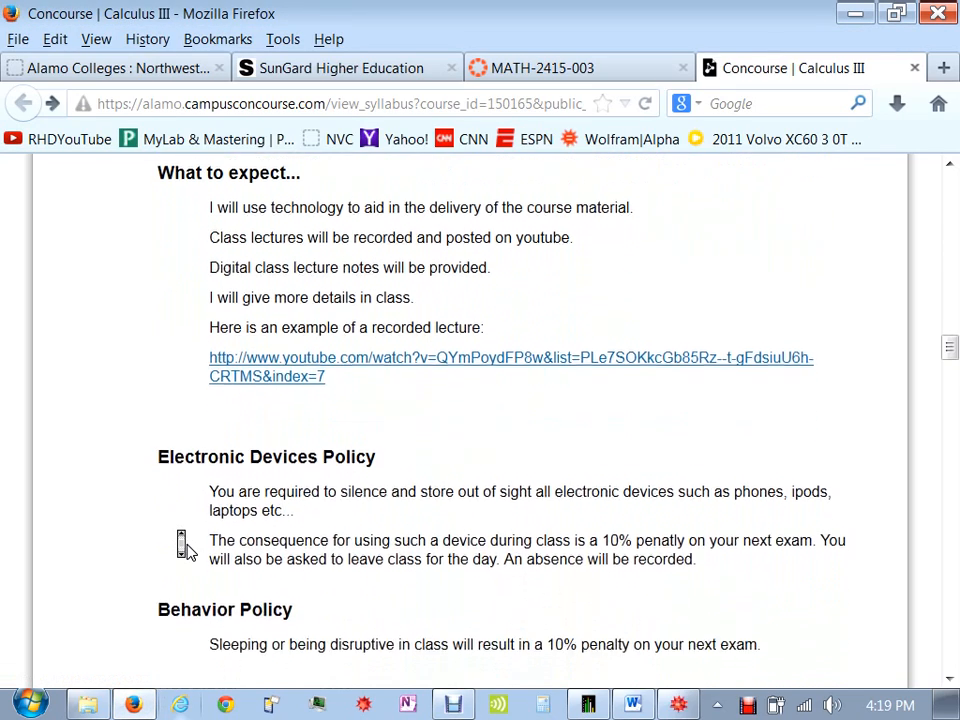
pyautogui.scroll(-3)
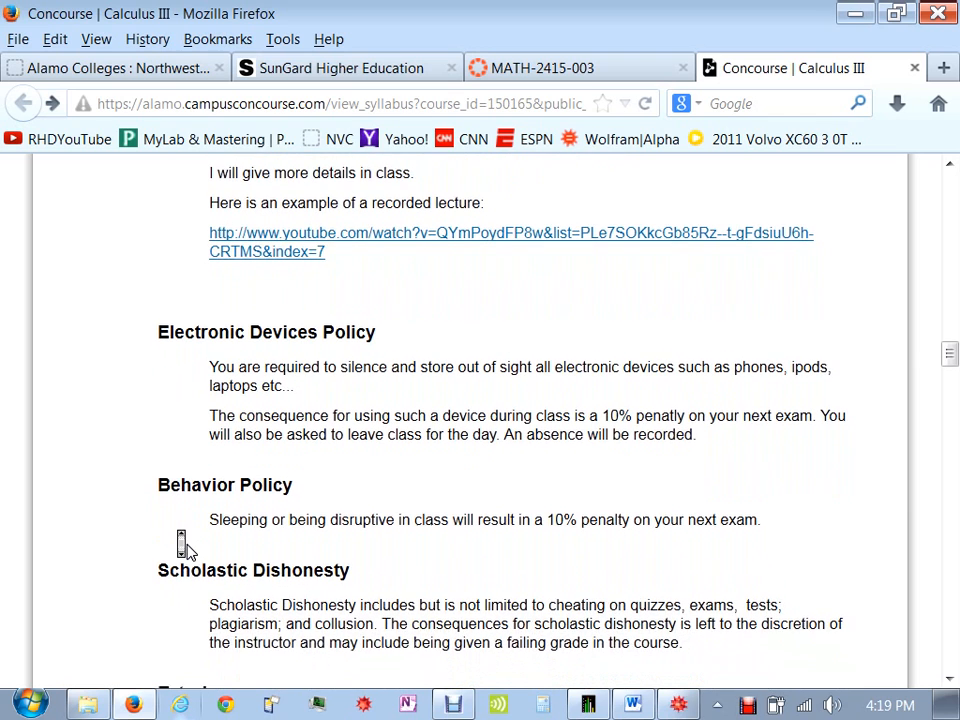
pyautogui.scroll(-3)
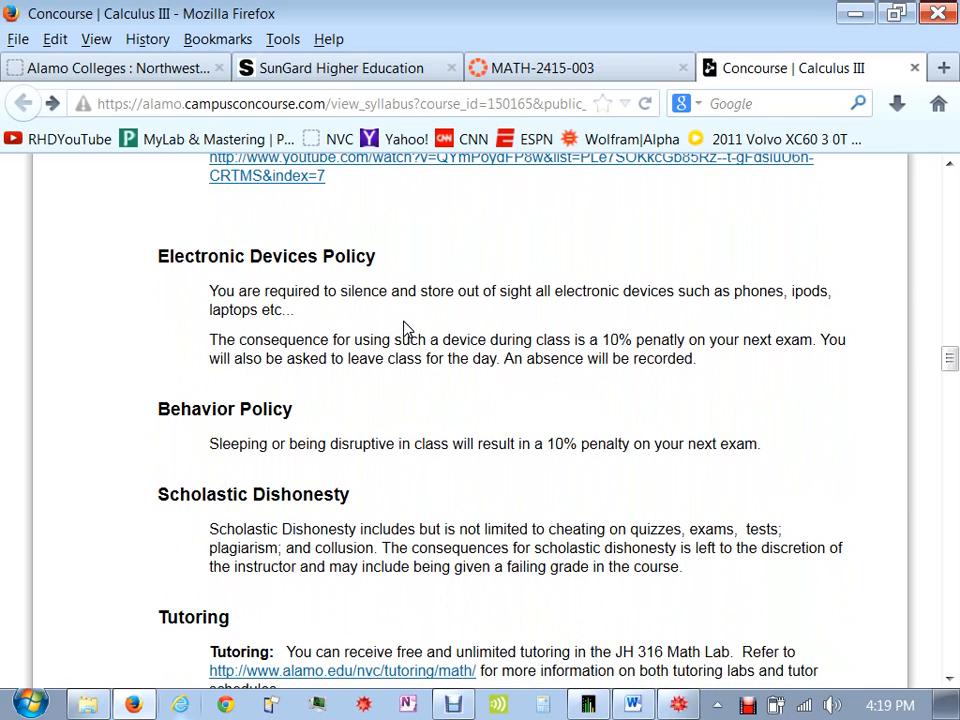
pyautogui.moveTo(483, 319)
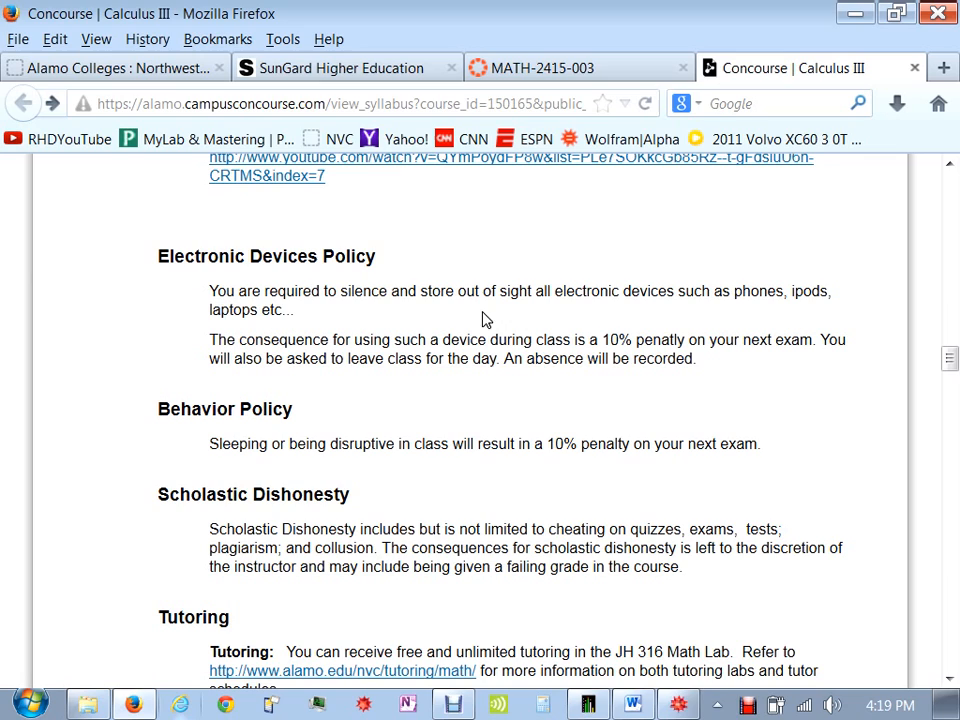
pyautogui.moveTo(555, 320)
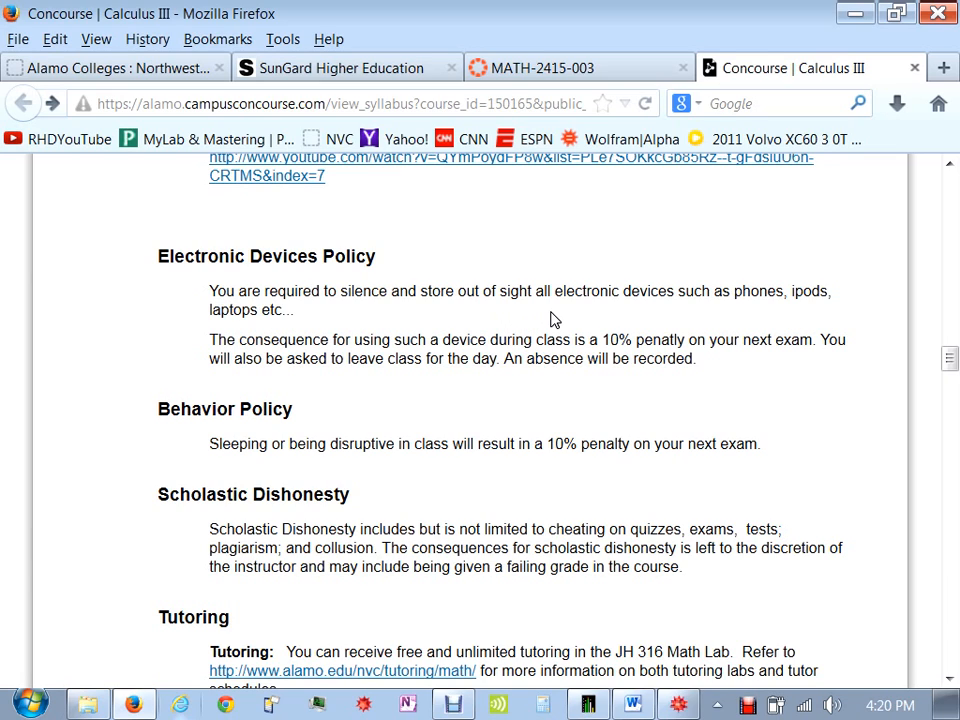
pyautogui.moveTo(532, 358)
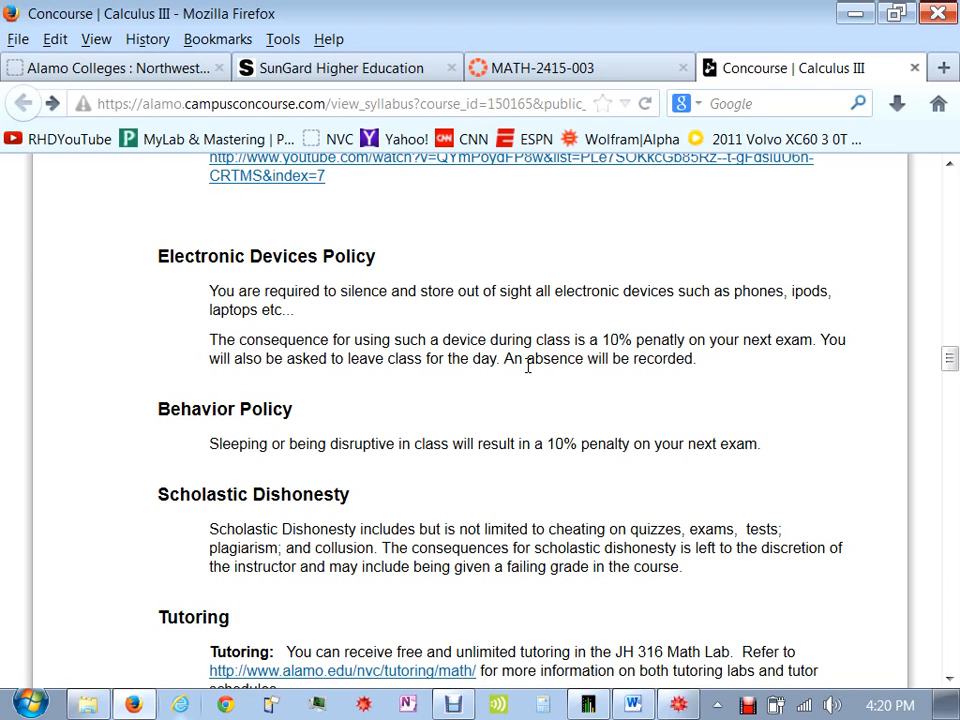
pyautogui.moveTo(544, 340)
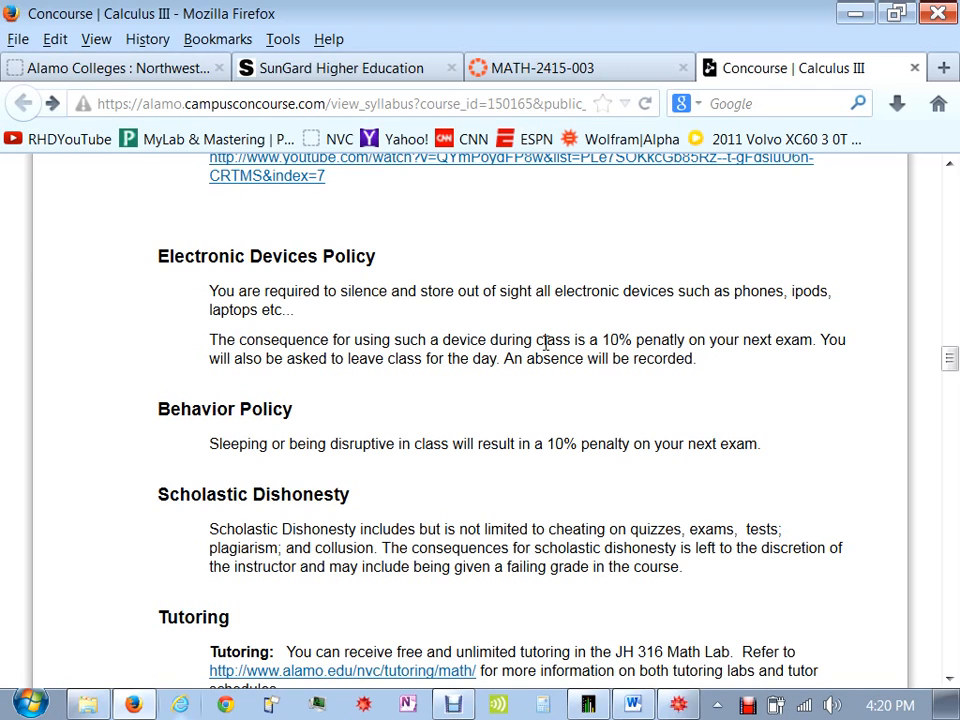
pyautogui.moveTo(612, 355)
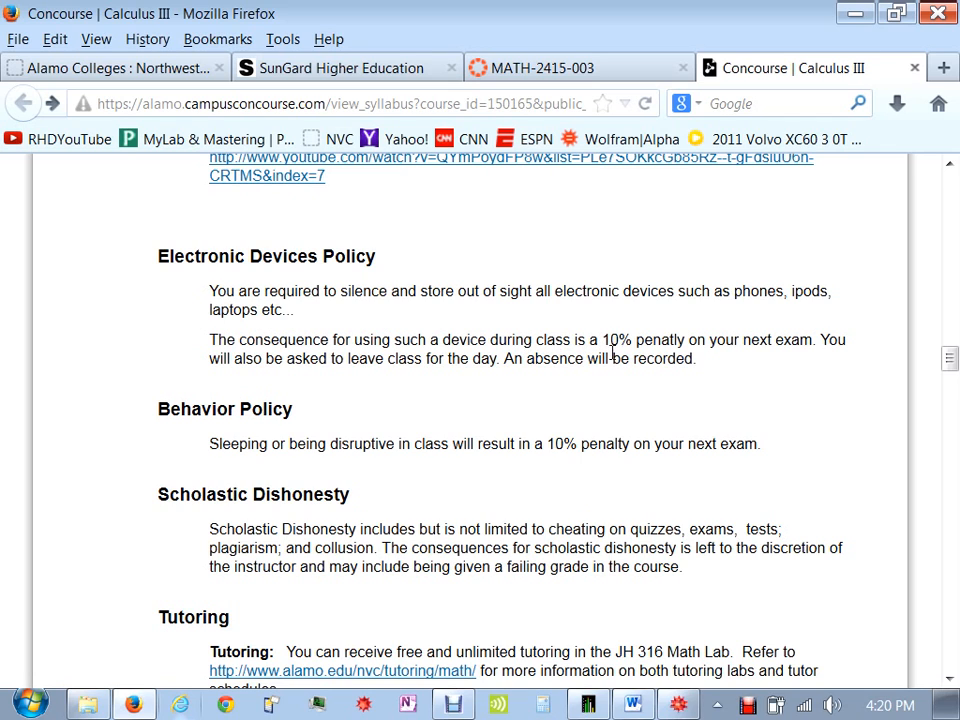
pyautogui.moveTo(537, 399)
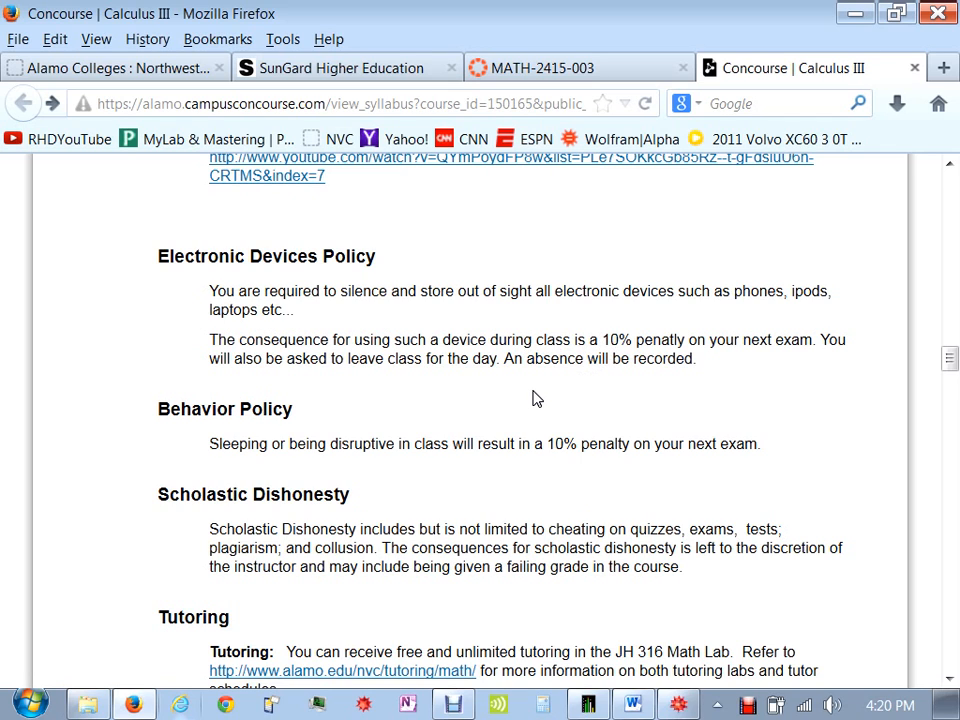
pyautogui.scroll(-3)
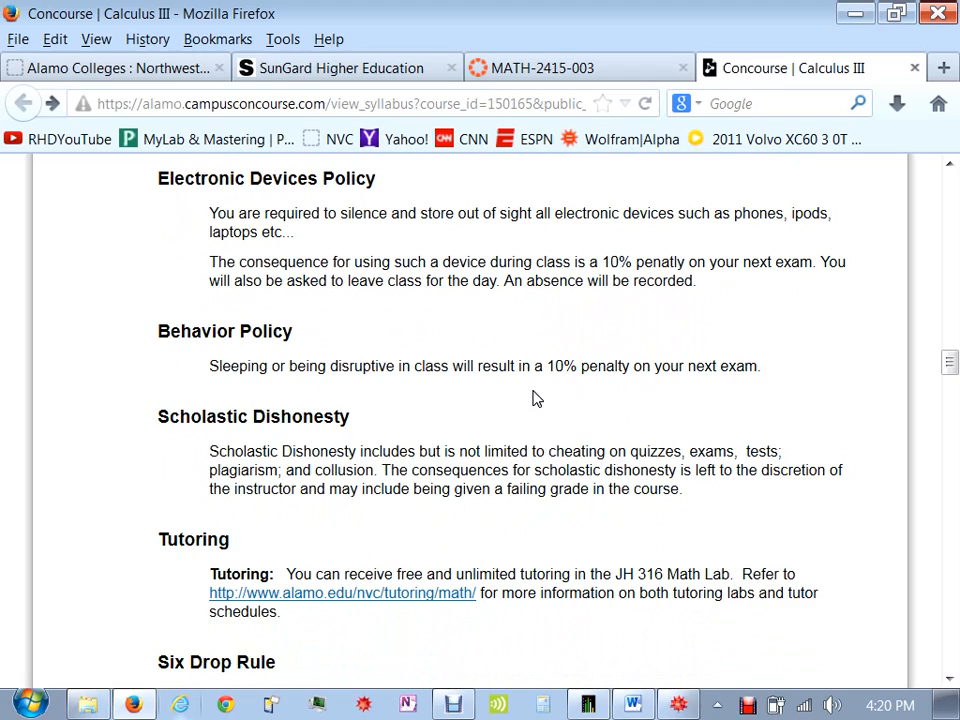
pyautogui.scroll(-3)
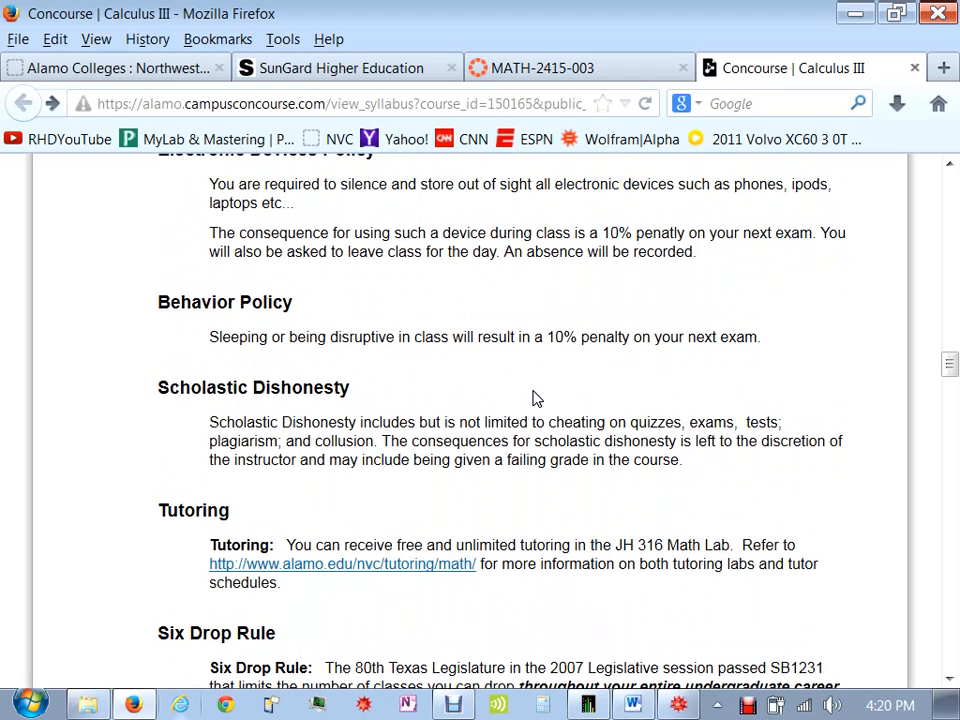
pyautogui.scroll(-3)
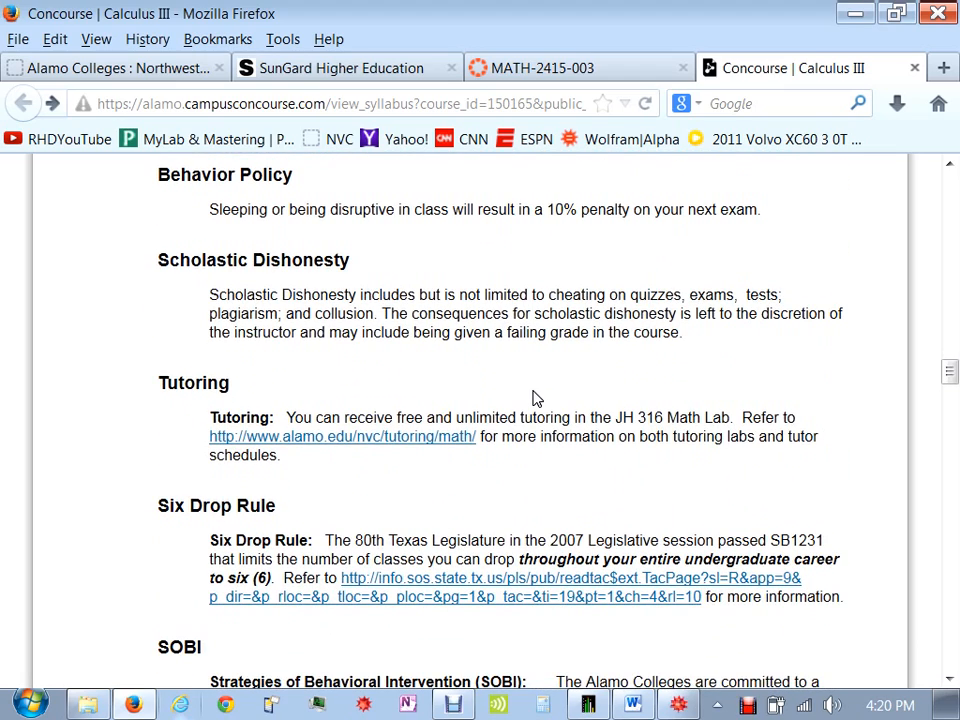
pyautogui.scroll(-3)
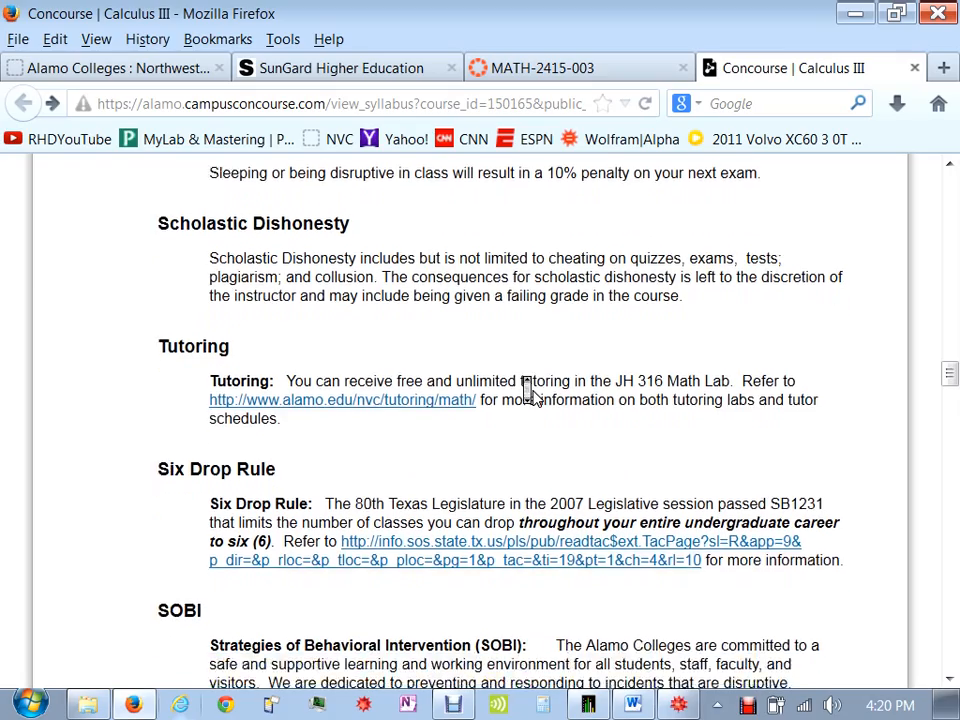
pyautogui.scroll(-3)
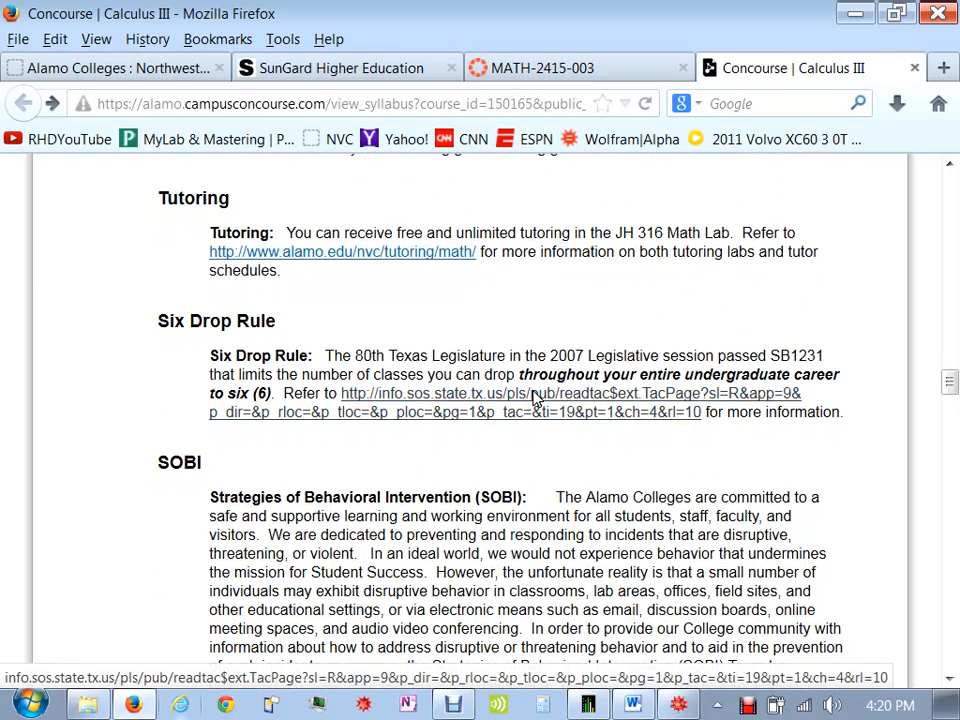
pyautogui.scroll(-3)
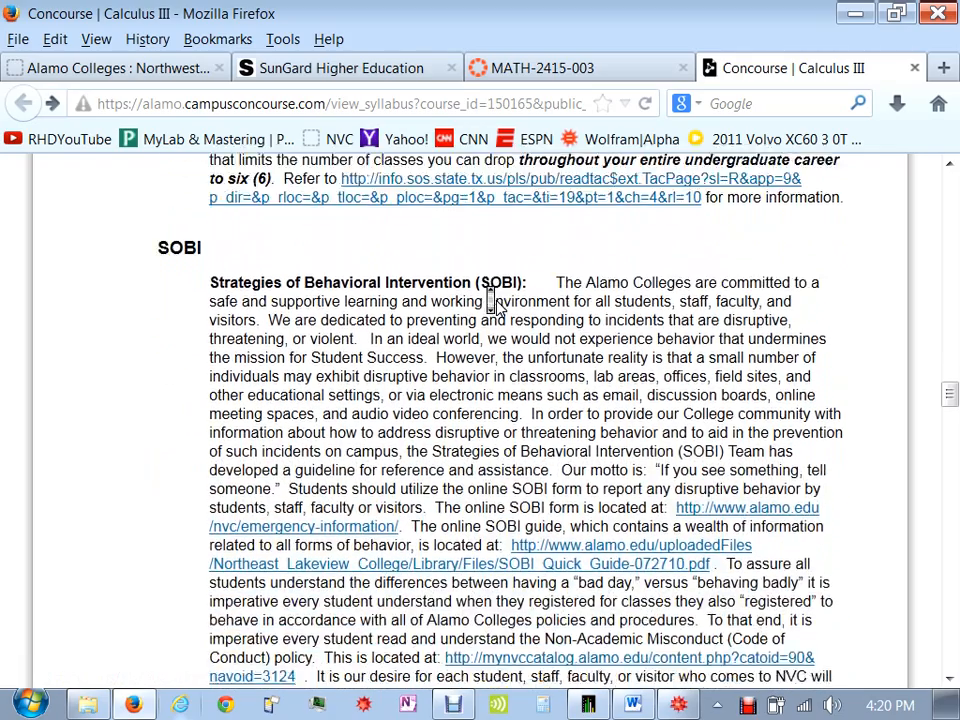
pyautogui.scroll(-3)
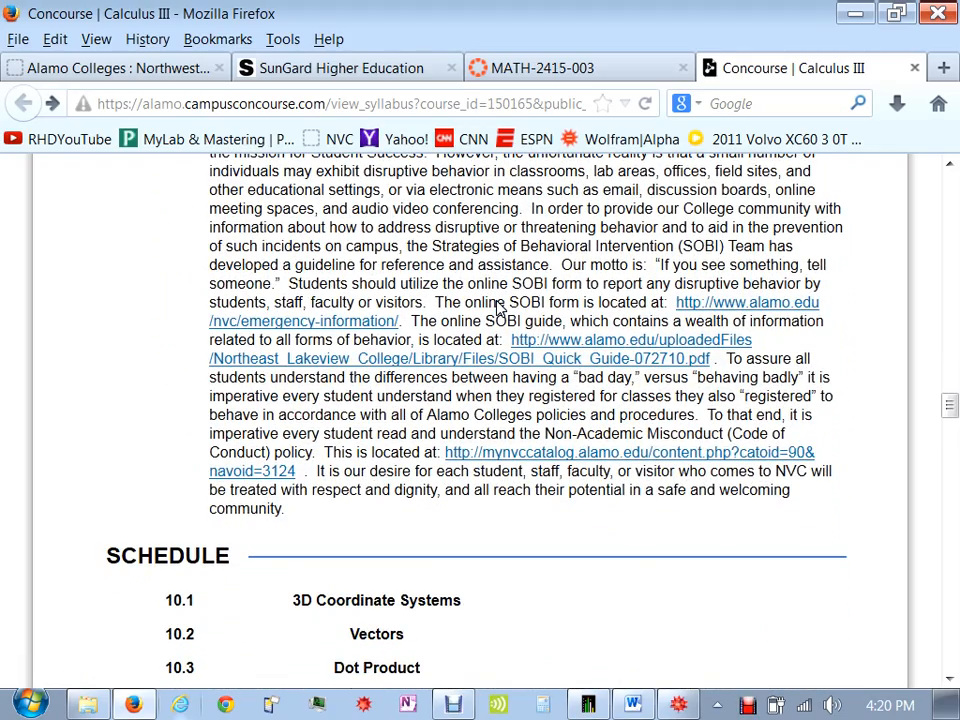
pyautogui.scroll(-3)
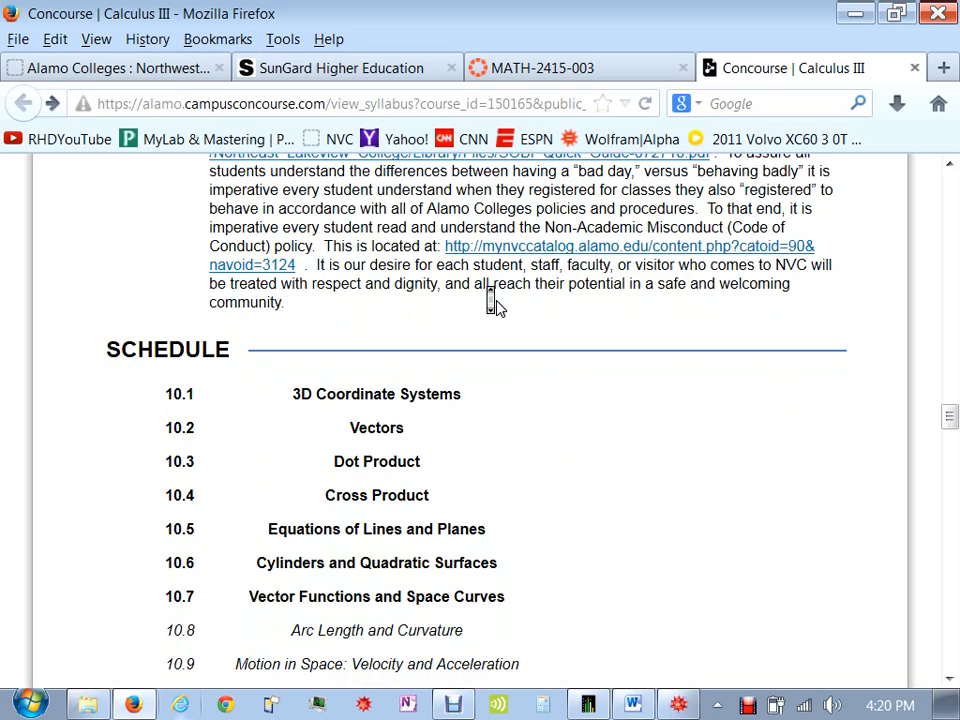
pyautogui.scroll(-3)
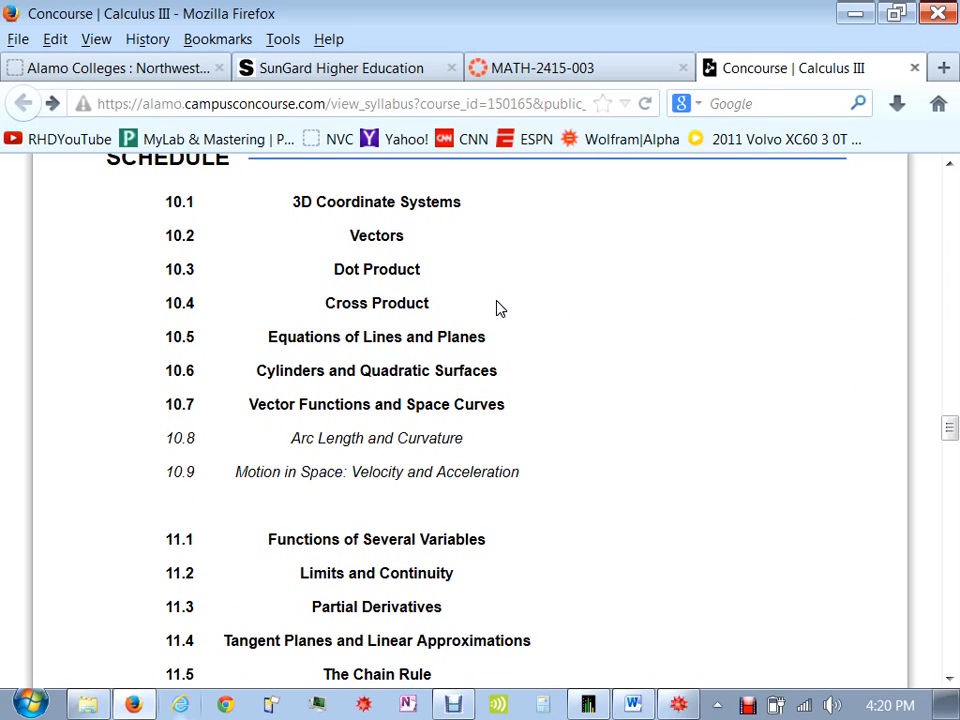
# - Scroll through the schedule and policies, then open the 2415 Calculus III Spring2014 lecture playlist
pyautogui.scroll(-3)
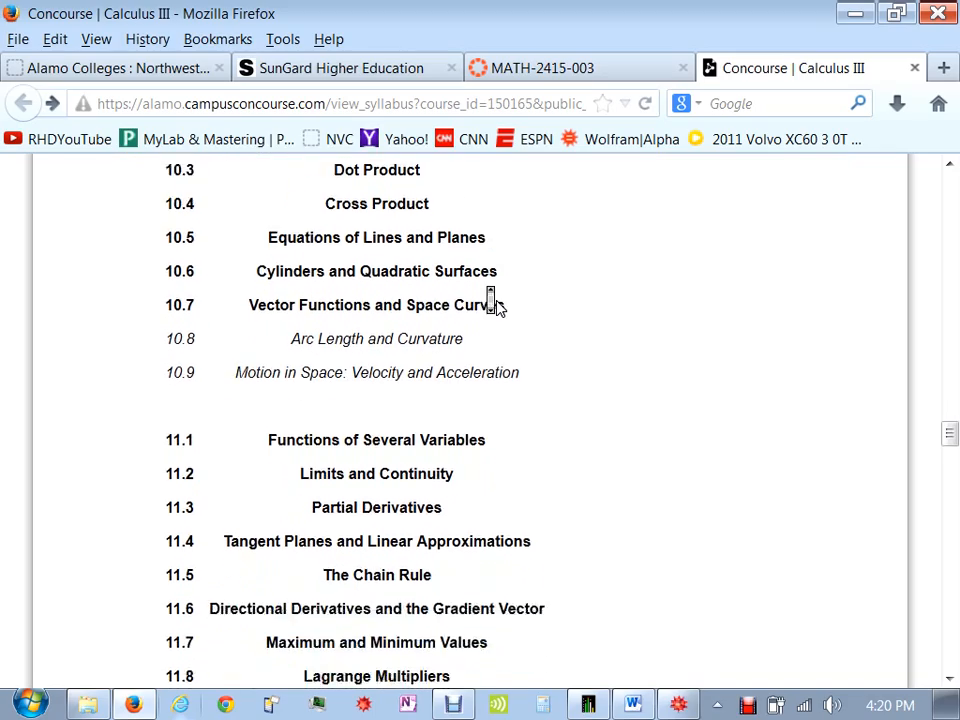
pyautogui.scroll(-3)
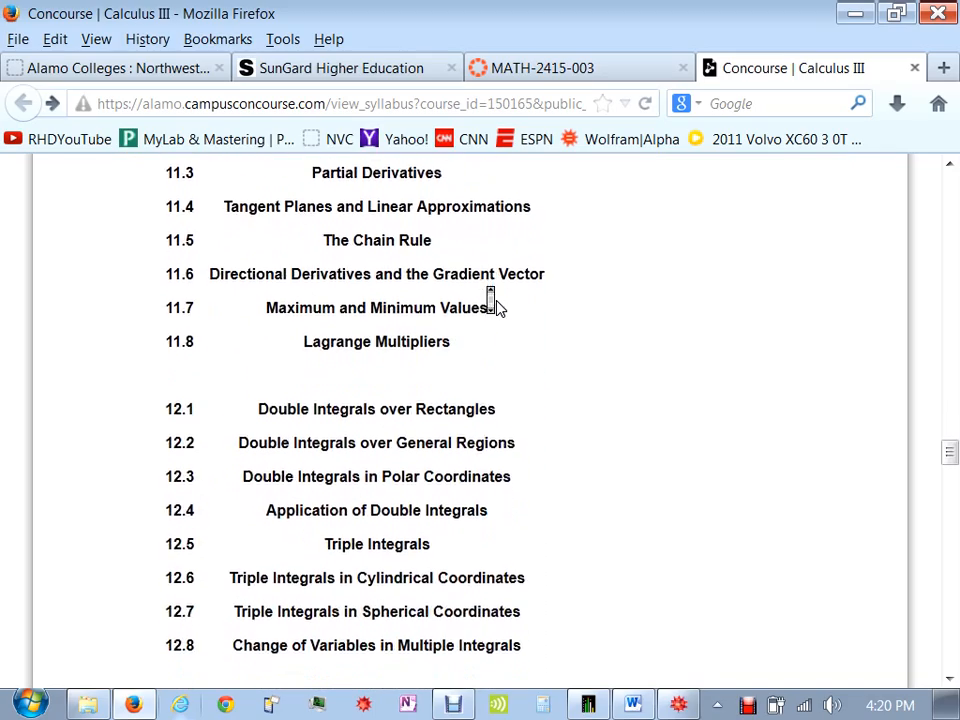
pyautogui.scroll(3)
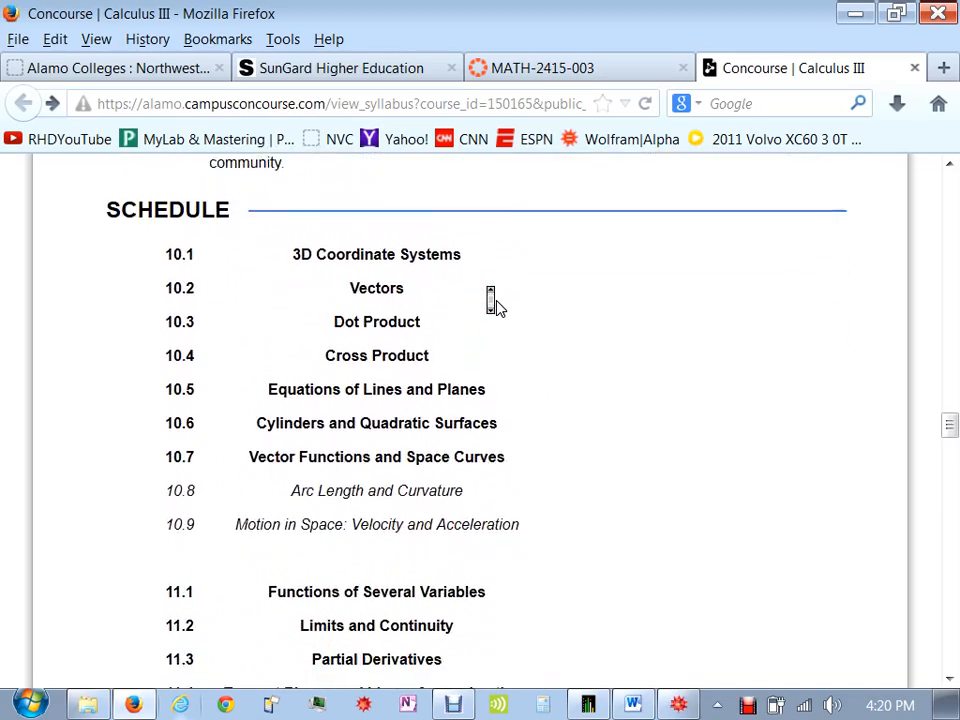
pyautogui.scroll(-3)
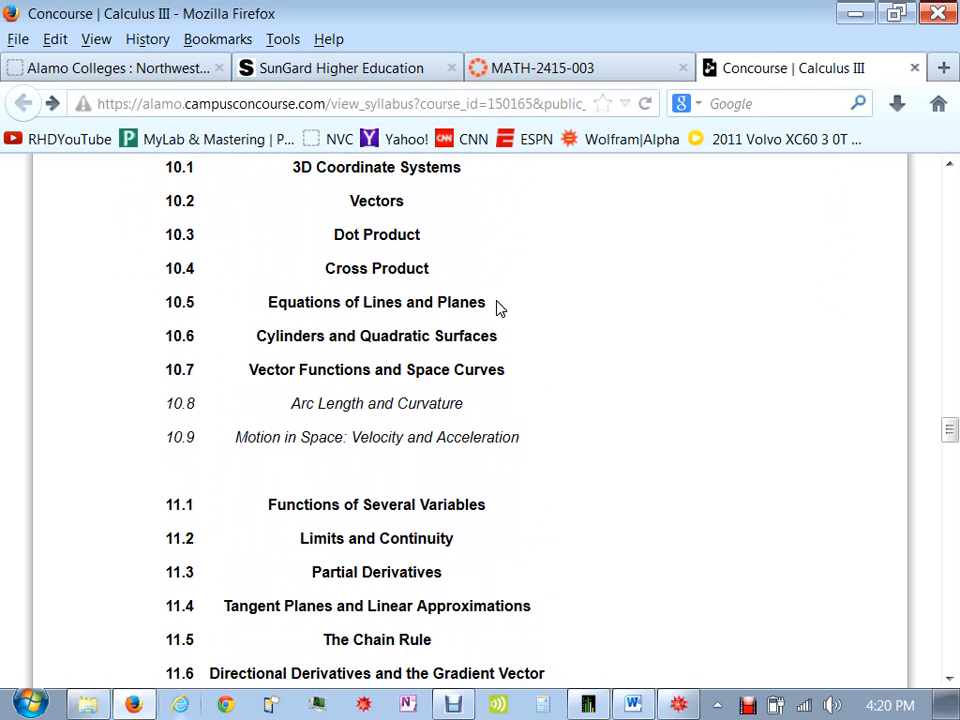
pyautogui.scroll(-3)
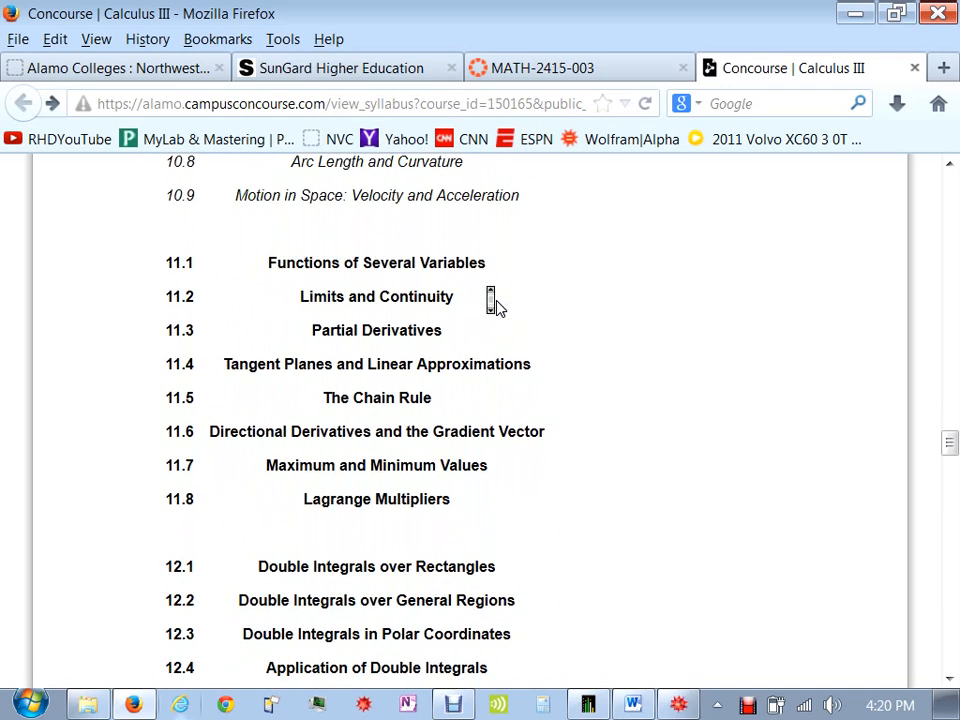
pyautogui.scroll(-3)
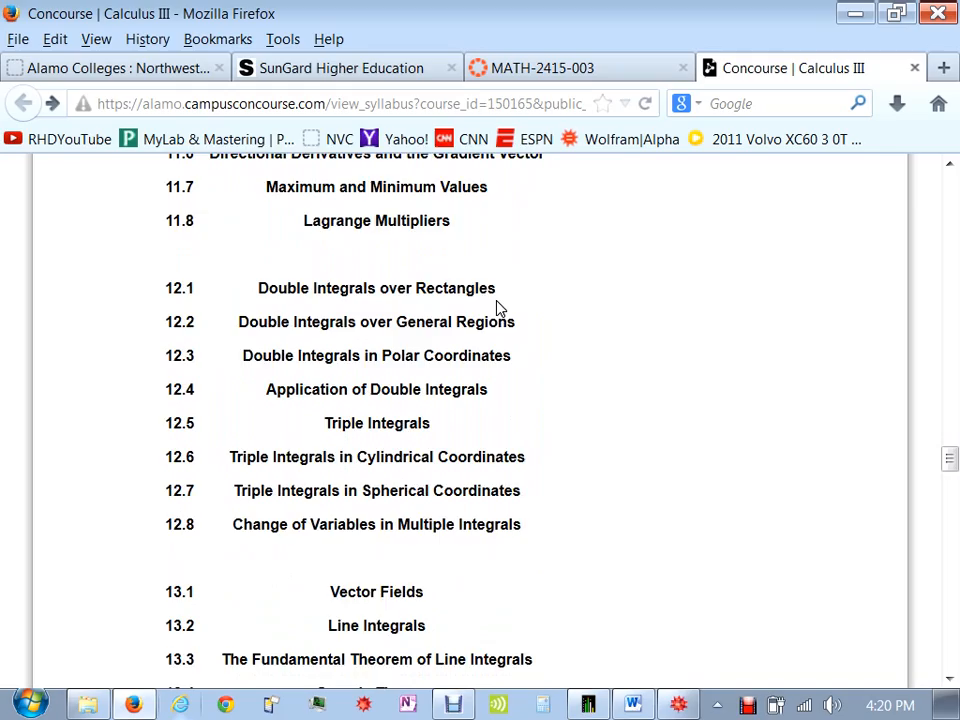
pyautogui.scroll(-3)
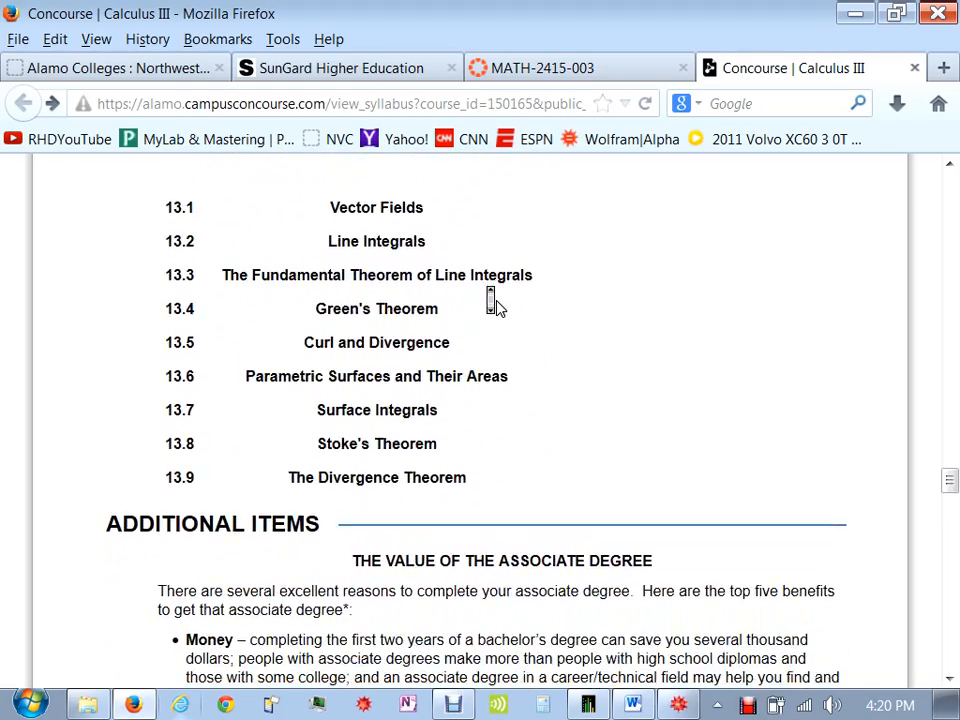
pyautogui.scroll(-3)
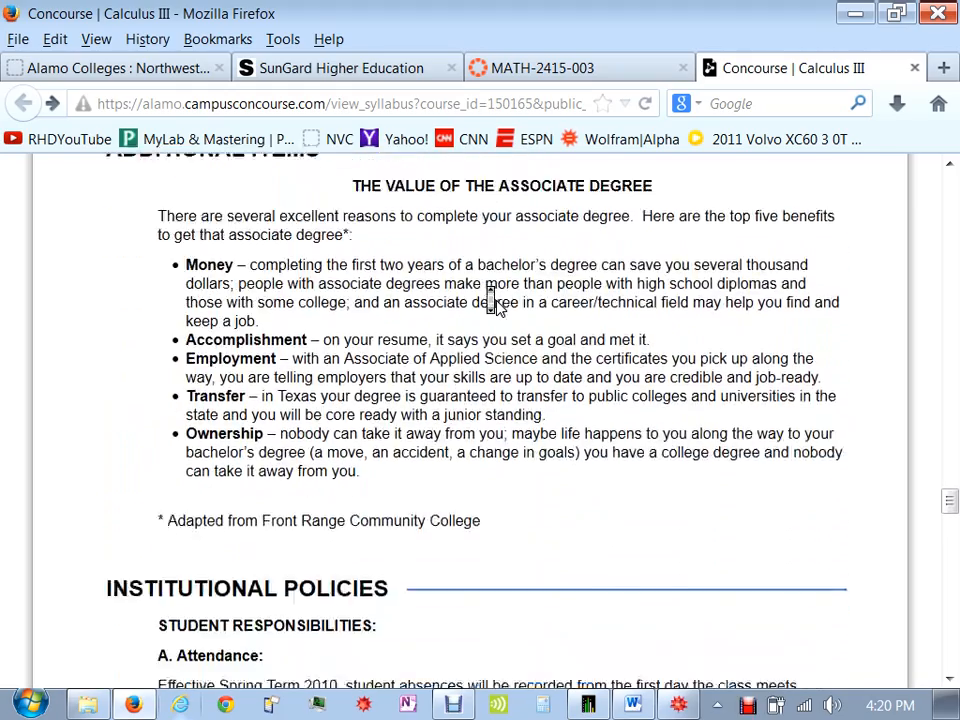
pyautogui.scroll(-3)
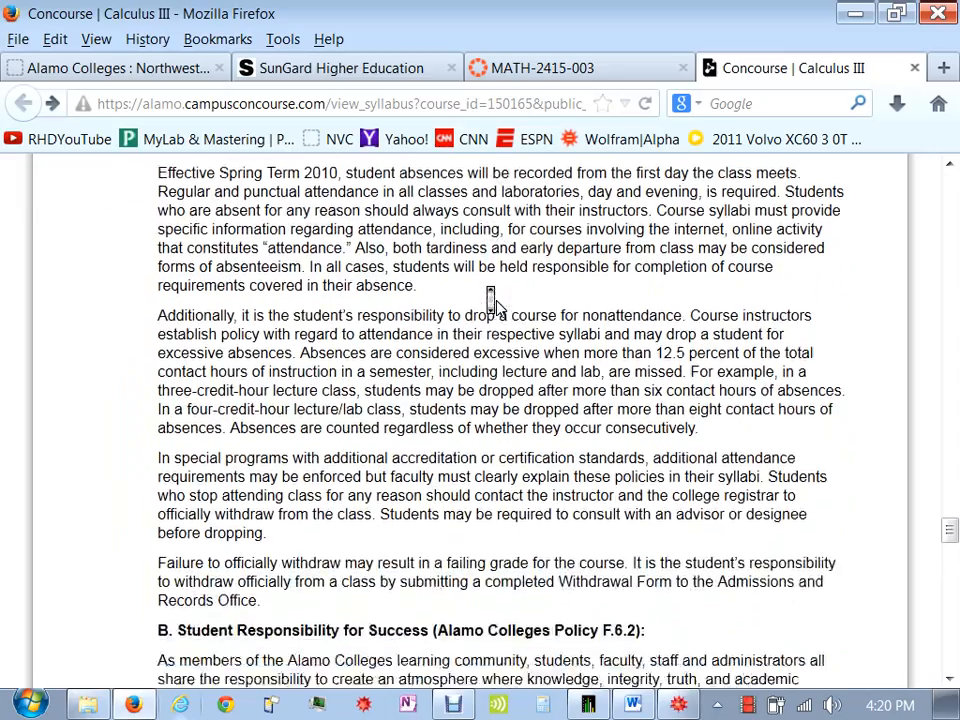
pyautogui.scroll(-3)
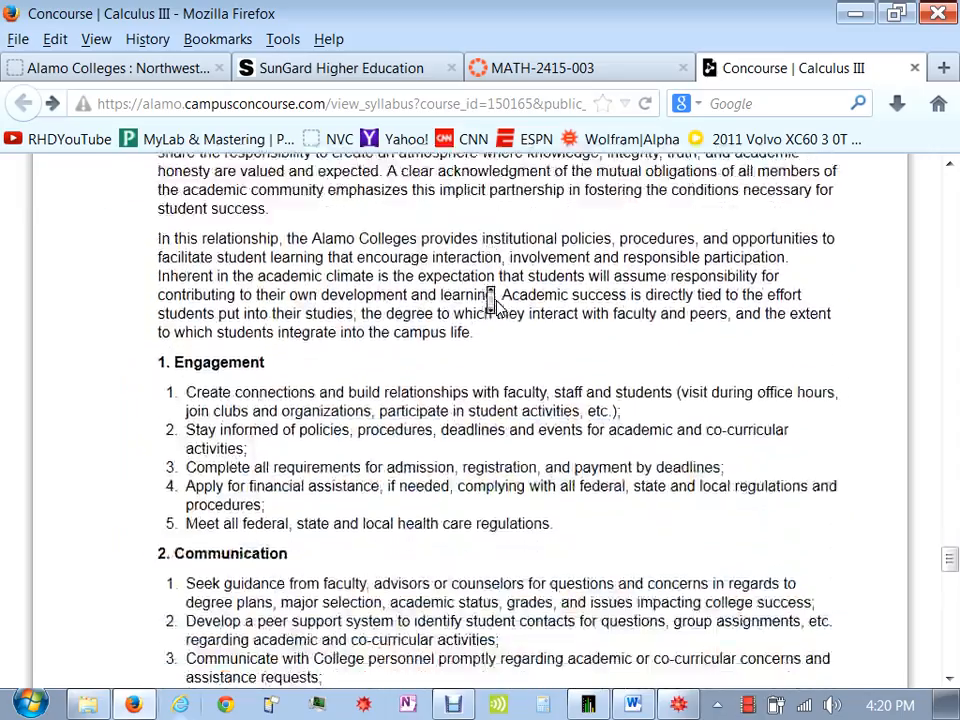
pyautogui.scroll(-3)
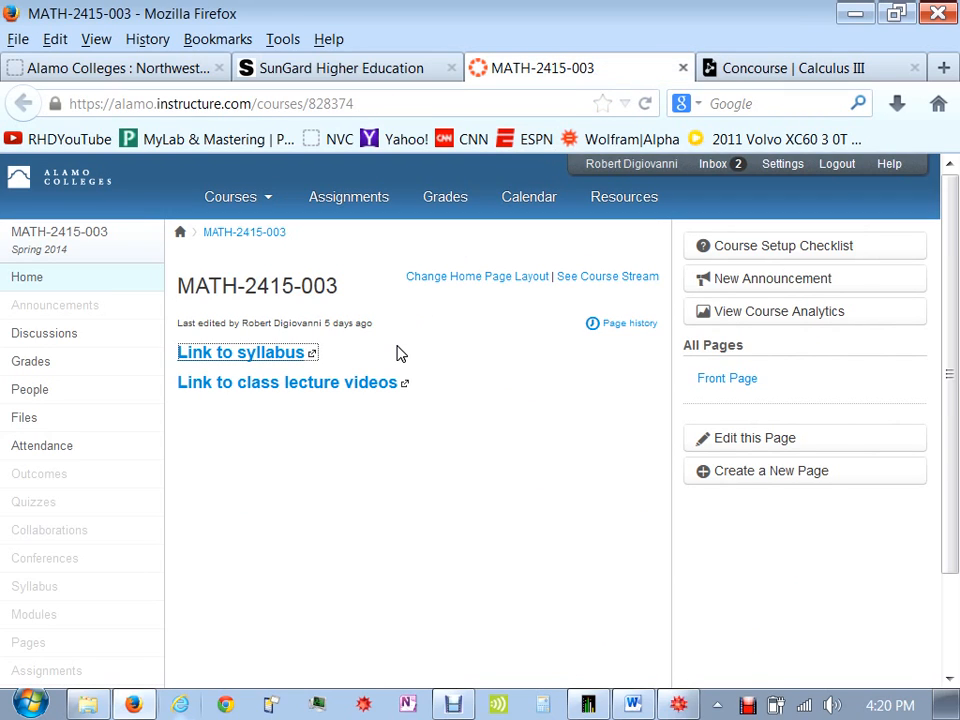
pyautogui.moveTo(317, 446)
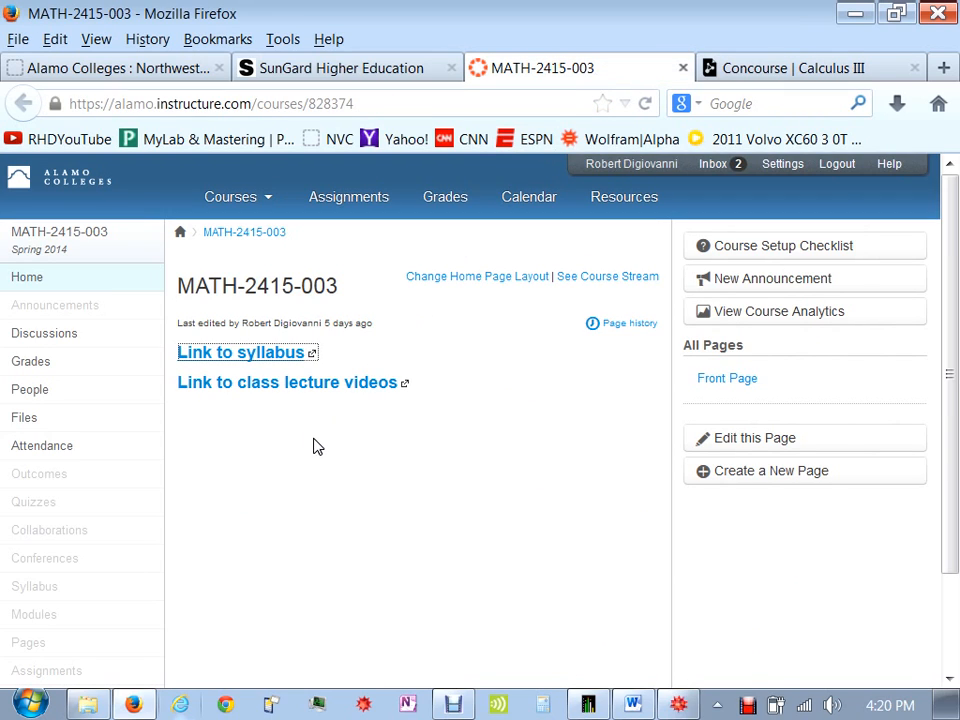
pyautogui.click(280, 382)
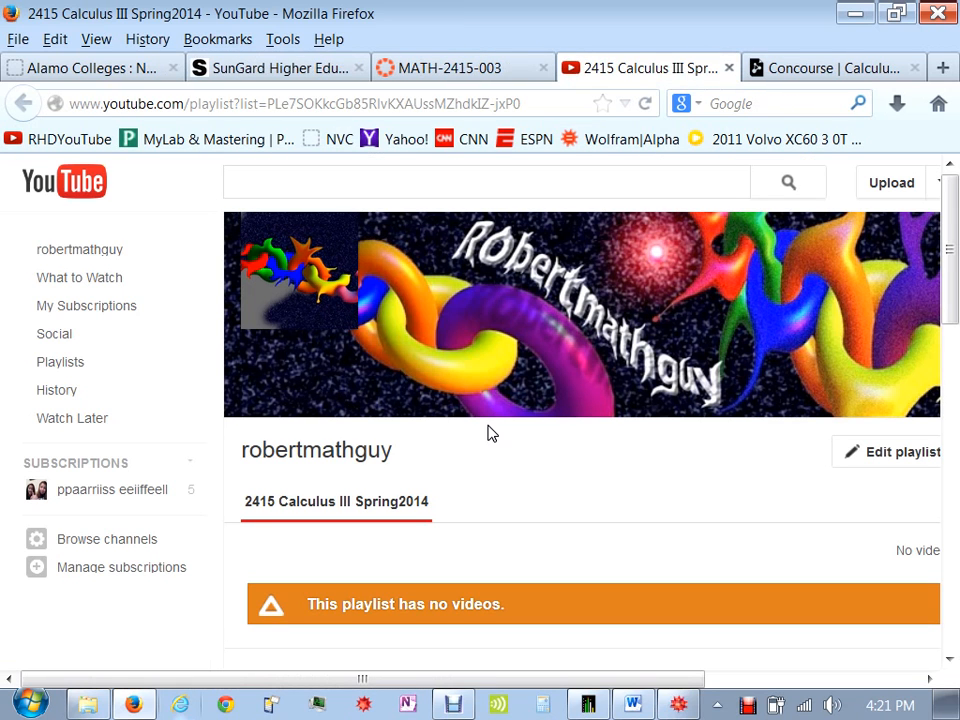
pyautogui.moveTo(392, 520)
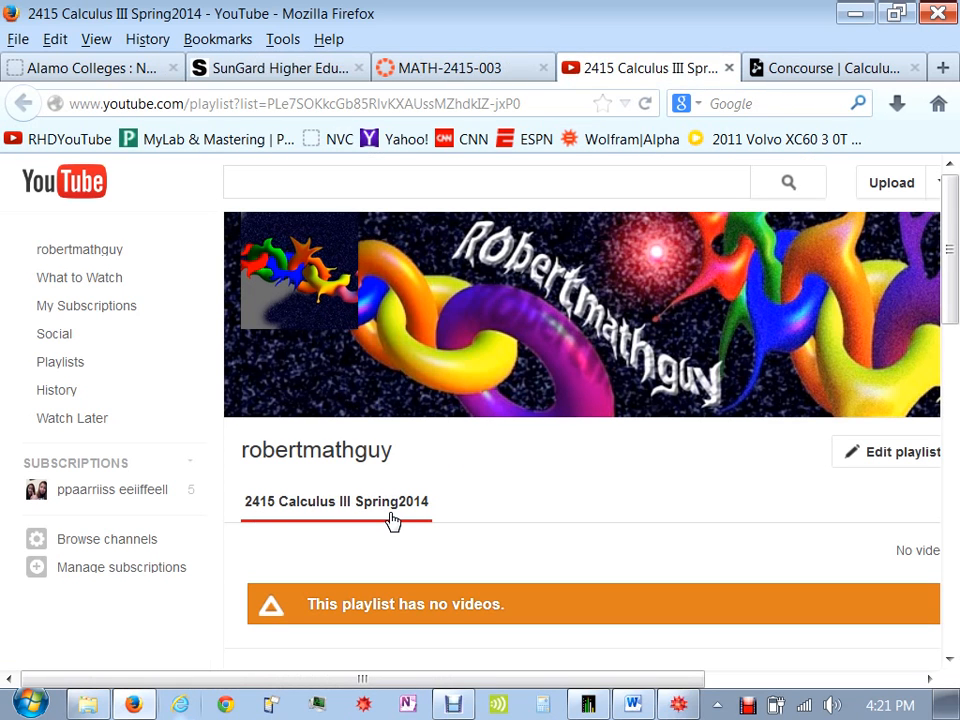
pyautogui.scroll(-3)
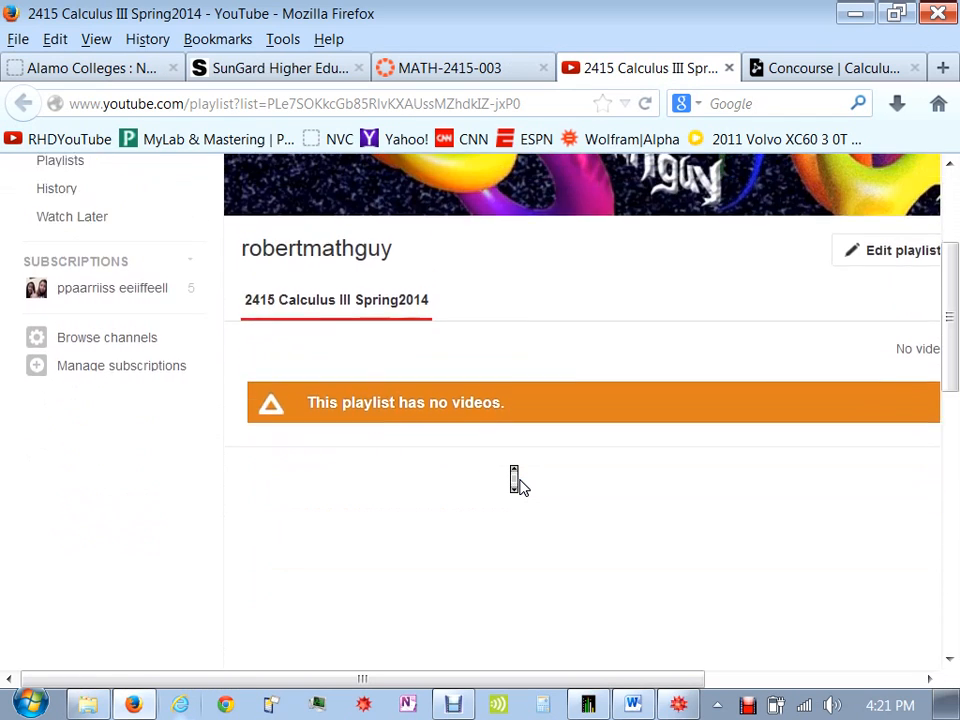
pyautogui.scroll(3)
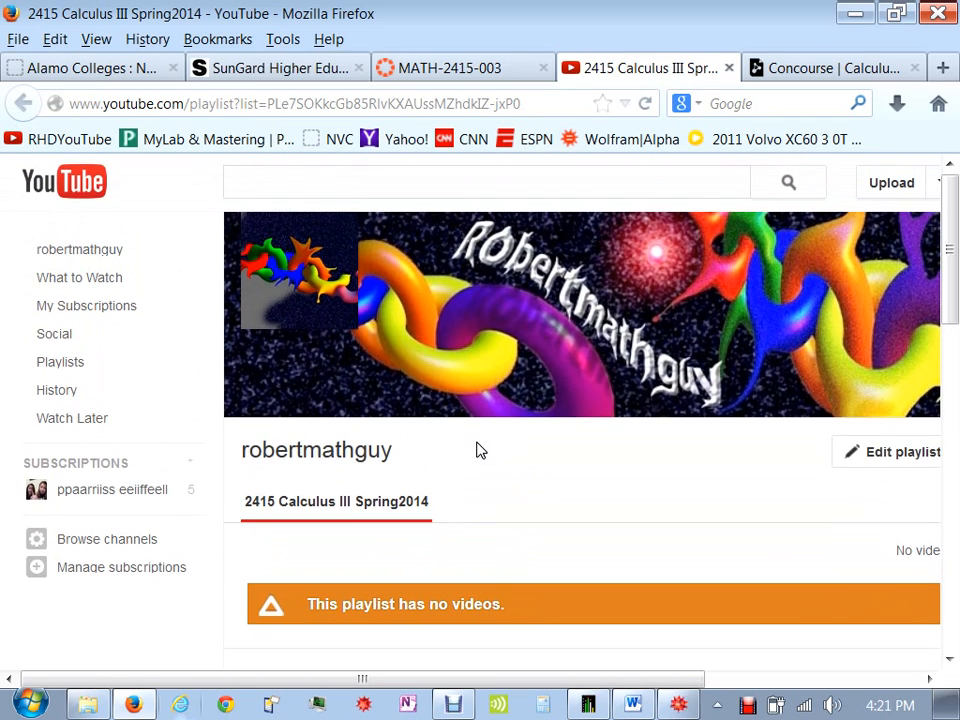
pyautogui.click(60, 362)
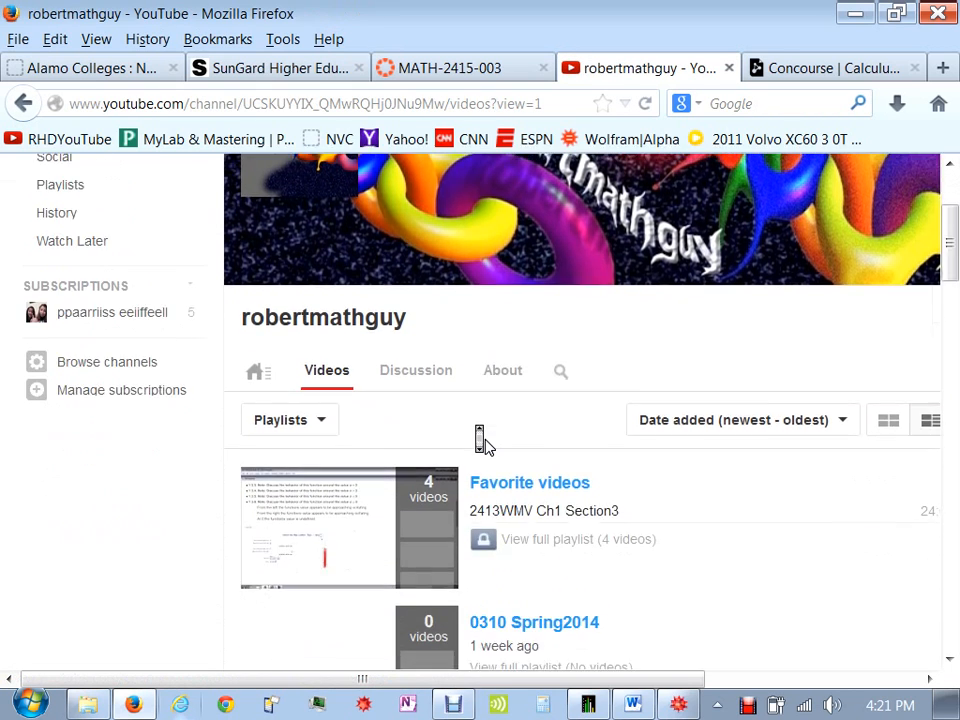
# - Open the (Past) 2414 Calculus II Fall 2013 NVC playlist, playing '2414 5-5 Even Solutions'
pyautogui.scroll(-3)
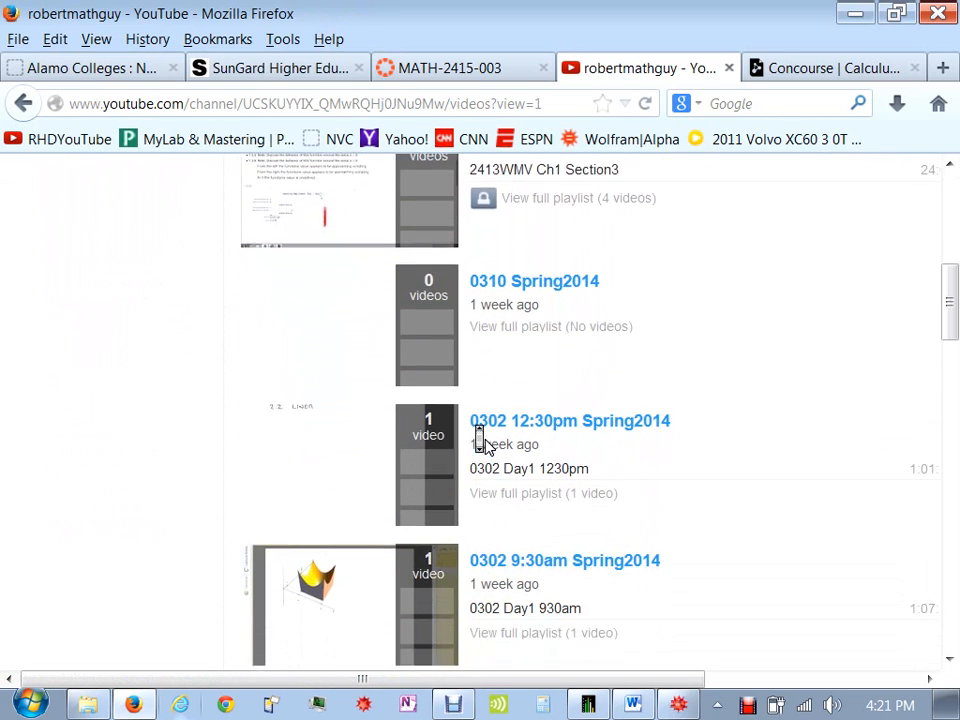
pyautogui.scroll(-3)
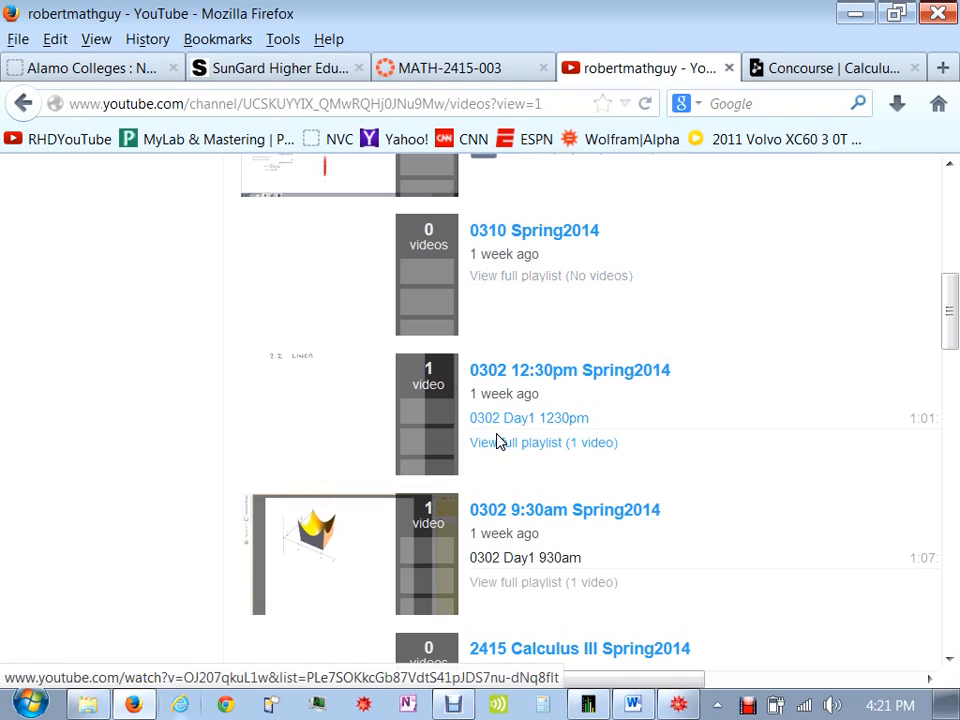
pyautogui.scroll(-3)
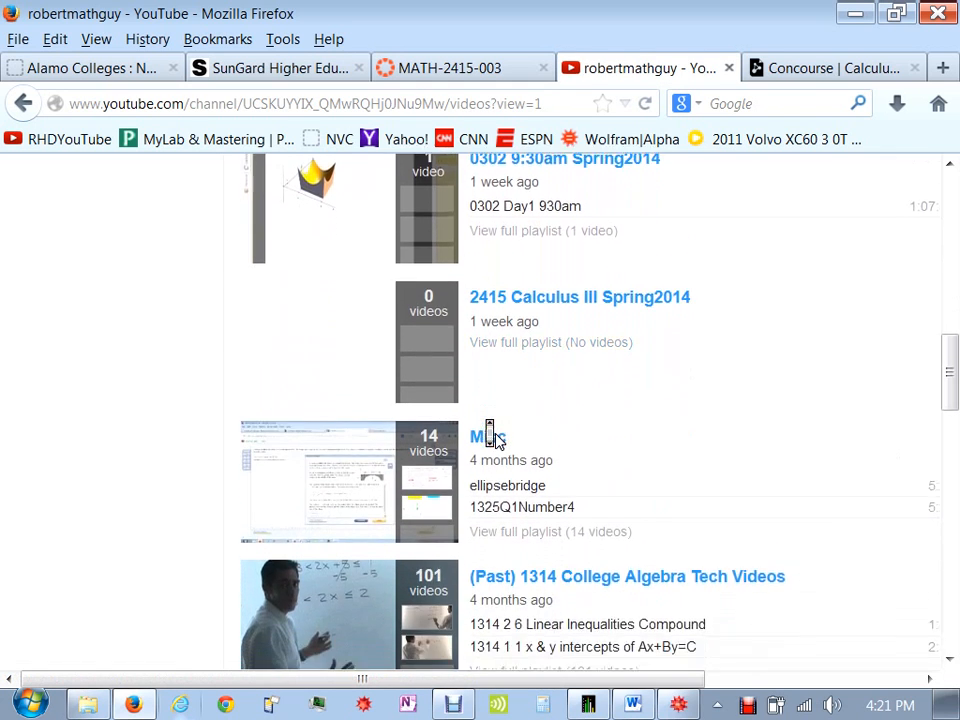
pyautogui.scroll(-3)
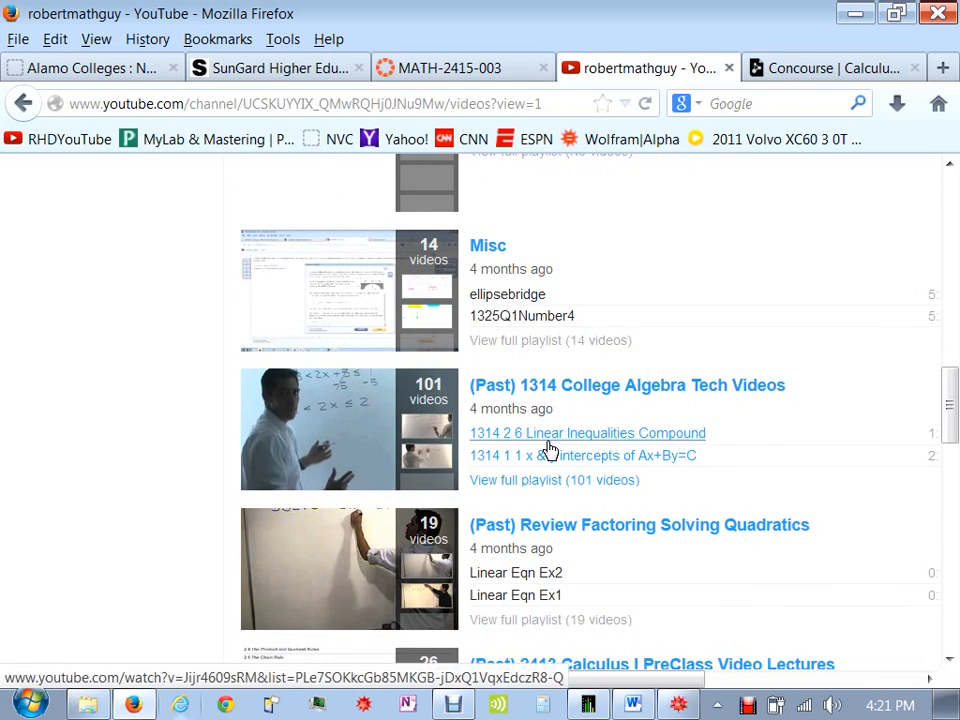
pyautogui.scroll(-3)
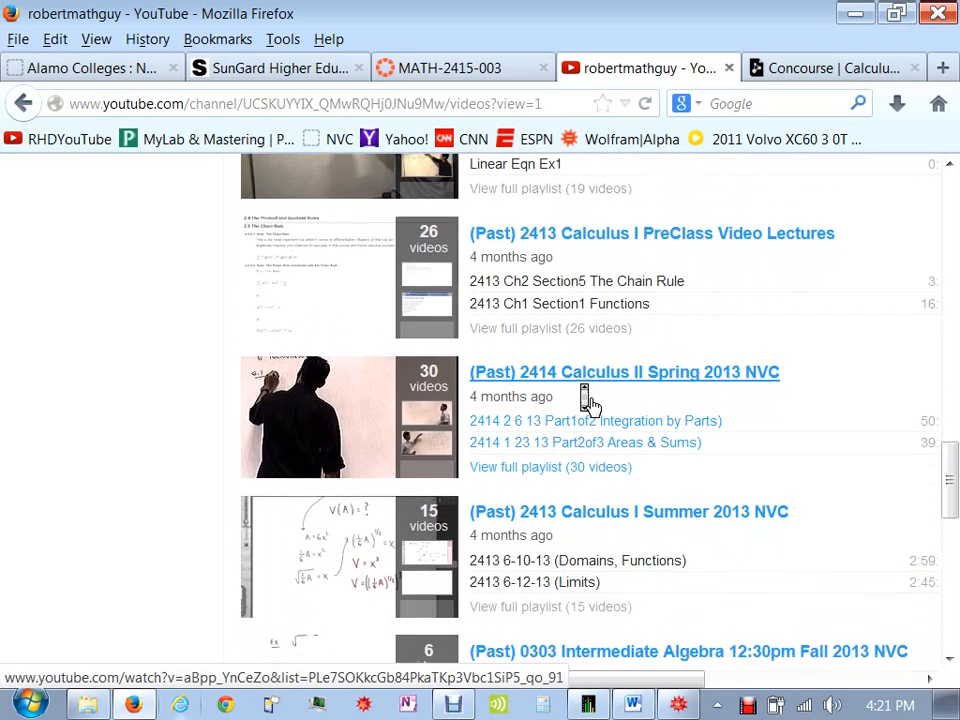
pyautogui.scroll(-3)
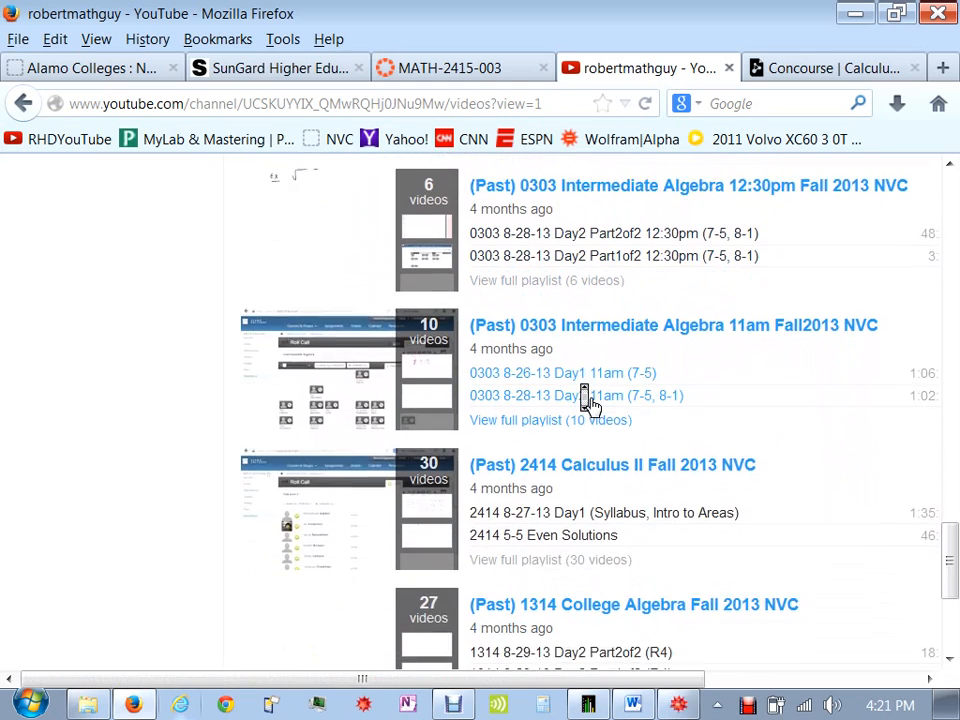
pyautogui.scroll(-3)
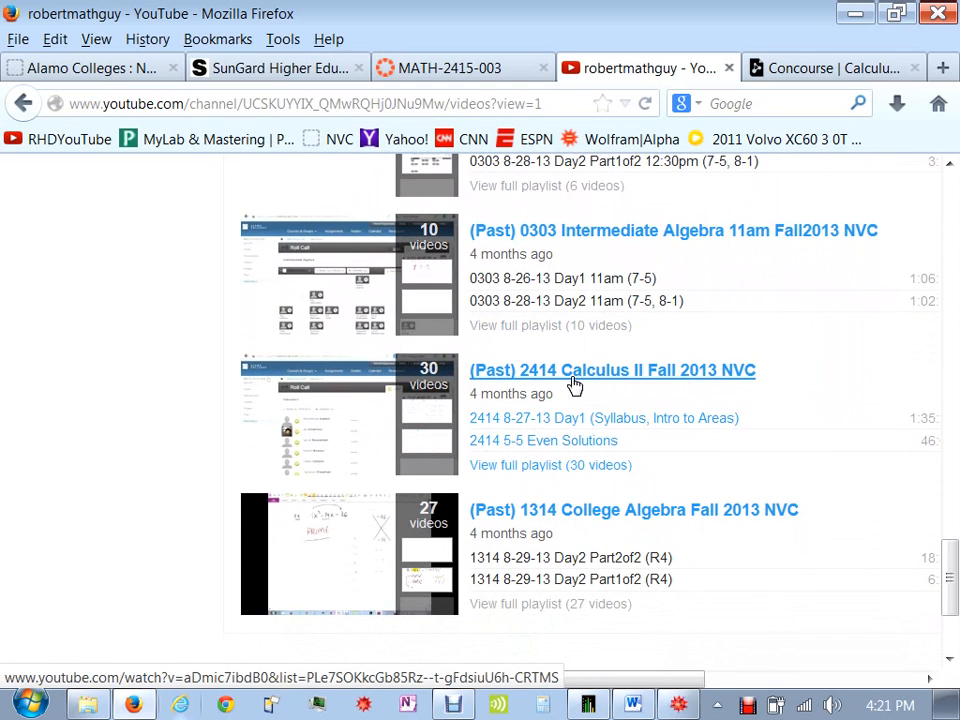
pyautogui.click(543, 440)
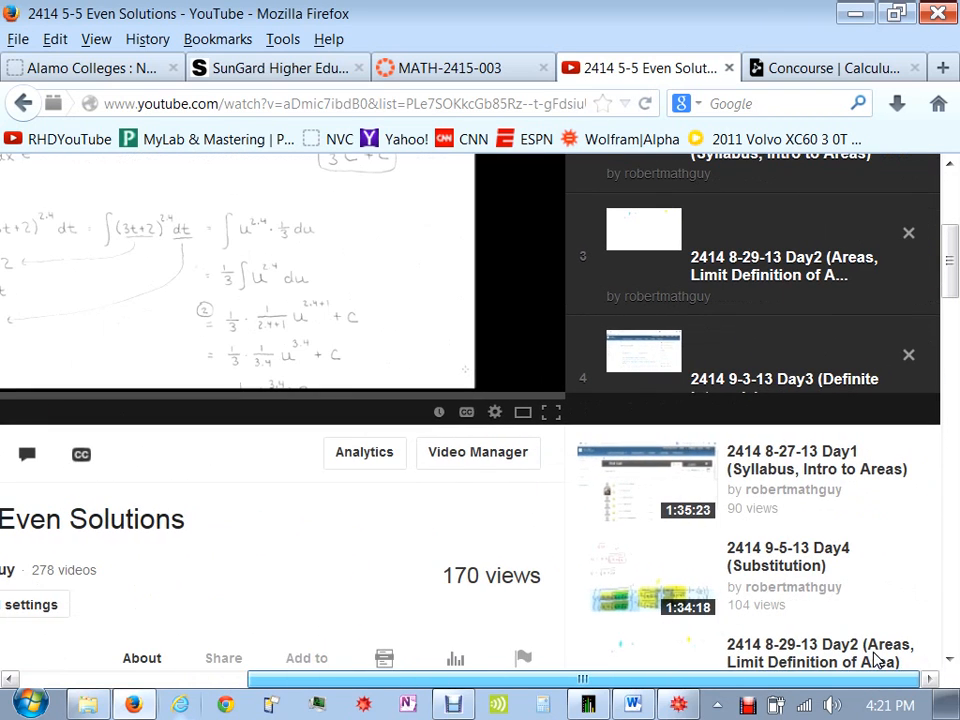
pyautogui.scroll(3)
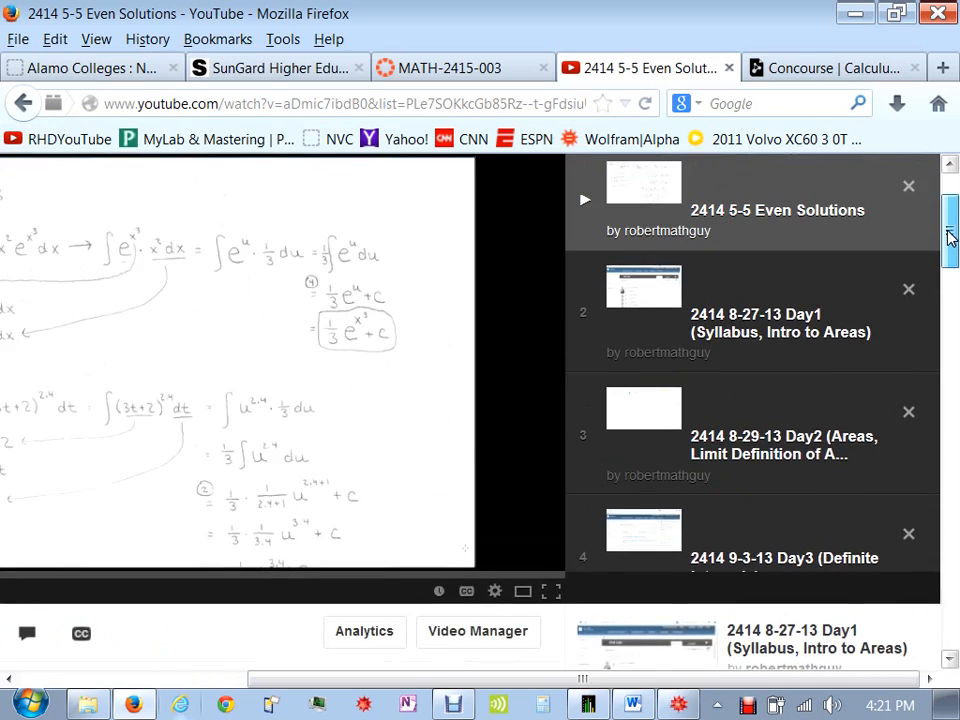
pyautogui.scroll(3)
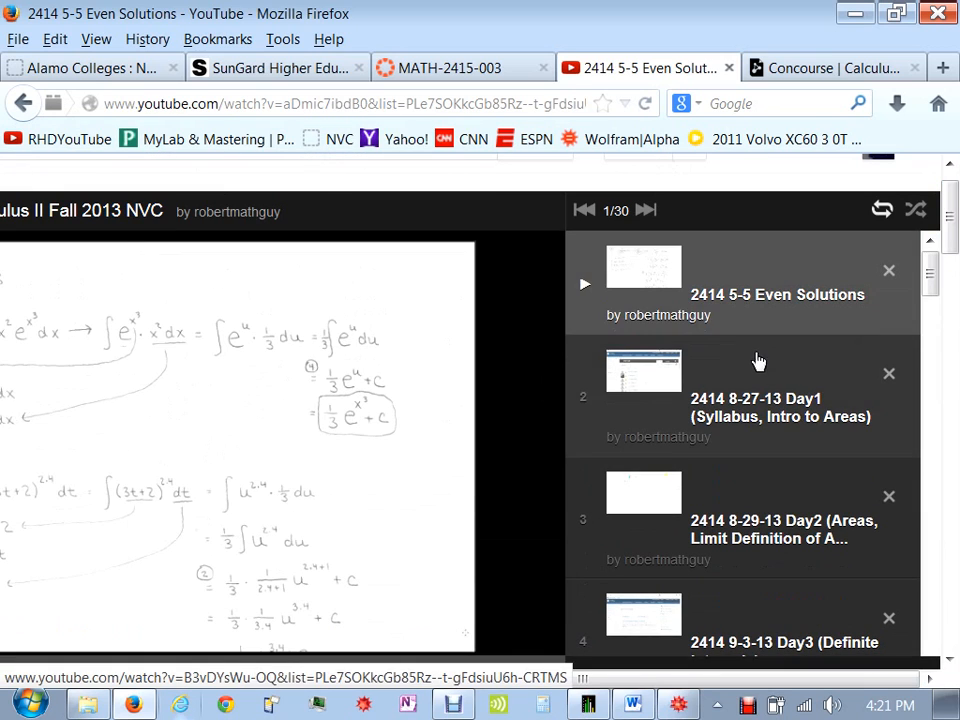
pyautogui.scroll(-3)
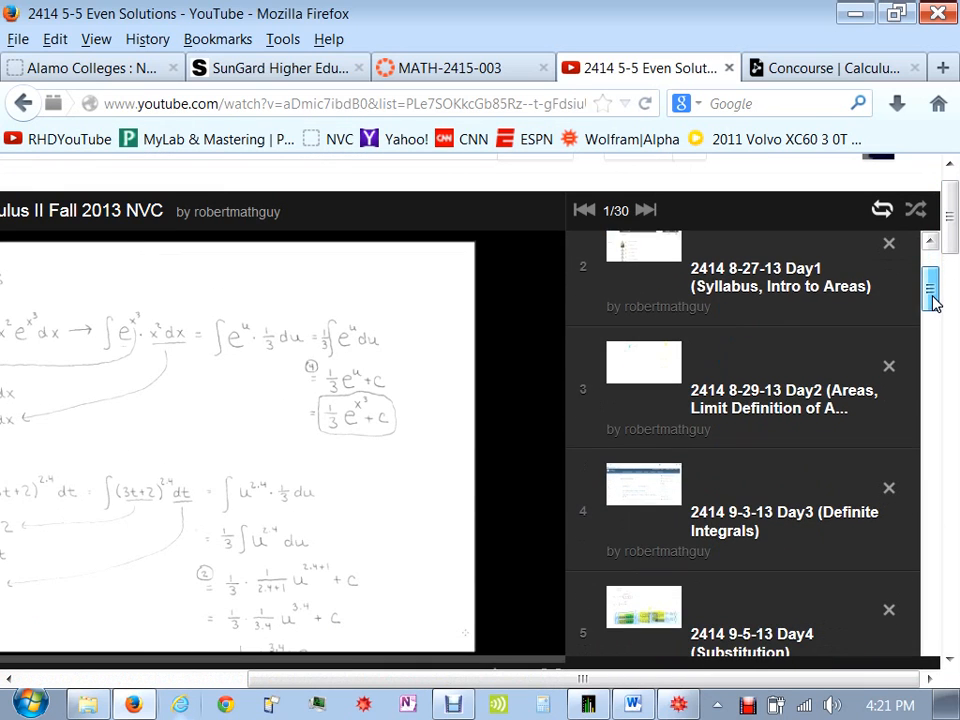
pyautogui.scroll(-3)
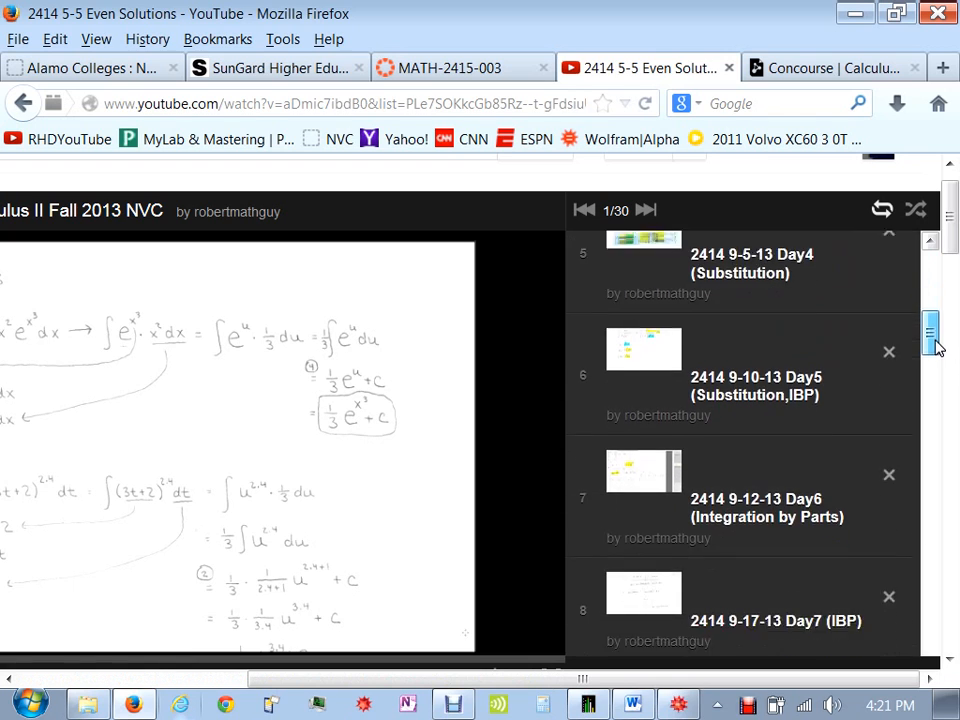
pyautogui.scroll(-3)
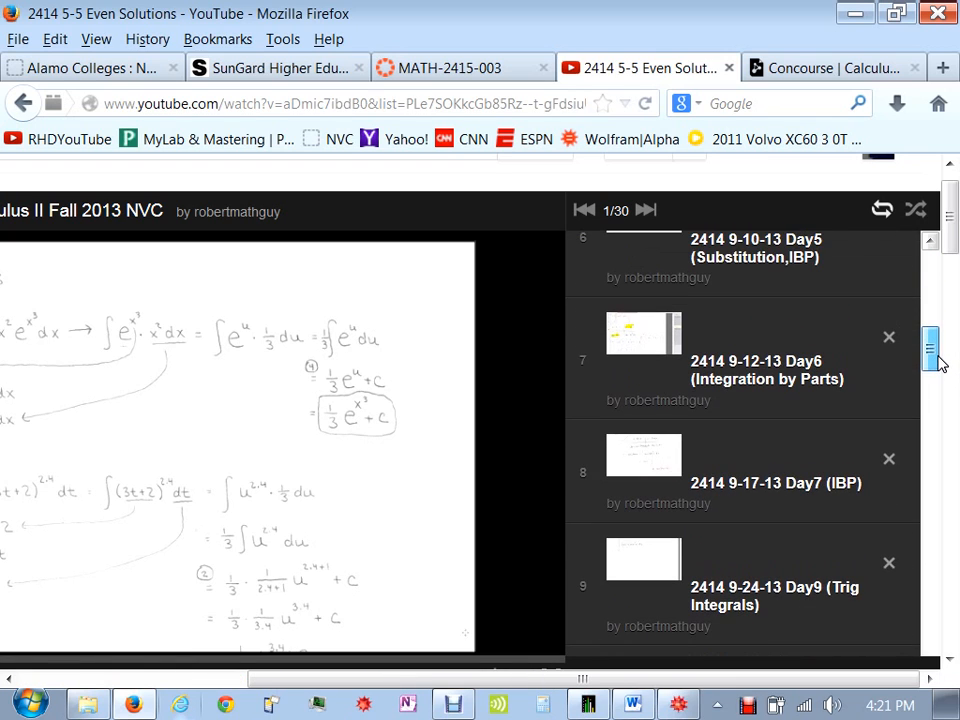
pyautogui.moveTo(755, 378)
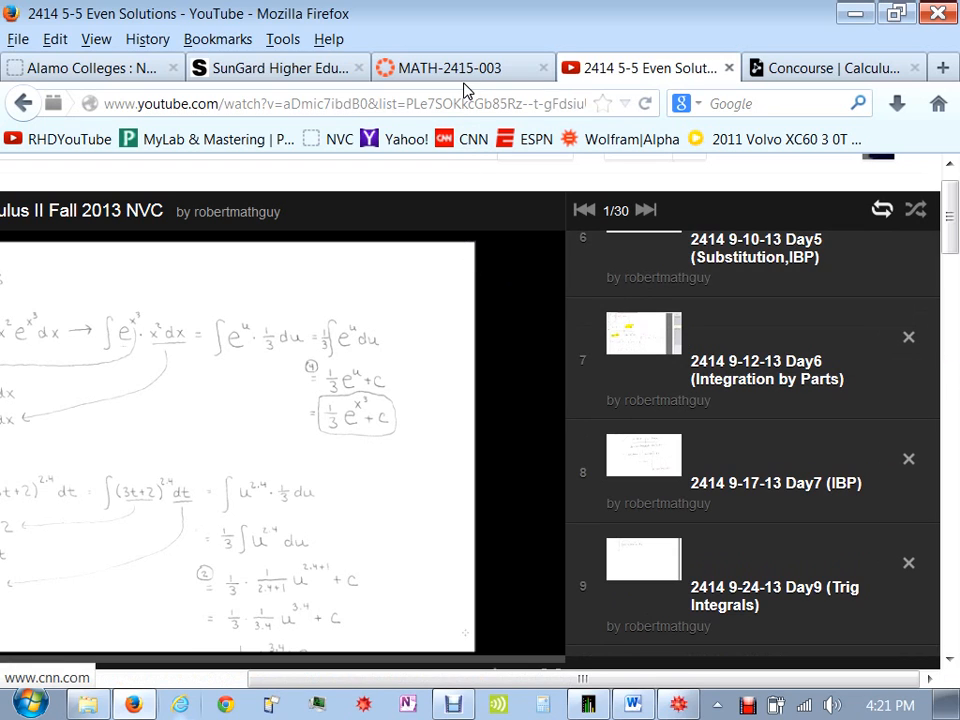
# - Edit the MATH-2415-003 home page and type and select 'Class Files' below the links
pyautogui.click(450, 67)
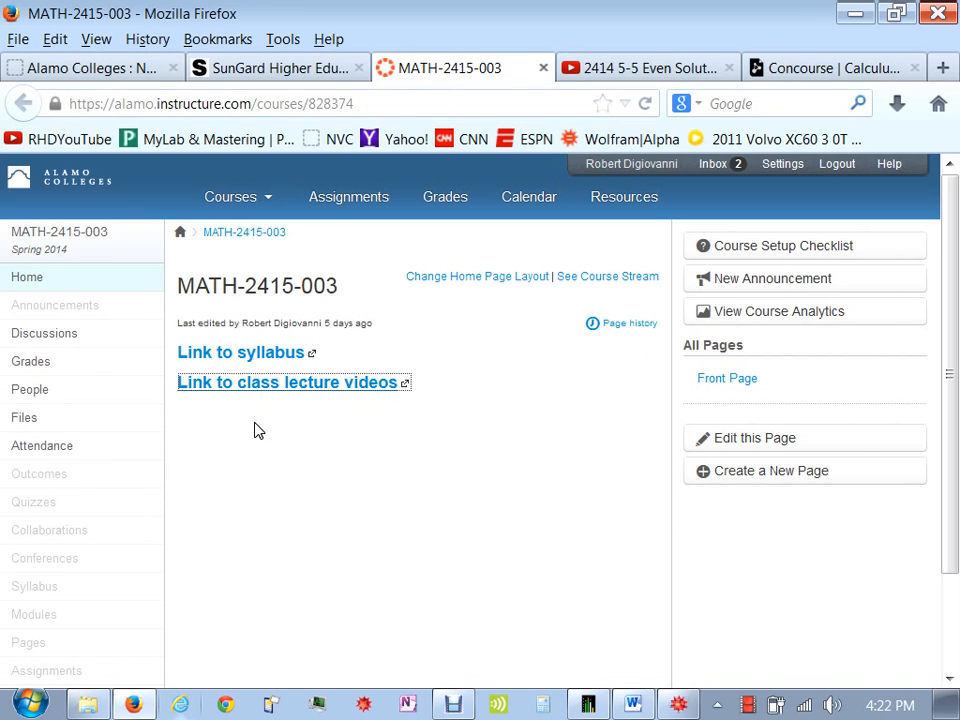
pyautogui.moveTo(729, 448)
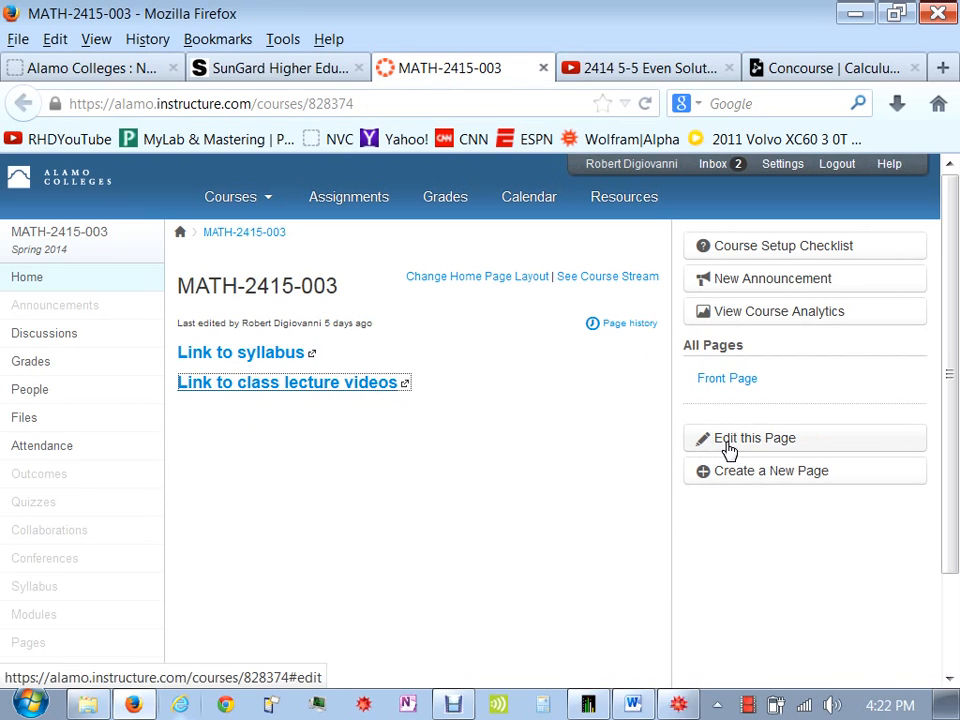
pyautogui.click(753, 438)
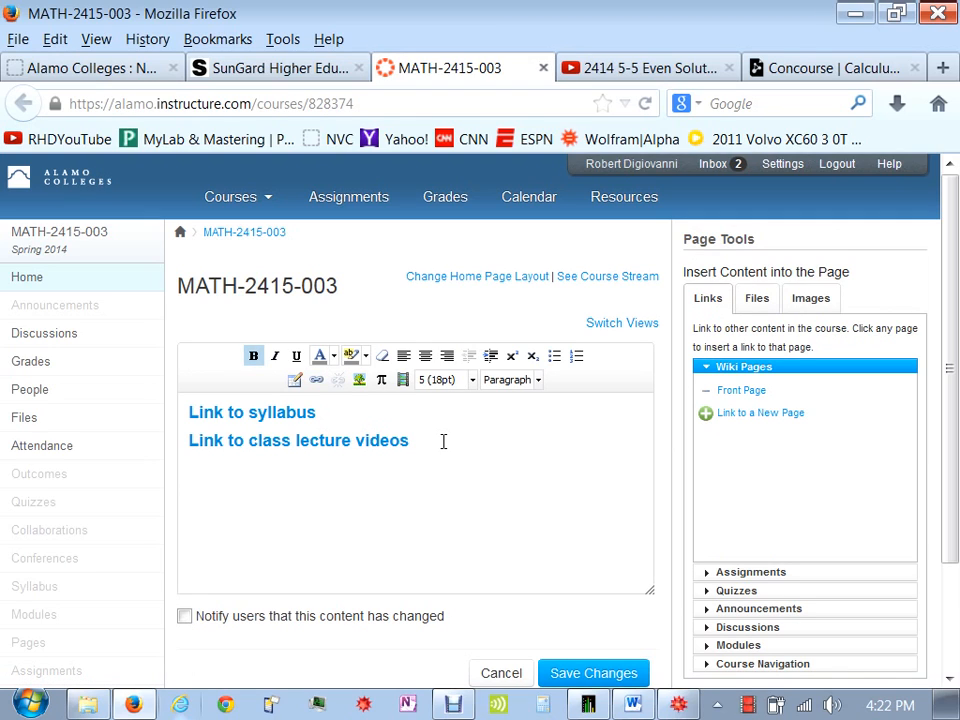
pyautogui.write('CLas')
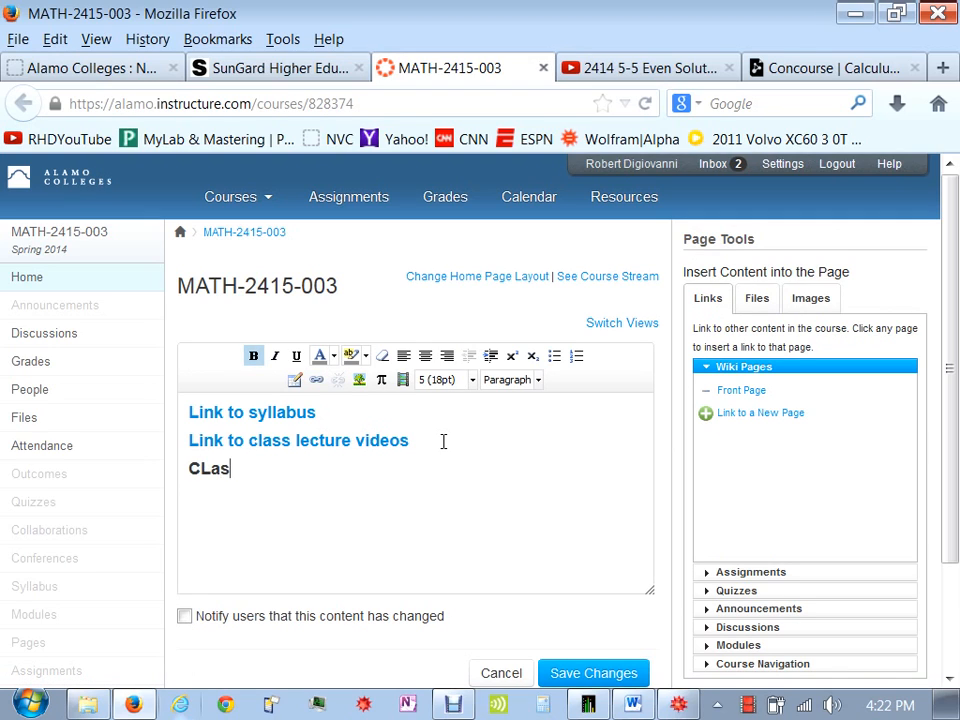
pyautogui.write('Class')
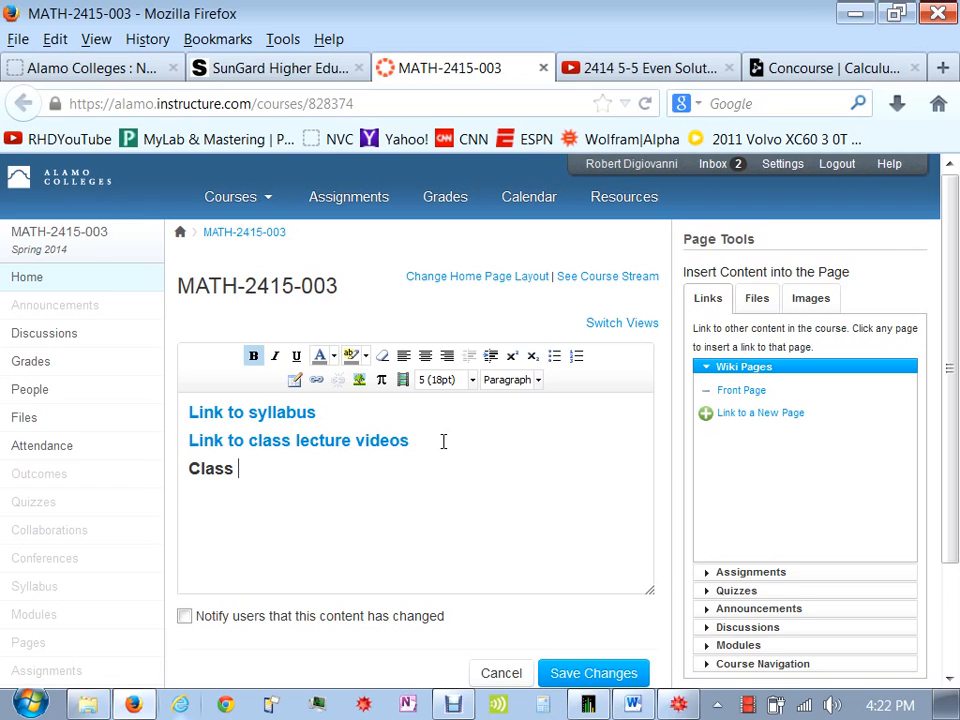
pyautogui.write('Files')
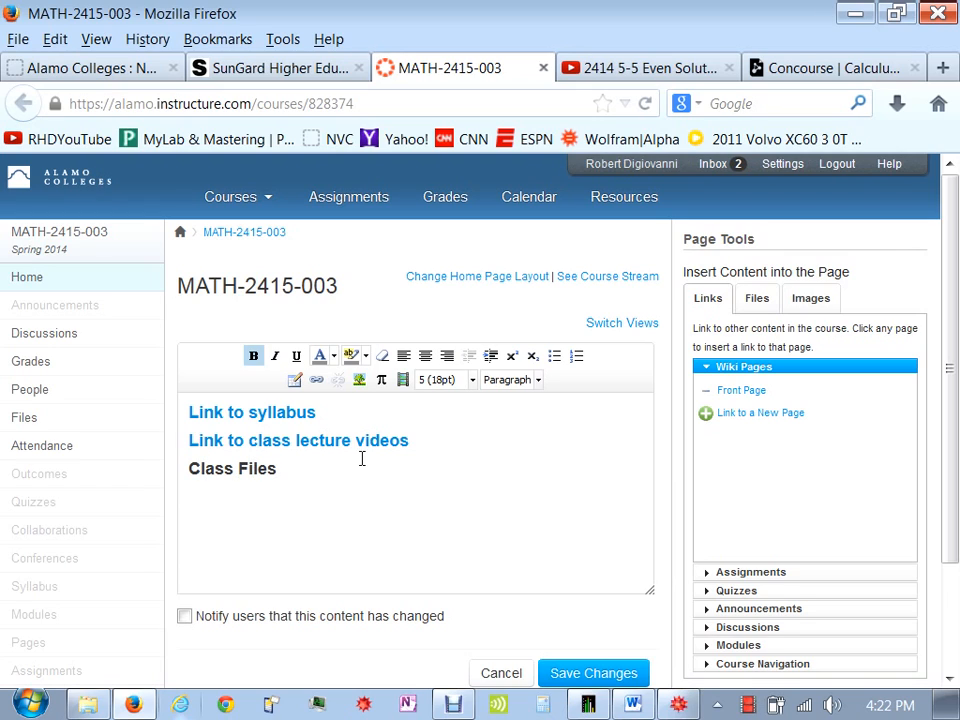
pyautogui.doubleClick(232, 468)
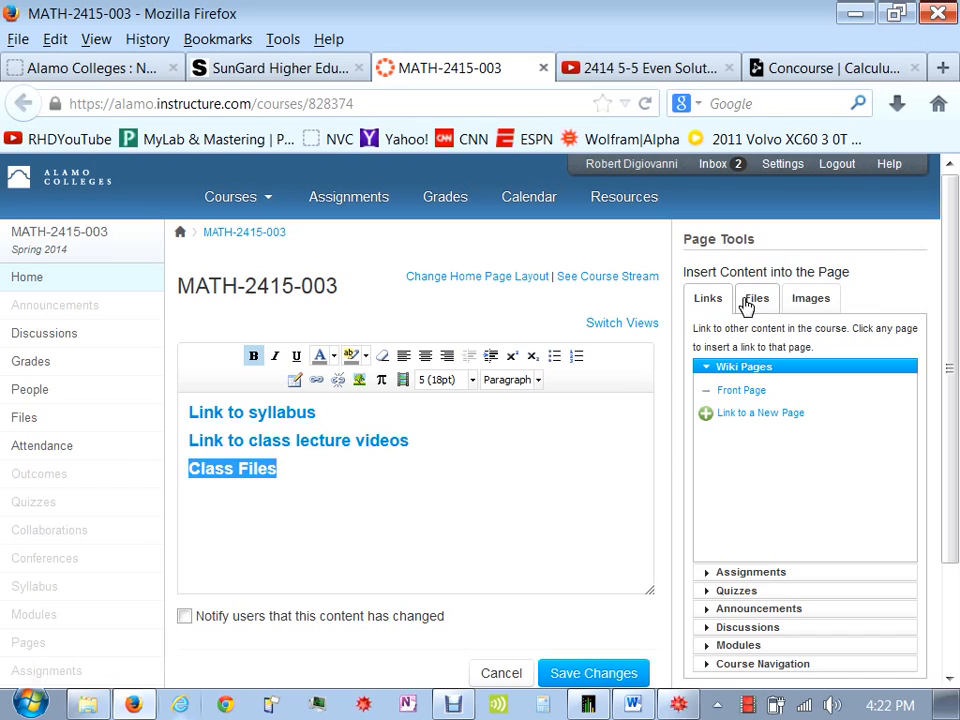
# - Browse the course files folder in the link sidebar, then save the home page
pyautogui.click(757, 298)
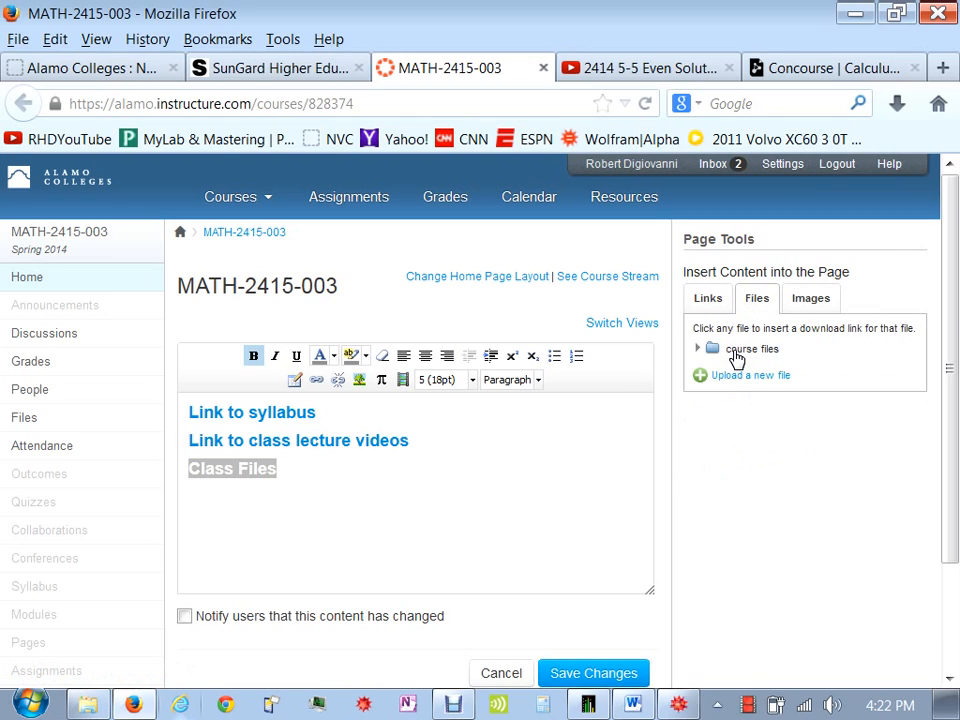
pyautogui.click(711, 348)
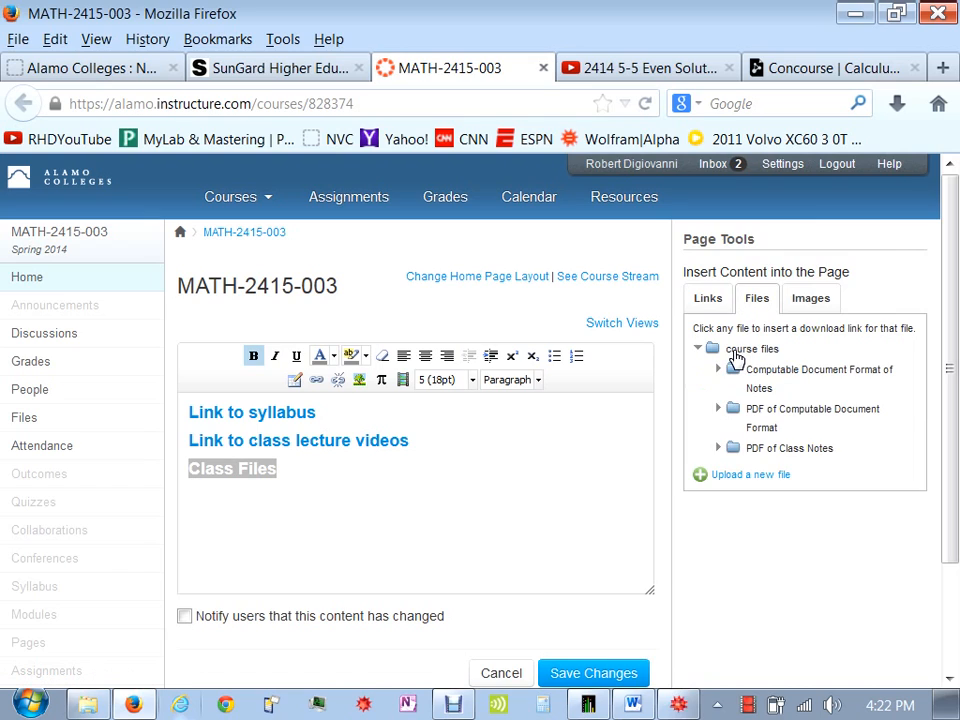
pyautogui.click(699, 348)
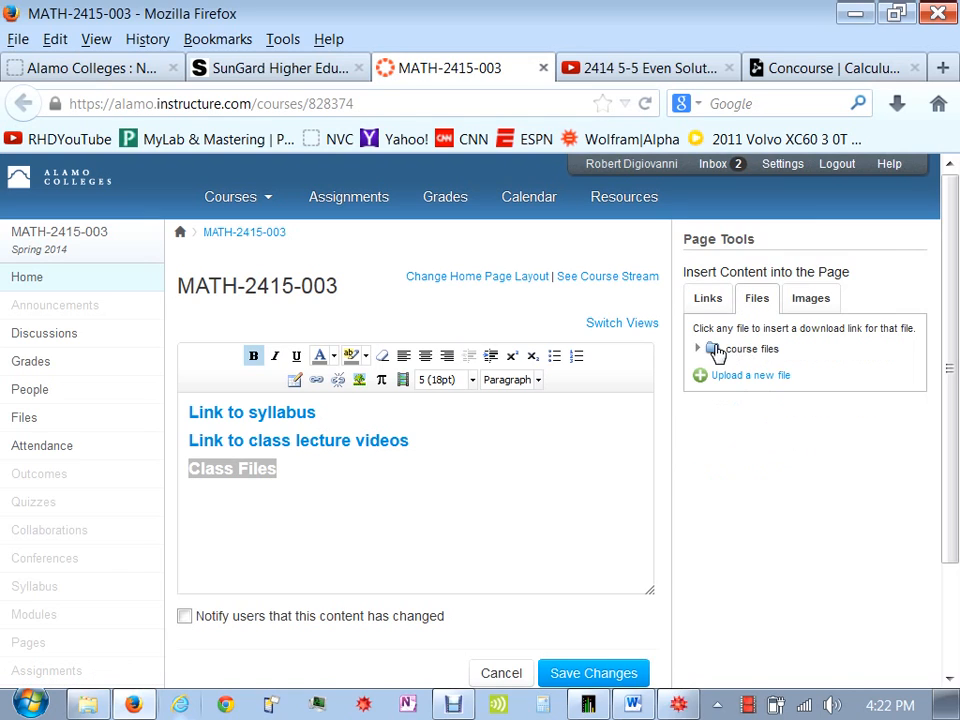
pyautogui.click(699, 348)
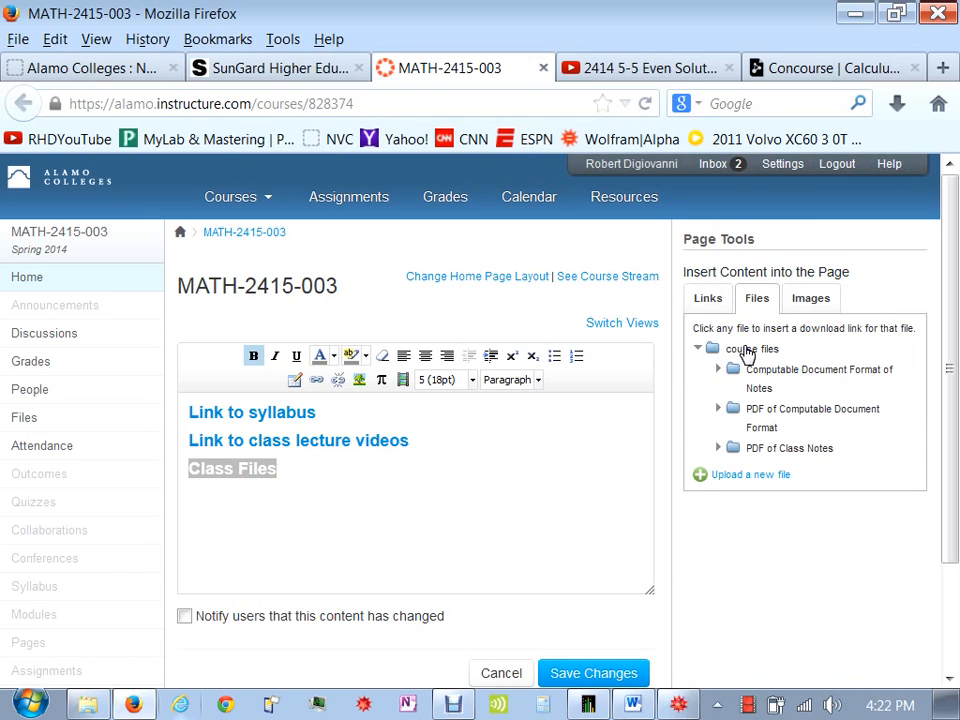
pyautogui.click(710, 349)
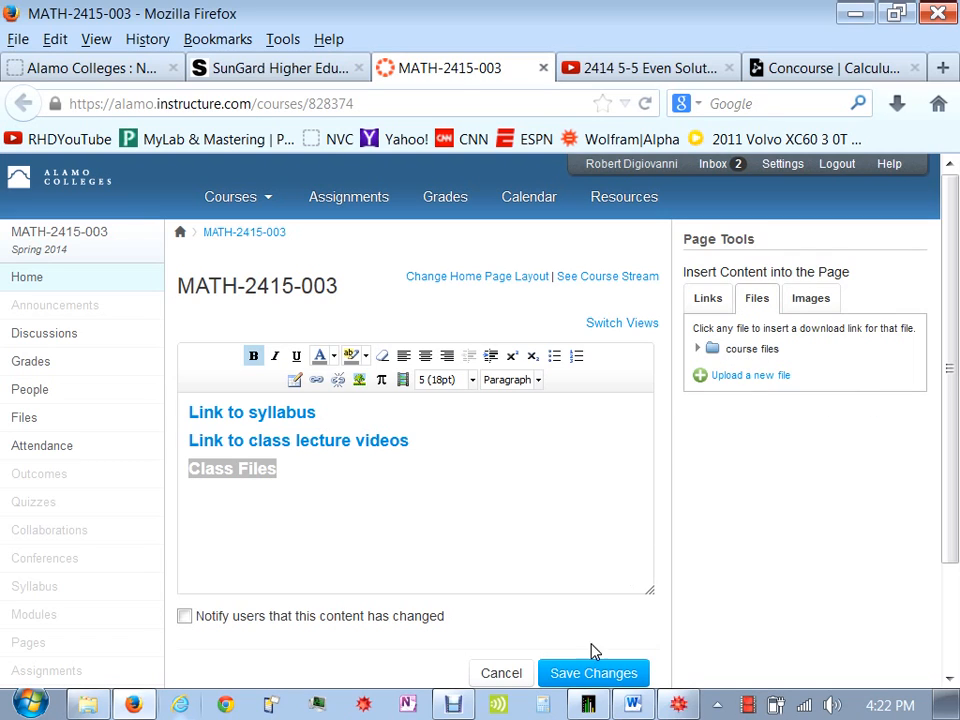
pyautogui.click(593, 672)
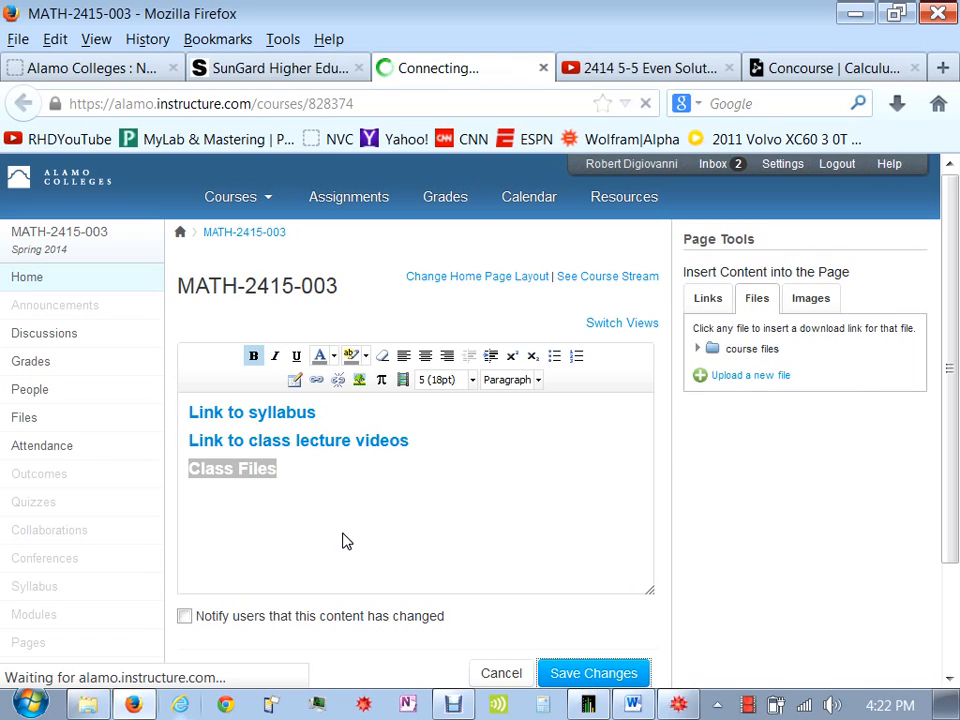
pyautogui.click(593, 672)
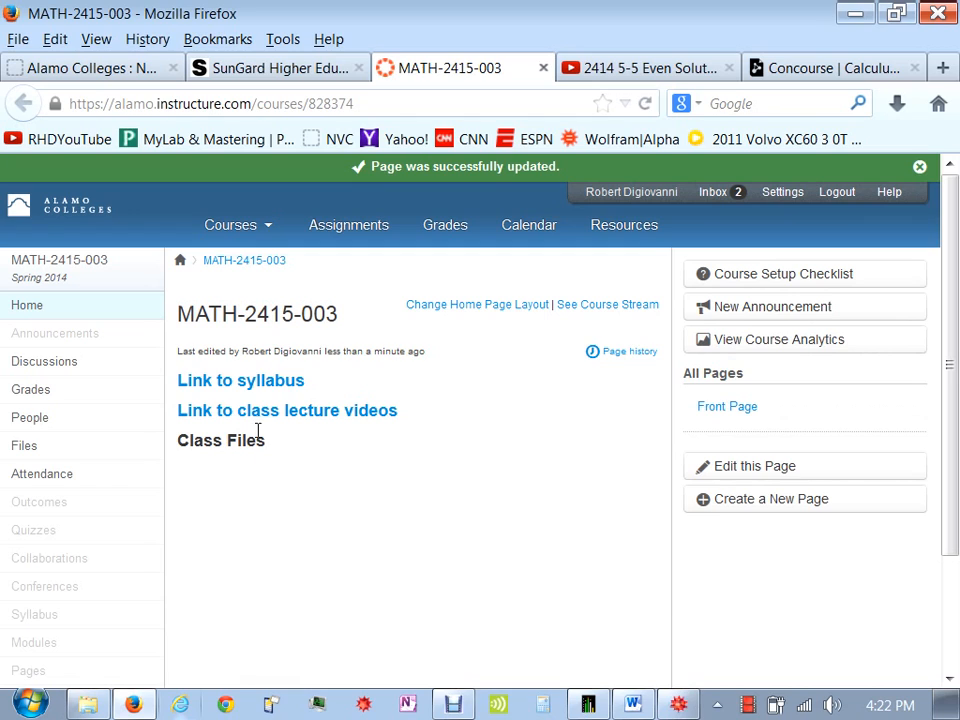
pyautogui.doubleClick(220, 440)
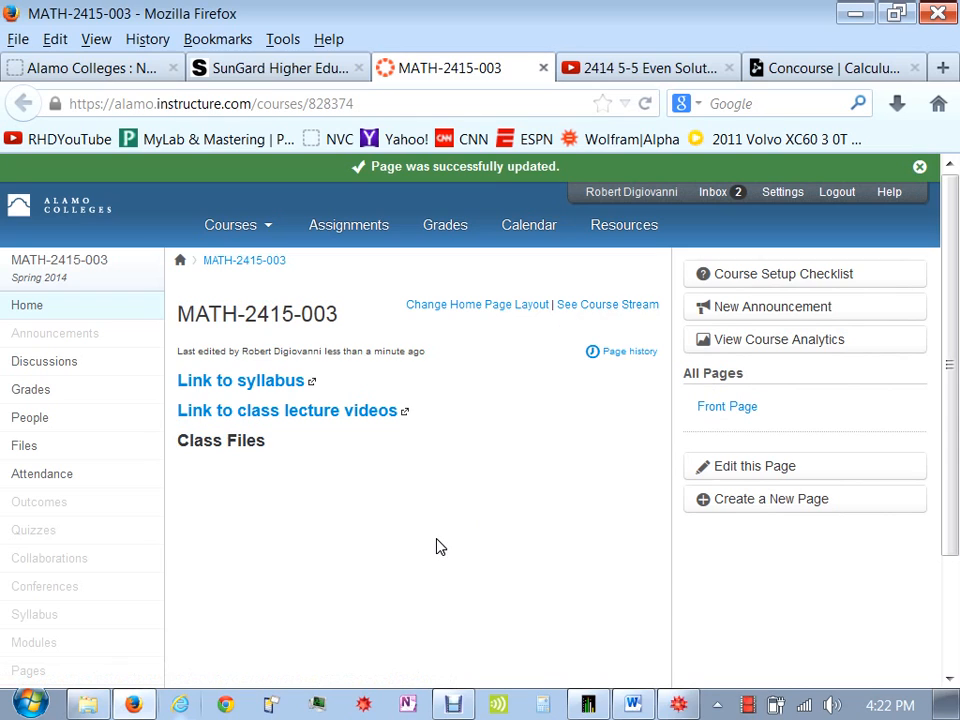
# - Save the home page without the Class Files heading and reopen the editor on an empty third line
pyautogui.click(753, 466)
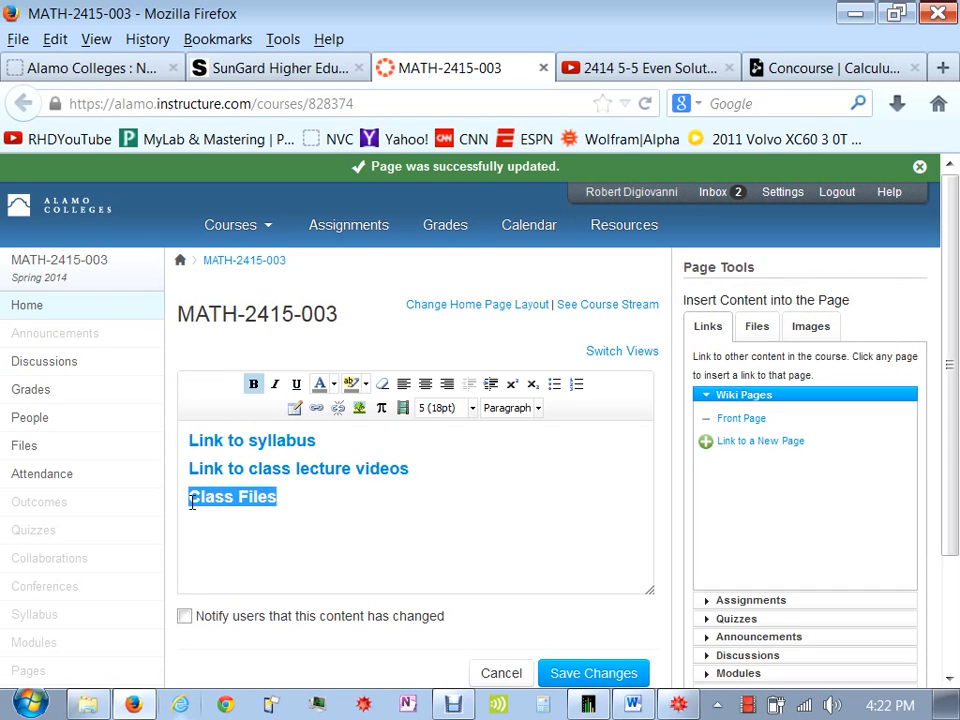
pyautogui.click(593, 672)
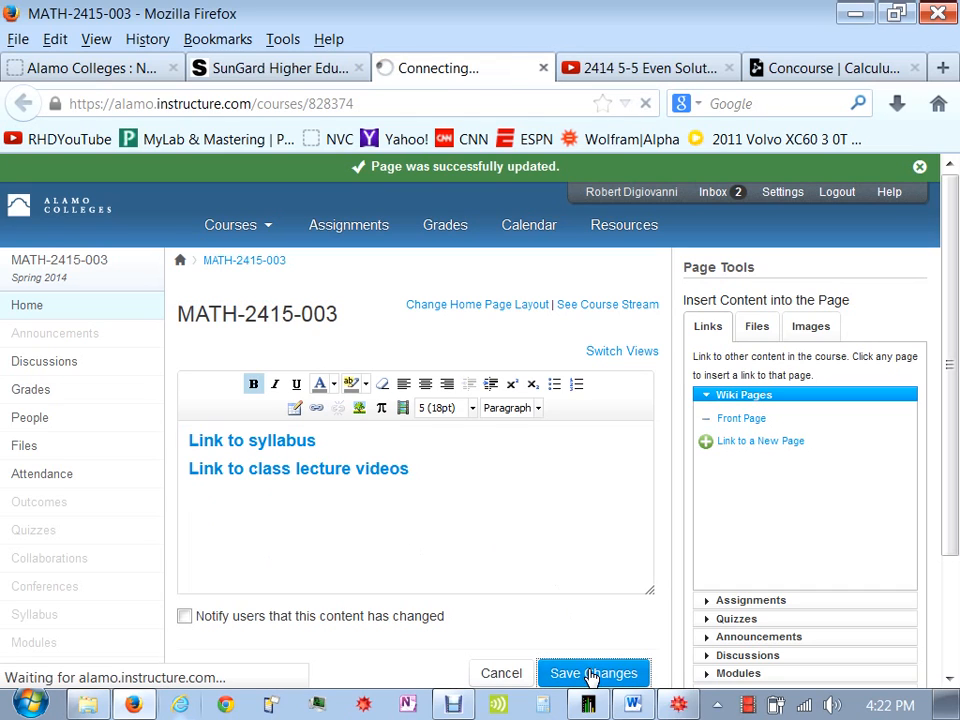
pyautogui.click(593, 672)
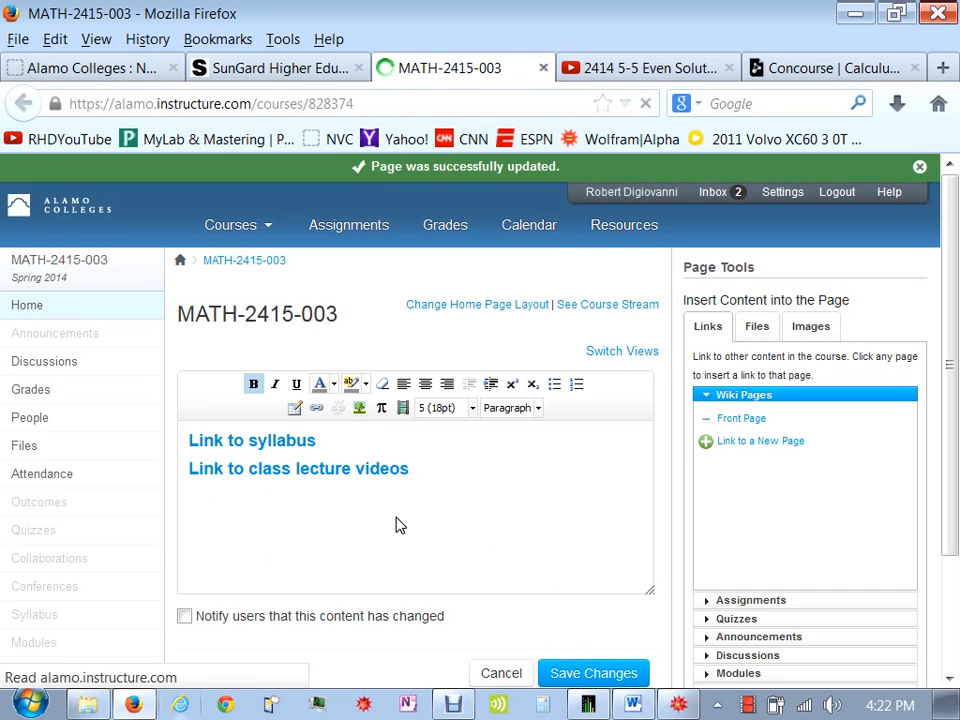
pyautogui.click(593, 672)
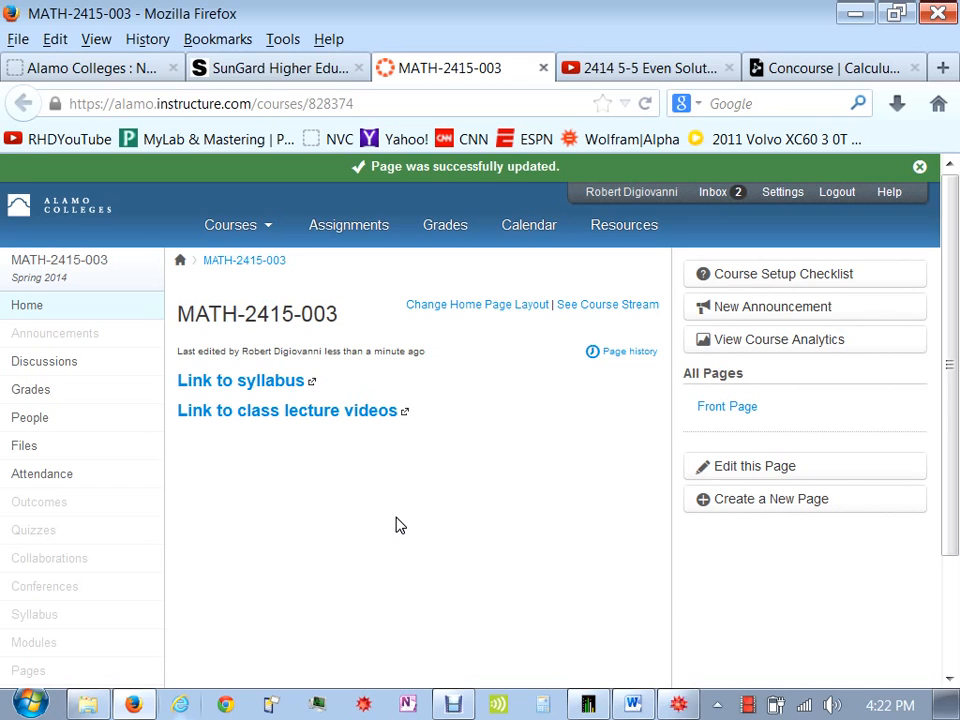
pyautogui.click(753, 466)
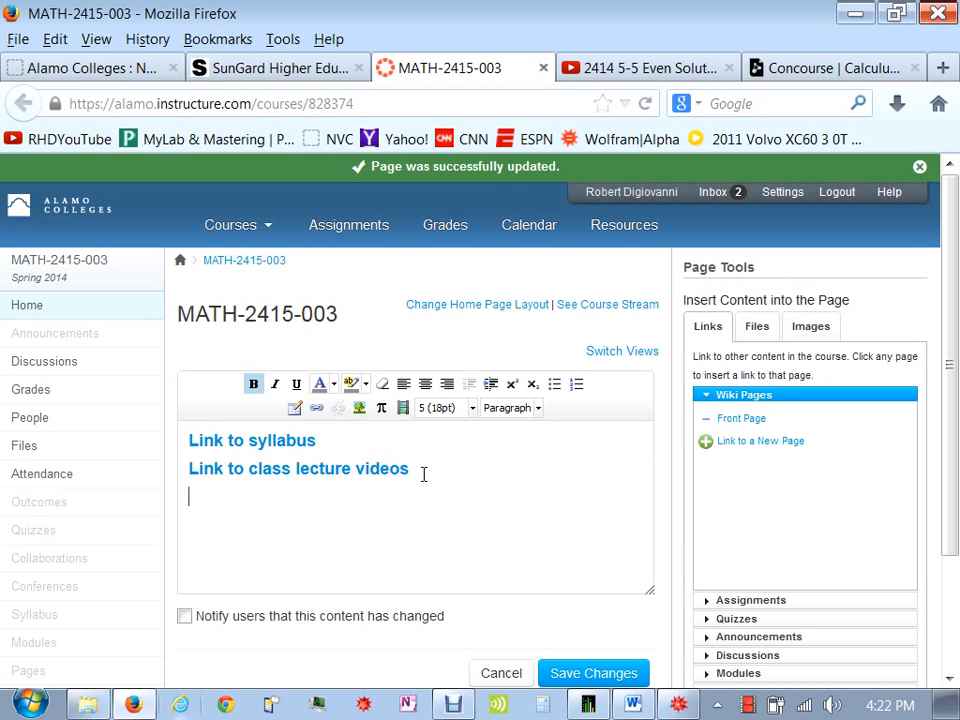
# - Type 'Class Files' and insert a Course Navigation Files Index link
pyautogui.write('Class Fil')
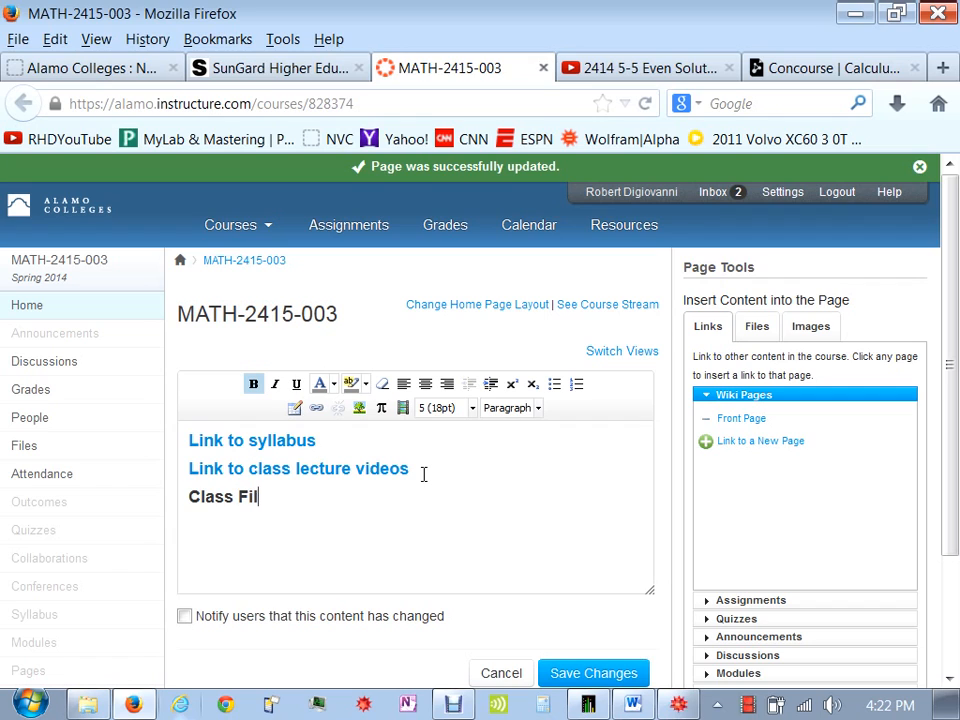
pyautogui.write('es')
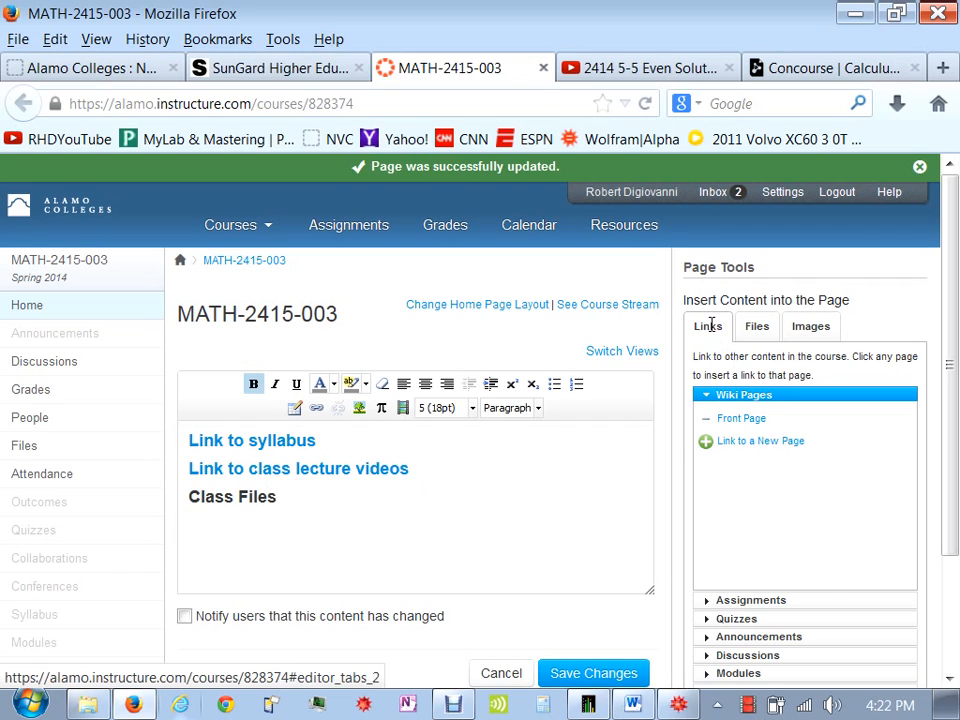
pyautogui.moveTo(735, 445)
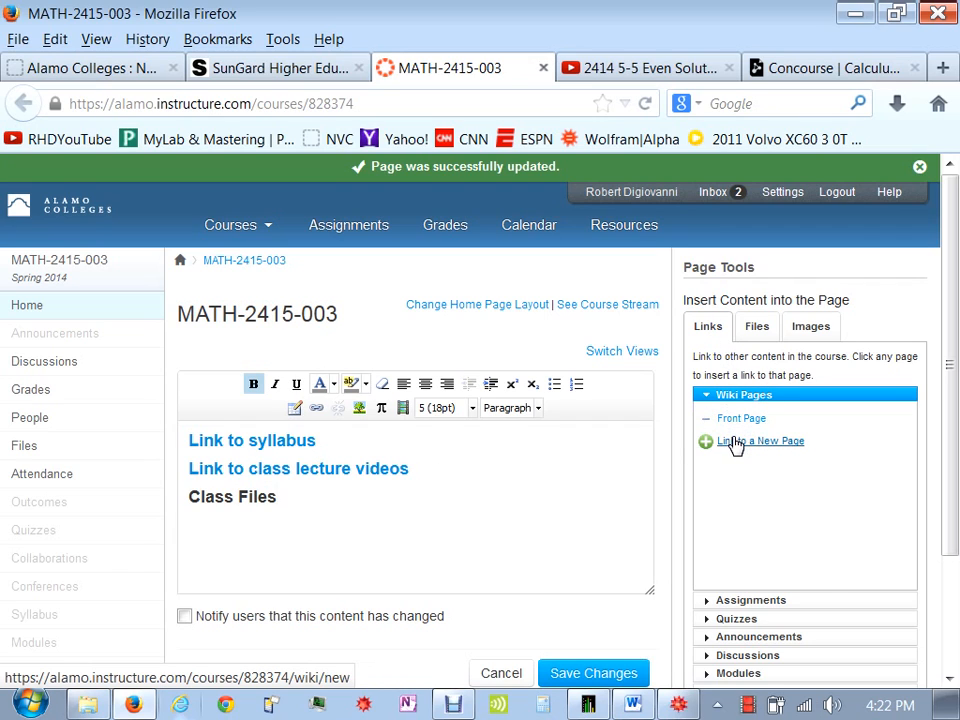
pyautogui.click(761, 441)
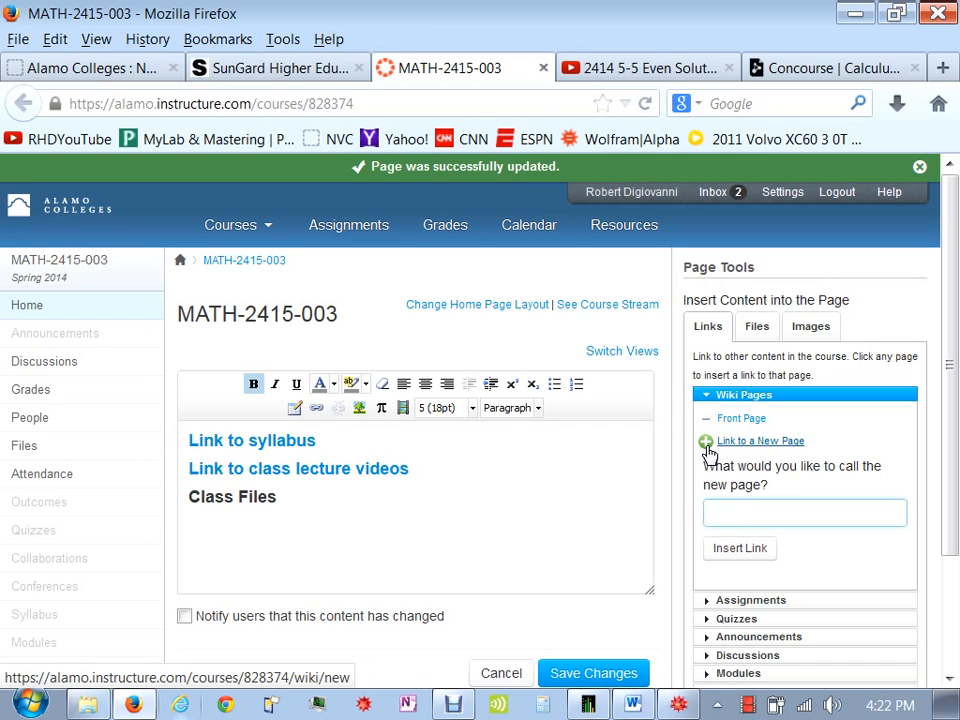
pyautogui.click(760, 441)
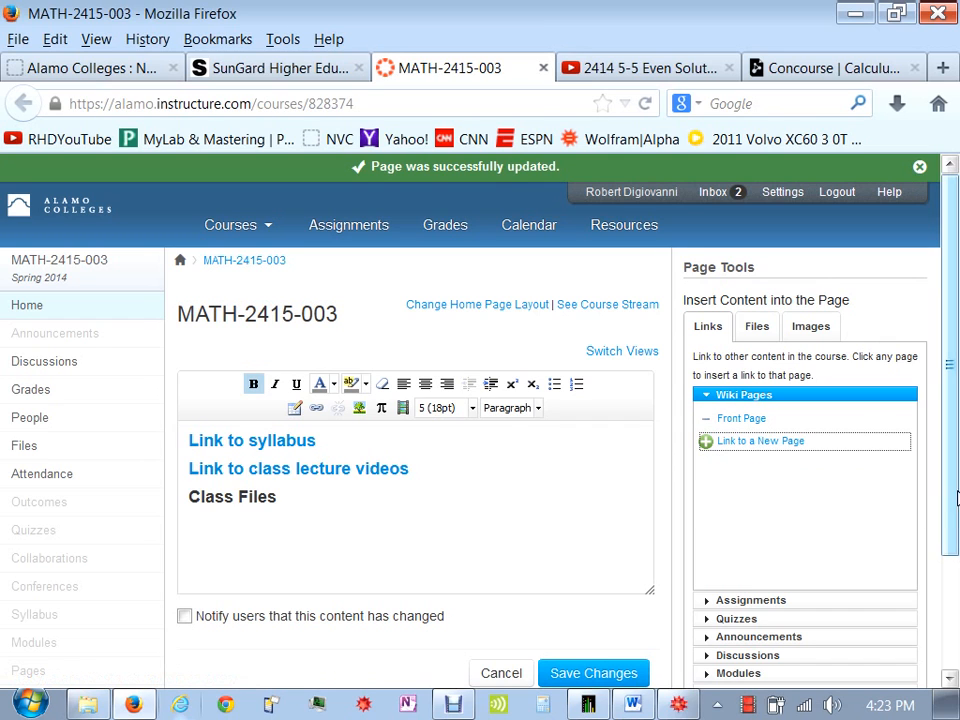
pyautogui.scroll(-3)
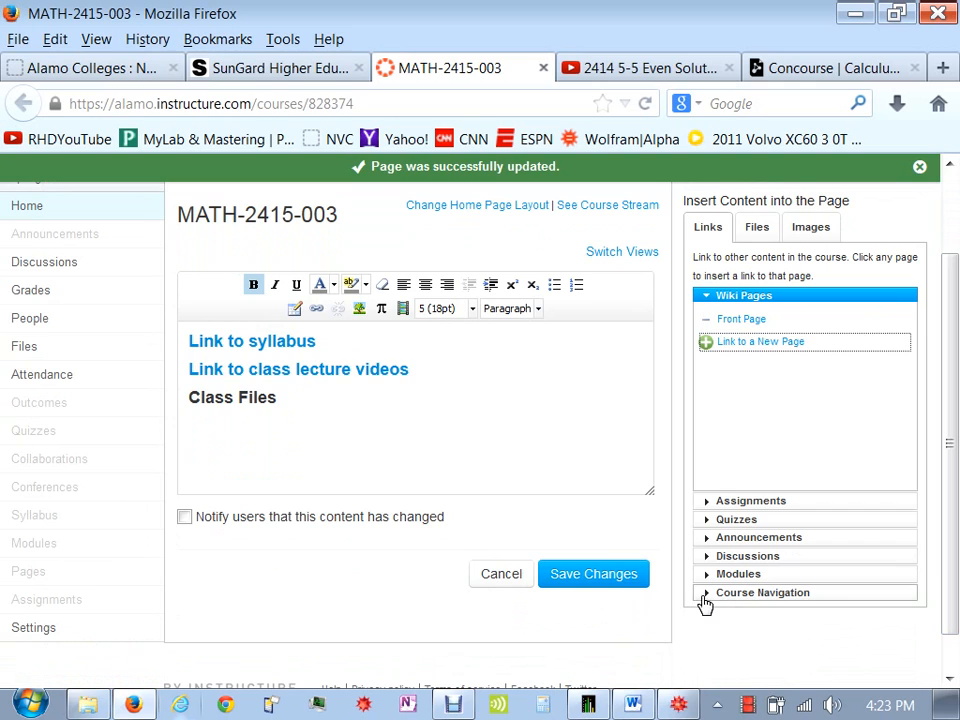
pyautogui.click(763, 592)
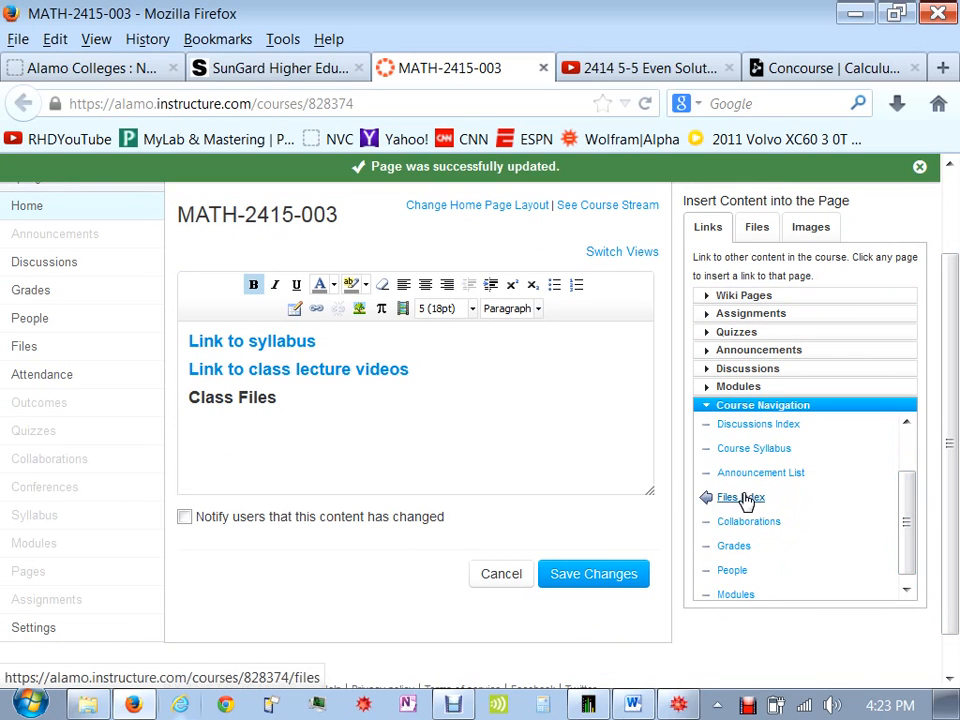
pyautogui.click(741, 497)
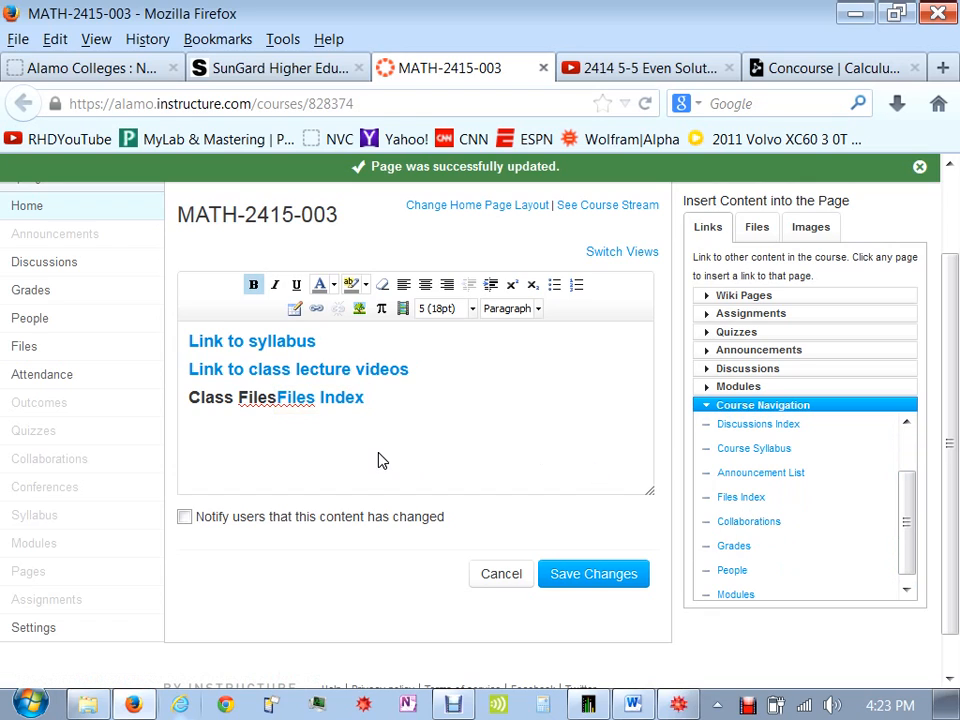
pyautogui.moveTo(294, 460)
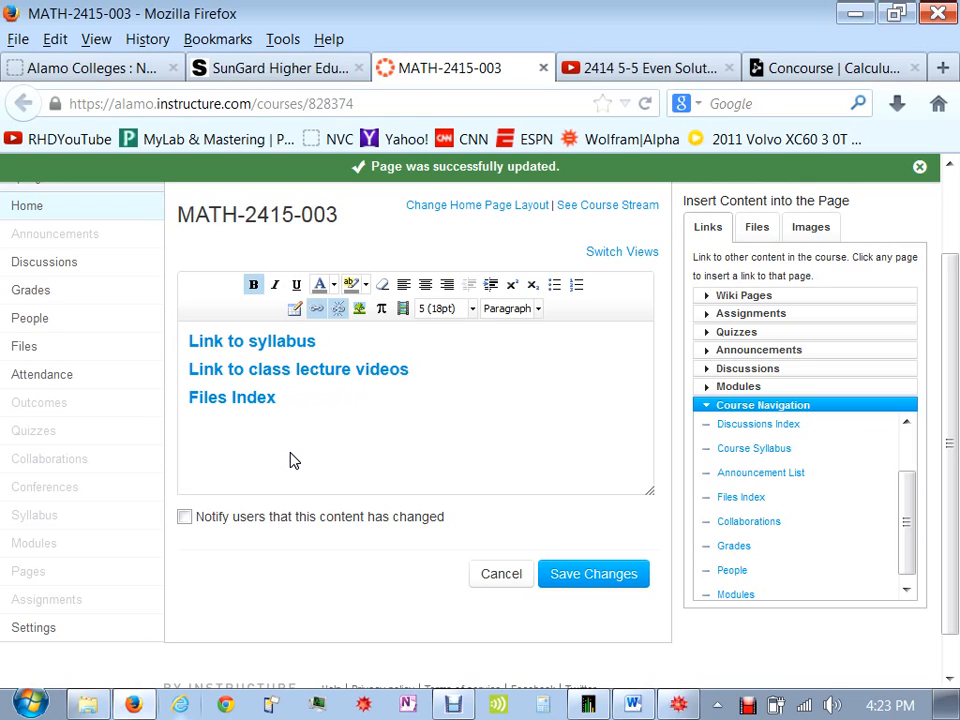
# - Correct the link text to 'Class Files' and save the home page
pyautogui.write('Class')
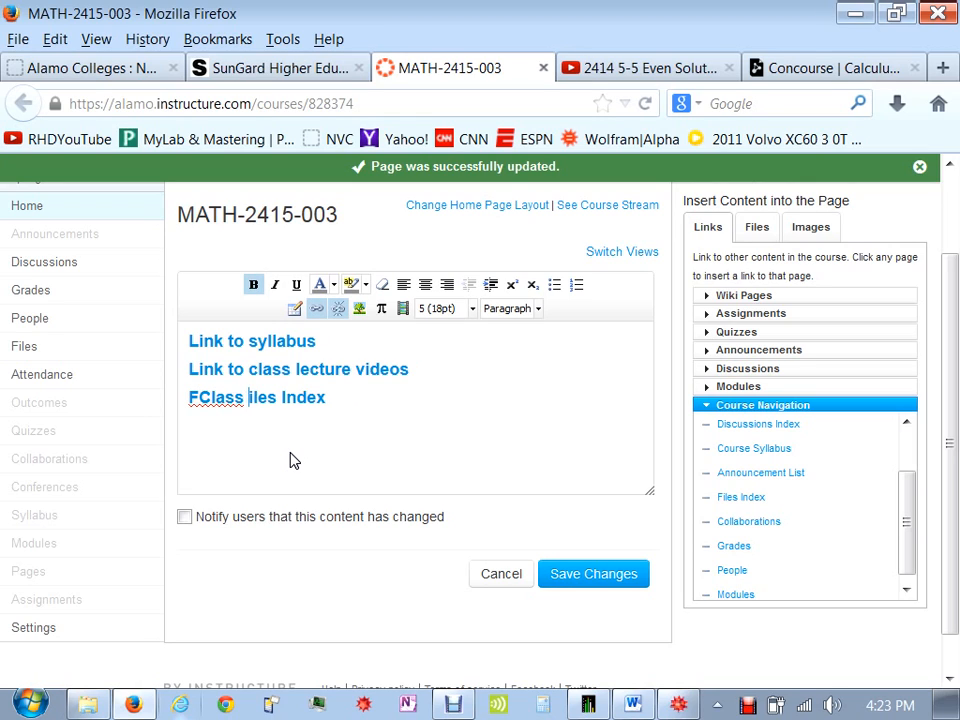
pyautogui.write('F')
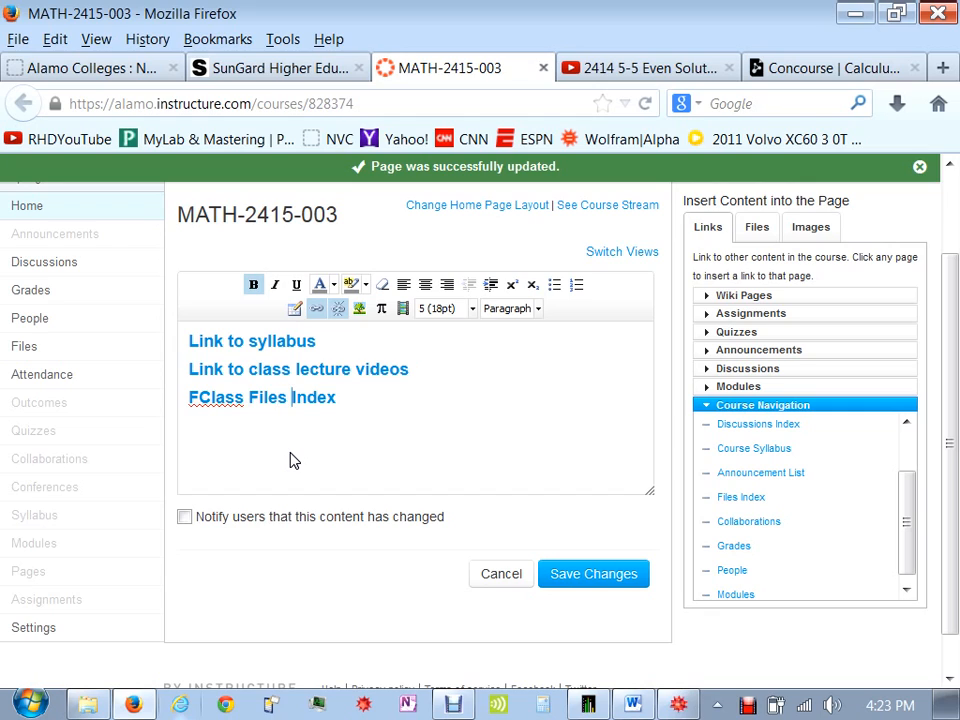
pyautogui.press('BackSpace')
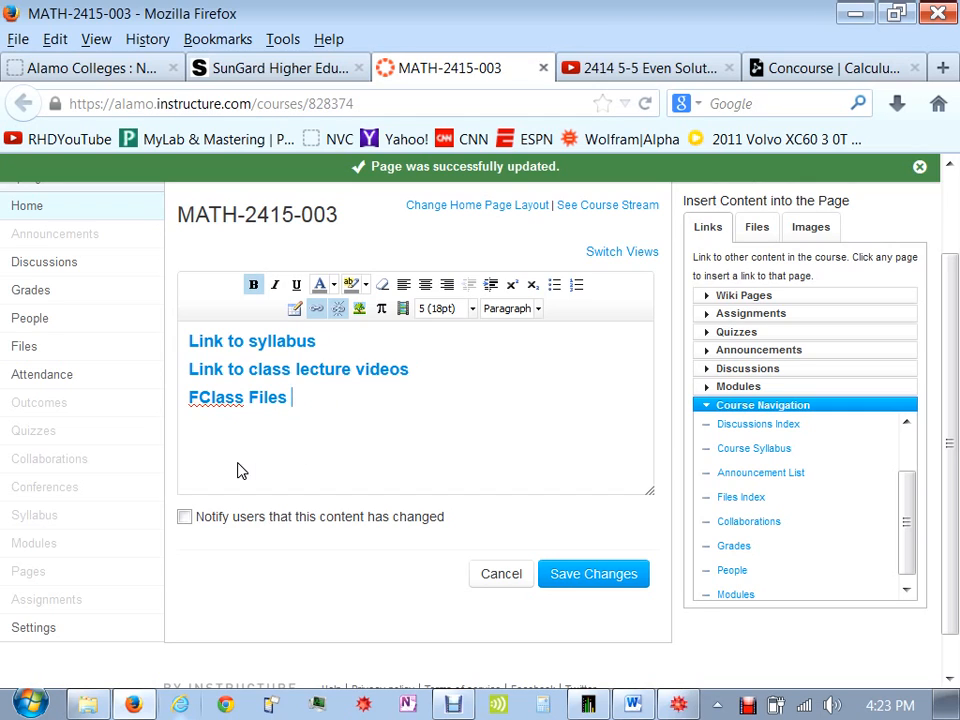
pyautogui.press('BackSpace')
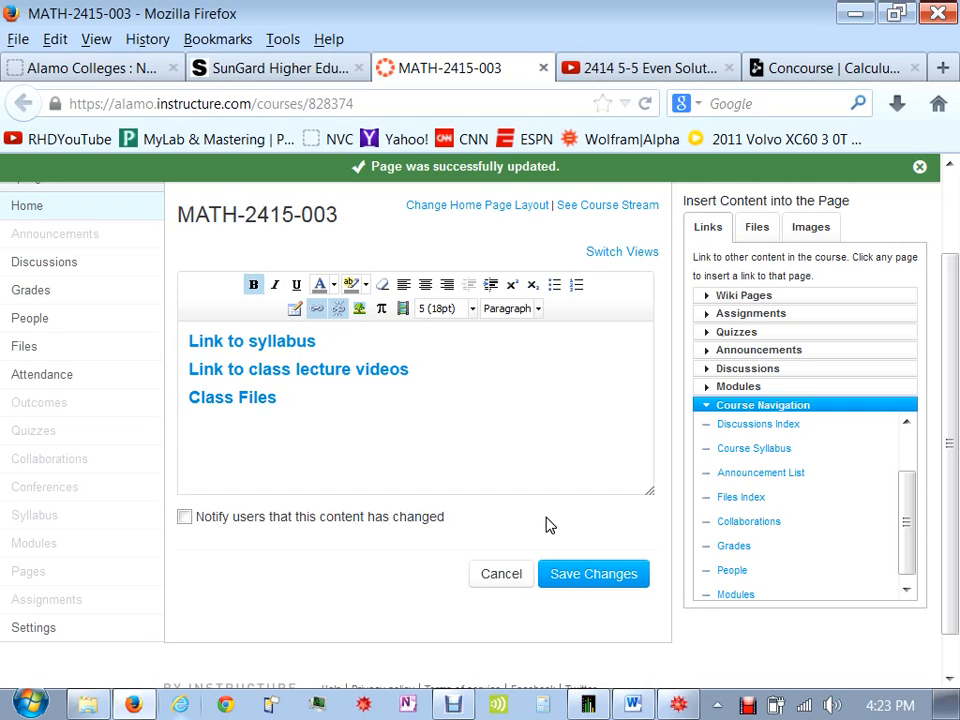
pyautogui.click(592, 573)
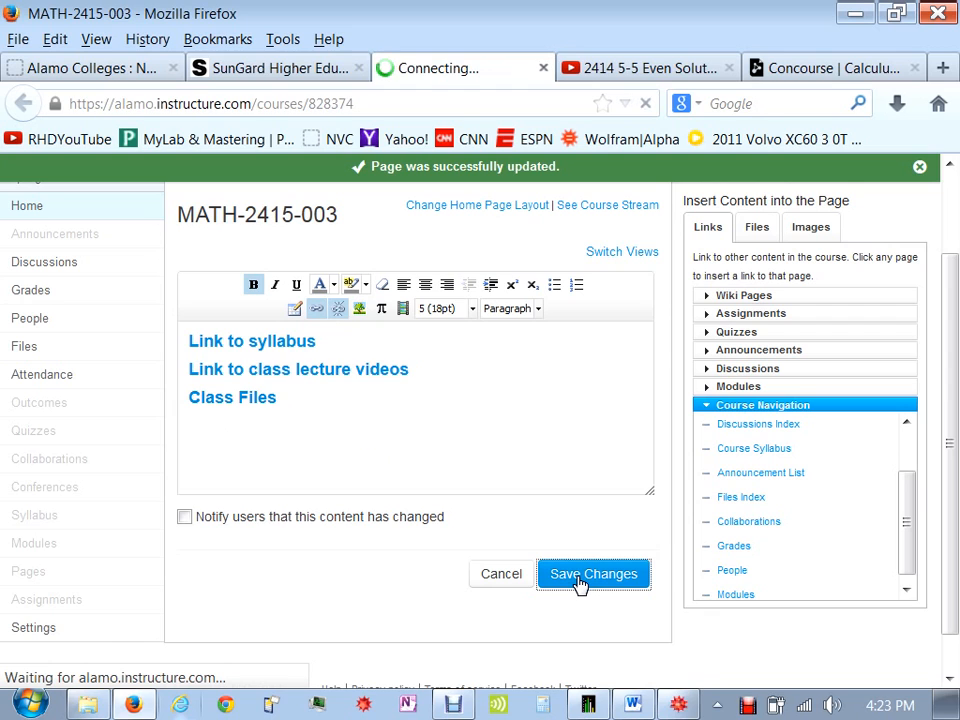
pyautogui.click(593, 573)
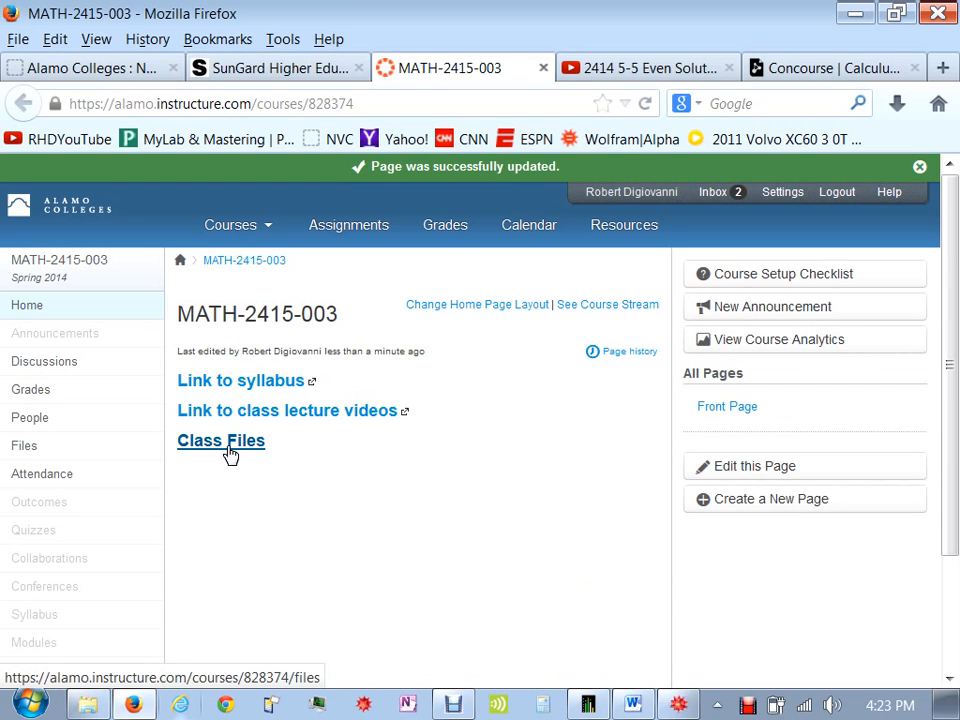
# - Follow Class Files, view CH10-1 to CH10-8 in the CDF notes folder, then return to the root folder
pyautogui.click(220, 440)
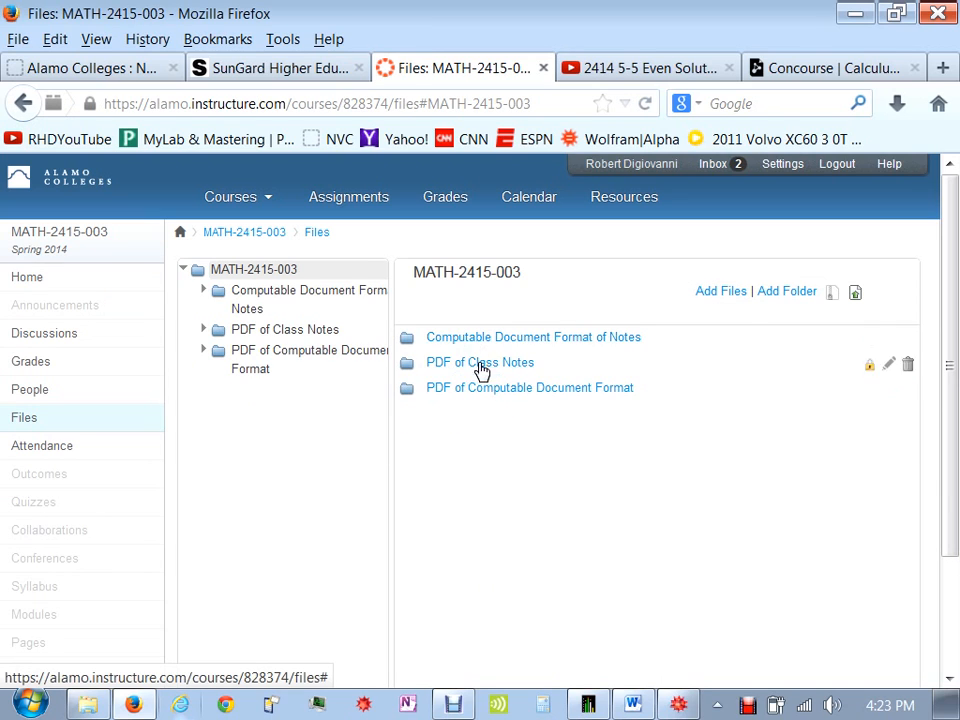
pyautogui.moveTo(478, 342)
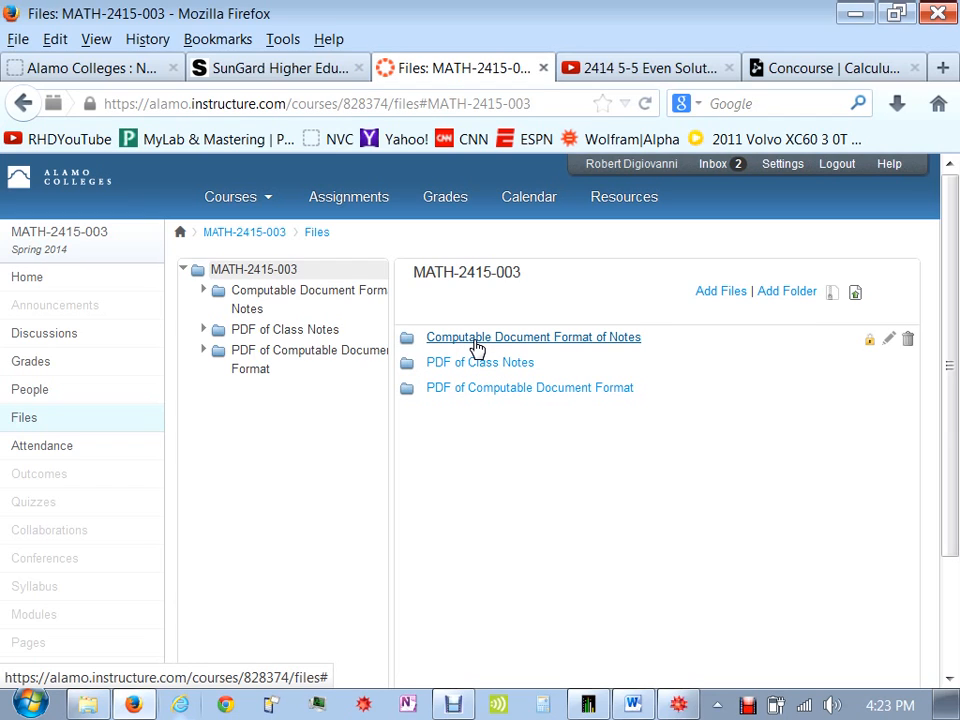
pyautogui.click(532, 337)
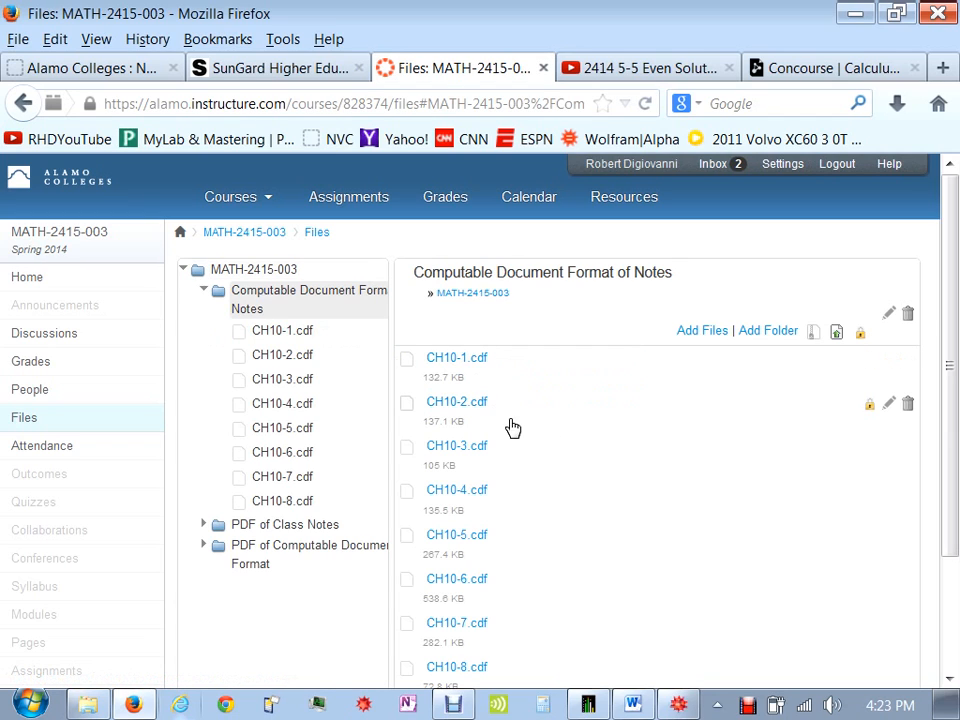
pyautogui.moveTo(457, 357)
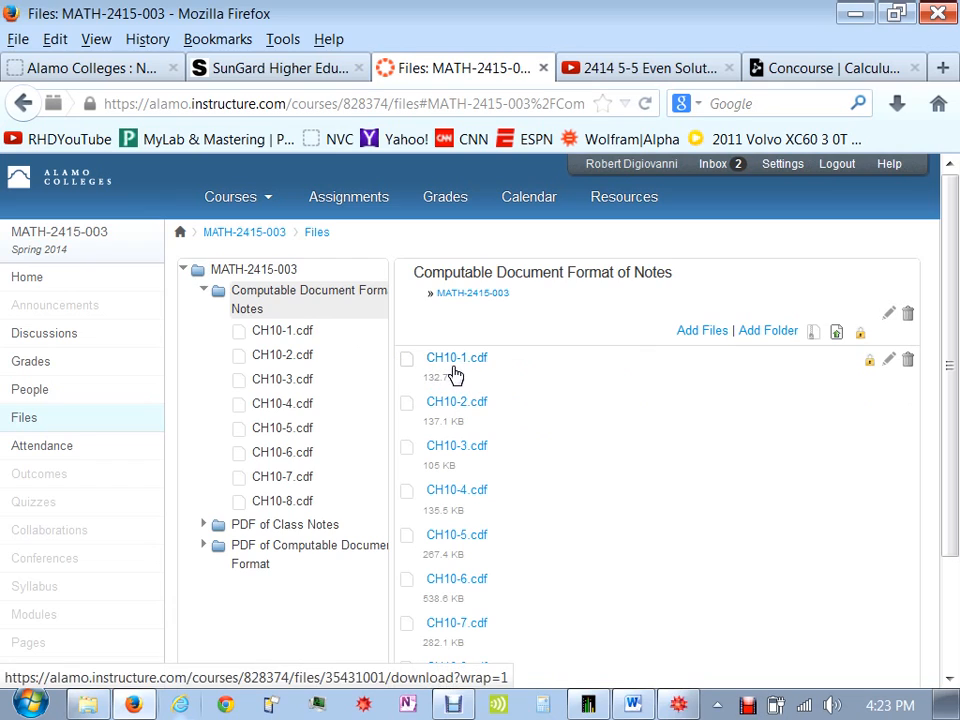
pyautogui.moveTo(463, 413)
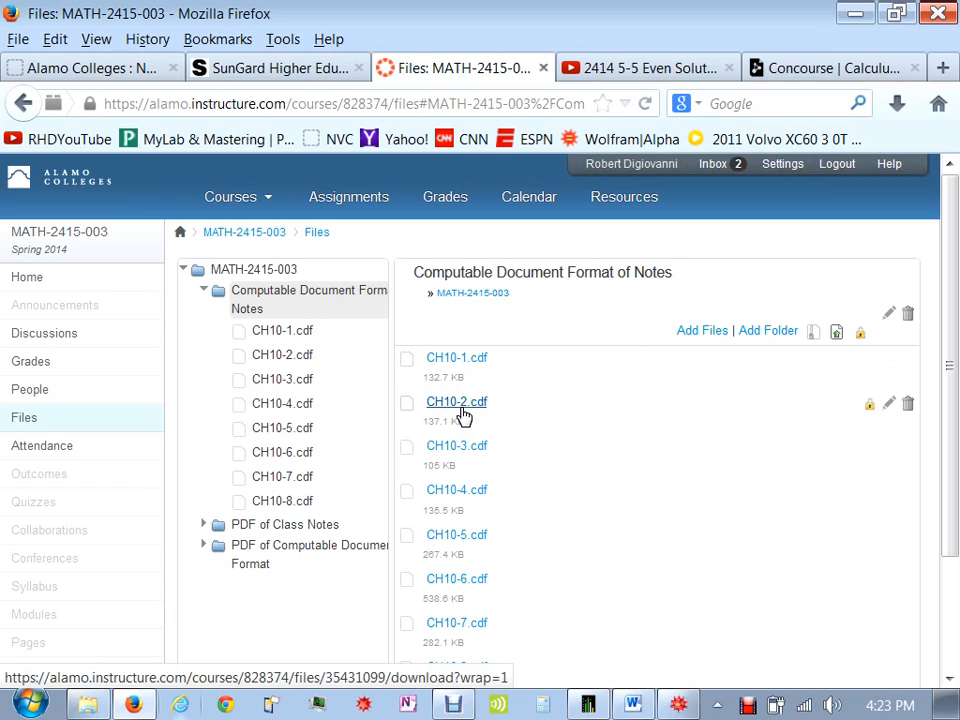
pyautogui.moveTo(469, 373)
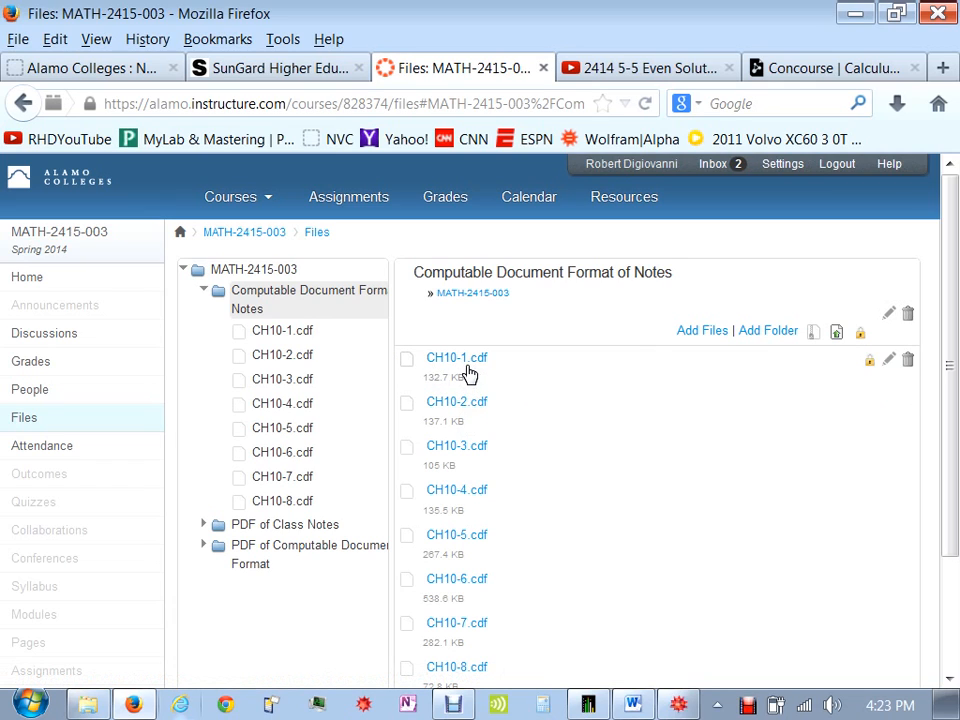
pyautogui.moveTo(456, 357)
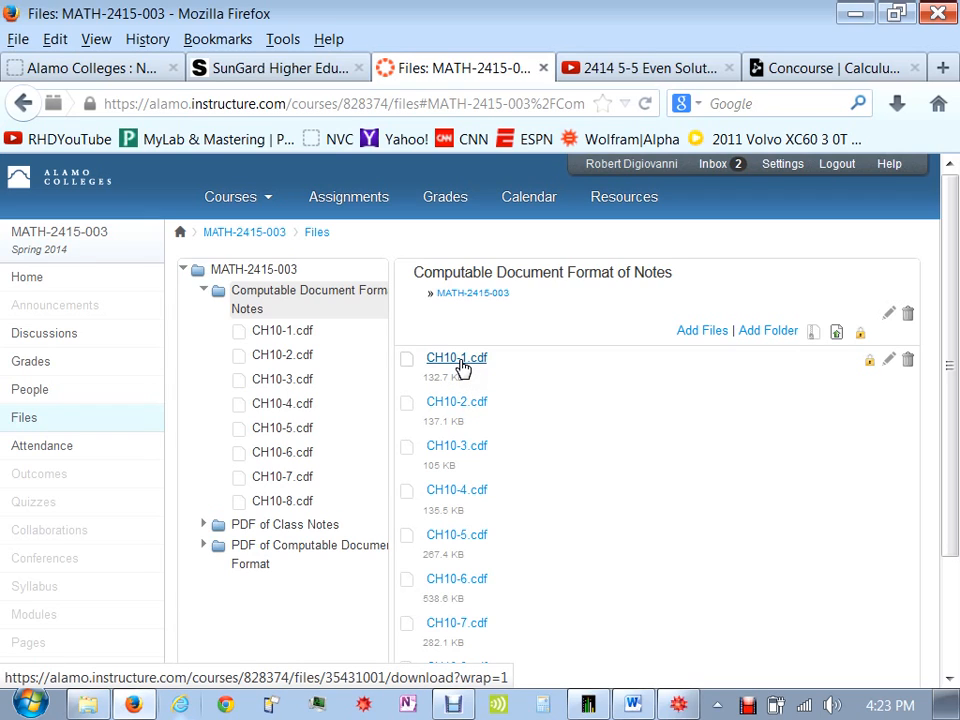
pyautogui.moveTo(593, 360)
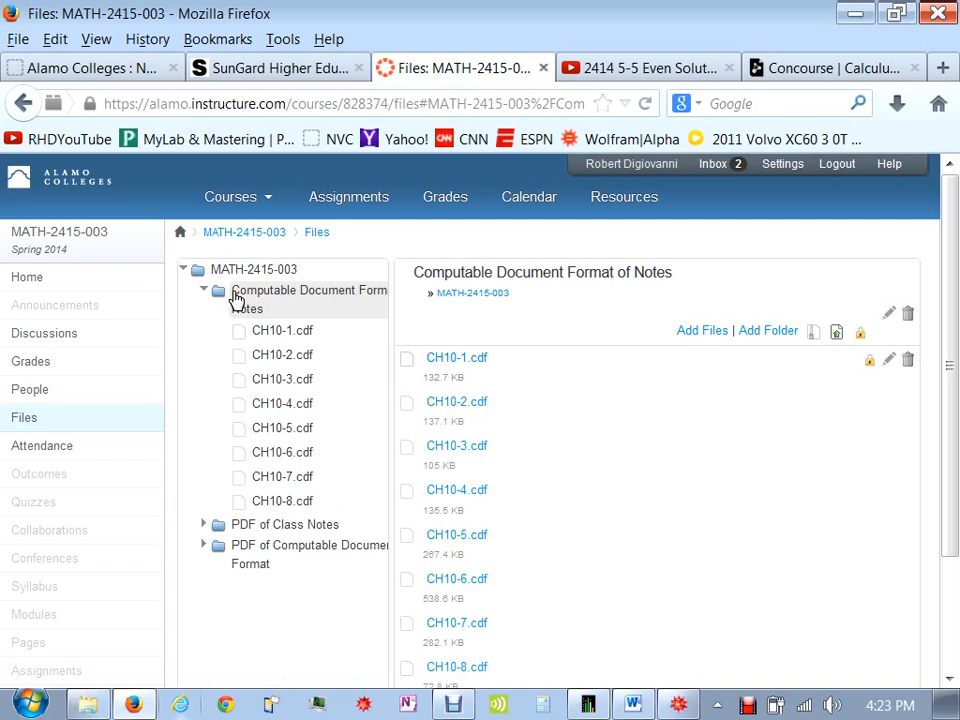
pyautogui.click(254, 269)
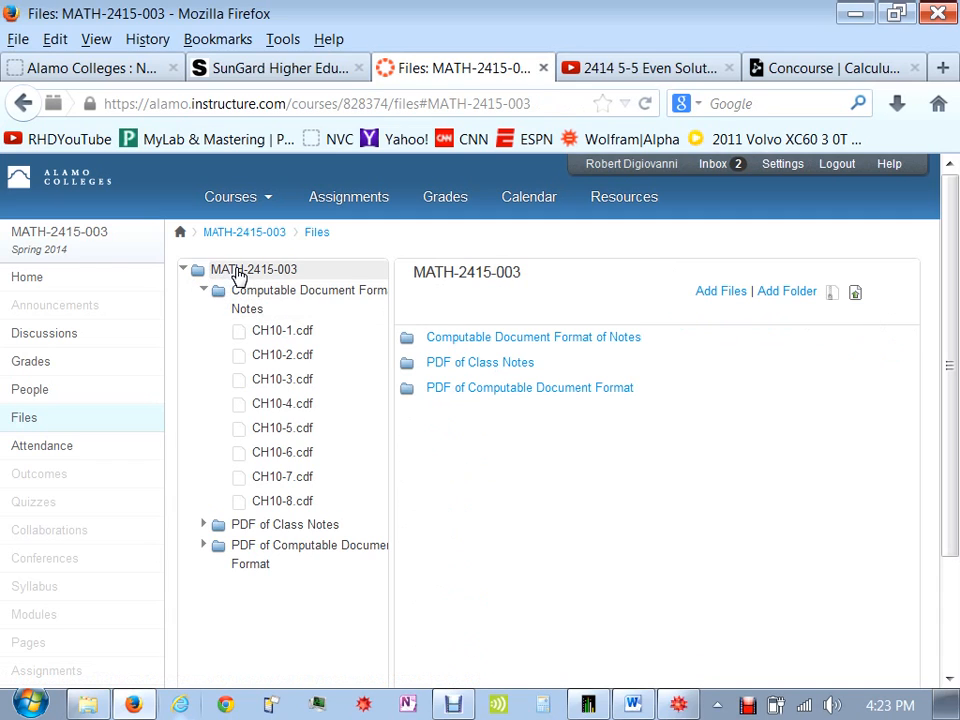
pyautogui.moveTo(473, 368)
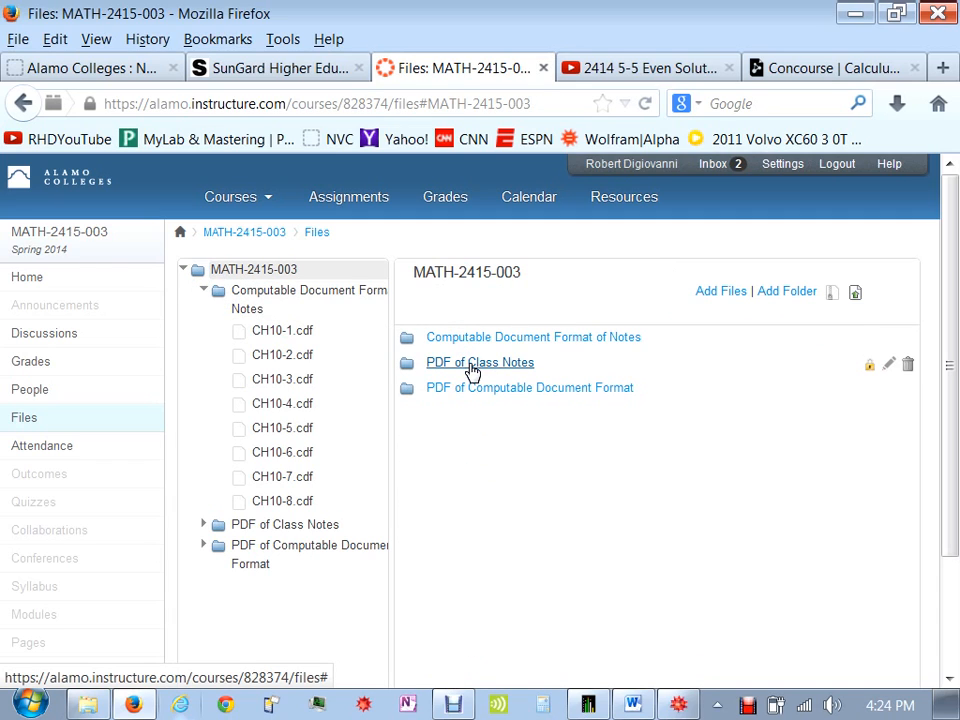
pyautogui.moveTo(479, 403)
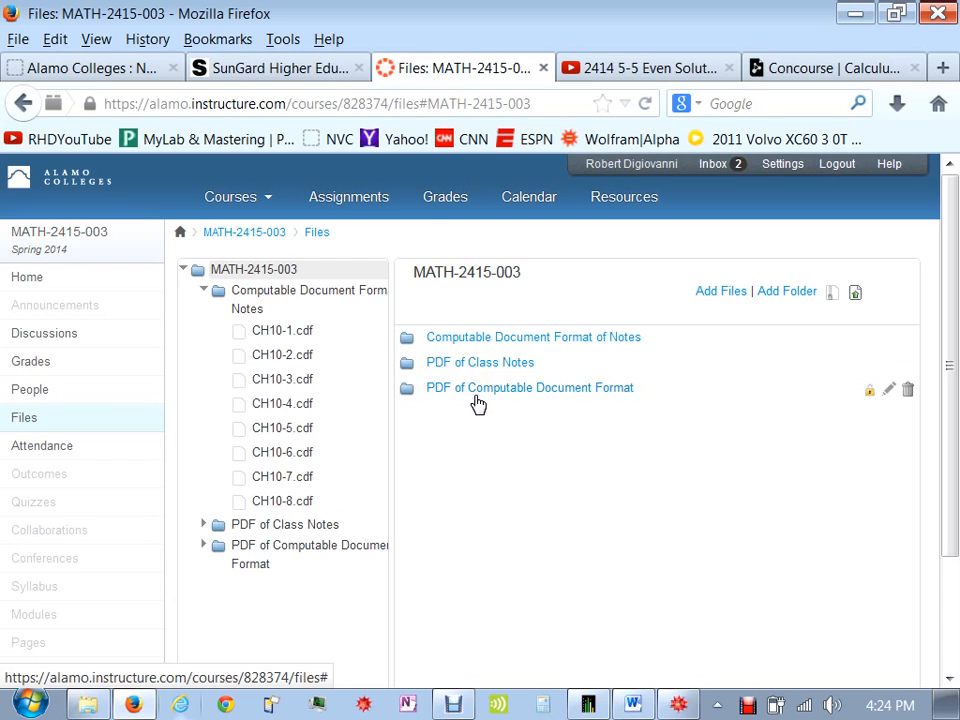
# - Open the PDF of Computable Document Format folder and launch CH10-1.pdf
pyautogui.click(529, 387)
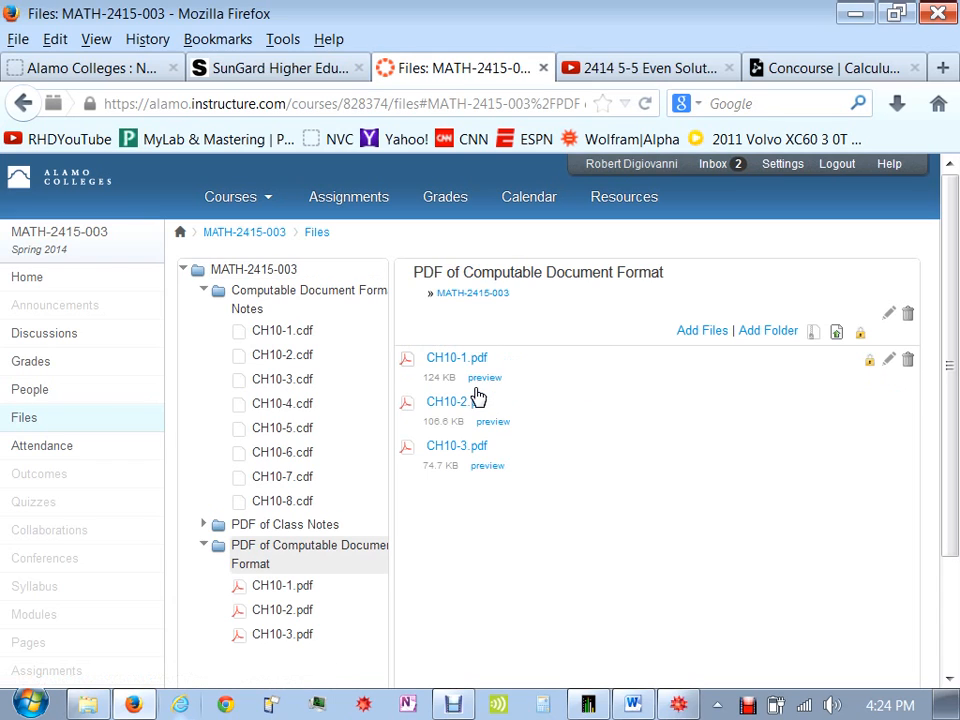
pyautogui.click(457, 357)
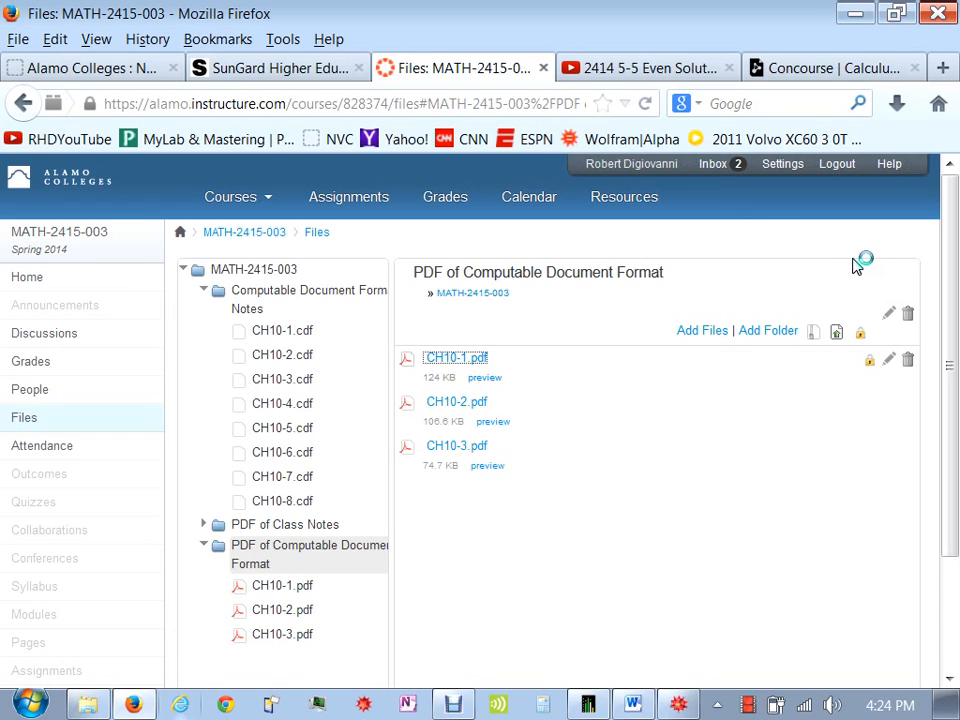
pyautogui.click(455, 357)
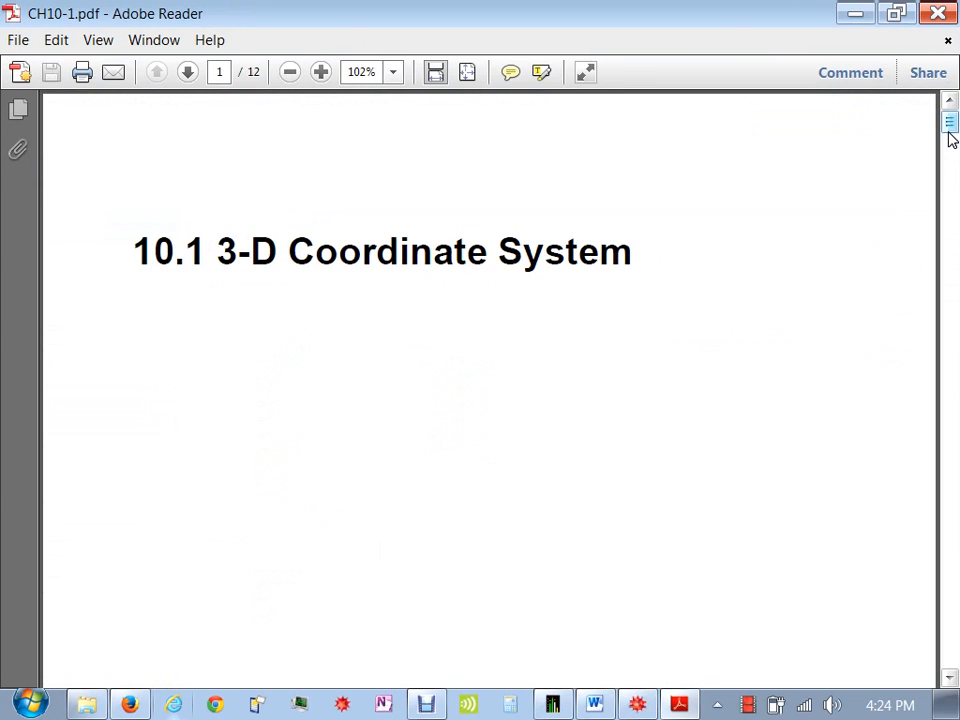
pyautogui.scroll(-3)
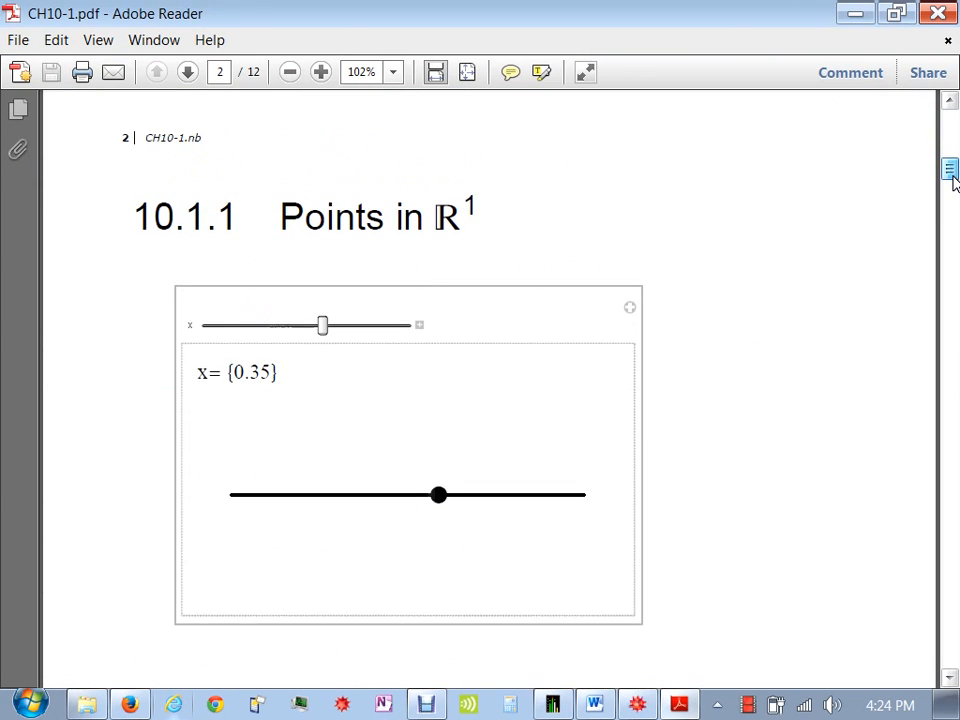
pyautogui.scroll(-3)
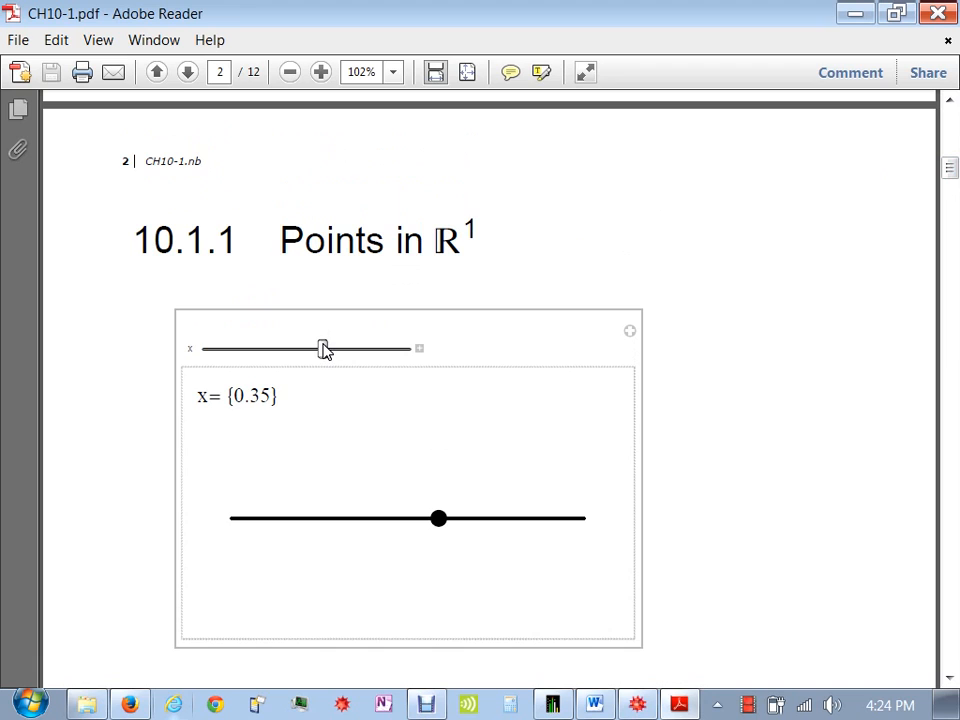
pyautogui.moveTo(851, 72)
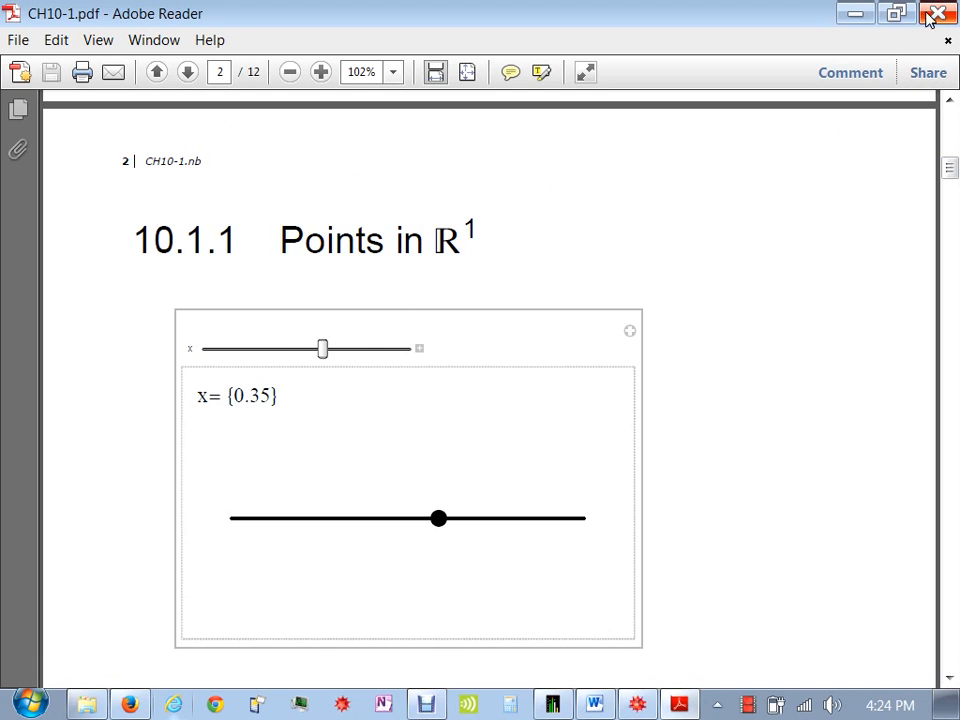
# - Close the CH10-1 PDF and open the empty PDF of Class Notes folder in MATH-2415-003
pyautogui.click(936, 13)
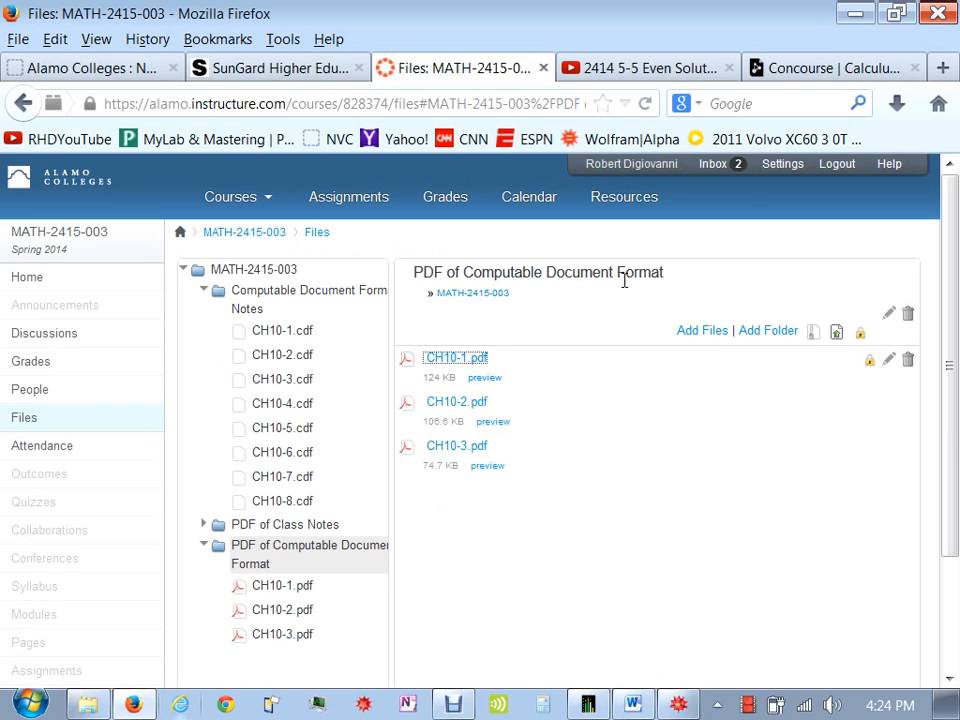
pyautogui.moveTo(493, 421)
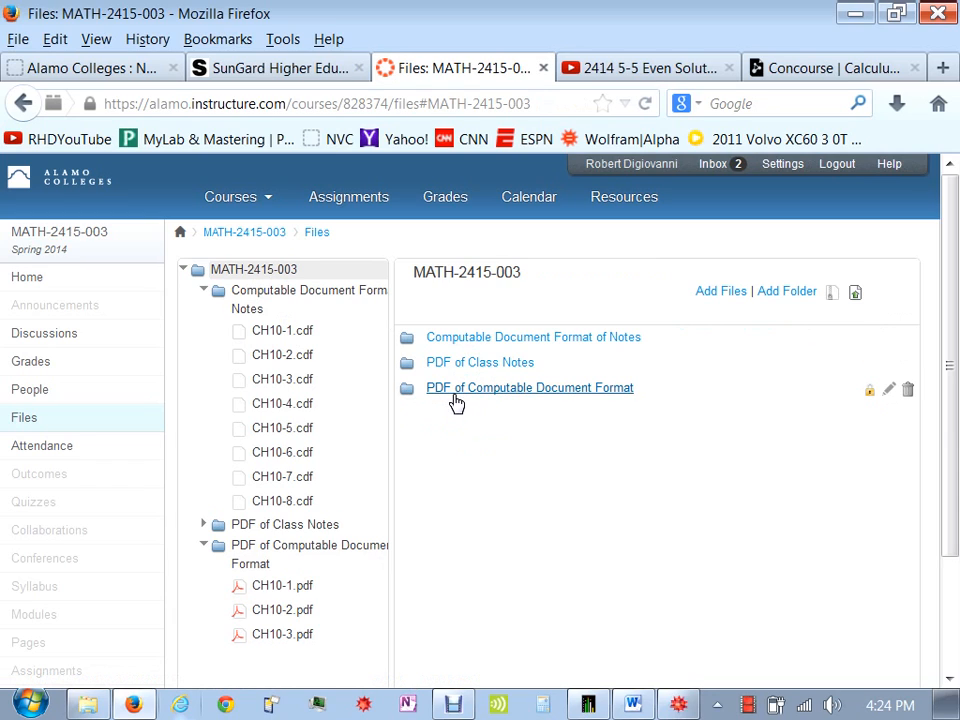
pyautogui.moveTo(603, 393)
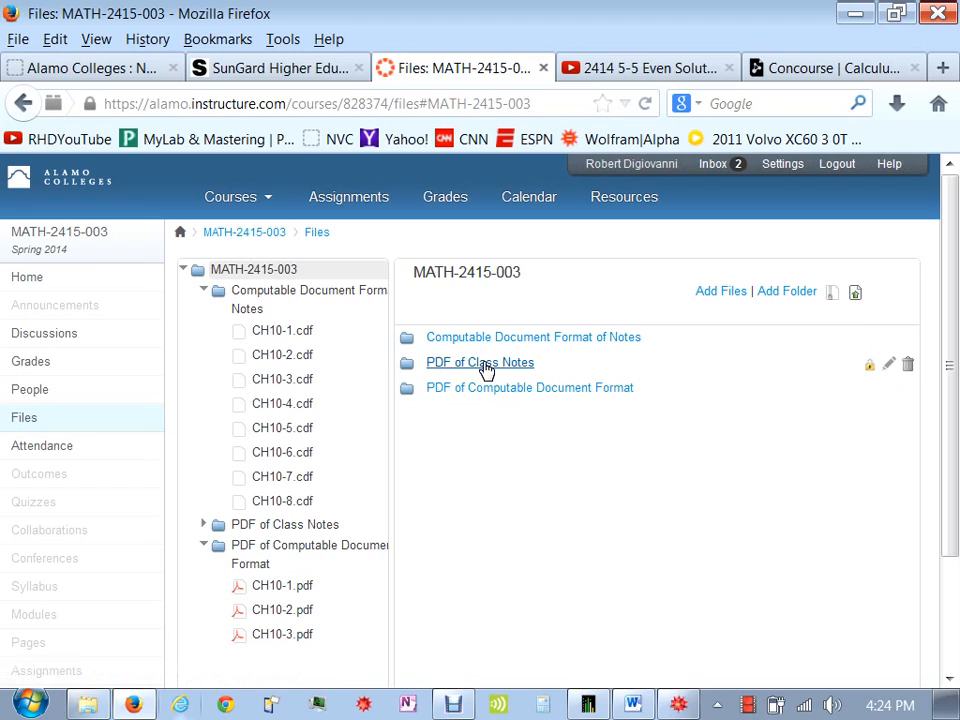
pyautogui.click(480, 362)
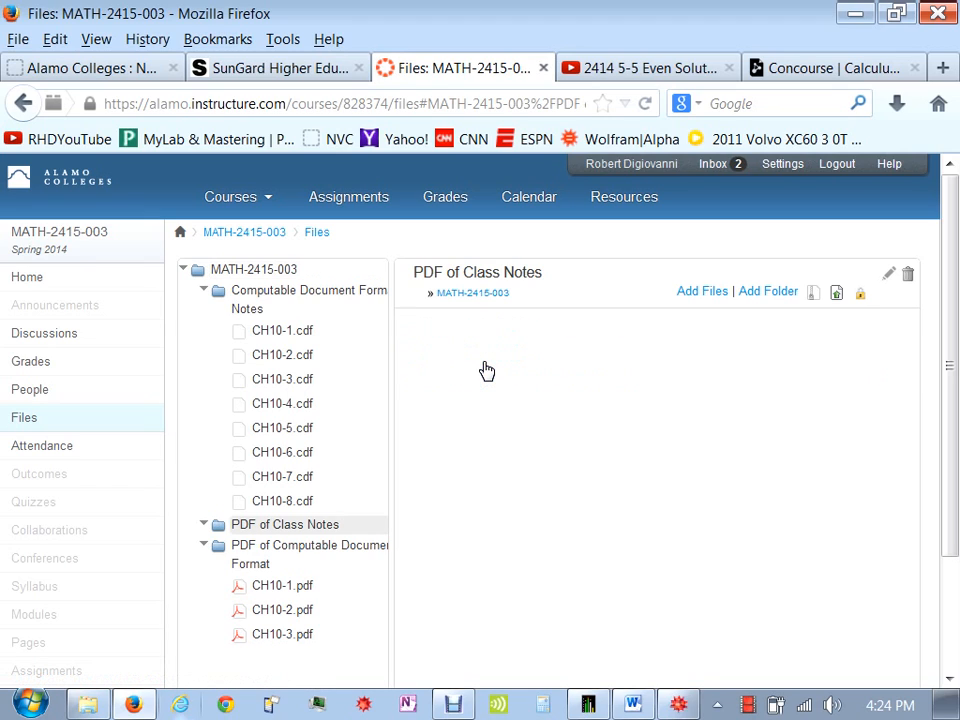
pyautogui.click(285, 524)
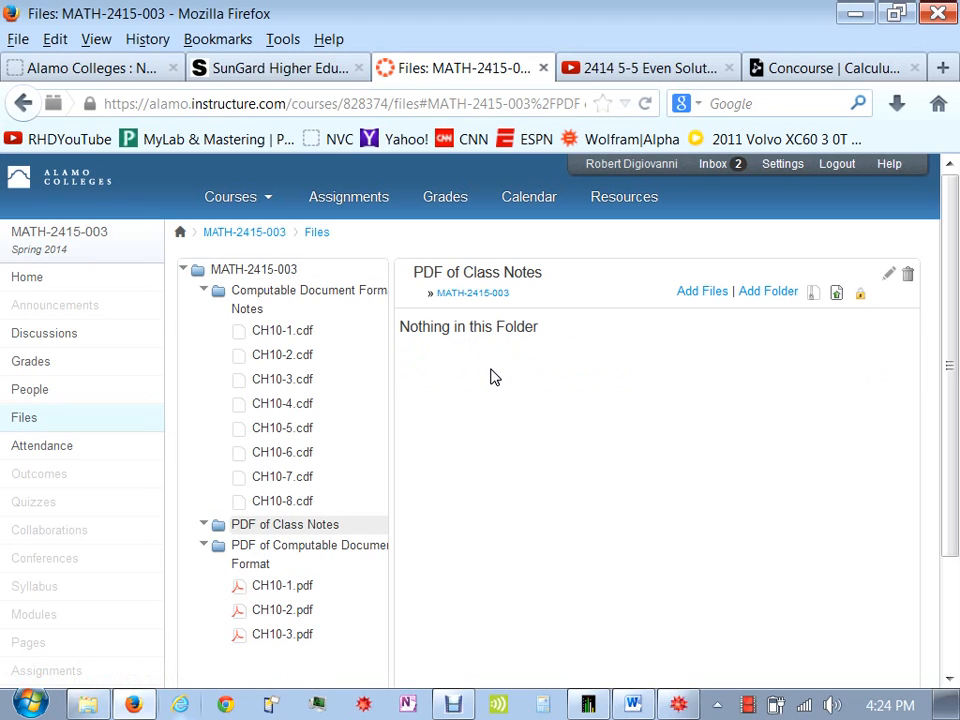
pyautogui.moveTo(240, 247)
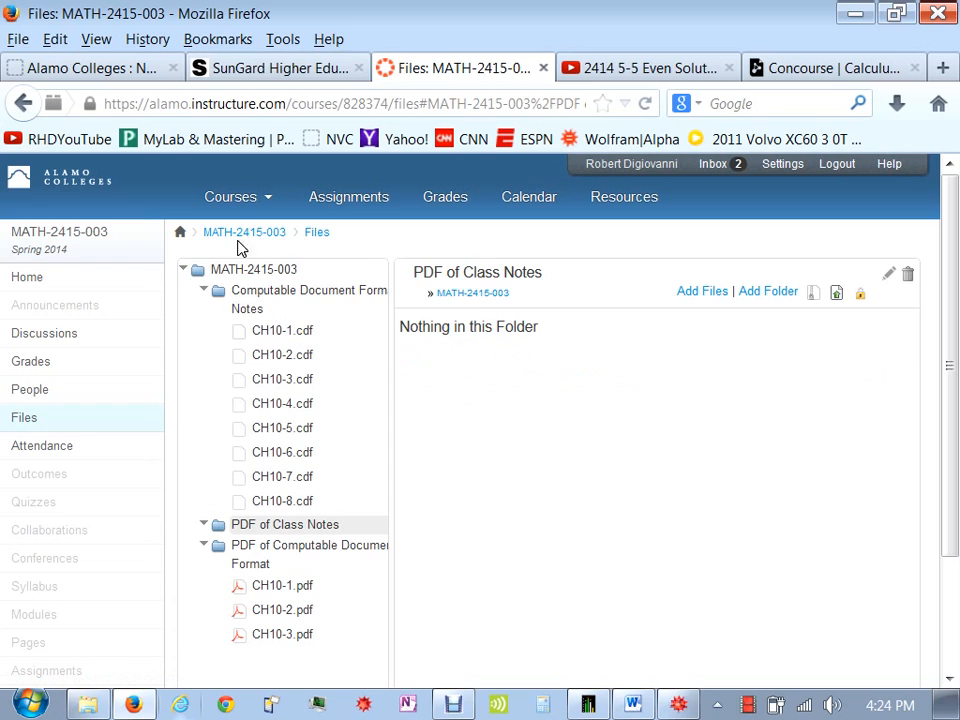
pyautogui.click(238, 196)
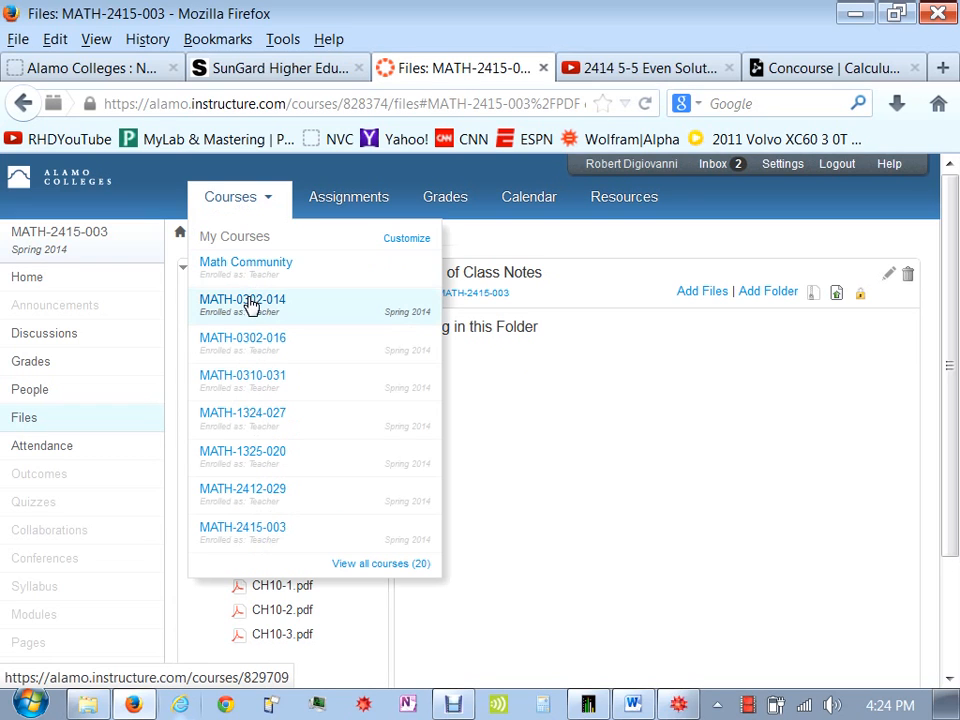
# - Switch to MATH-0302-014's Files, showing 1-21-14 Day1.pdf
pyautogui.click(242, 305)
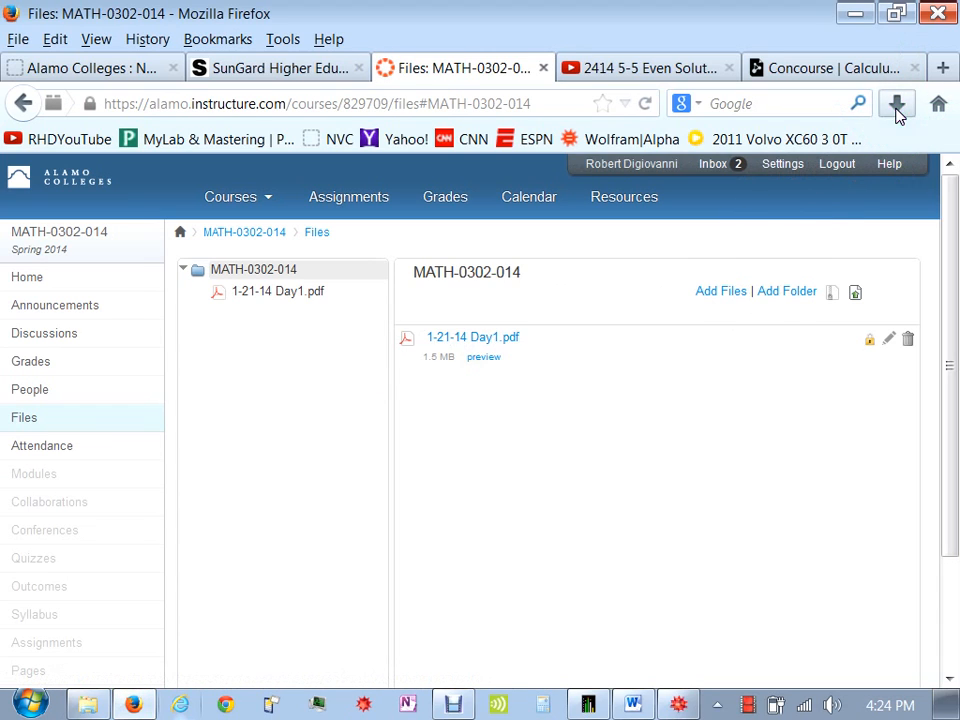
pyautogui.click(471, 336)
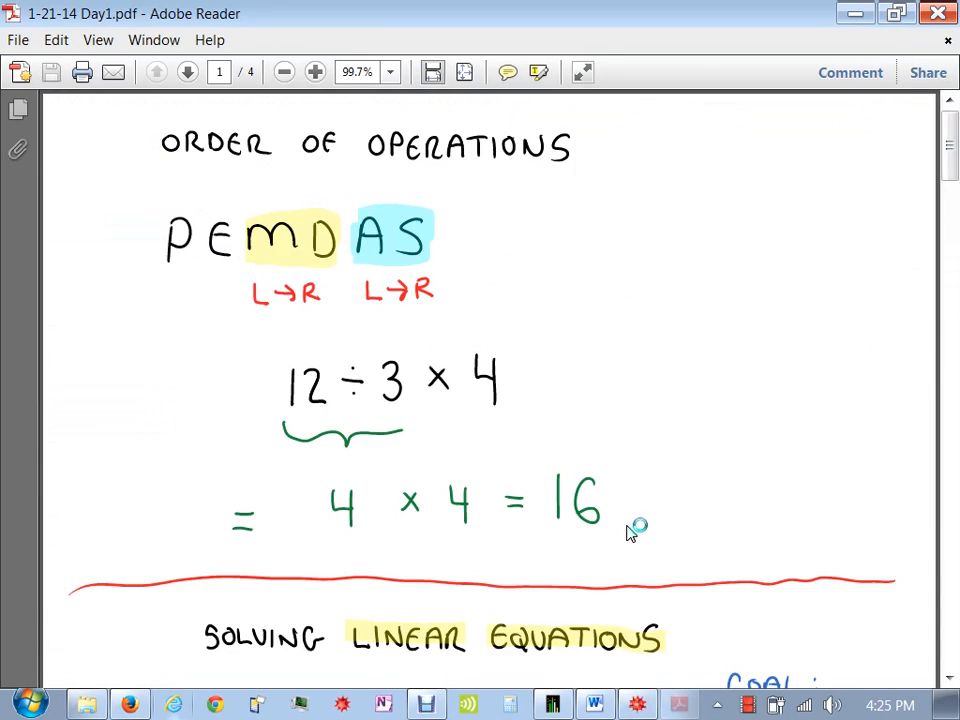
pyautogui.scroll(-3)
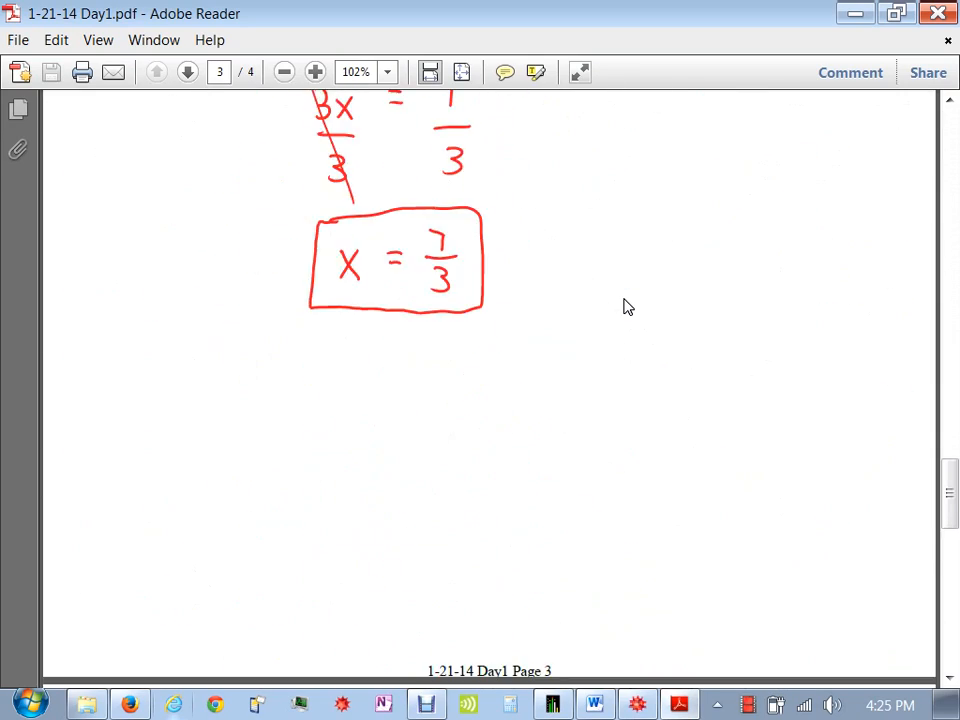
pyautogui.scroll(-3)
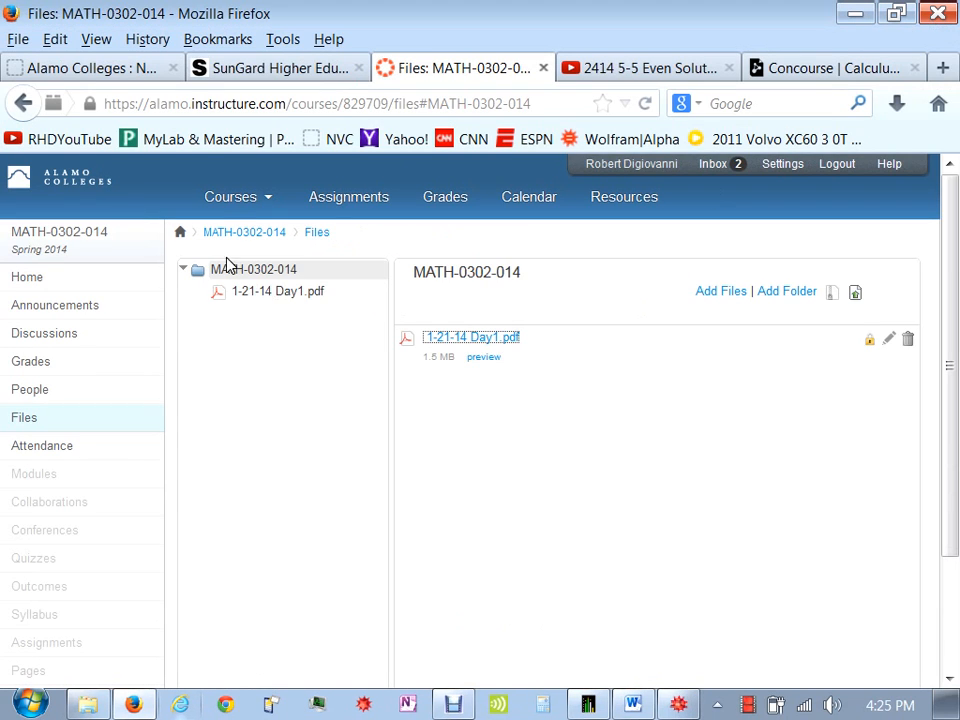
# - Open MATH-2415-003's Class Files, then return to the course home page via the breadcrumb
pyautogui.click(238, 196)
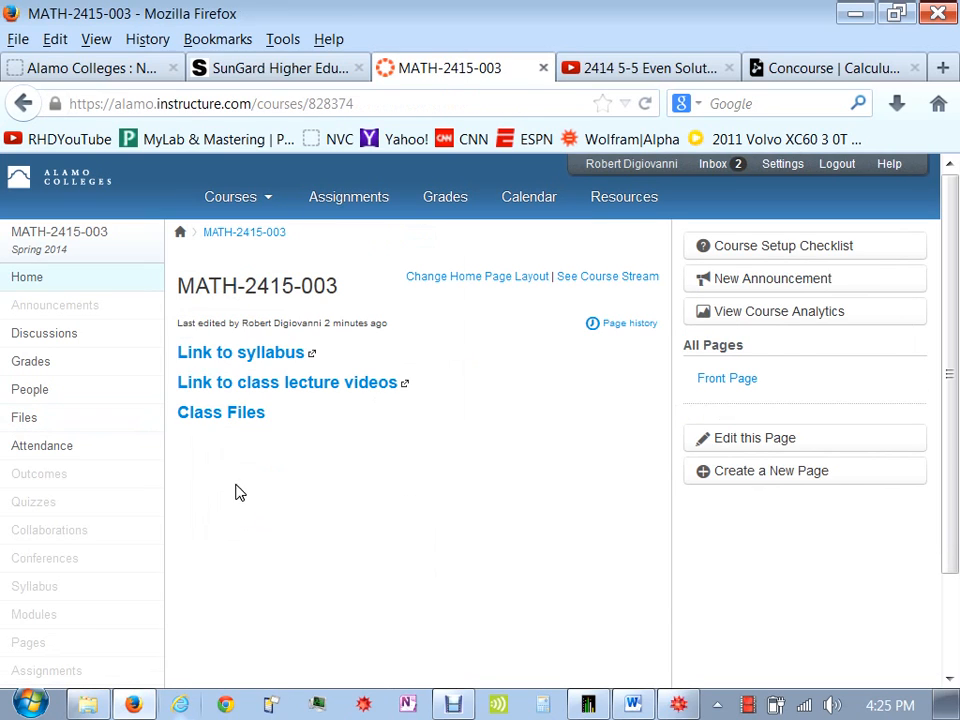
pyautogui.moveTo(295, 424)
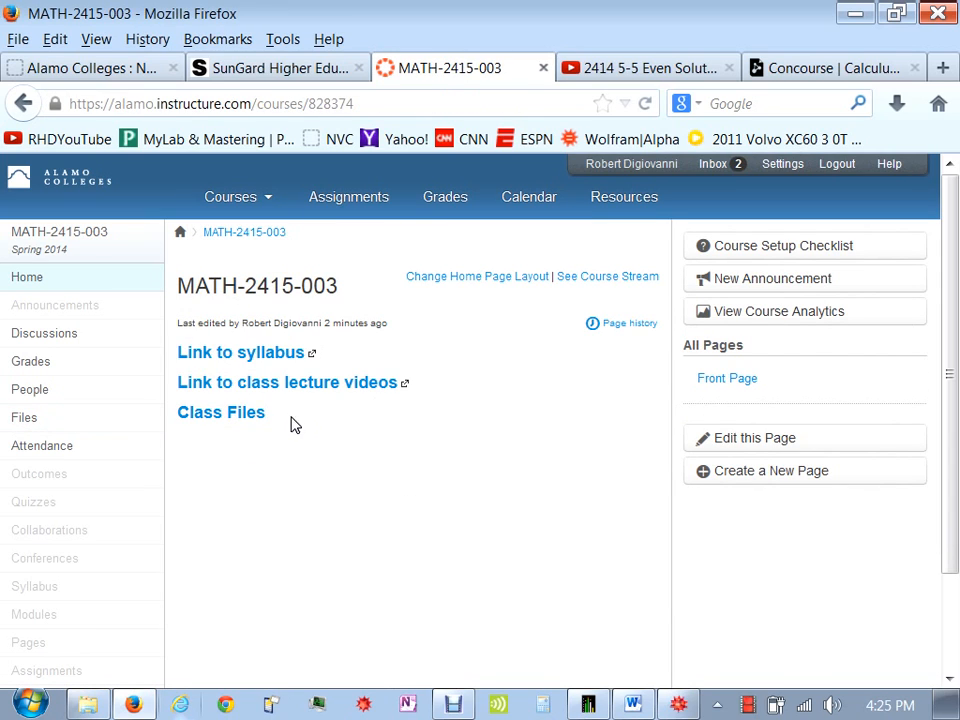
pyautogui.moveTo(303, 428)
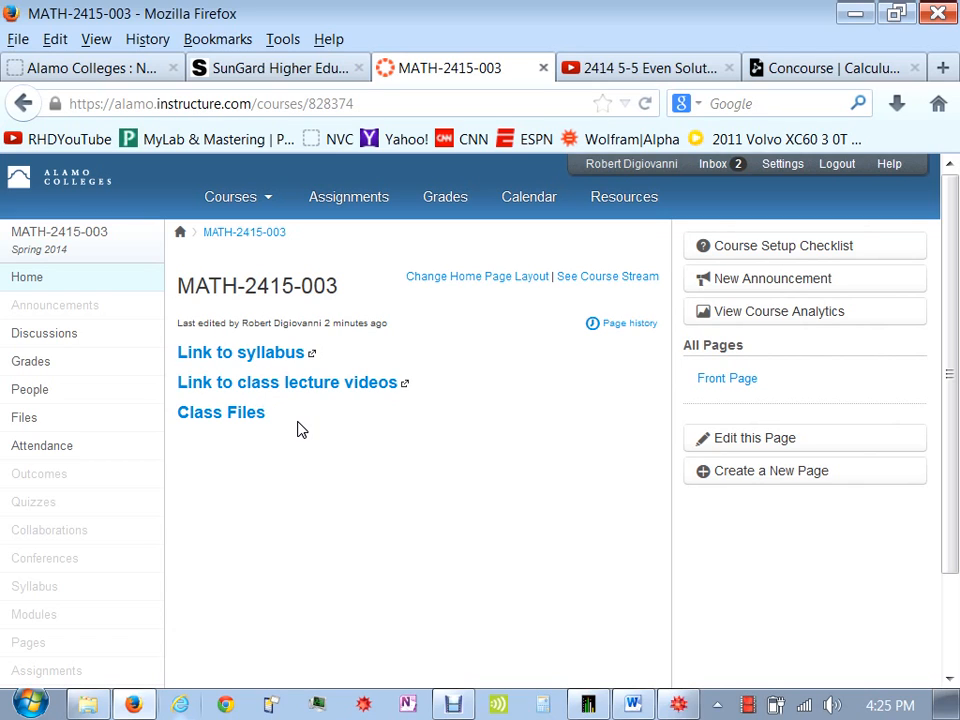
pyautogui.moveTo(221, 412)
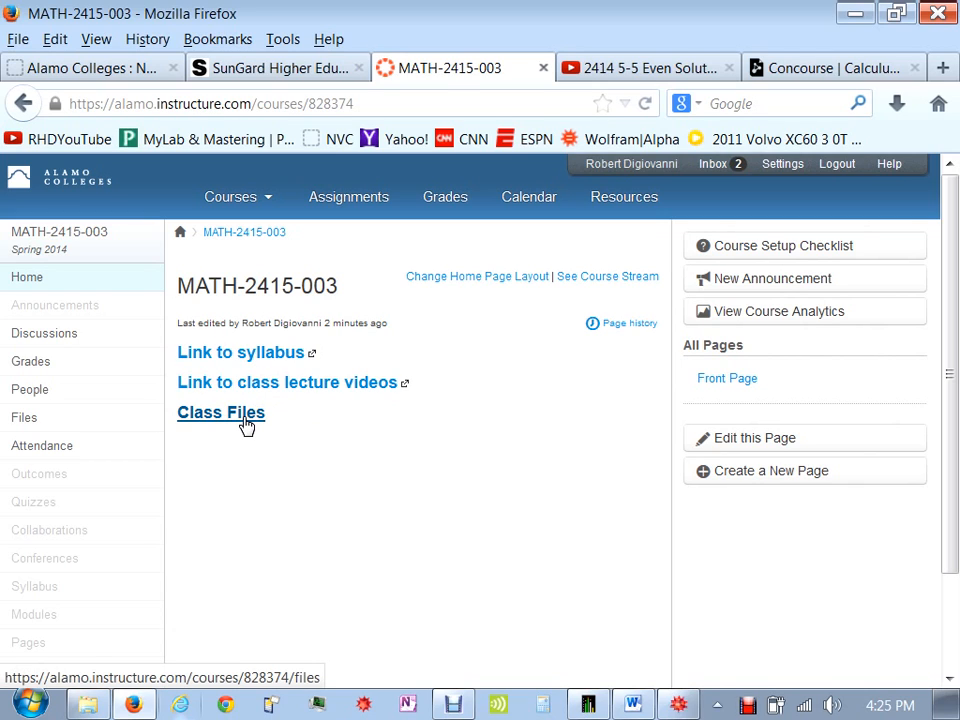
pyautogui.click(220, 412)
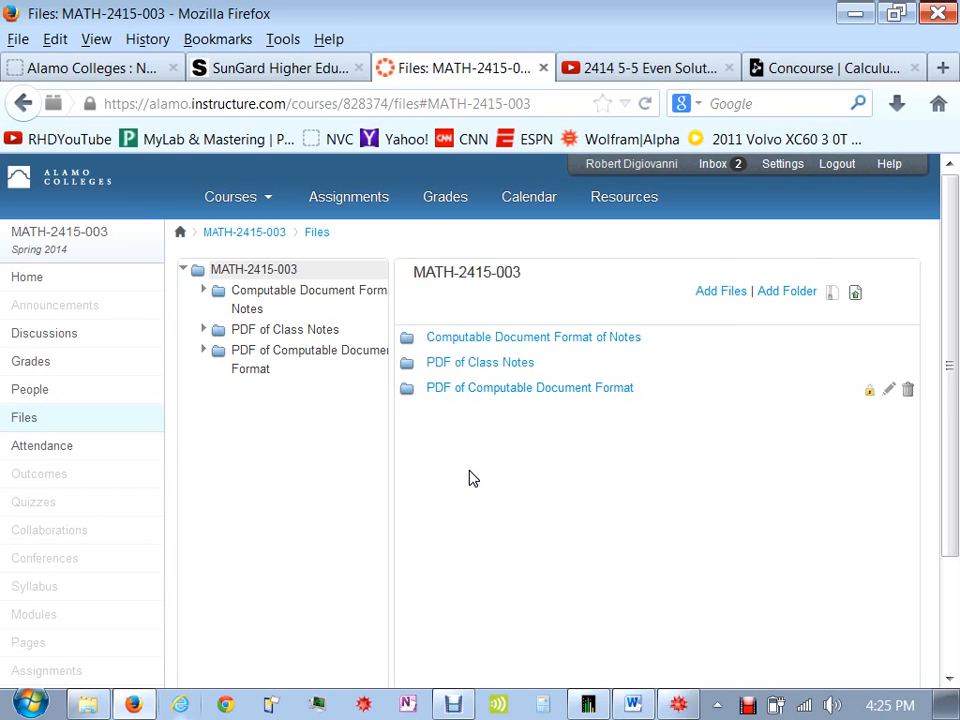
pyautogui.moveTo(320, 325)
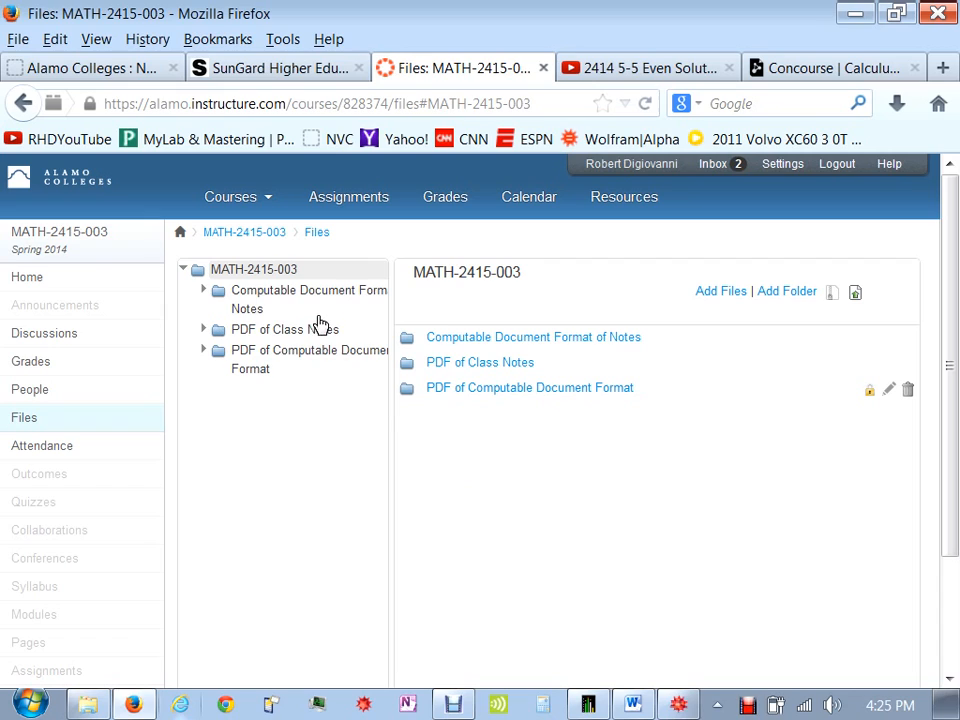
pyautogui.moveTo(248, 278)
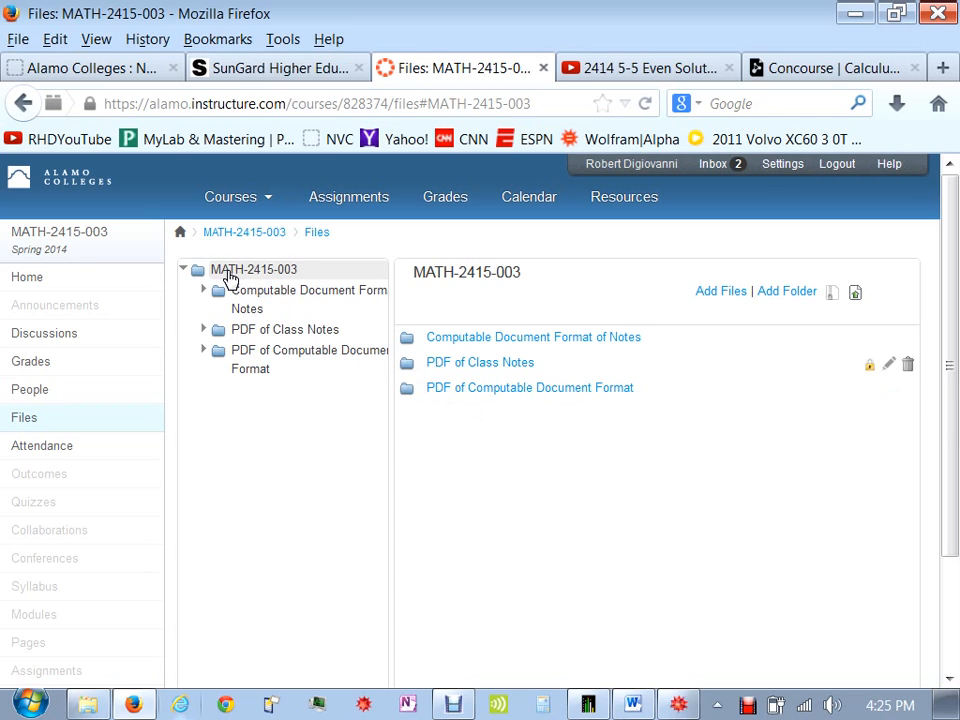
pyautogui.click(244, 232)
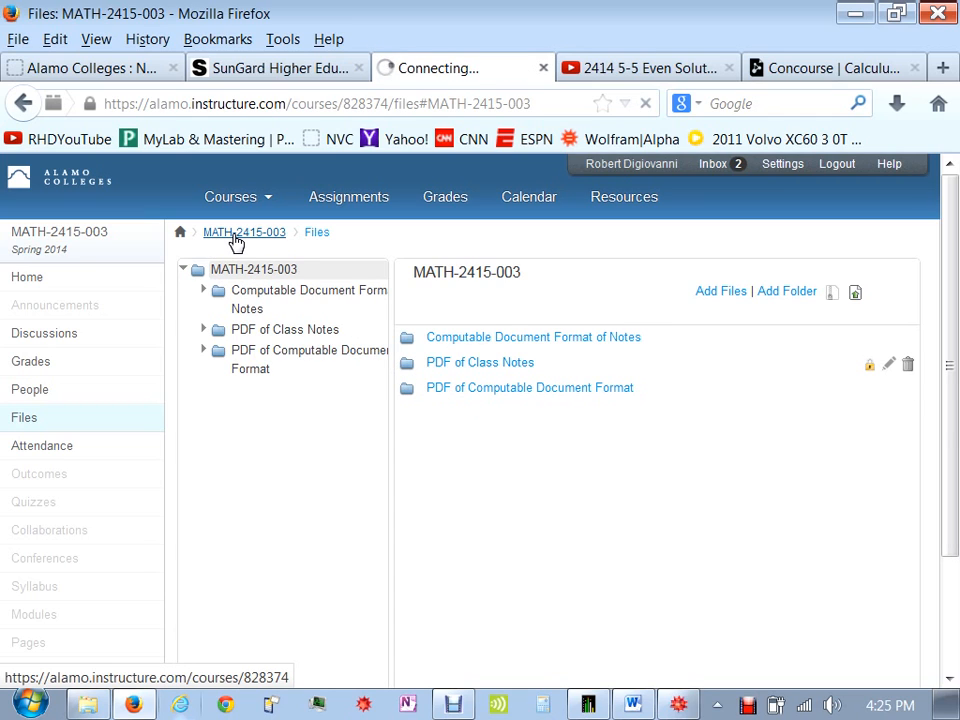
pyautogui.click(244, 232)
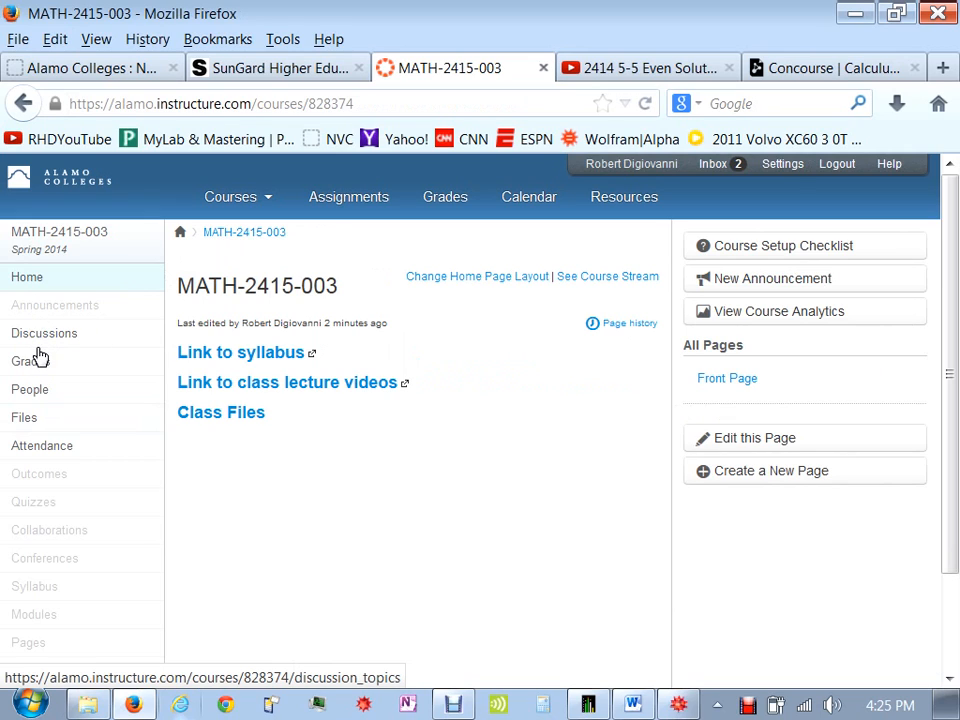
pyautogui.moveTo(30, 361)
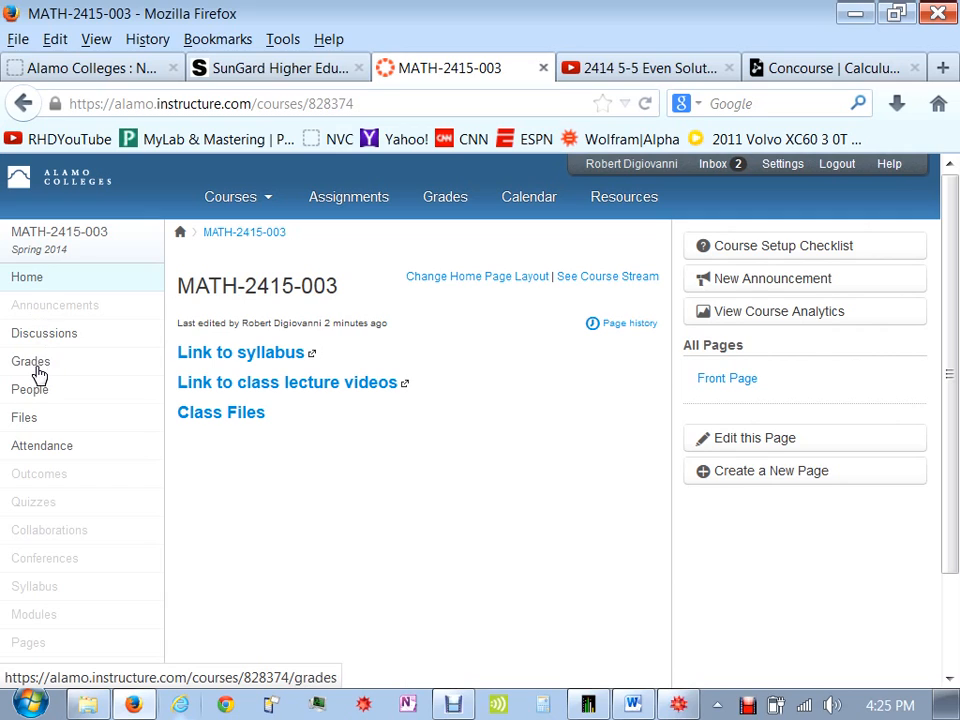
pyautogui.moveTo(46, 369)
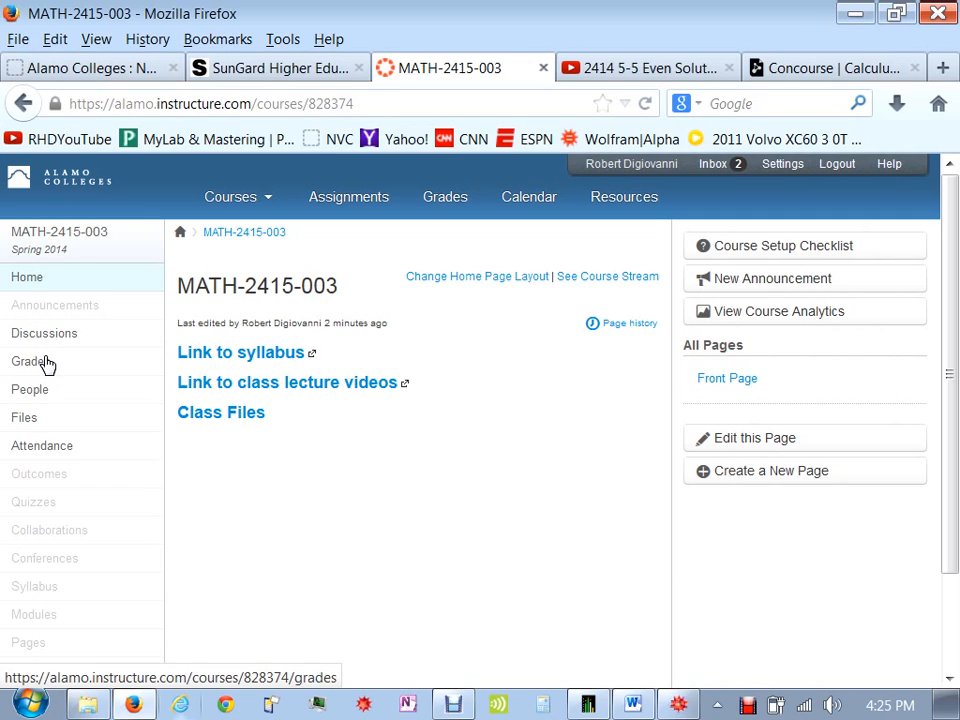
pyautogui.moveTo(85, 367)
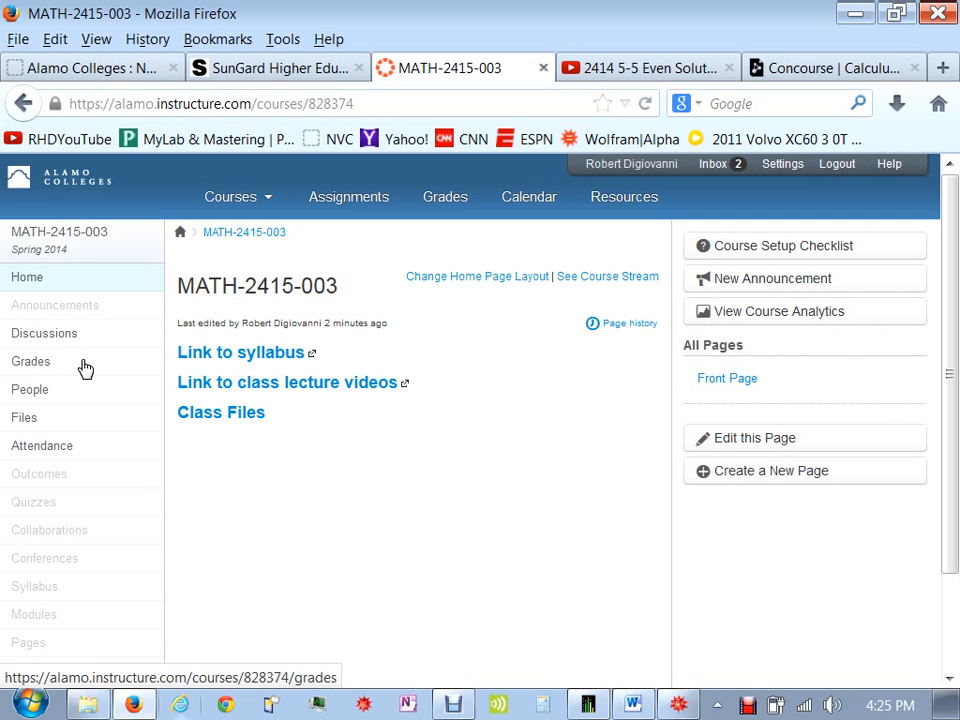
pyautogui.moveTo(630, 252)
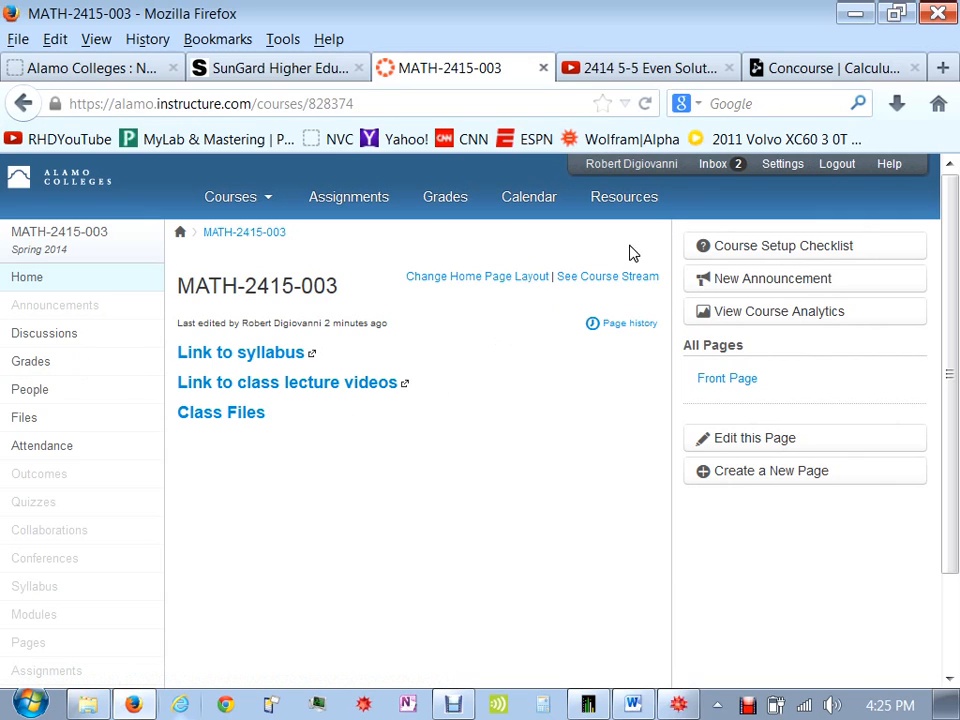
pyautogui.moveTo(712, 163)
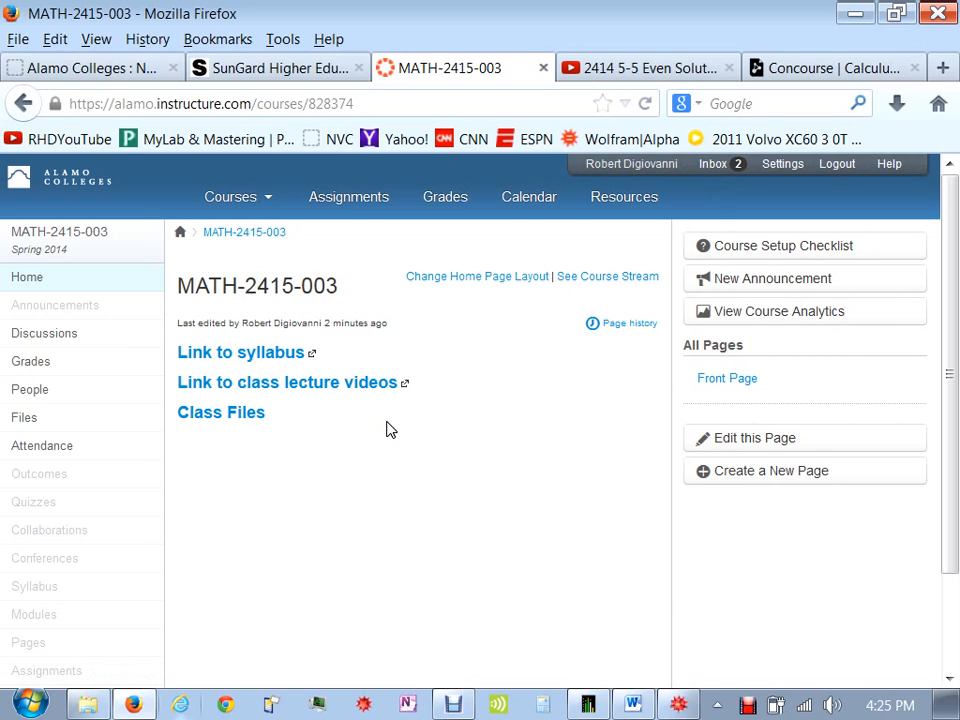
pyautogui.moveTo(44, 333)
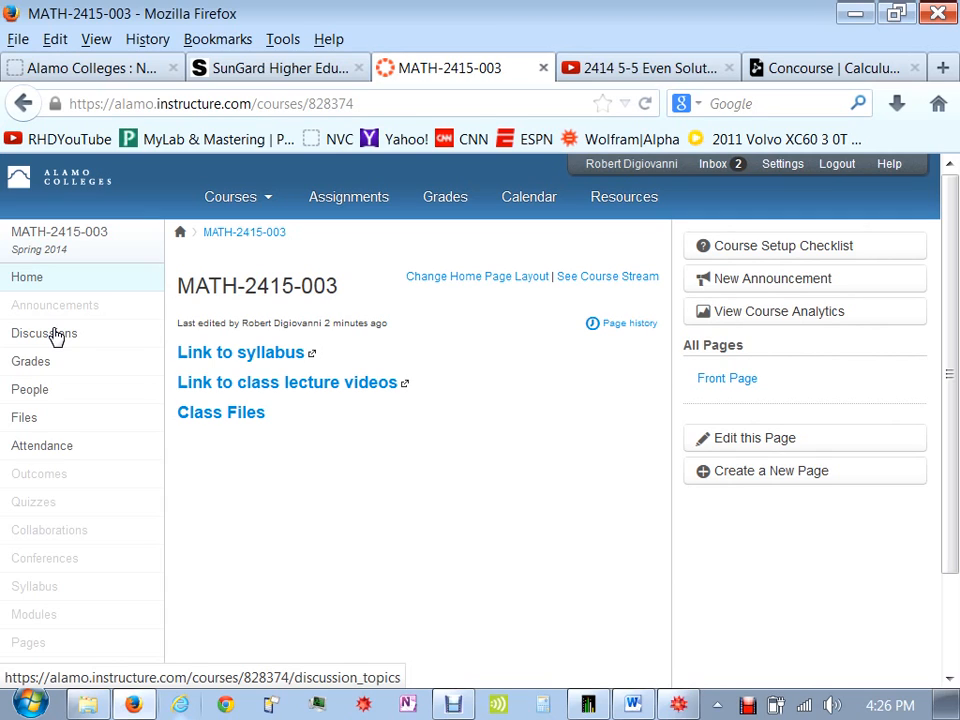
pyautogui.moveTo(315, 518)
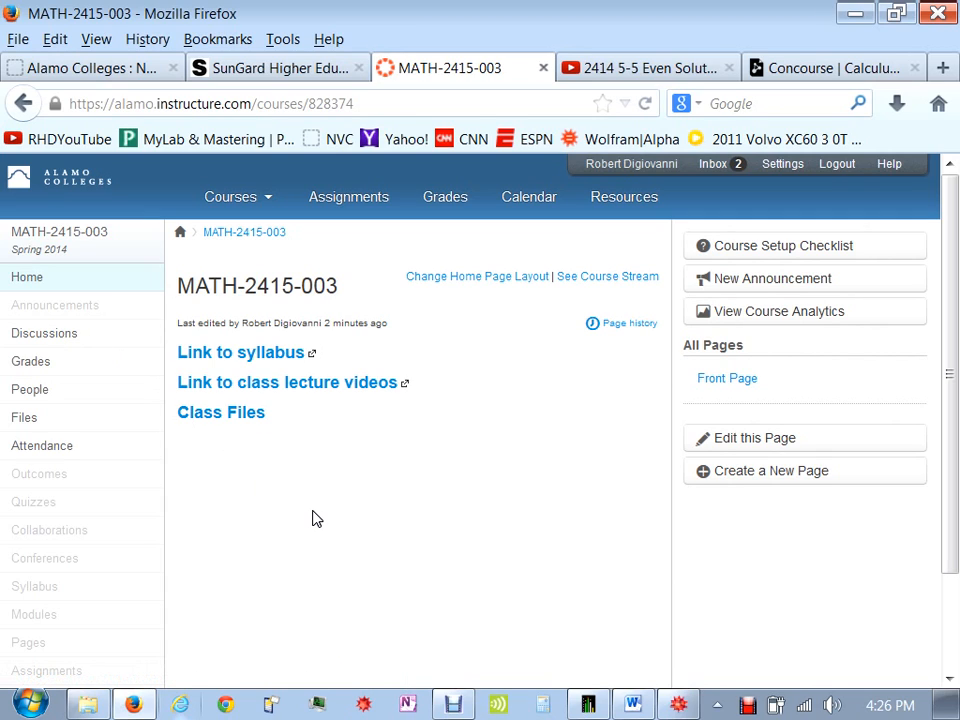